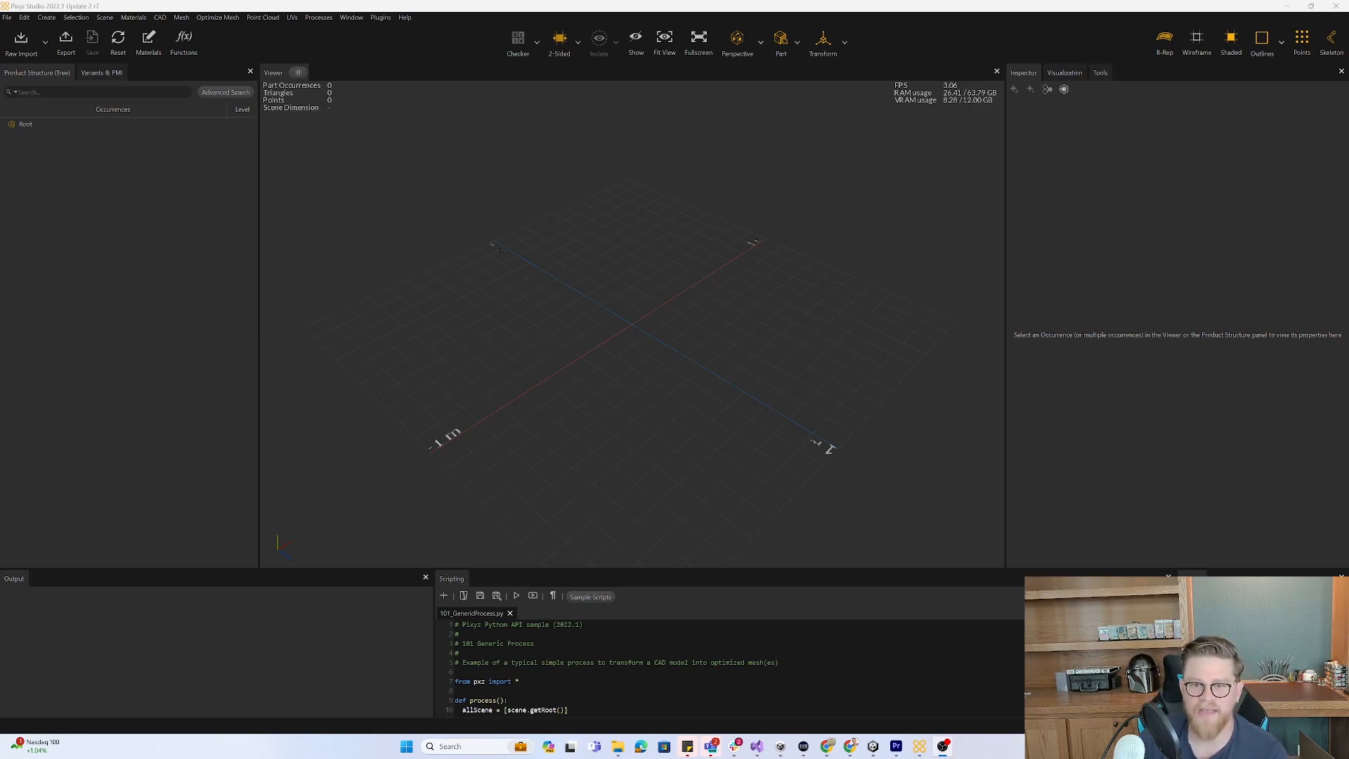
{"action": "mouse_move", "coordinate": [573, 211]}
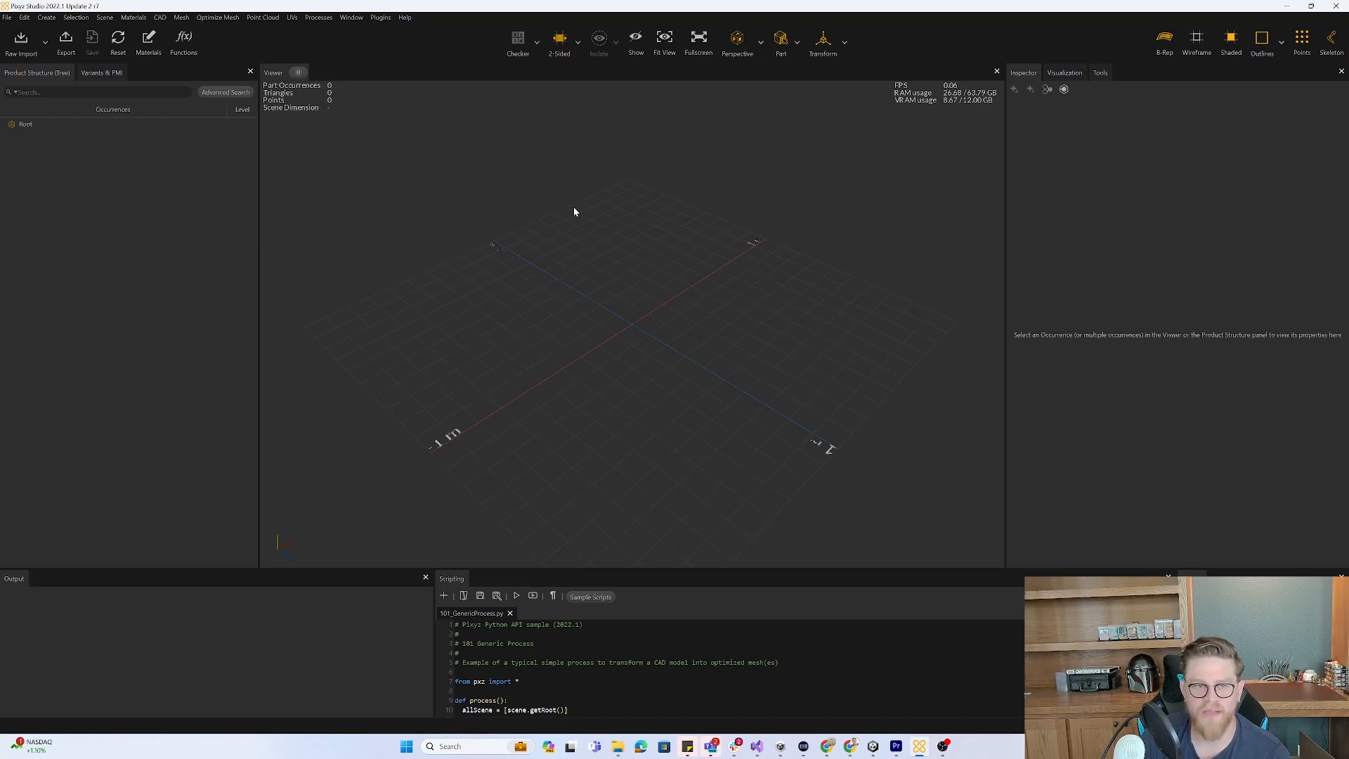
{"action": "mouse_move", "coordinate": [580, 303]}
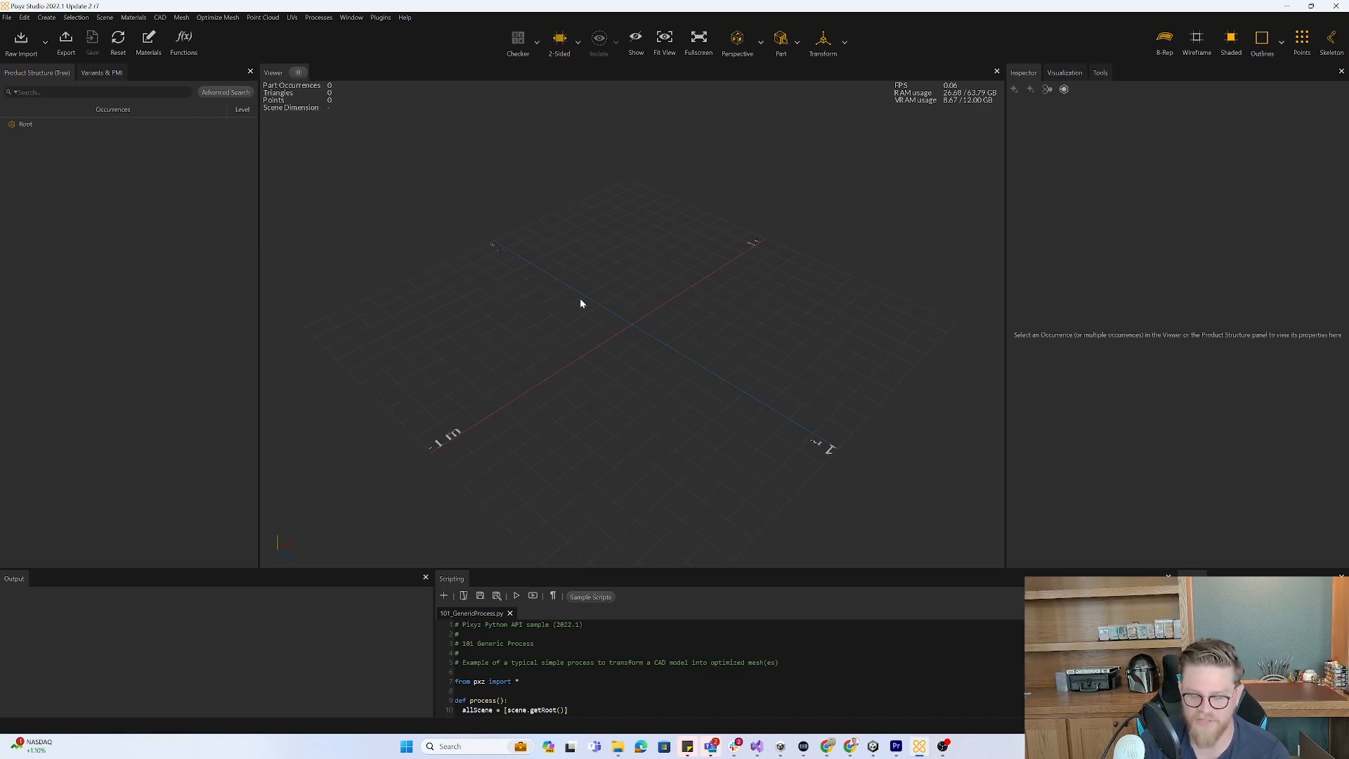
{"action": "mouse_move", "coordinate": [623, 205]}
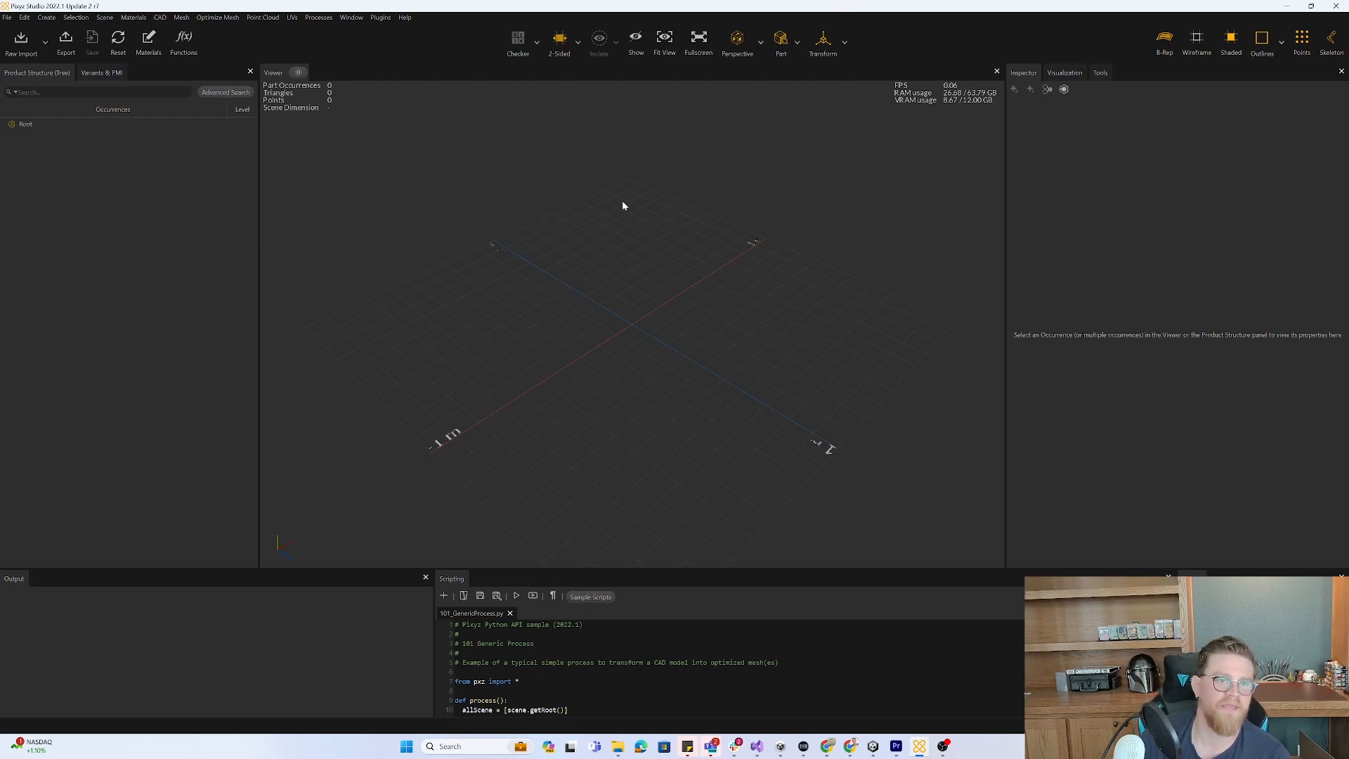
{"action": "mouse_move", "coordinate": [339, 158]}
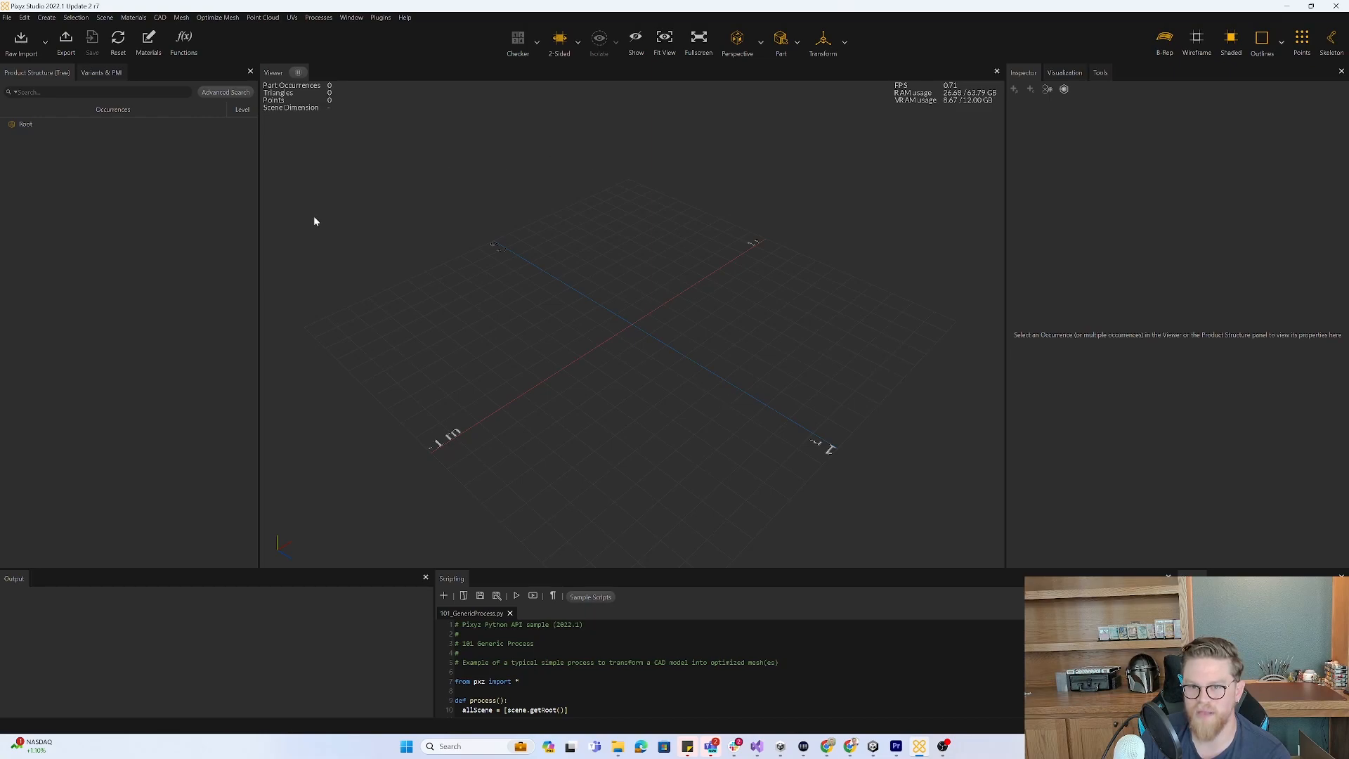
{"action": "mouse_move", "coordinate": [534, 307]}
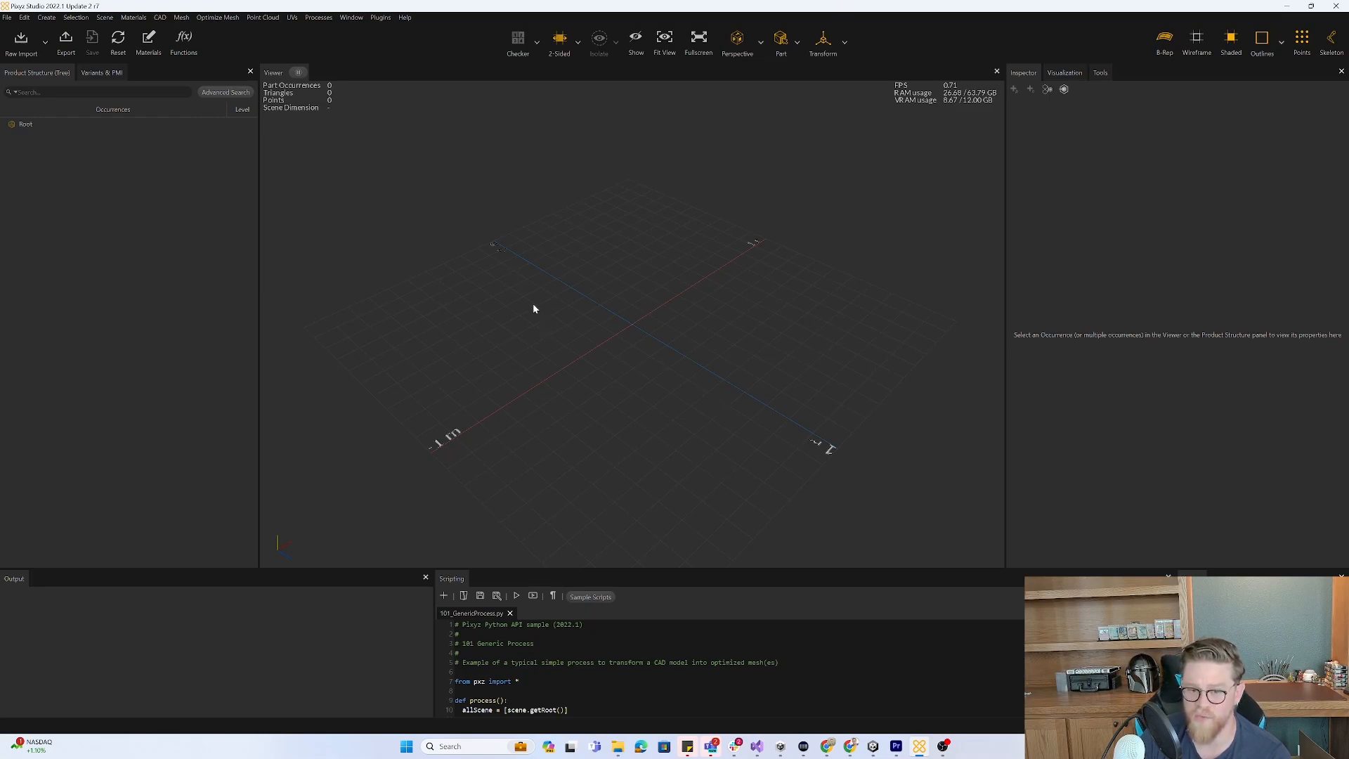
{"action": "mouse_move", "coordinate": [216, 287]}
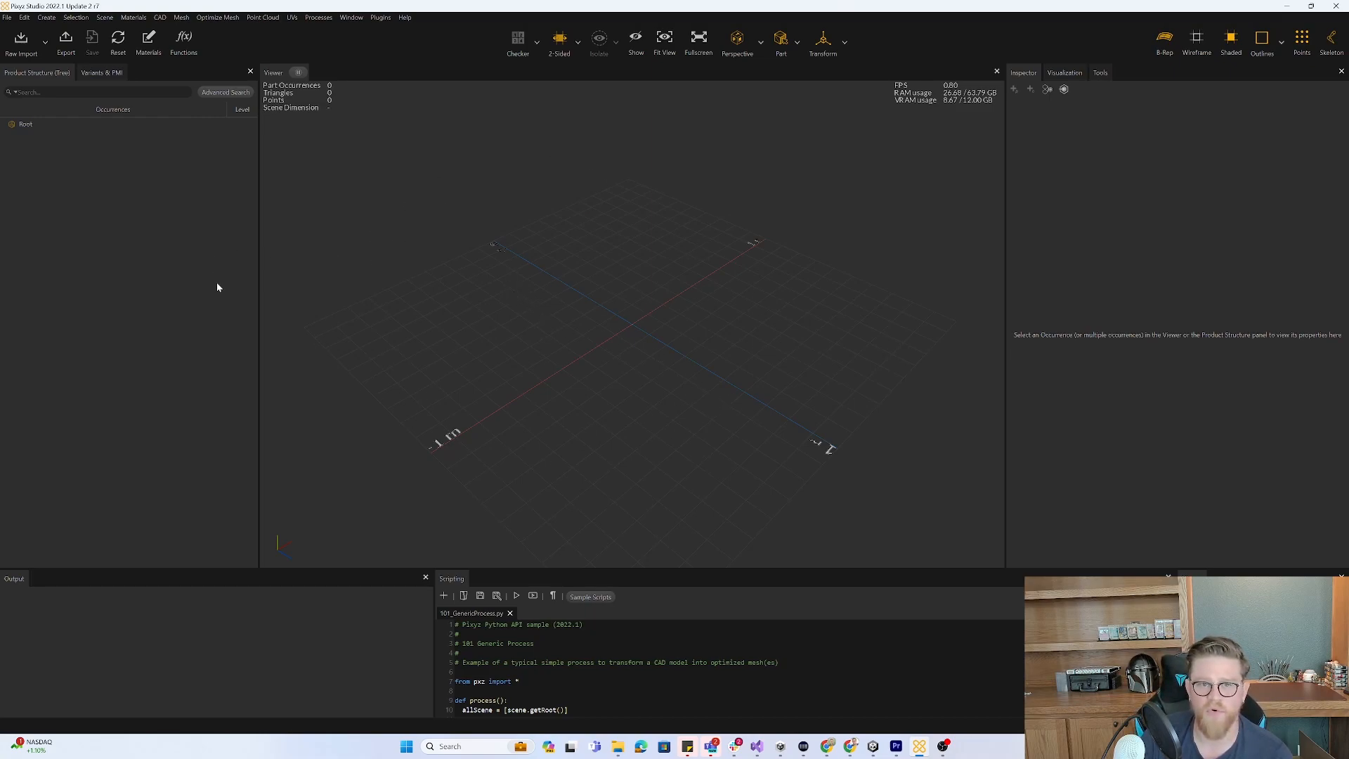
{"action": "mouse_move", "coordinate": [399, 287]}
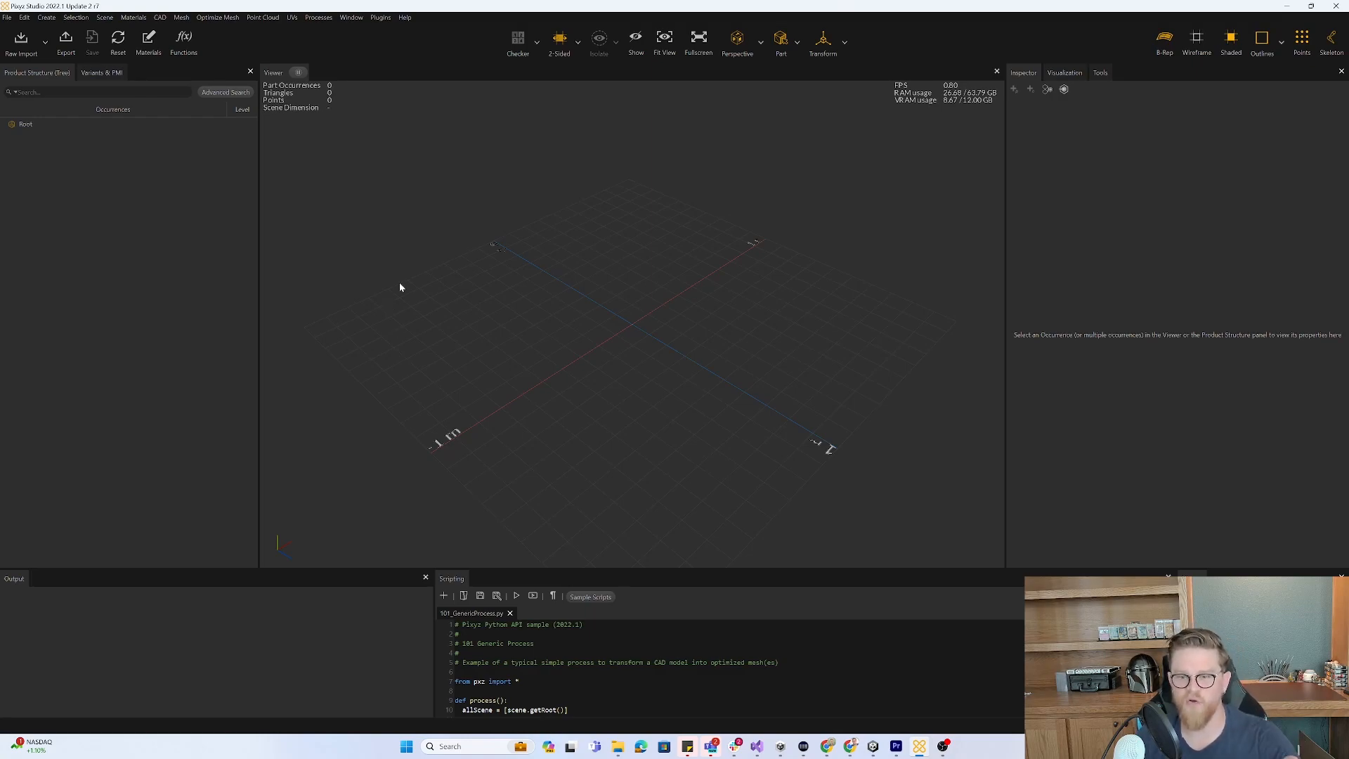
{"action": "mouse_move", "coordinate": [398, 329]}
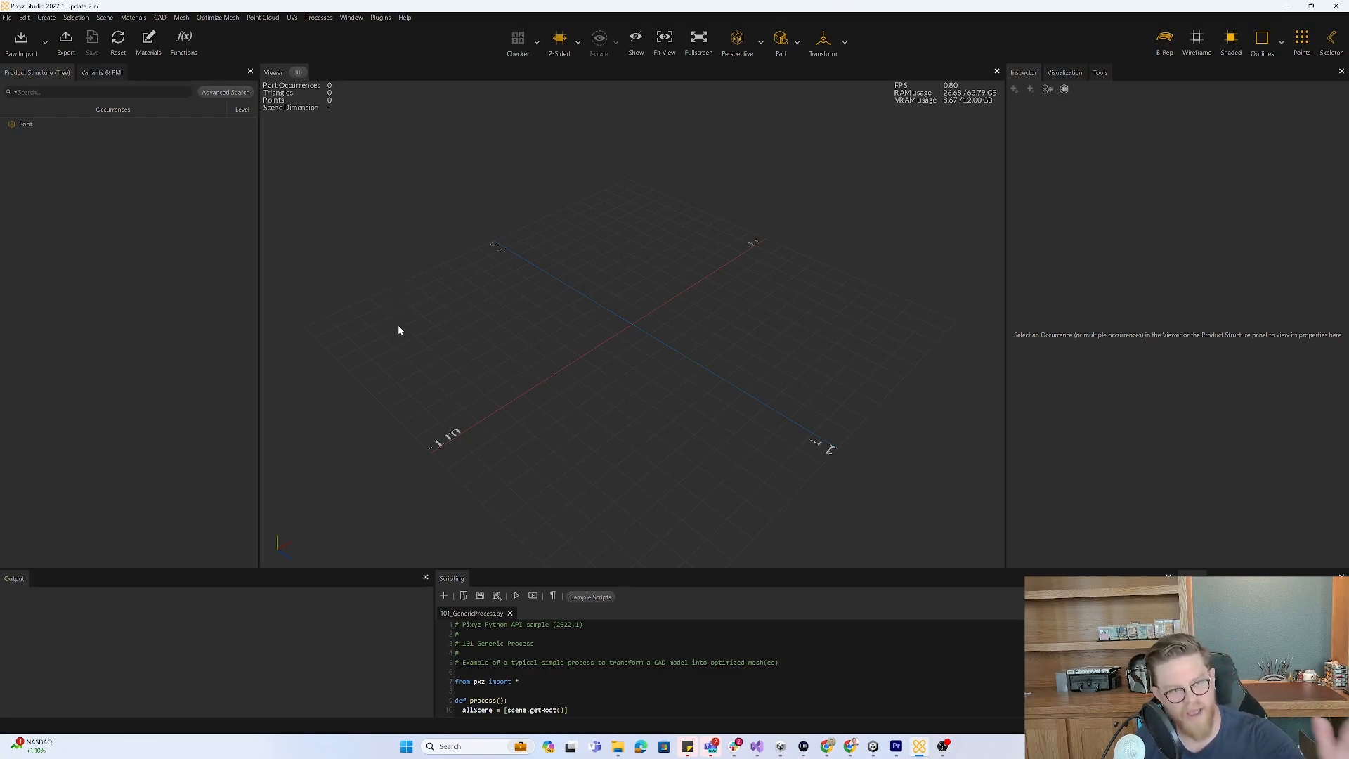
{"action": "mouse_move", "coordinate": [406, 313]}
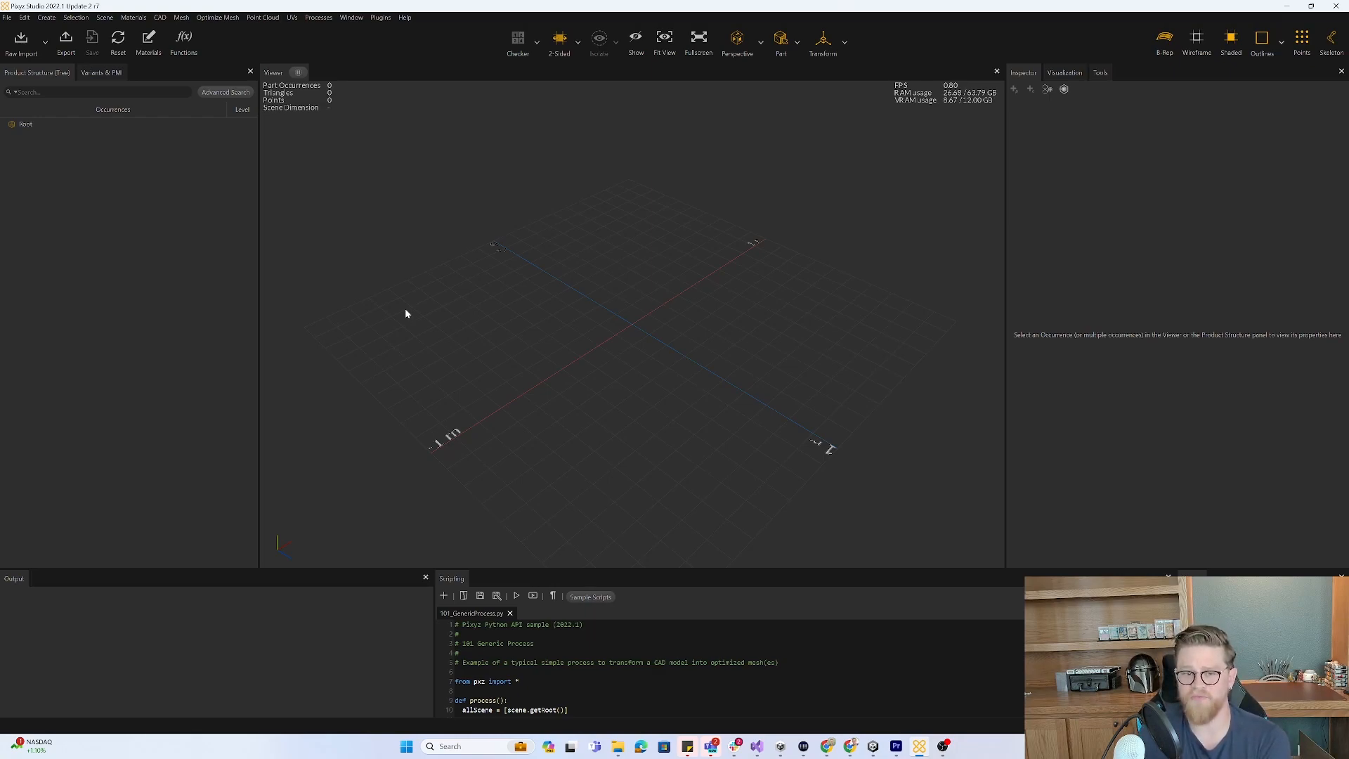
{"action": "mouse_move", "coordinate": [404, 286]}
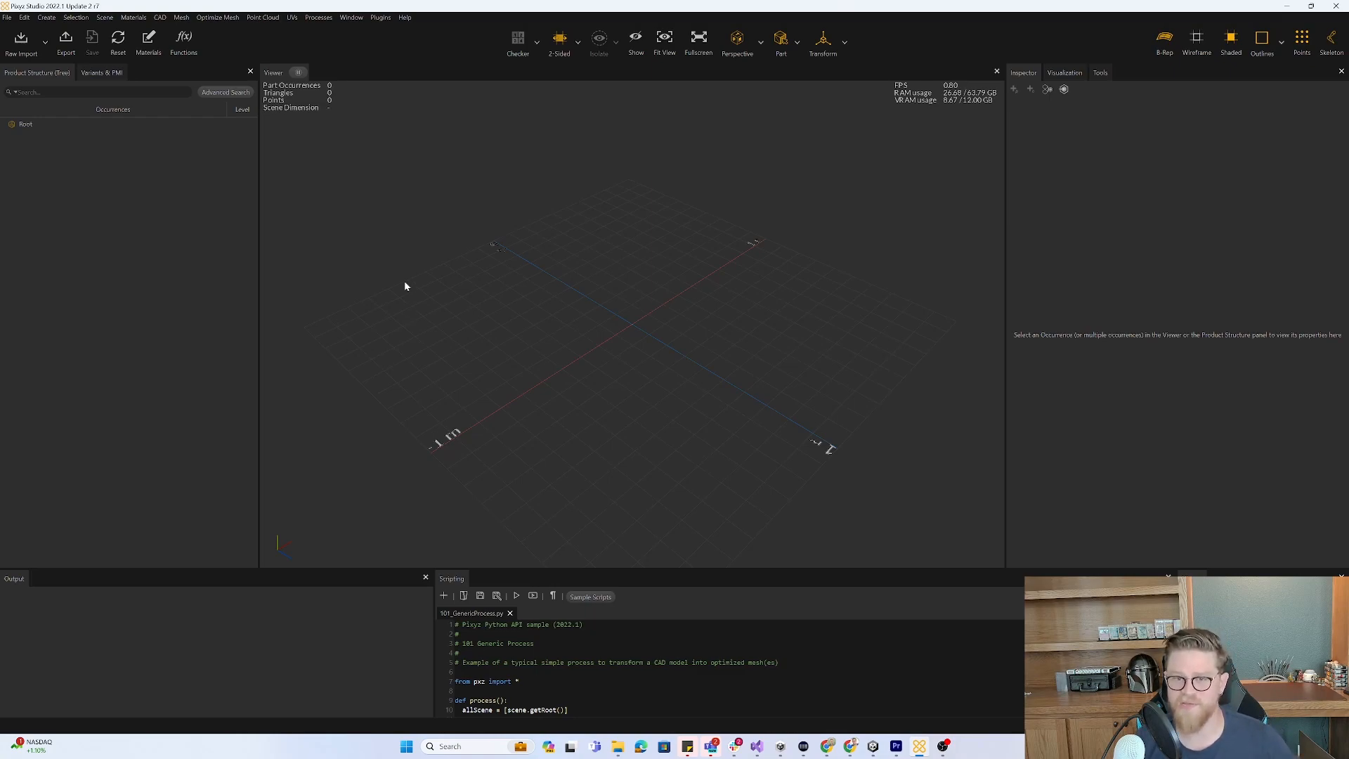
{"action": "mouse_move", "coordinate": [693, 288]}
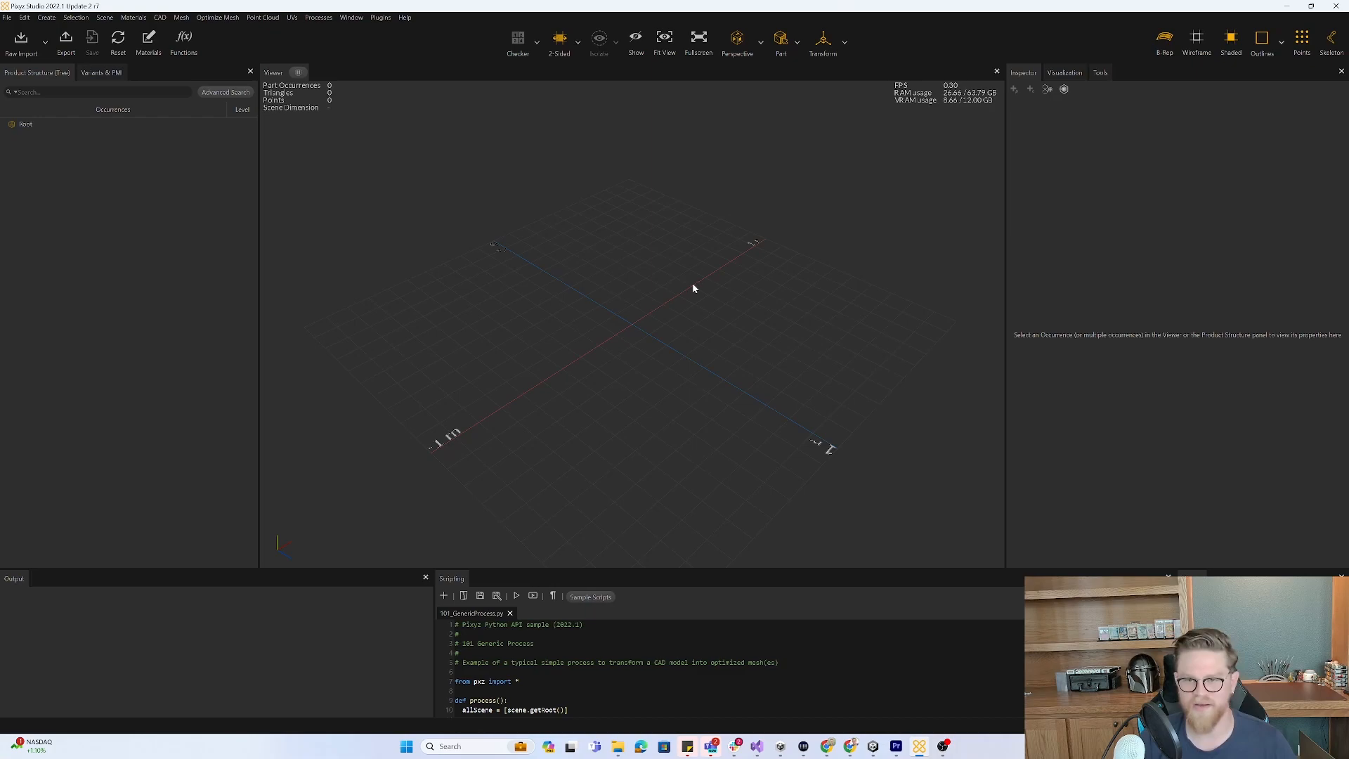
{"action": "mouse_move", "coordinate": [767, 182]}
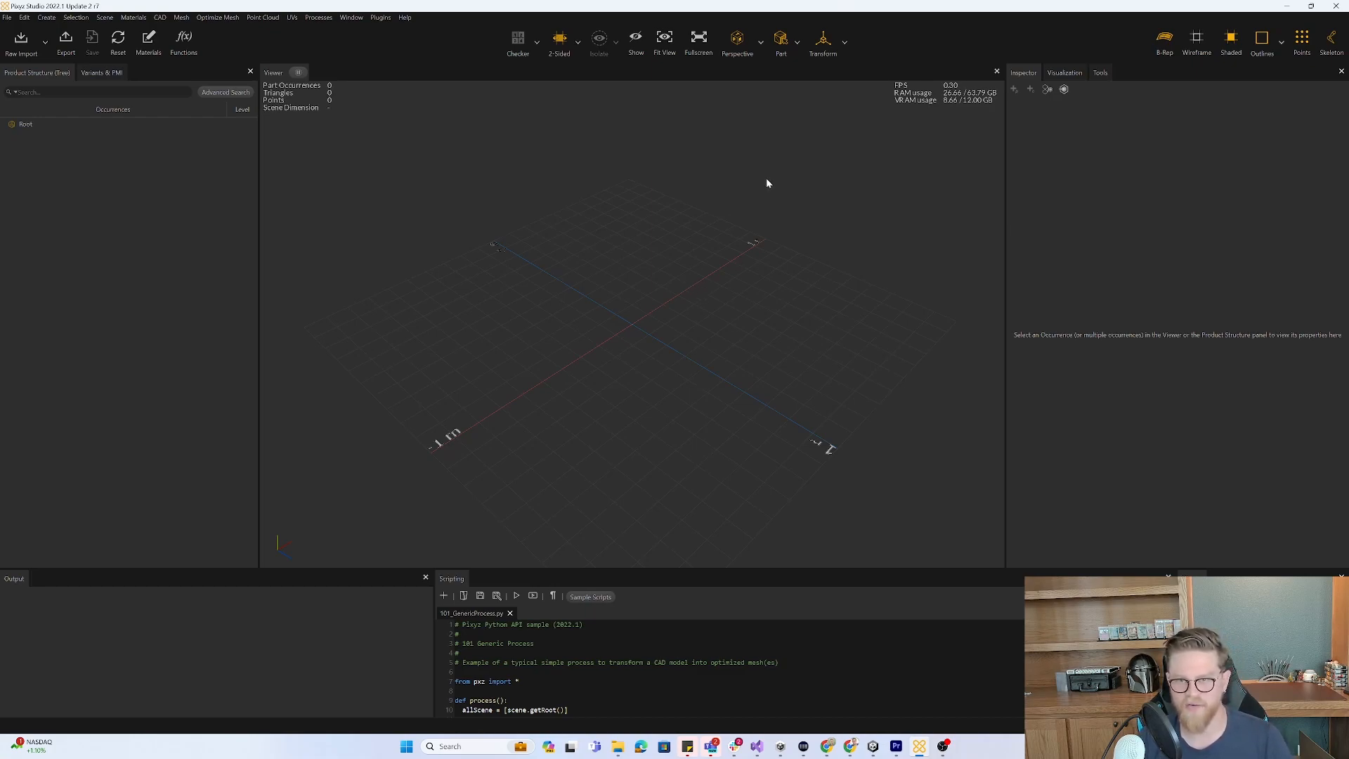
{"action": "mouse_move", "coordinate": [595, 270]}
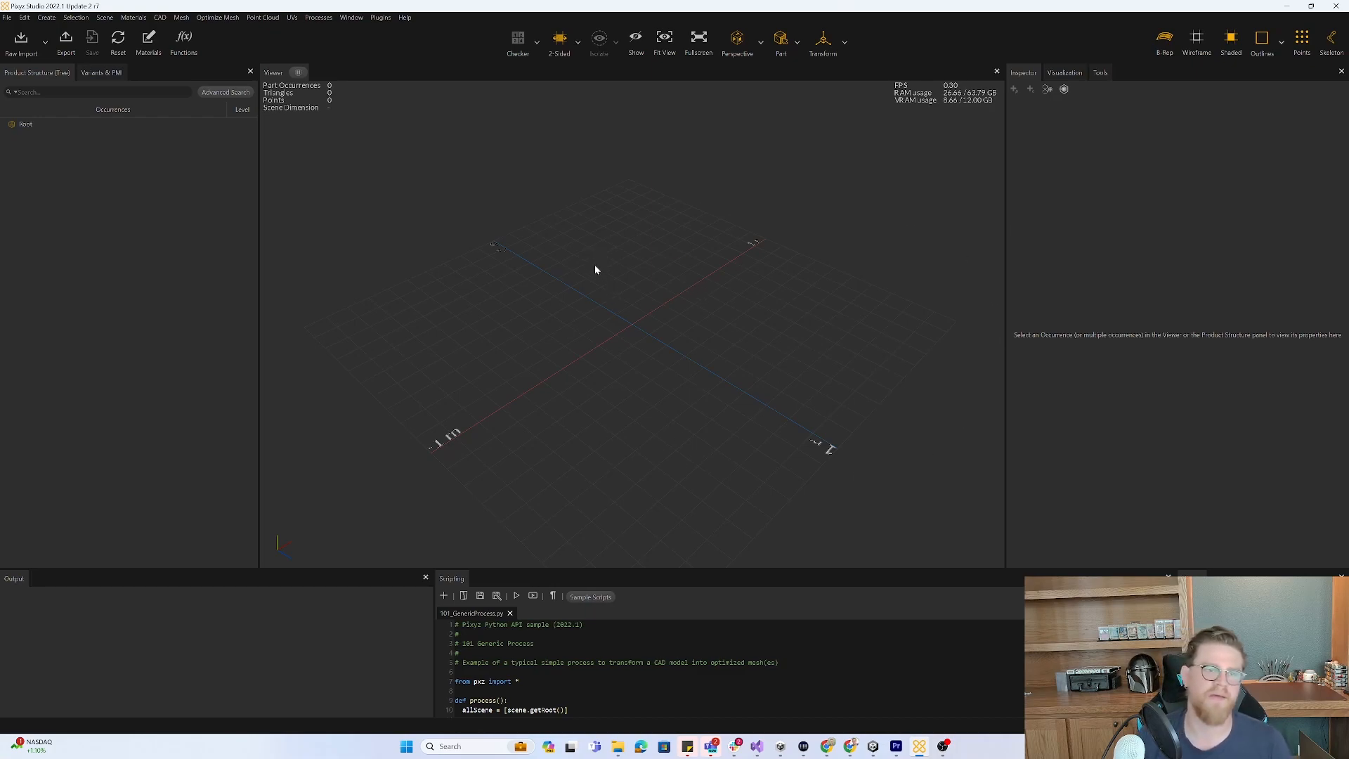
{"action": "mouse_move", "coordinate": [547, 300]}
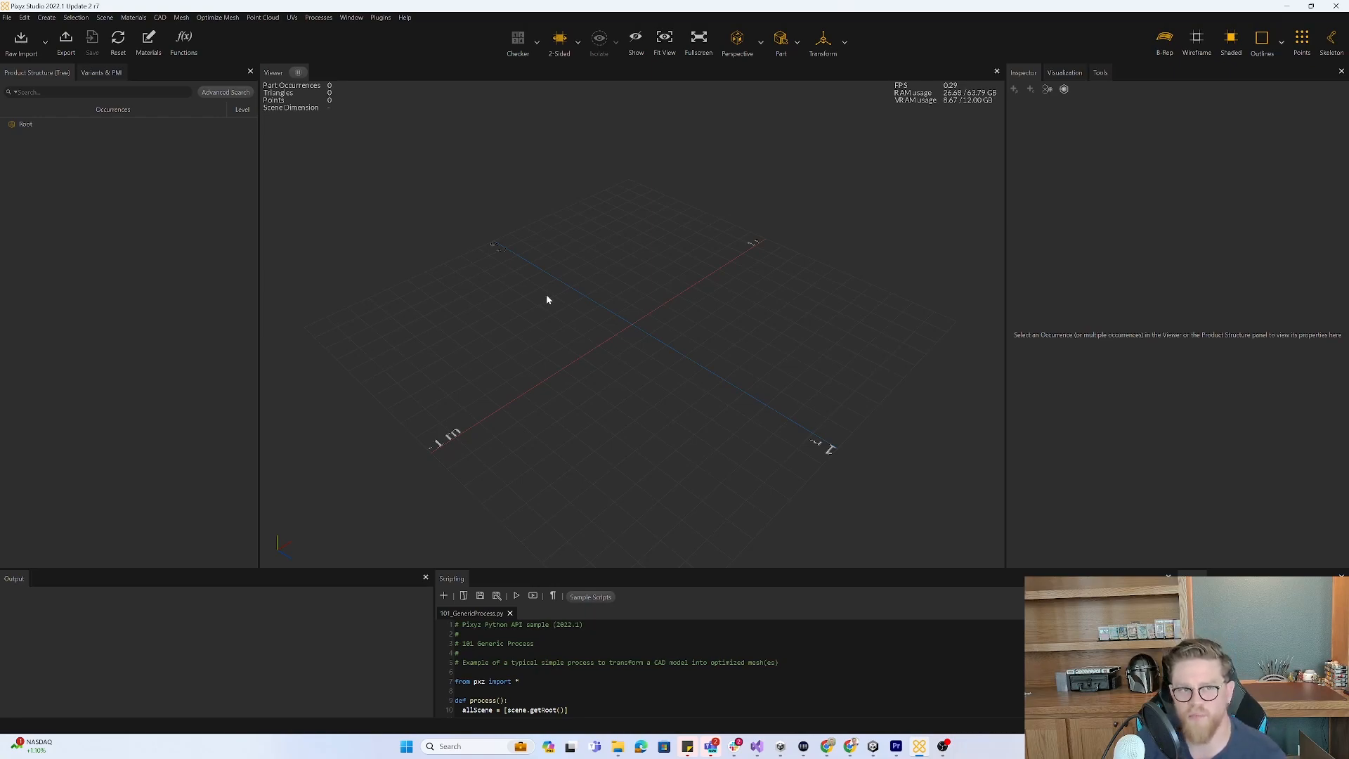
{"action": "mouse_move", "coordinate": [519, 243]}
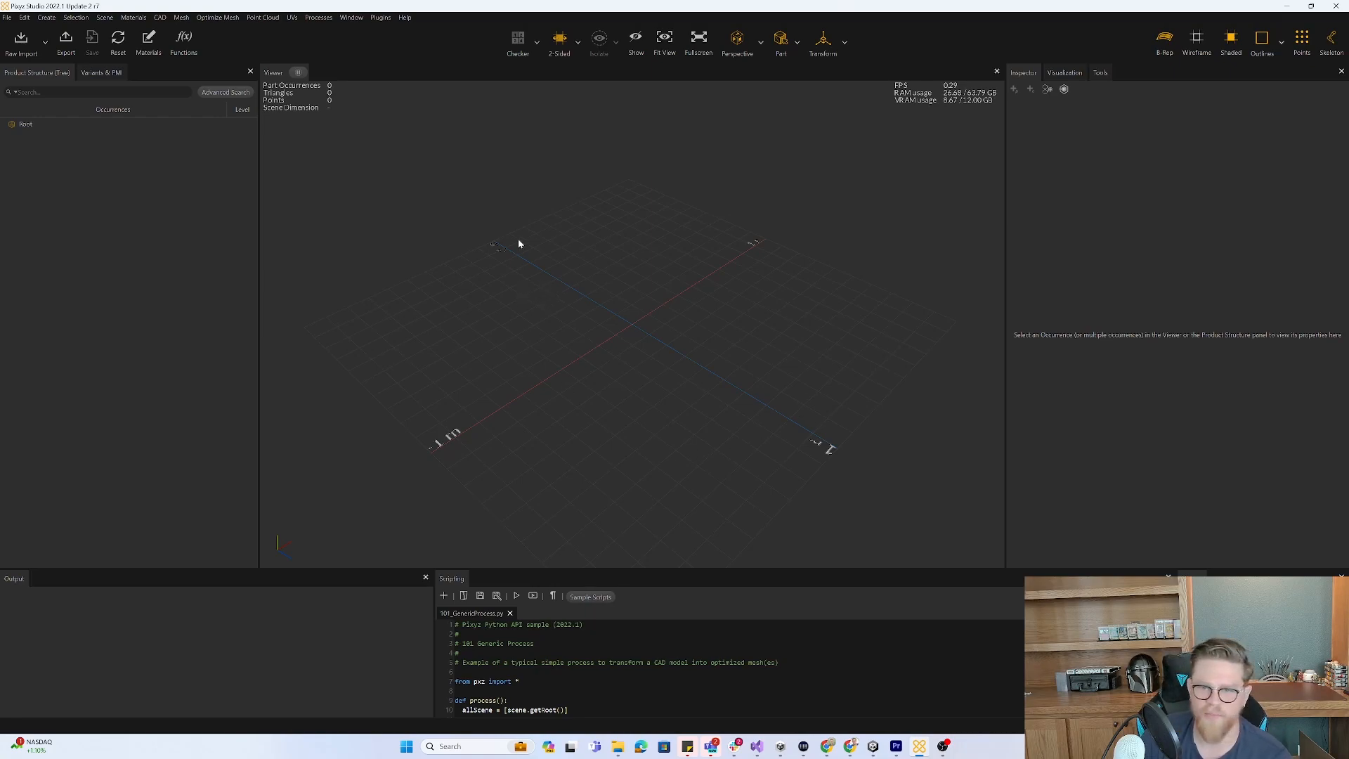
{"action": "mouse_move", "coordinate": [695, 387]}
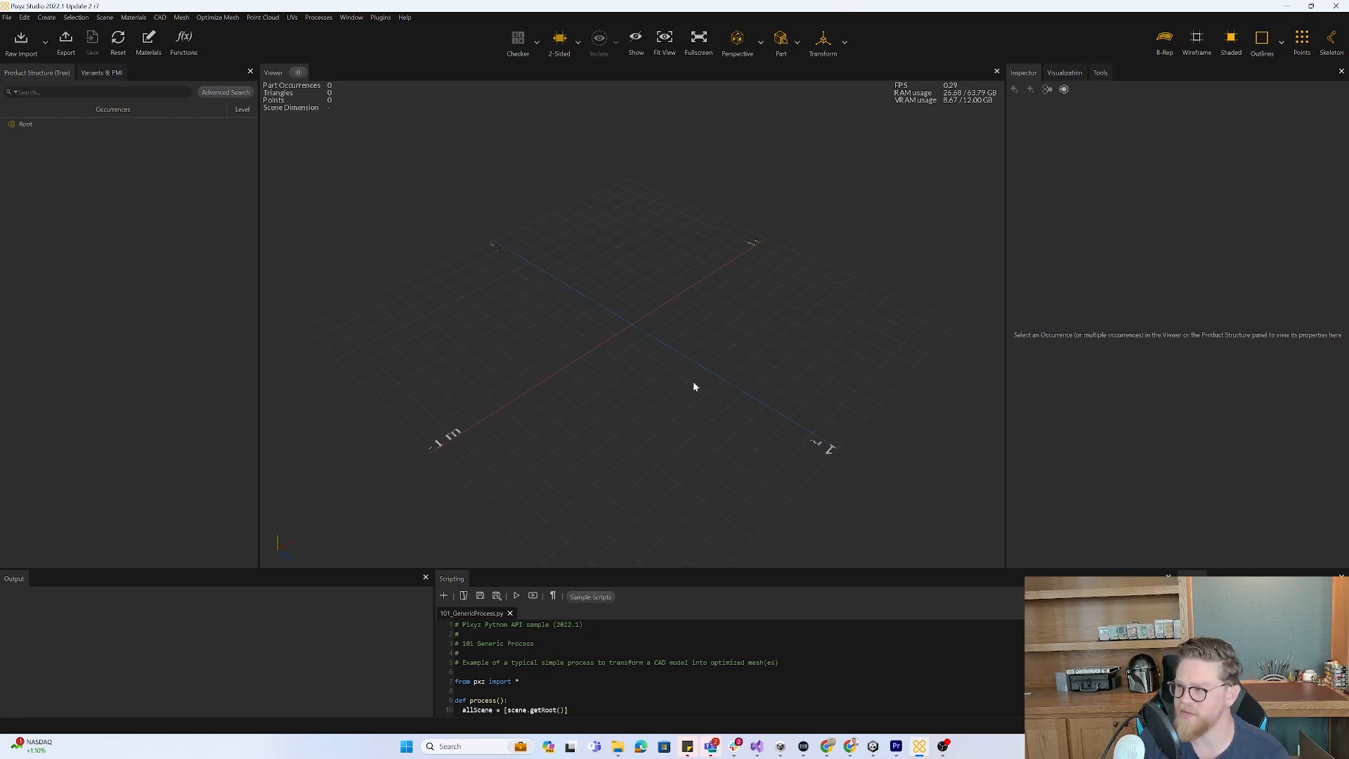
{"action": "mouse_move", "coordinate": [662, 430]}
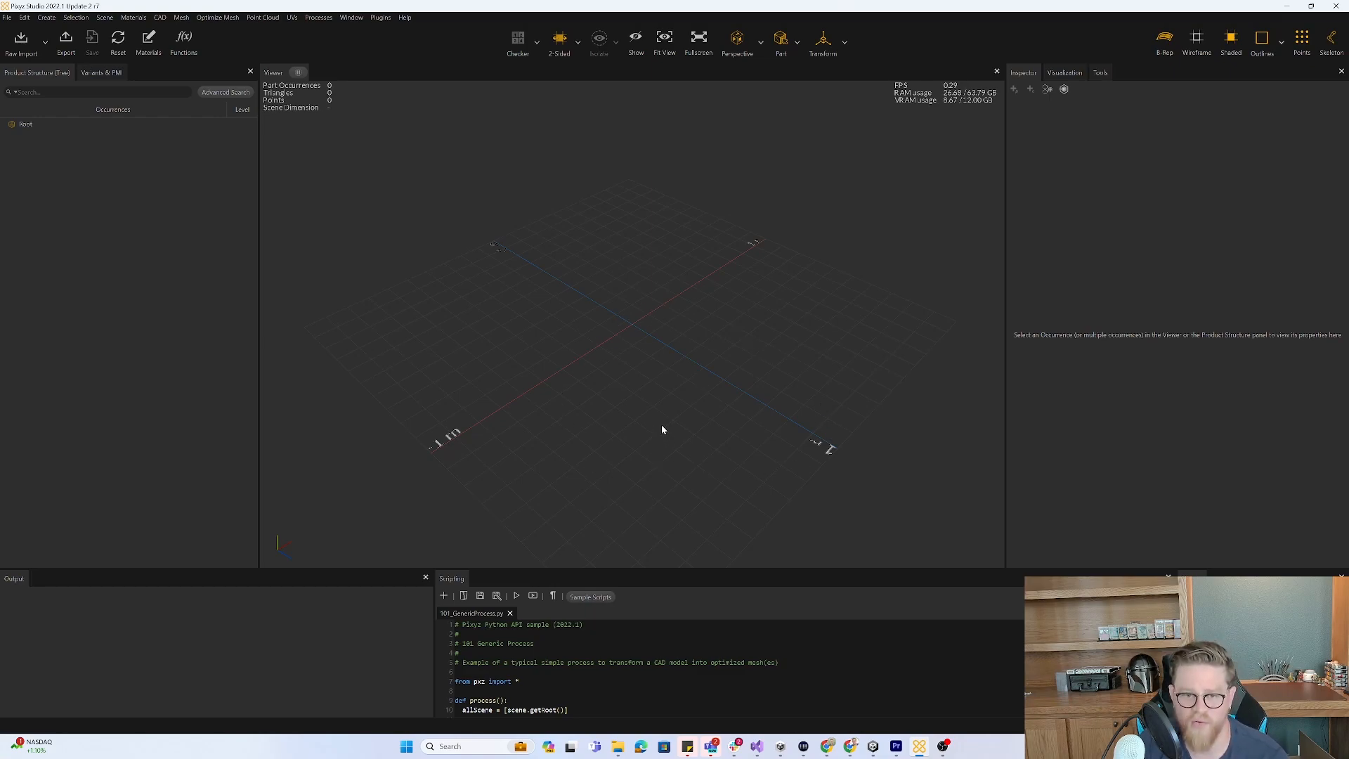
{"action": "mouse_move", "coordinate": [668, 406]}
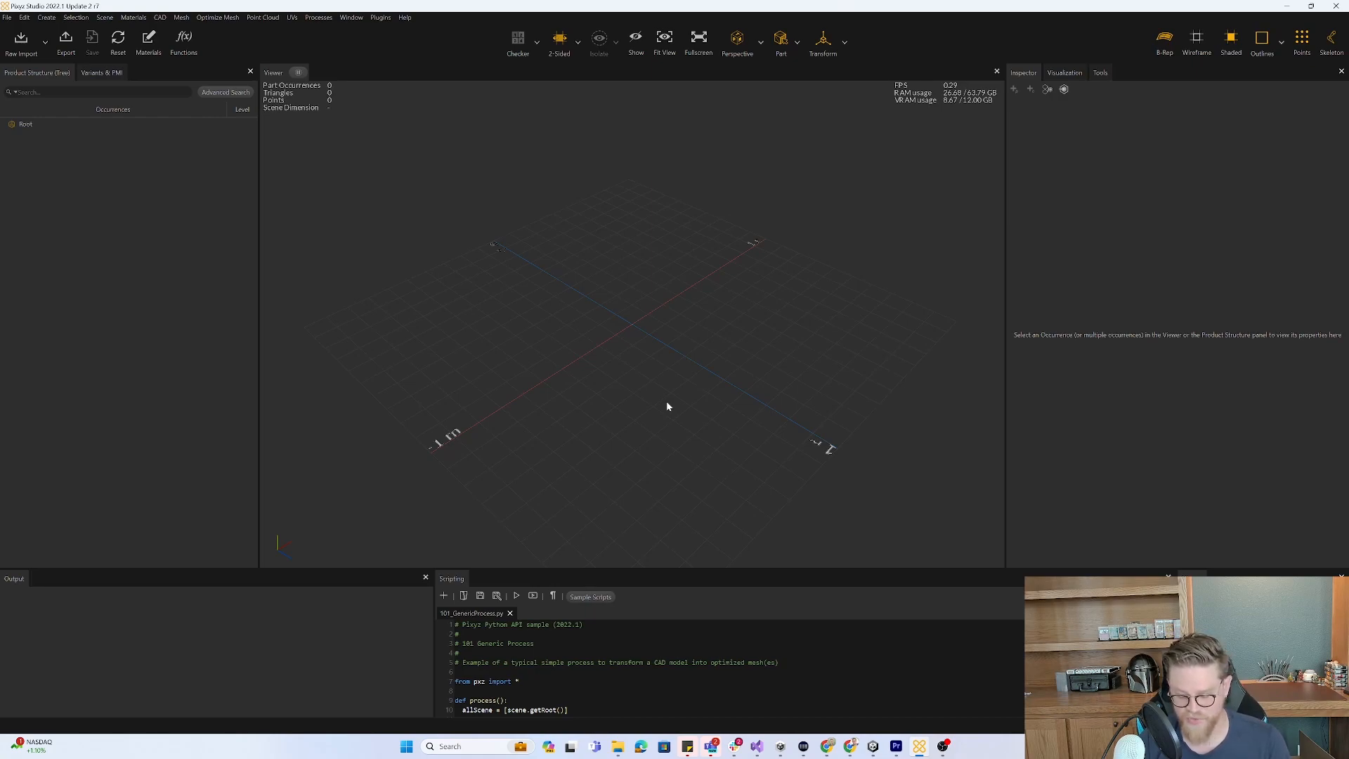
{"action": "mouse_move", "coordinate": [652, 382]}
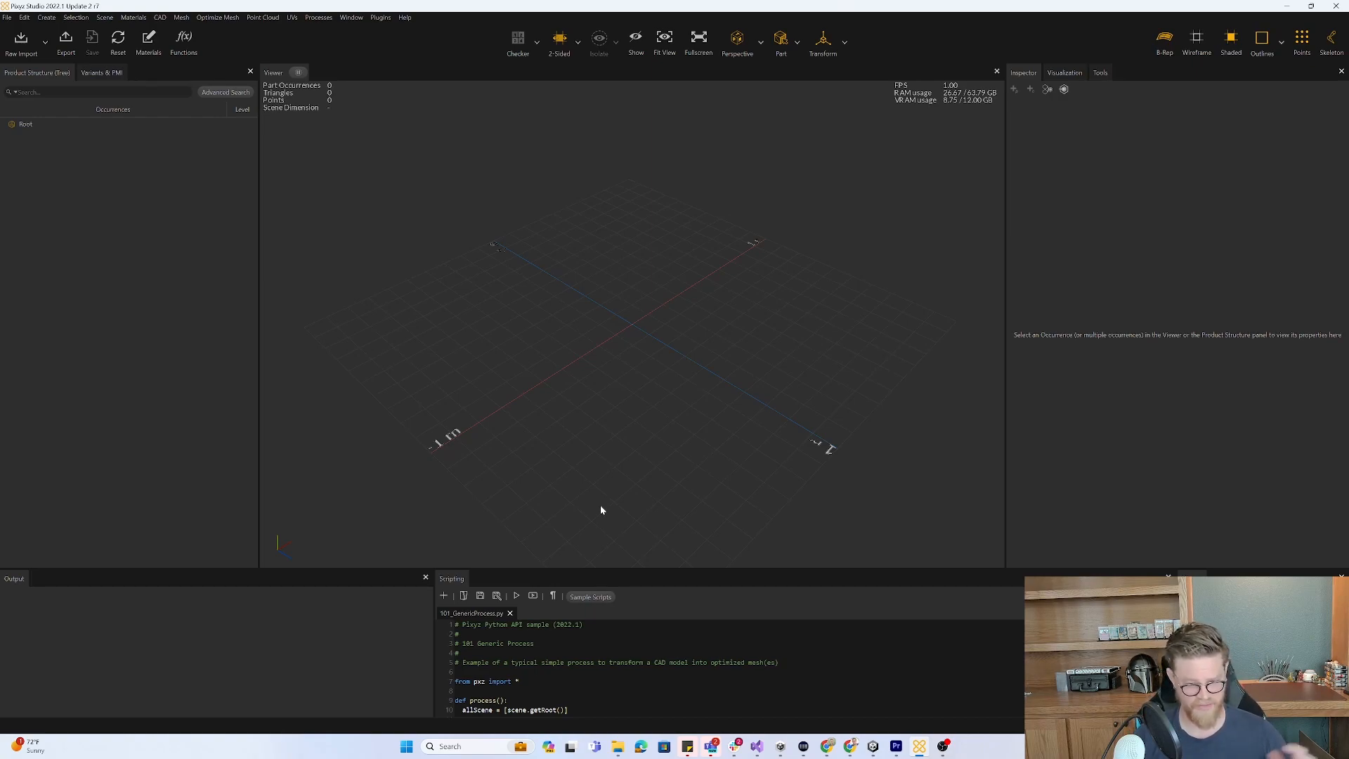
{"action": "mouse_move", "coordinate": [645, 540]}
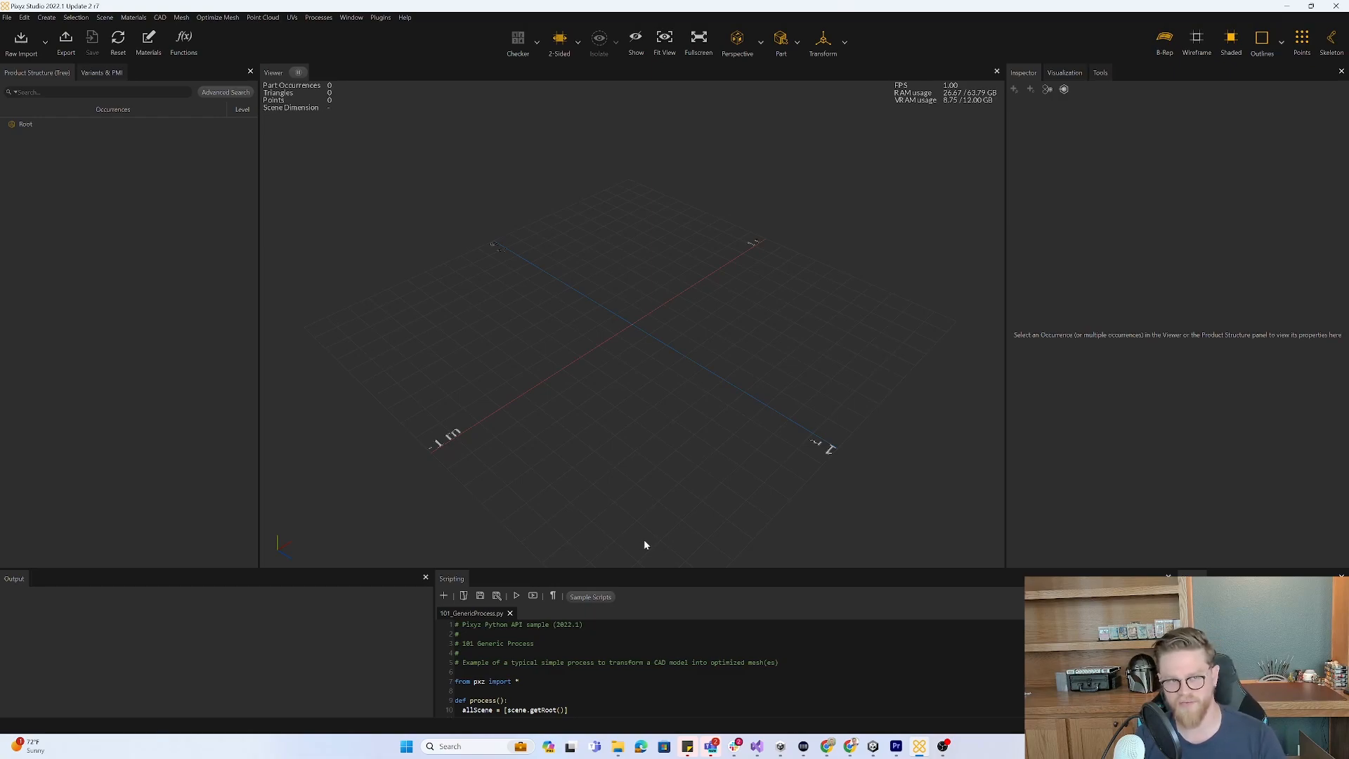
{"action": "mouse_move", "coordinate": [611, 481]}
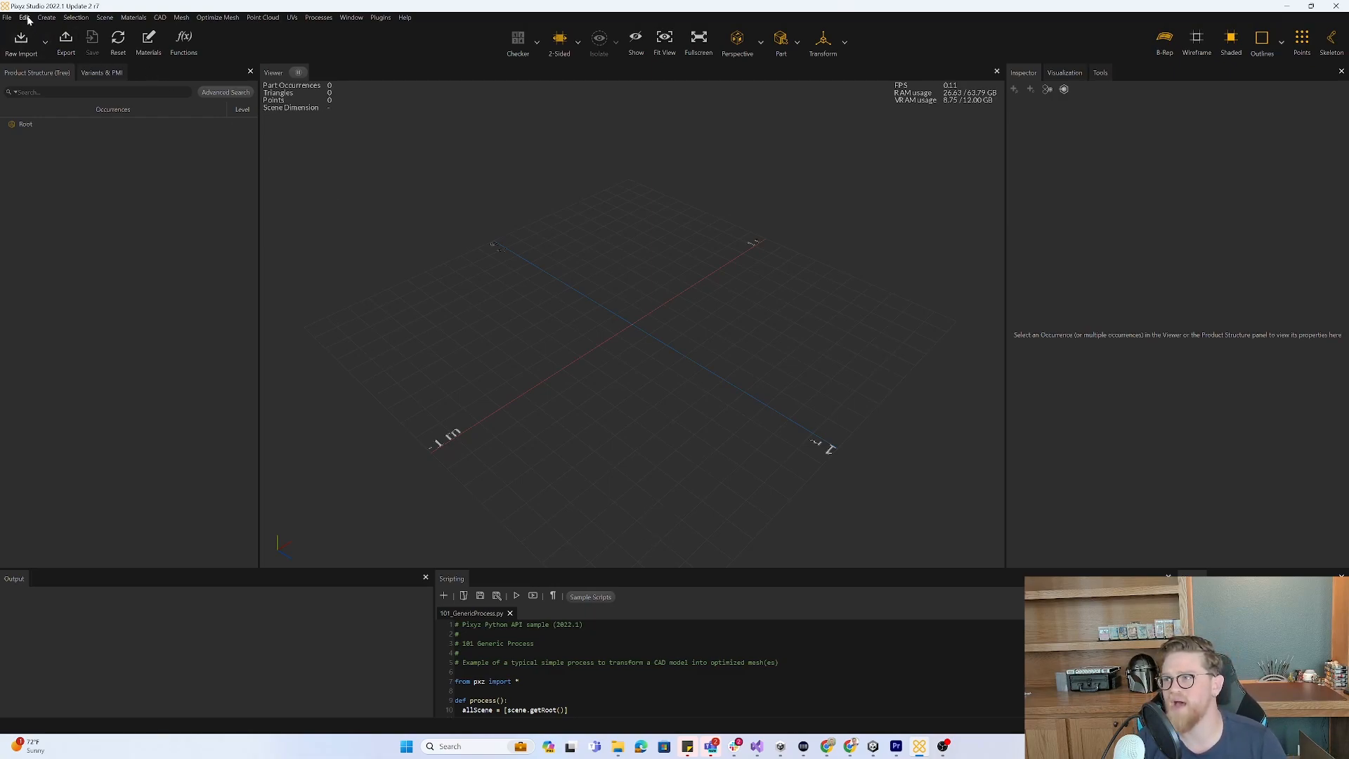
Reach the IO import settings in the Pixyz Studio preferences.
{"action": "left_click", "coordinate": [24, 17]}
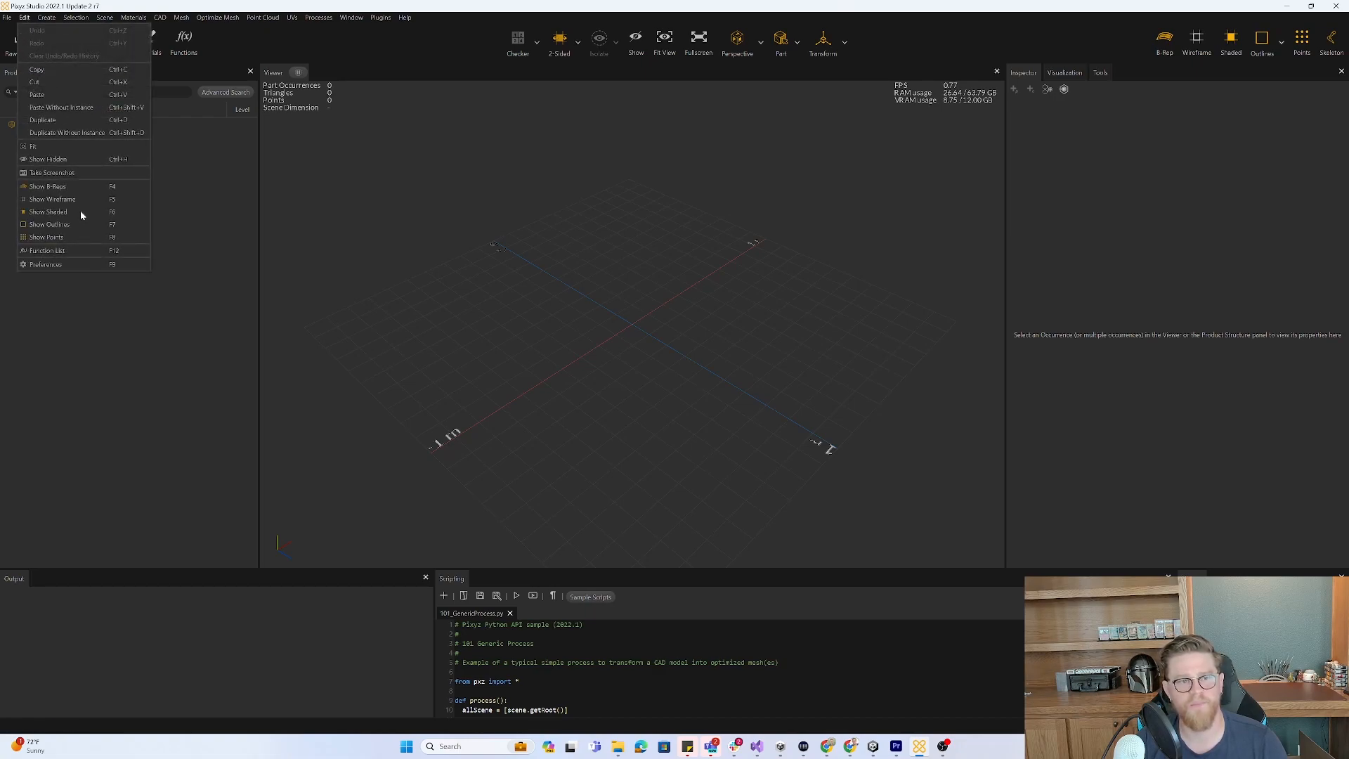
{"action": "left_click", "coordinate": [44, 265]}
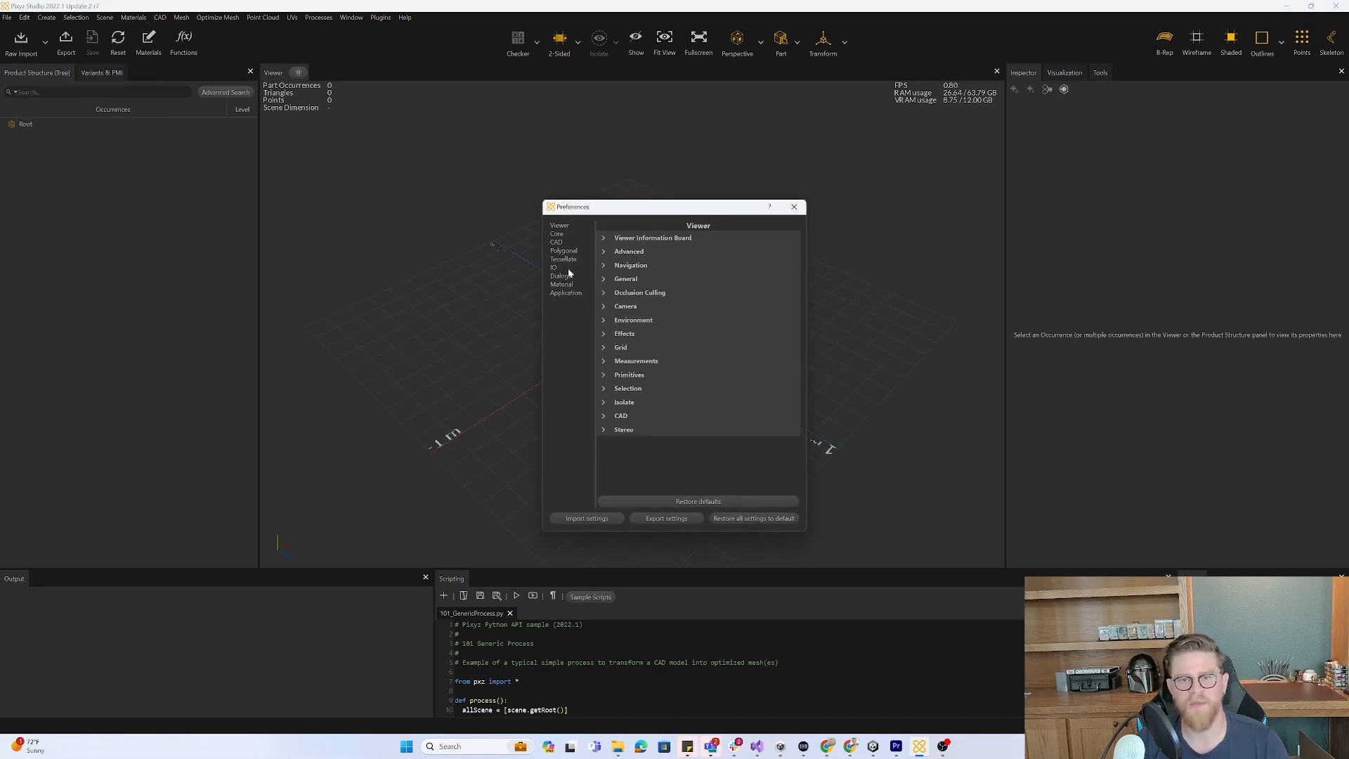
{"action": "left_click", "coordinate": [553, 267]}
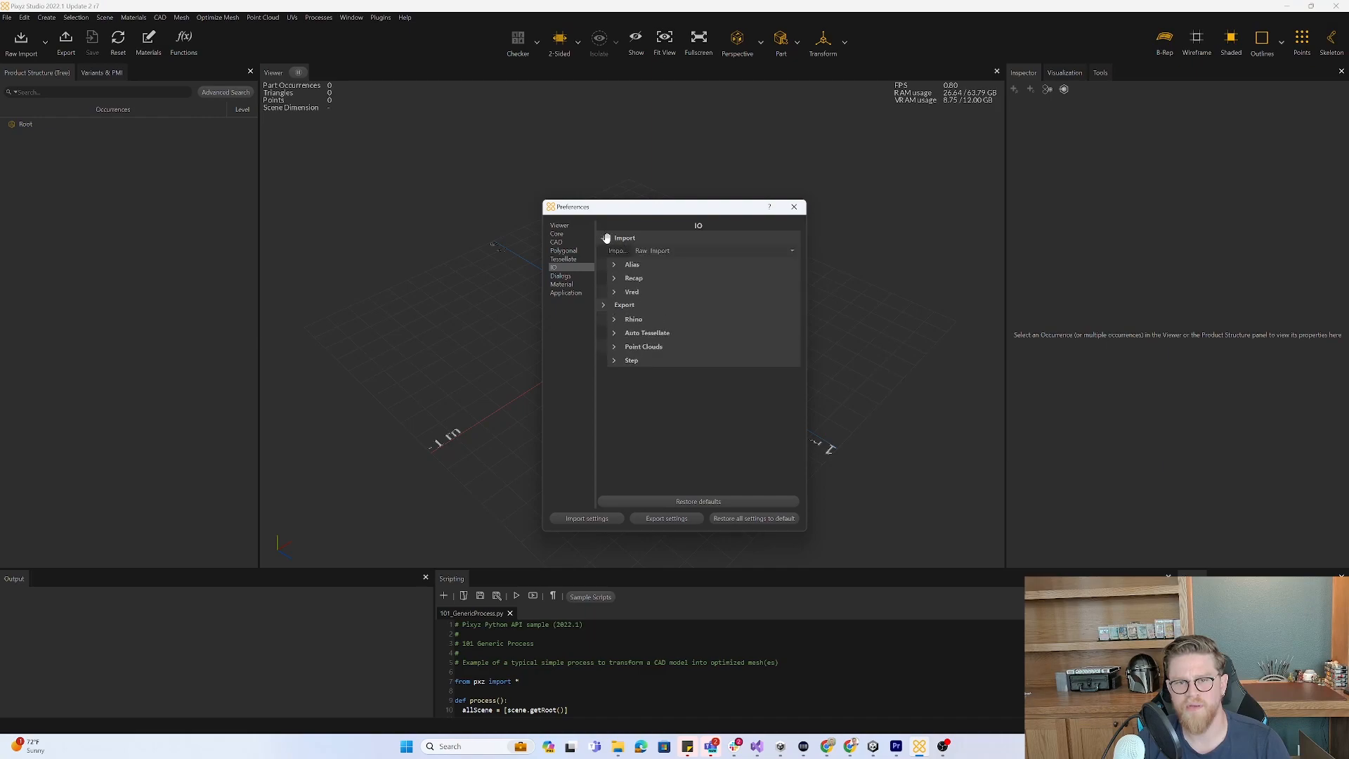
{"action": "left_click", "coordinate": [608, 237]}
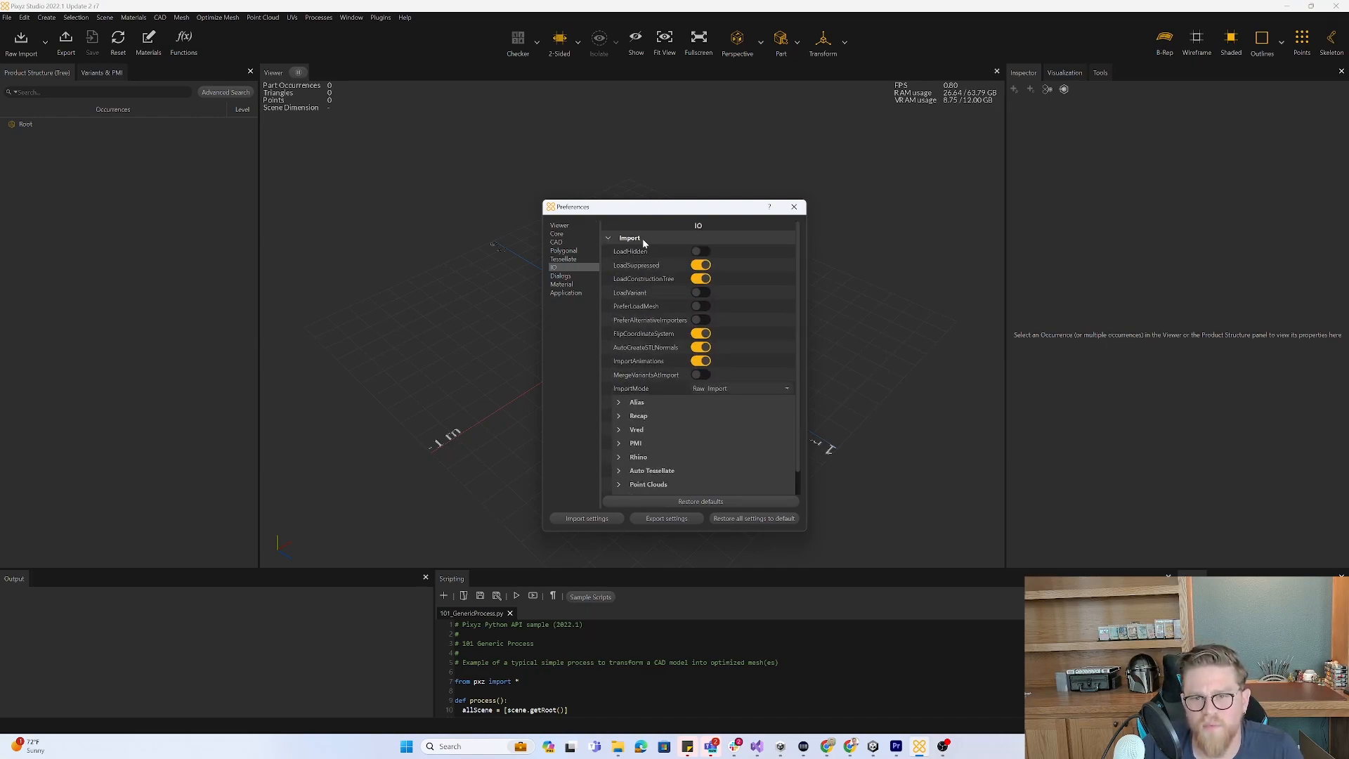
{"action": "mouse_move", "coordinate": [720, 319]}
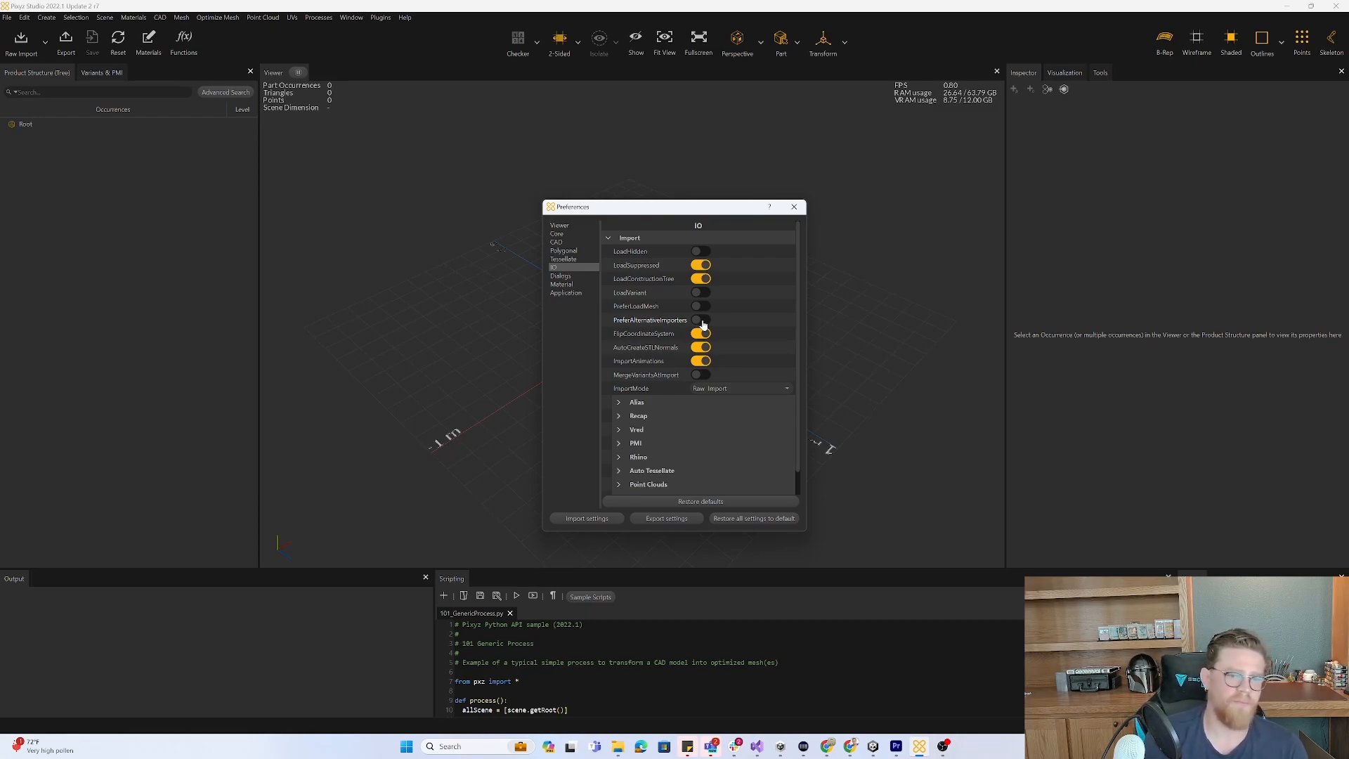
Try the prefer-alternative-importers option on and leave it switched off.
{"action": "left_click", "coordinate": [700, 321]}
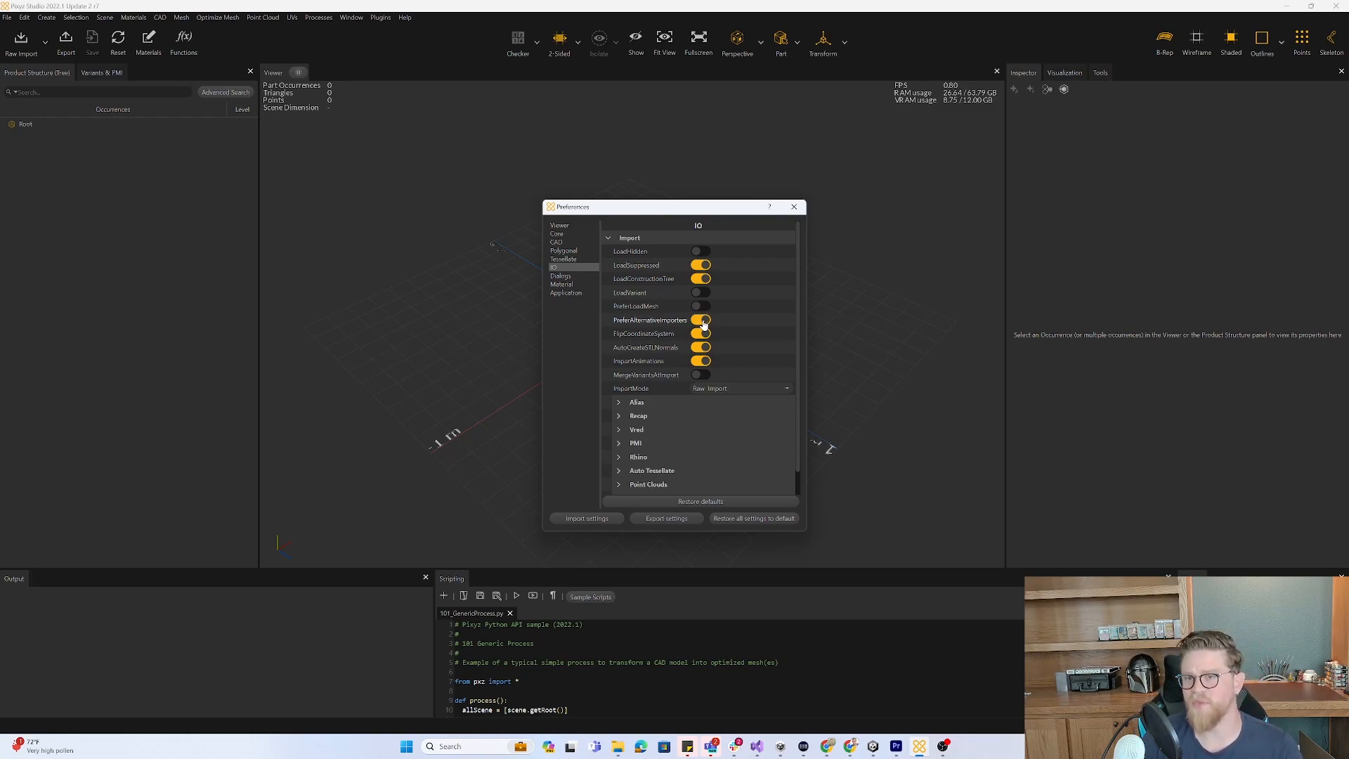
{"action": "left_click", "coordinate": [702, 319]}
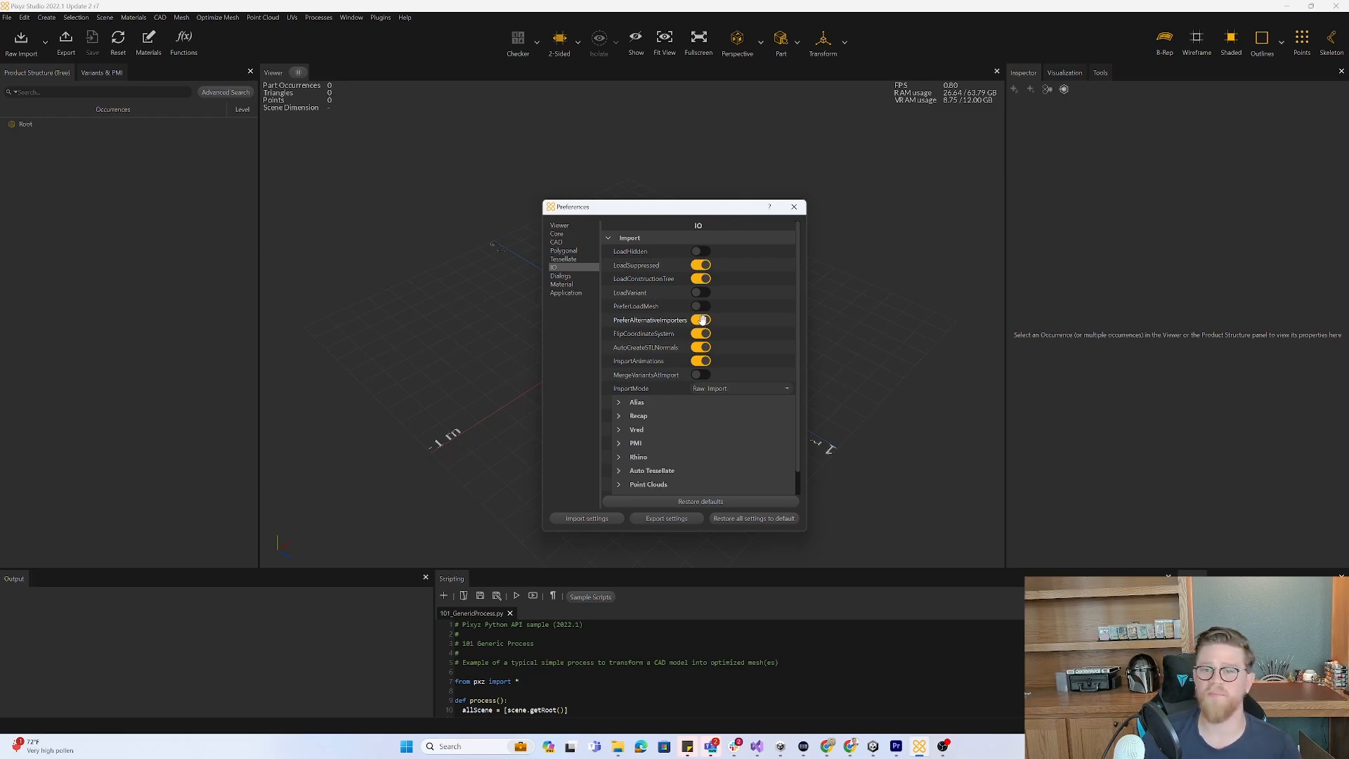
{"action": "left_click", "coordinate": [700, 320]}
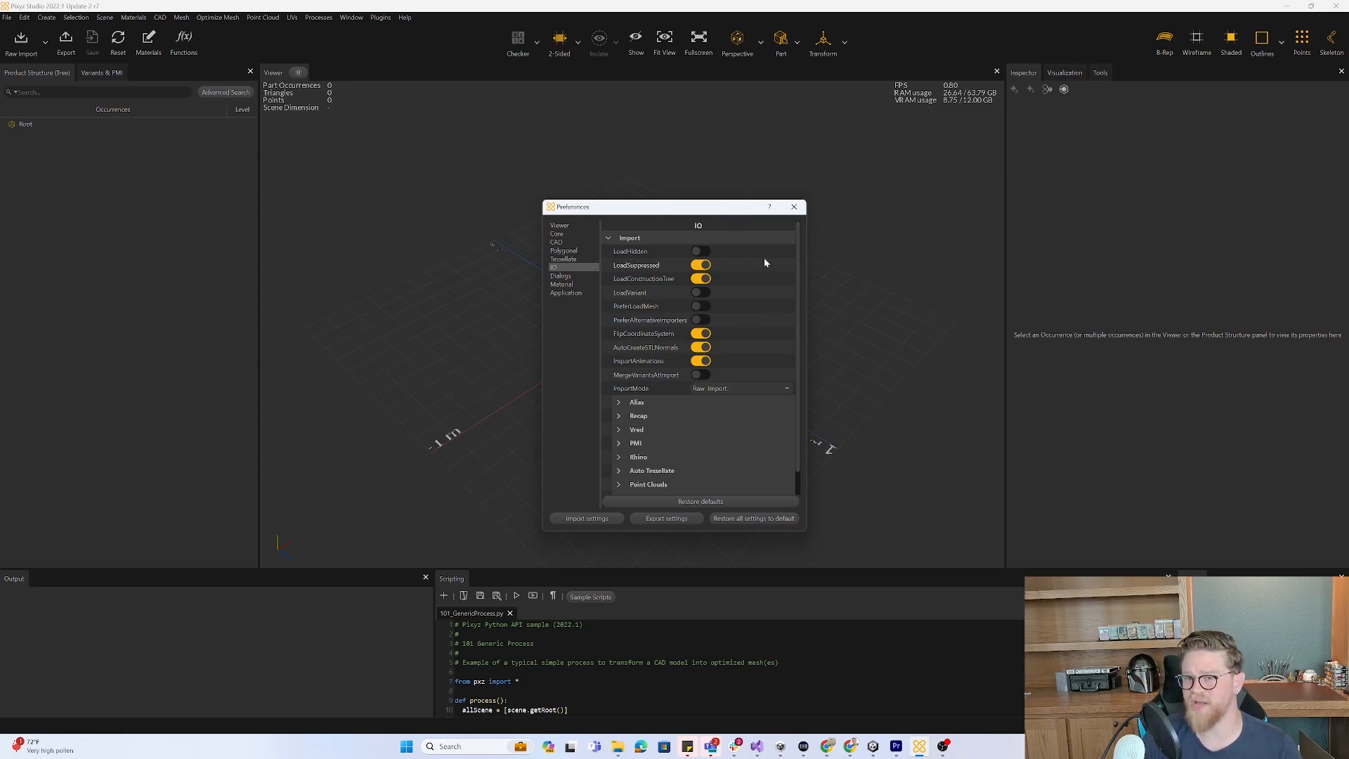
{"action": "mouse_move", "coordinate": [661, 325]}
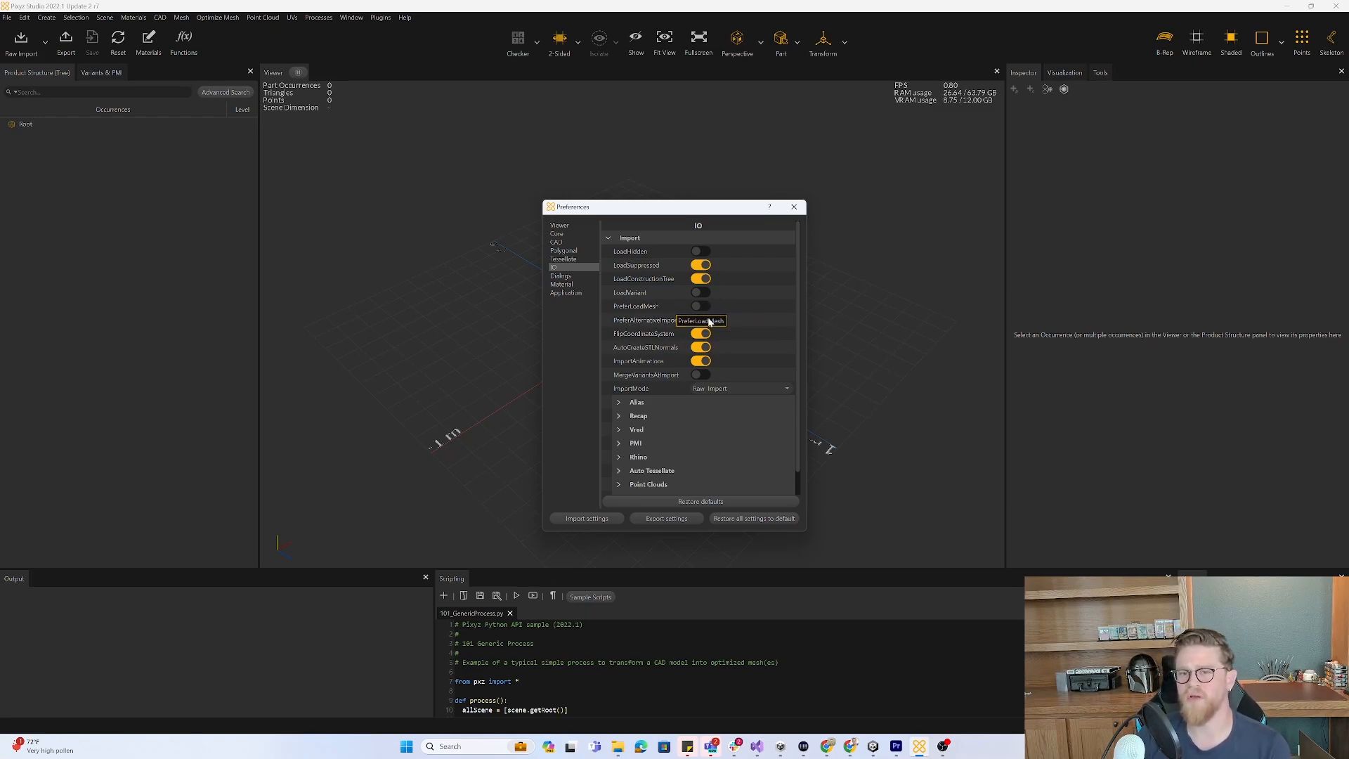
{"action": "mouse_move", "coordinate": [717, 319]}
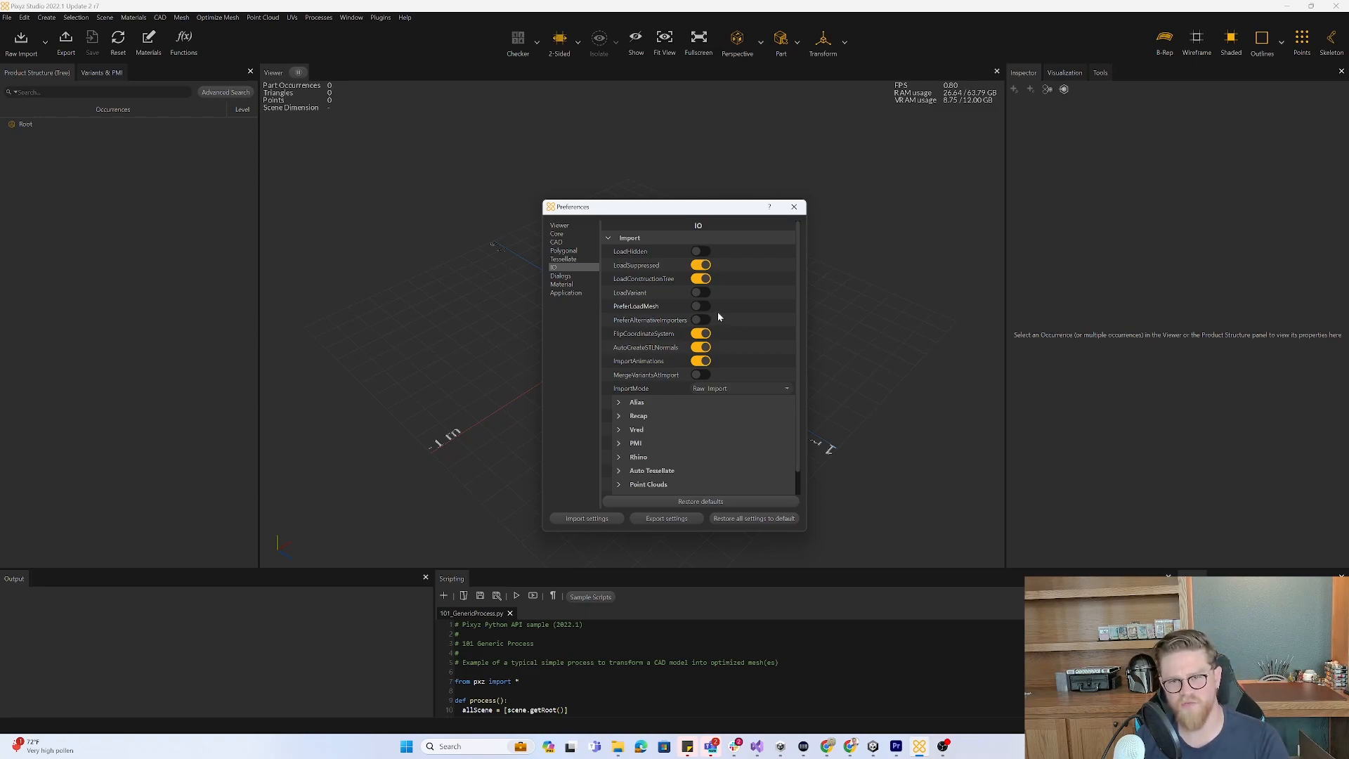
{"action": "mouse_move", "coordinate": [765, 305]}
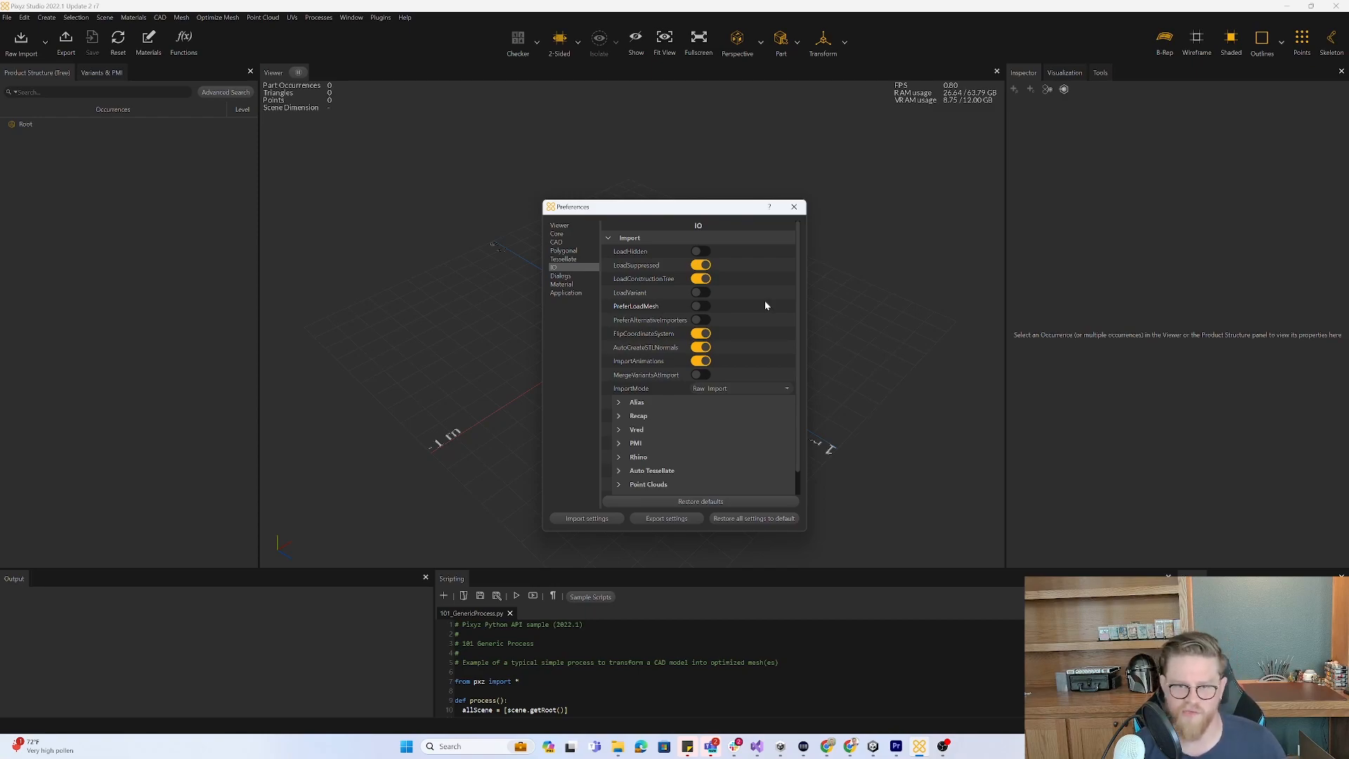
{"action": "mouse_move", "coordinate": [673, 332]}
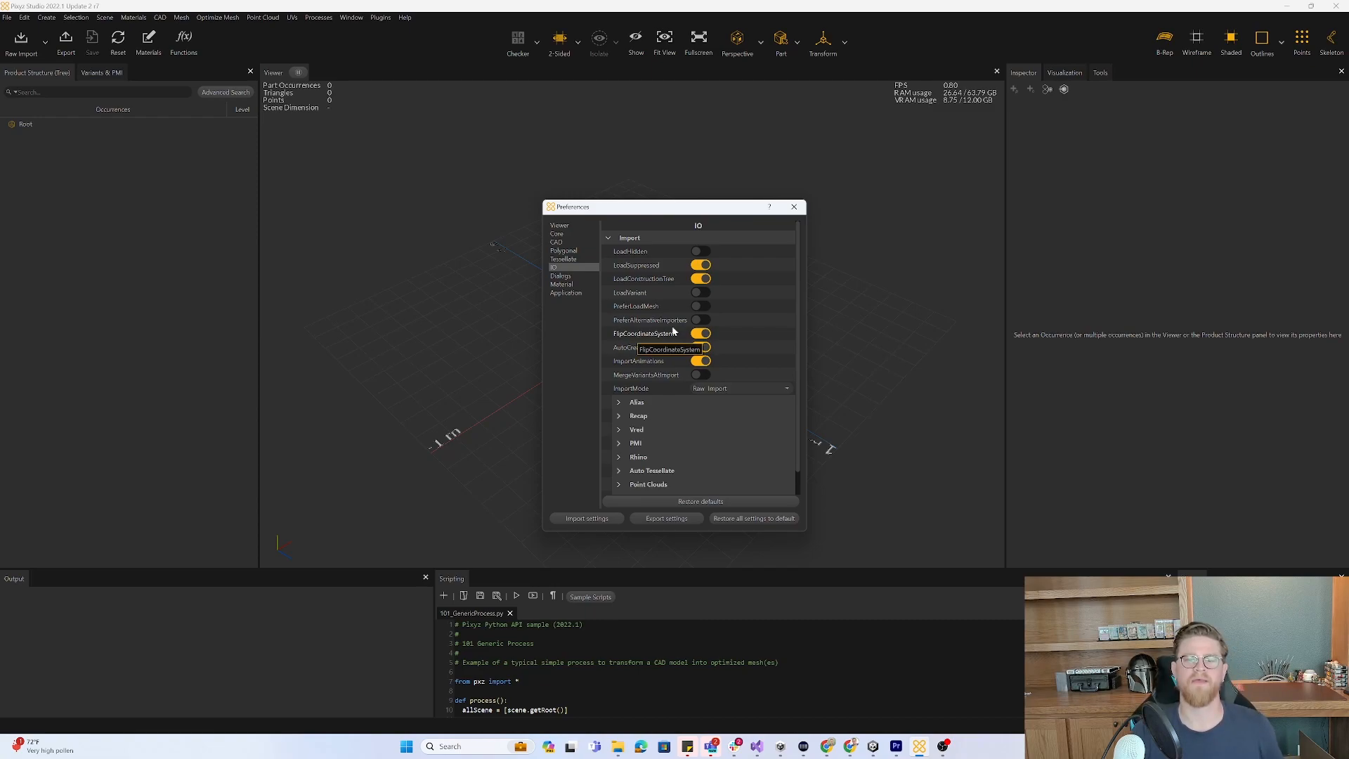
{"action": "mouse_move", "coordinate": [780, 228]}
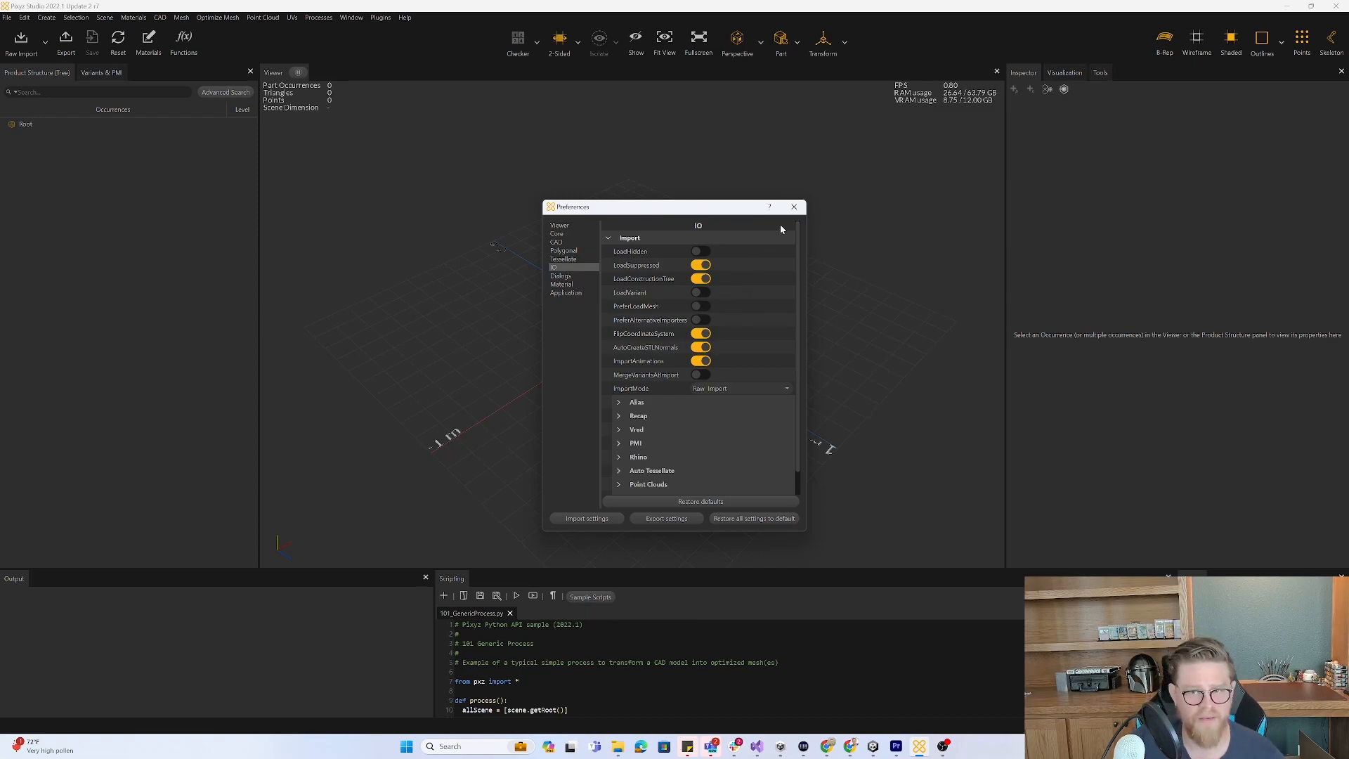
Reopen the preferences and expand the GLTF export options under IO.
{"action": "left_click", "coordinate": [793, 206]}
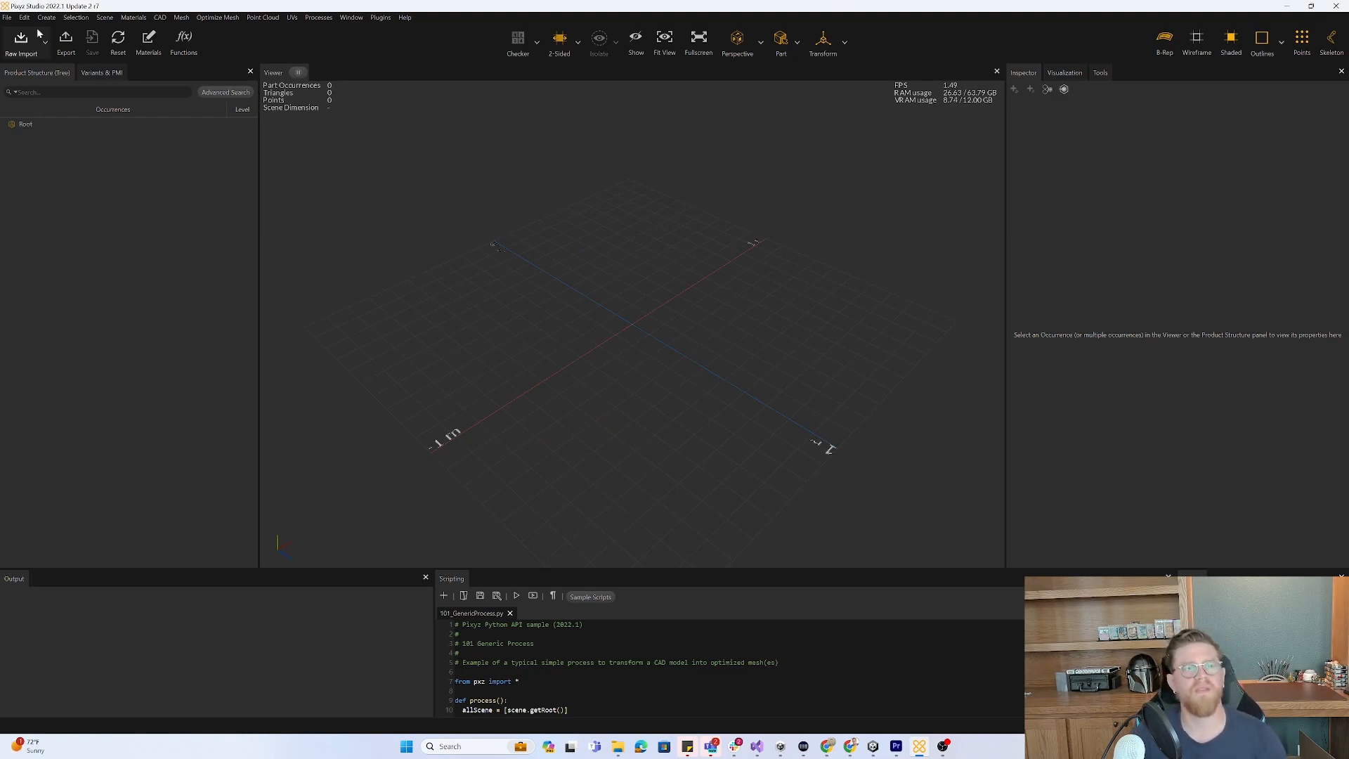
{"action": "left_click", "coordinate": [24, 17]}
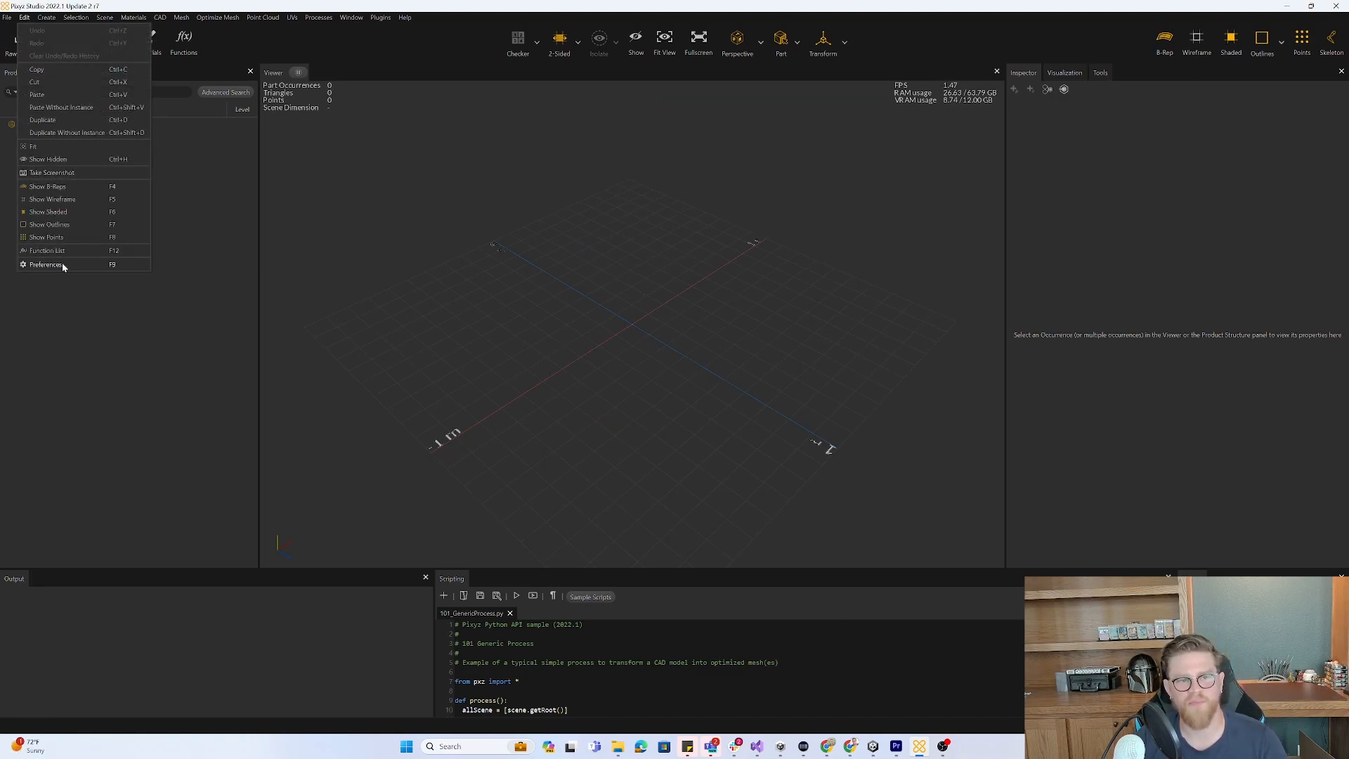
{"action": "left_click", "coordinate": [45, 265]}
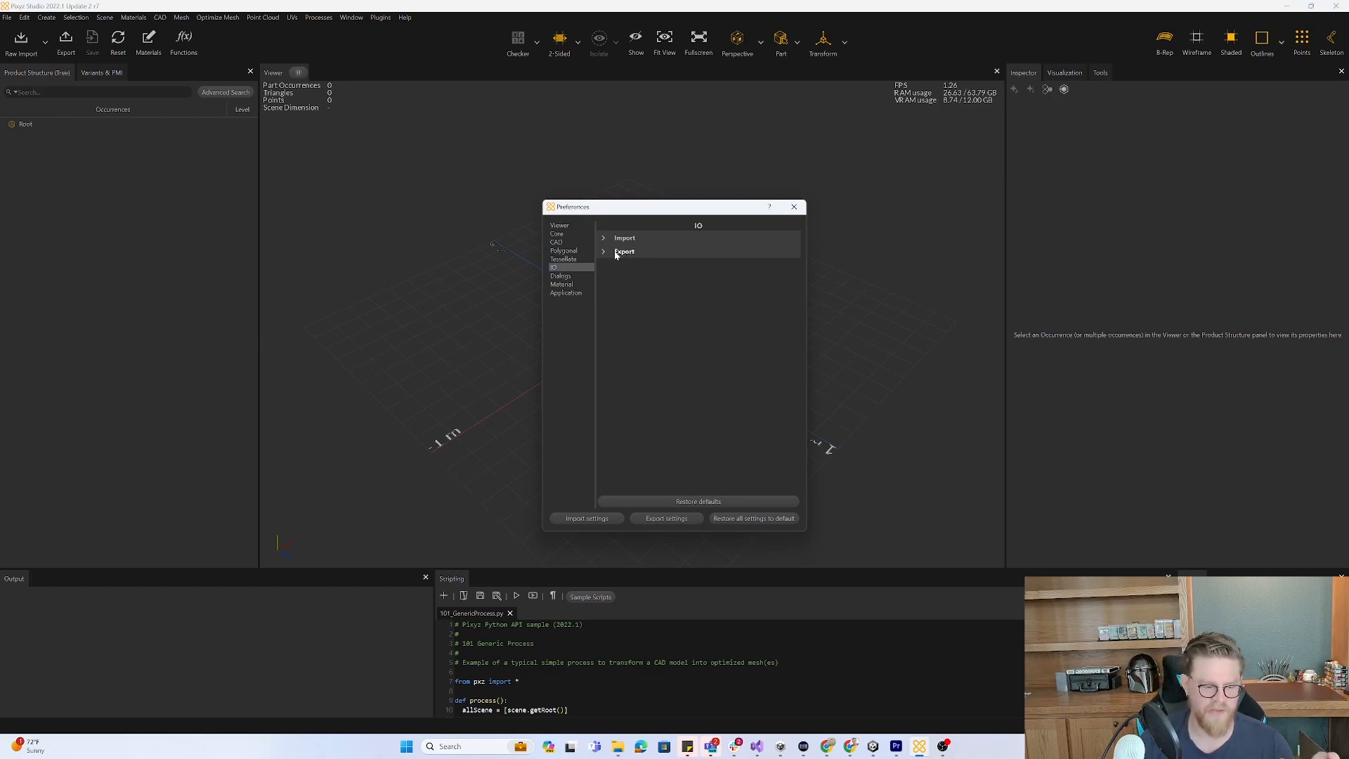
{"action": "mouse_move", "coordinate": [615, 254]}
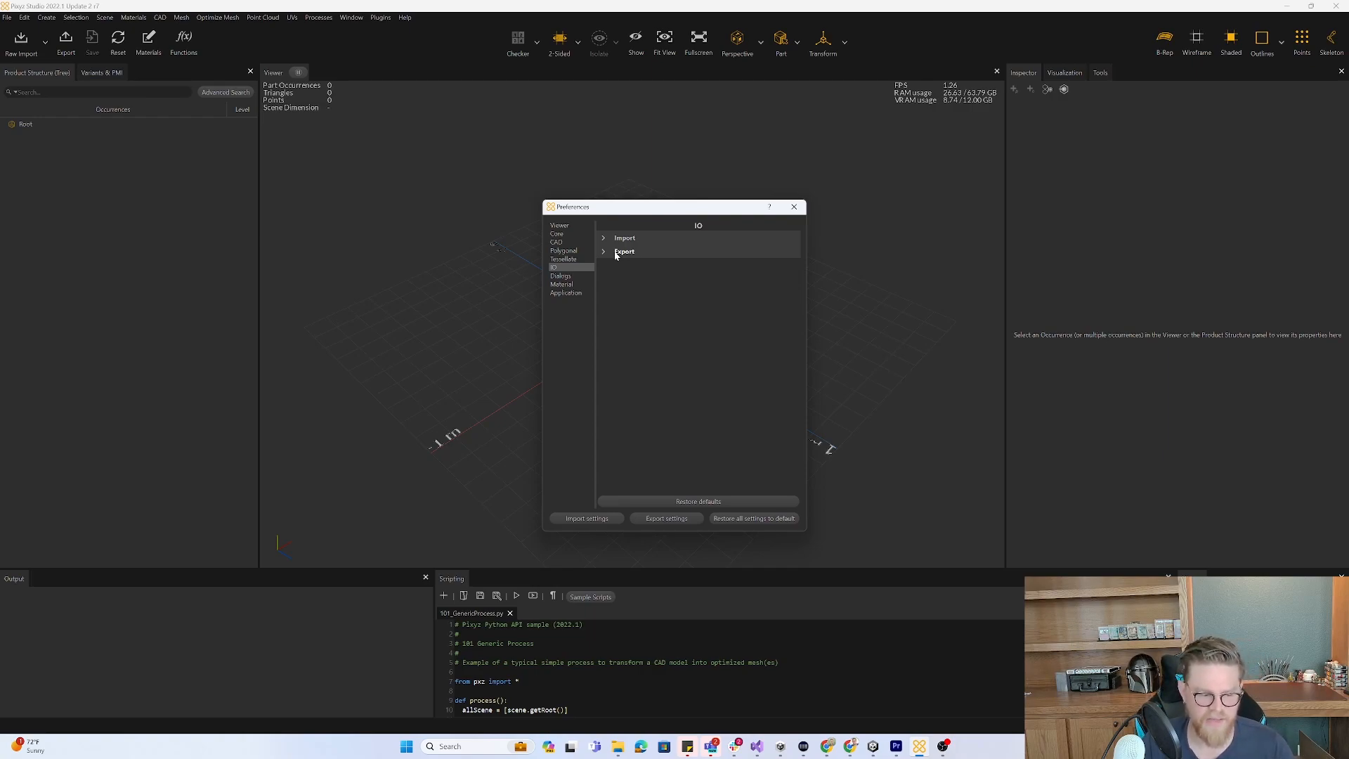
{"action": "left_click", "coordinate": [624, 251]}
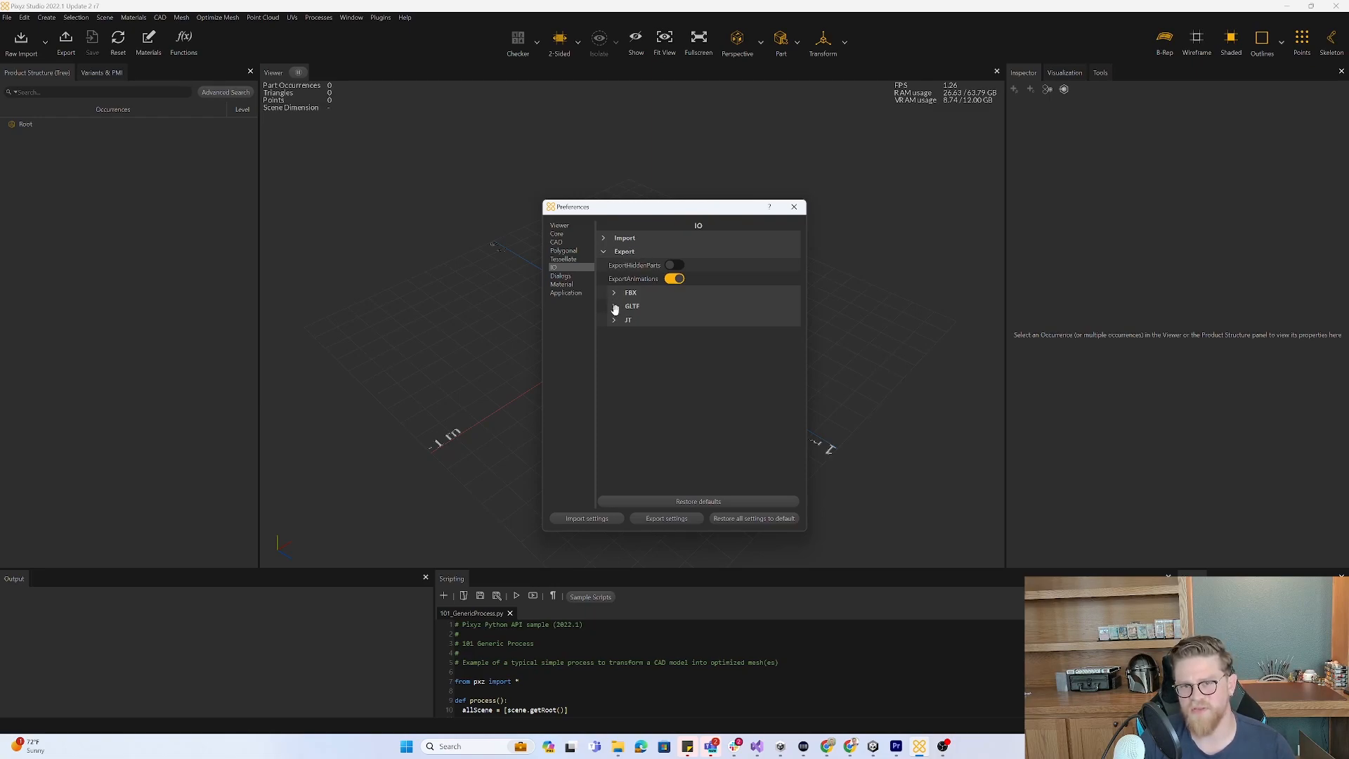
{"action": "left_click", "coordinate": [614, 307]}
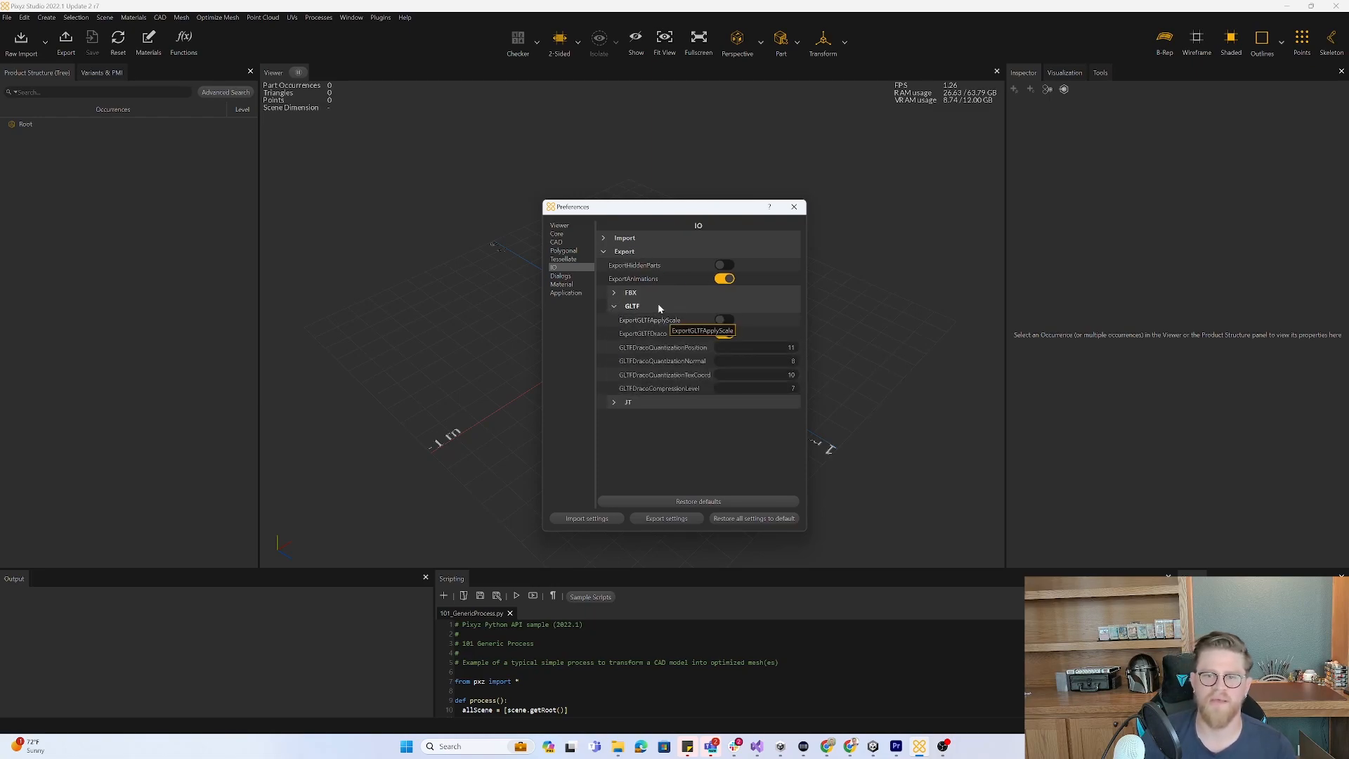
Toggle ExportGLTFDraco on then back off and close the preferences.
{"action": "left_click", "coordinate": [724, 335]}
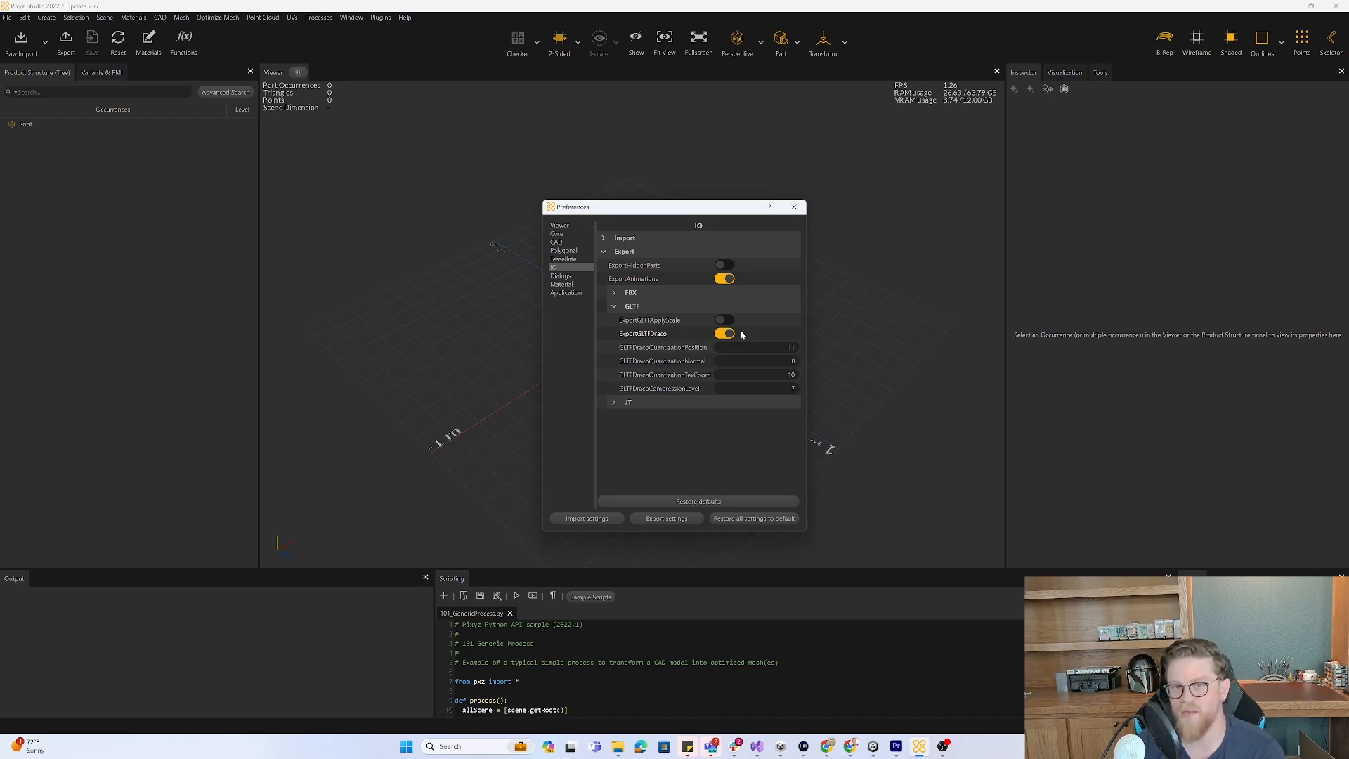
{"action": "mouse_move", "coordinate": [726, 335]}
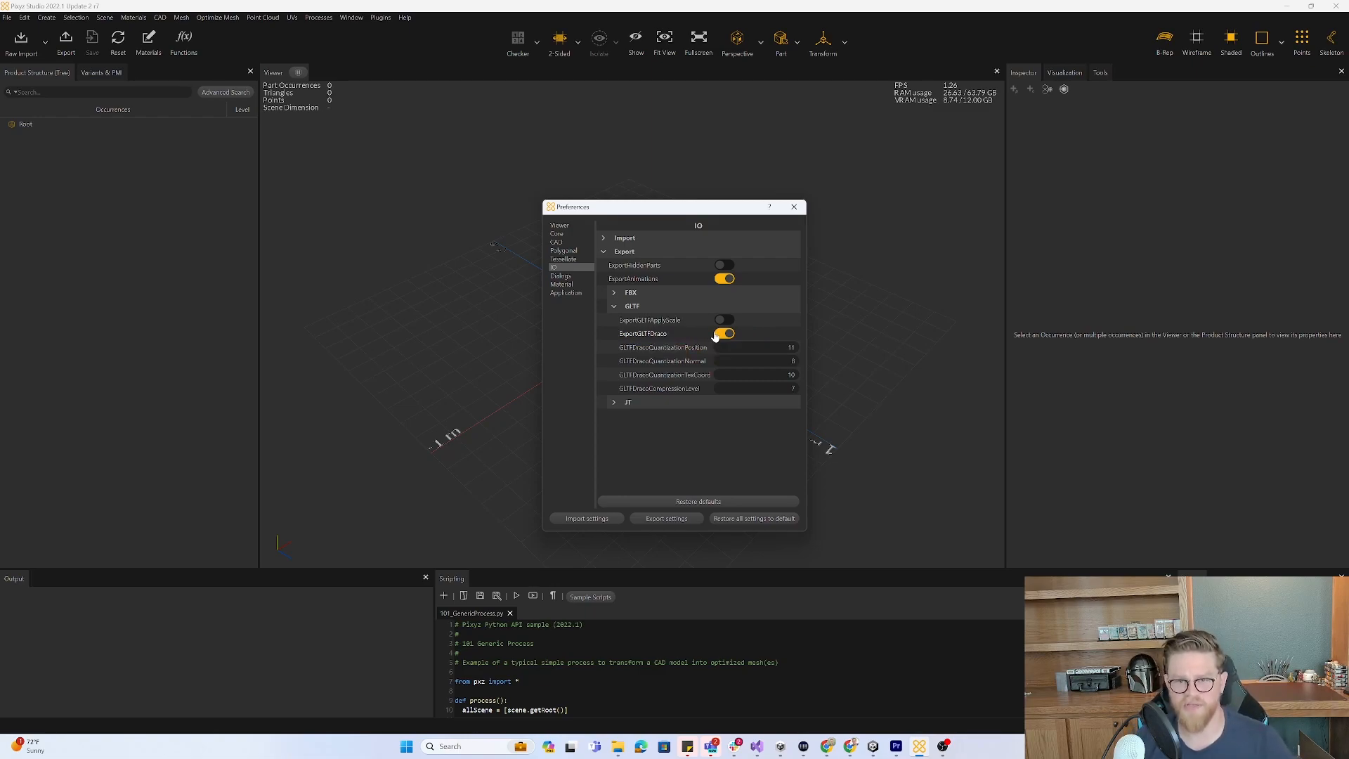
{"action": "mouse_move", "coordinate": [702, 336]}
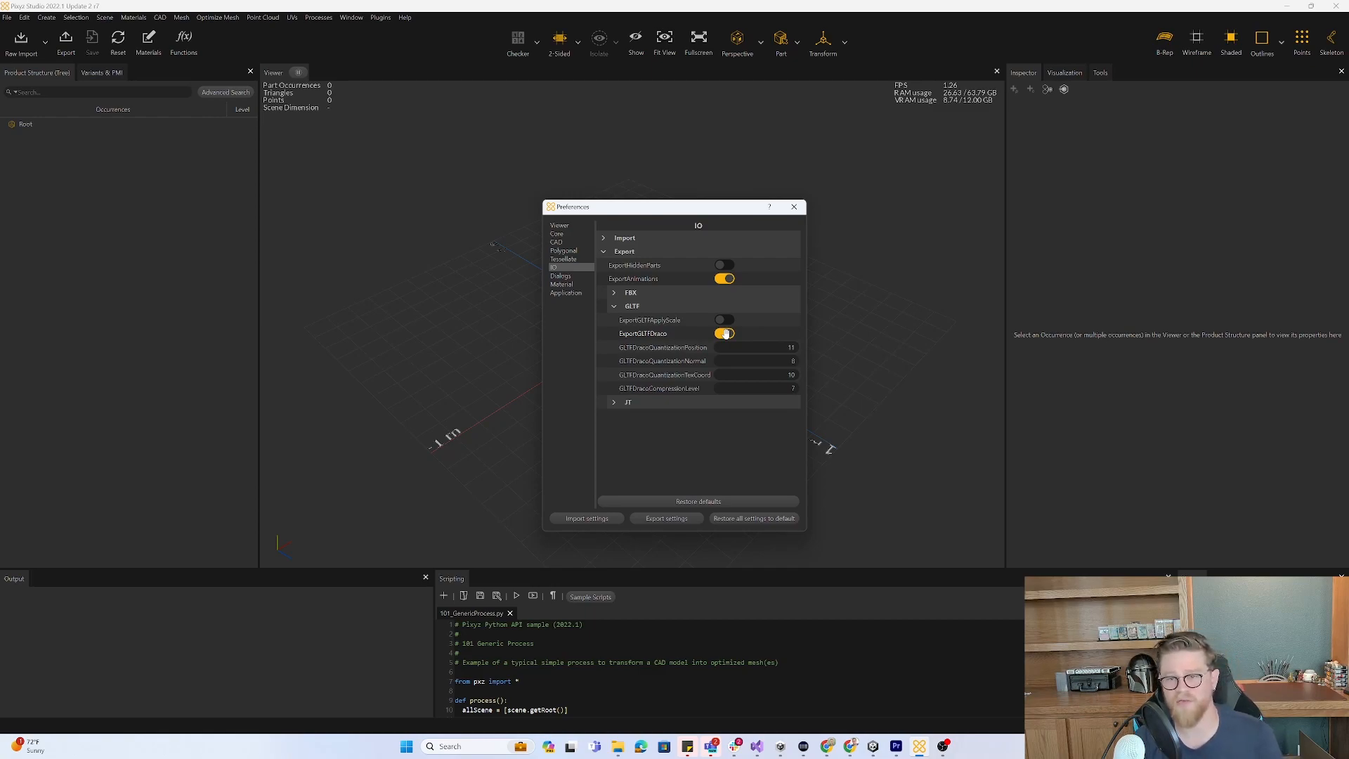
{"action": "left_click", "coordinate": [723, 334]}
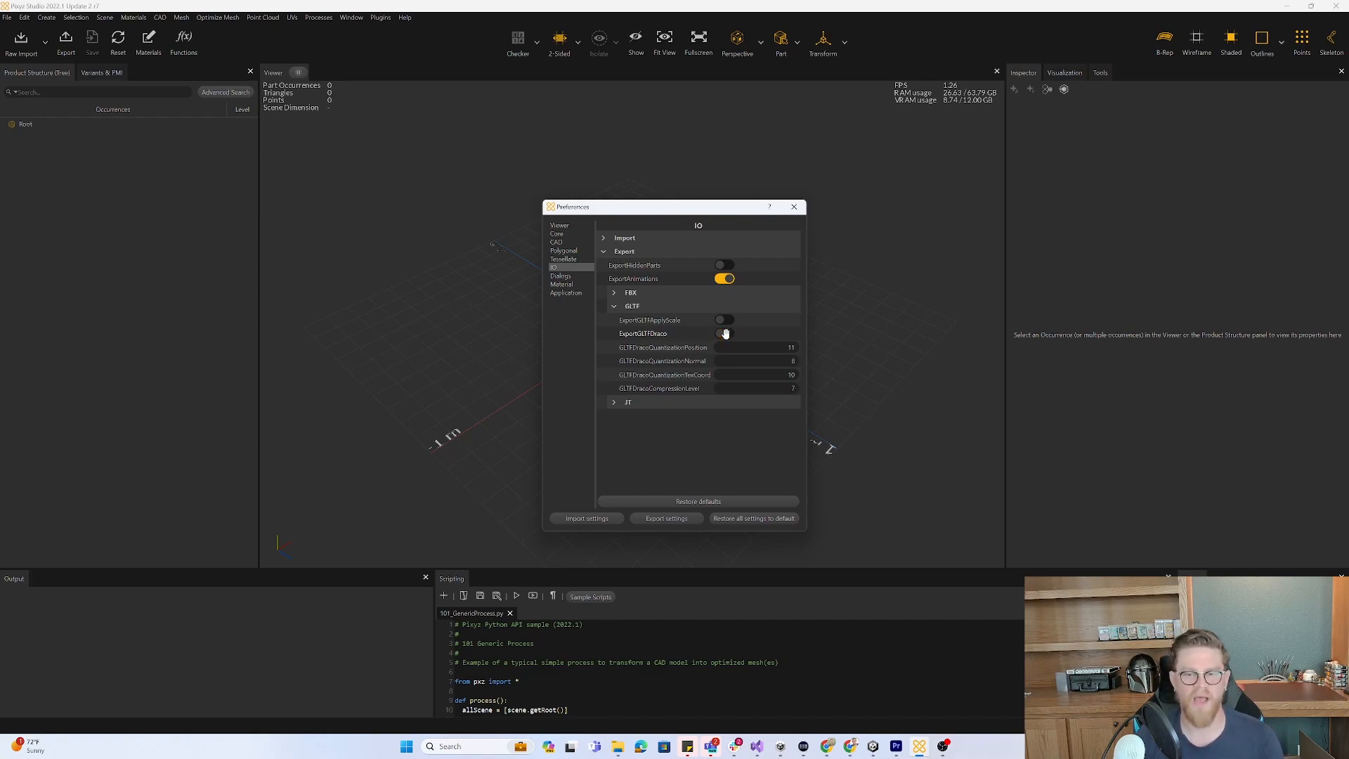
{"action": "left_click", "coordinate": [724, 333]}
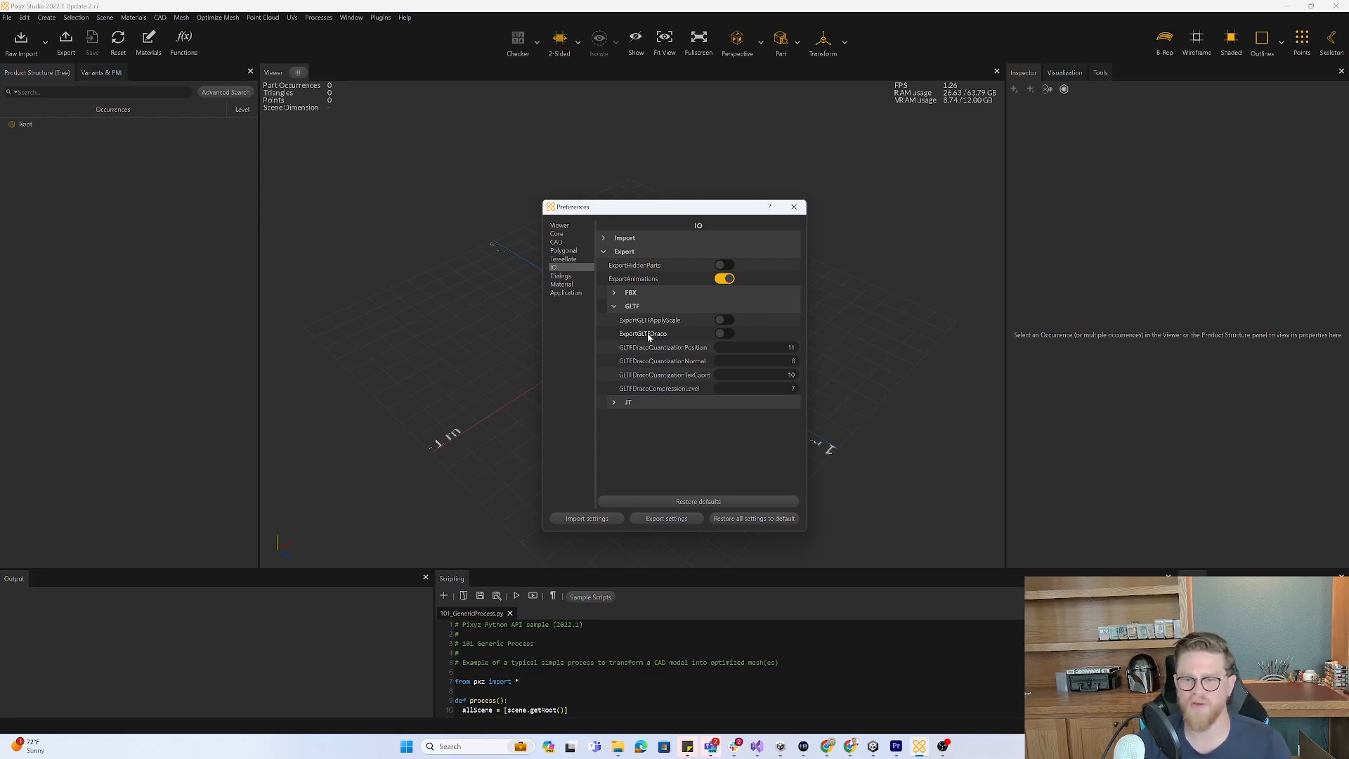
{"action": "mouse_move", "coordinate": [642, 333]}
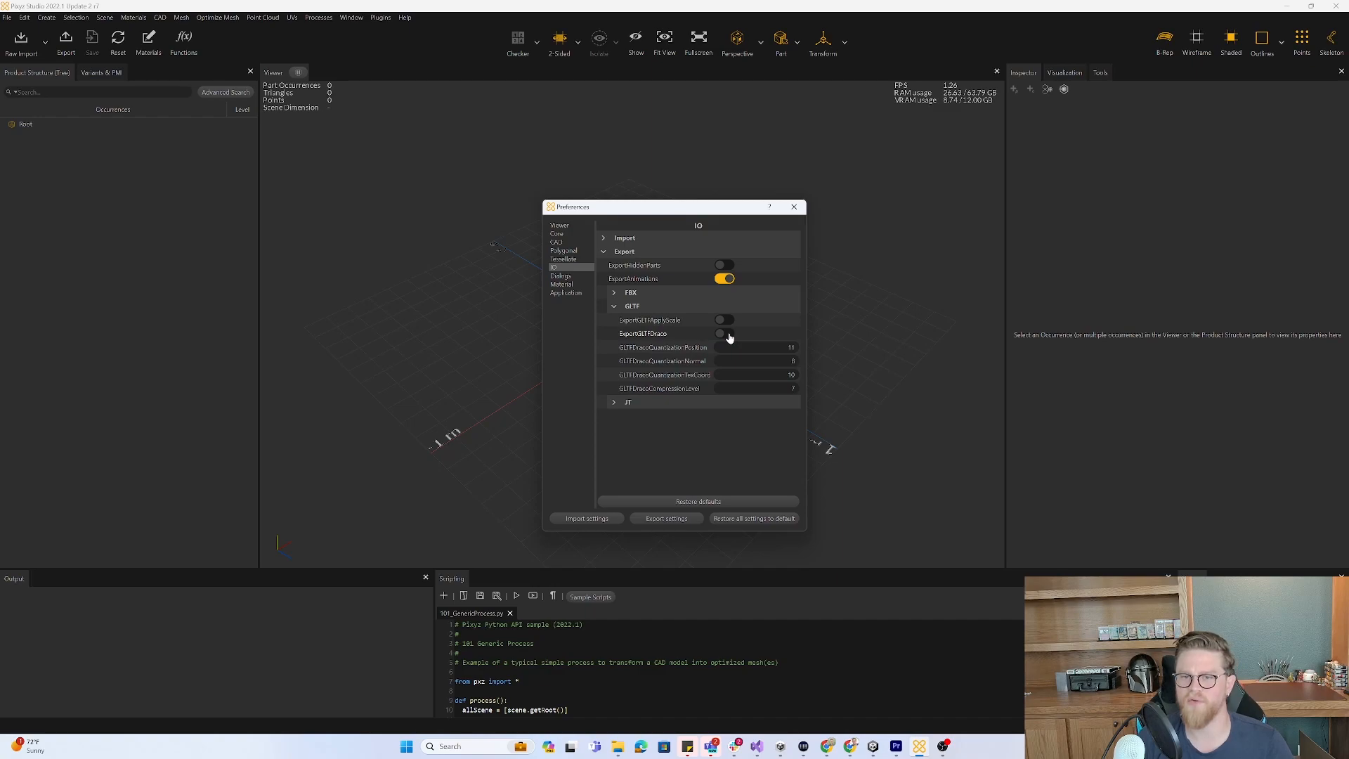
{"action": "left_click", "coordinate": [793, 207]}
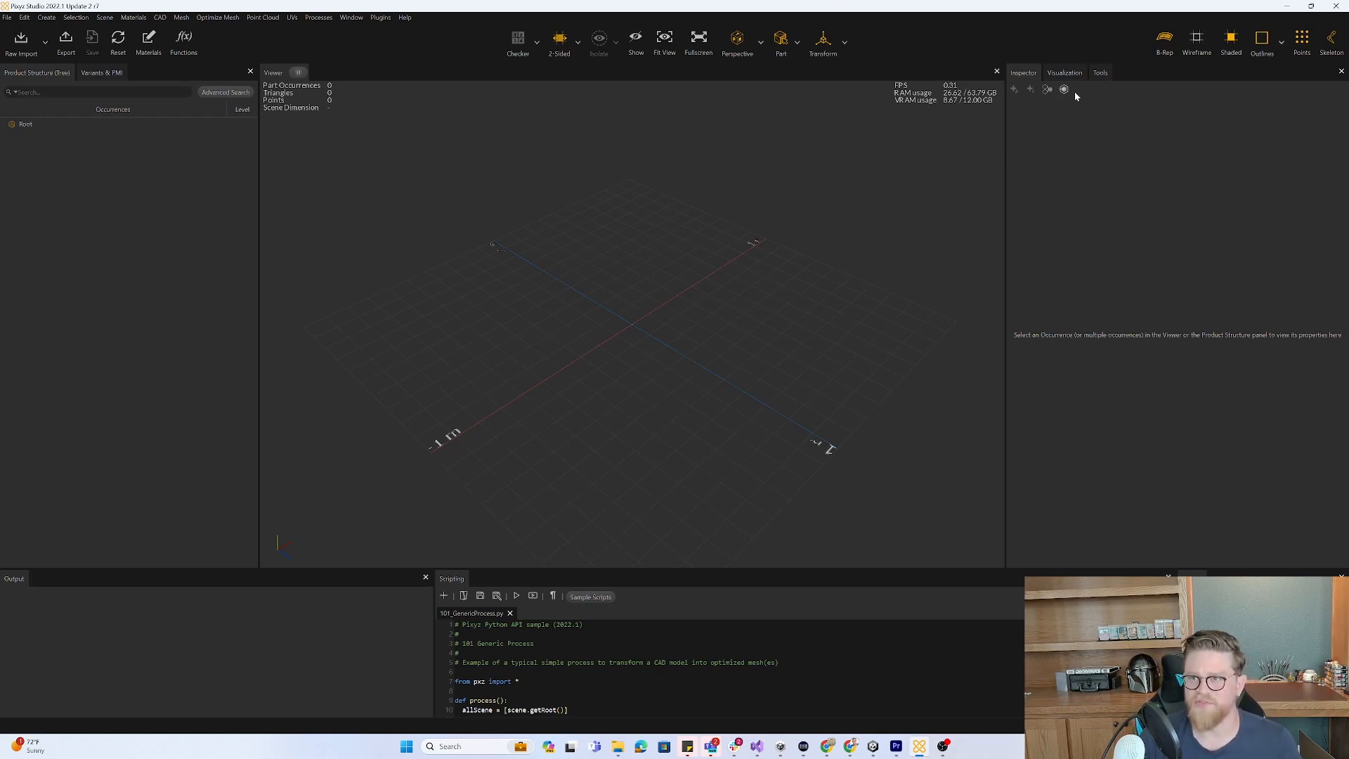
{"action": "mouse_move", "coordinate": [776, 144]}
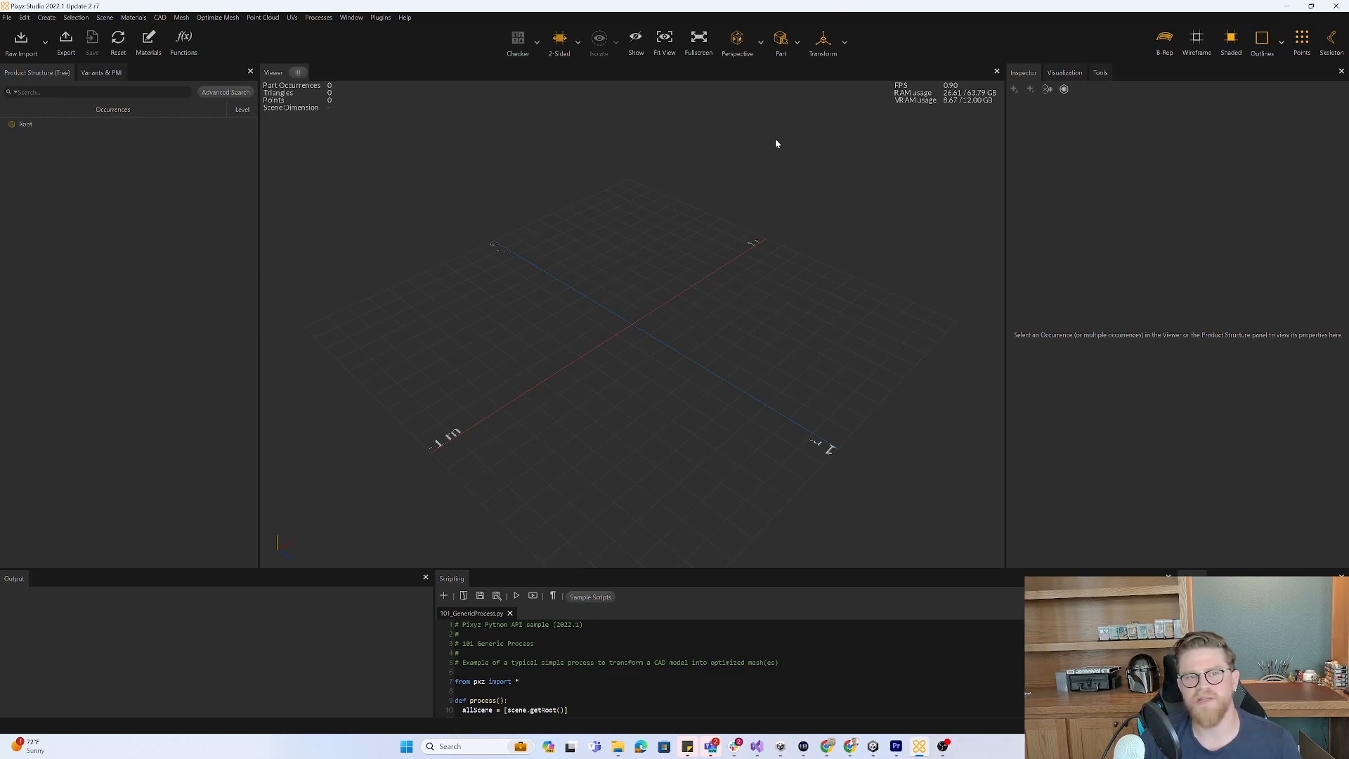
Import the radial engine STEP file into the empty scene as a shaded mesh.
{"action": "left_click", "coordinate": [21, 44]}
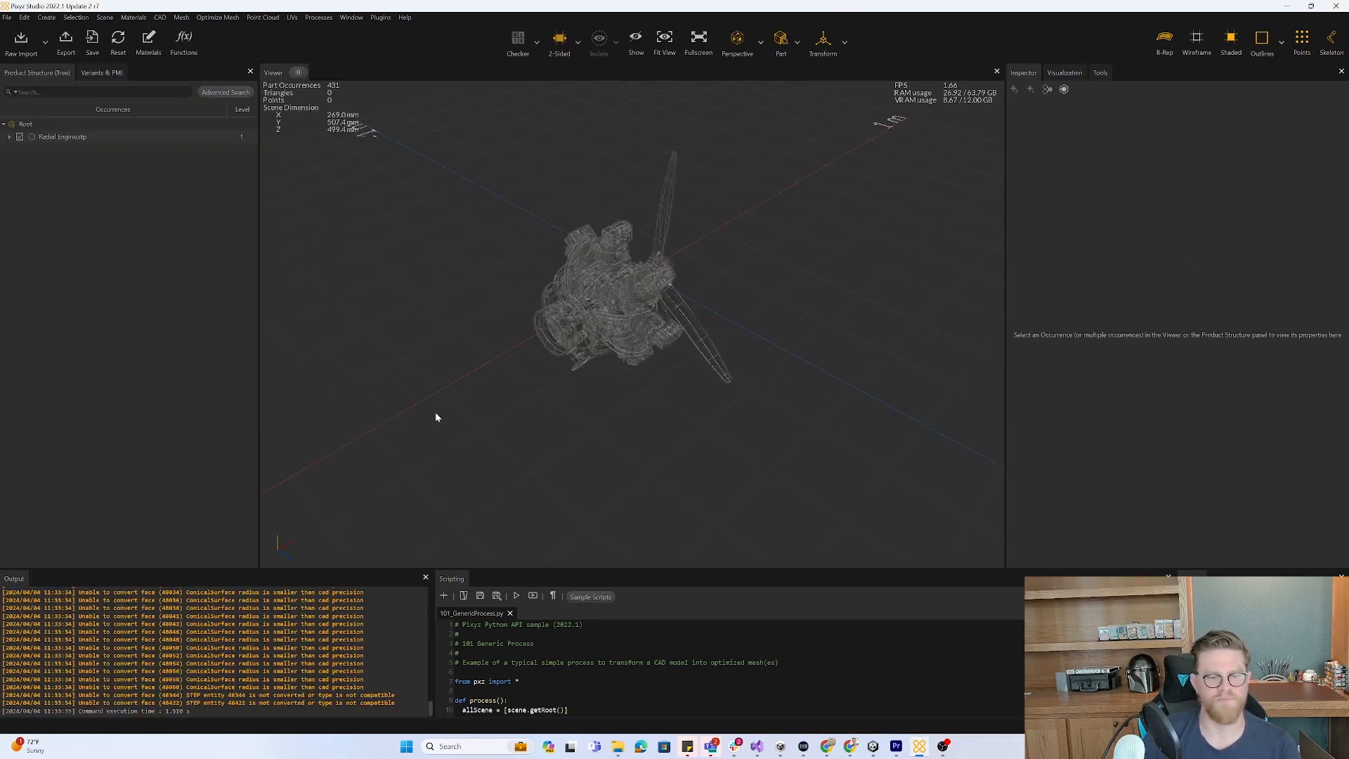
{"action": "left_click", "coordinate": [159, 17]}
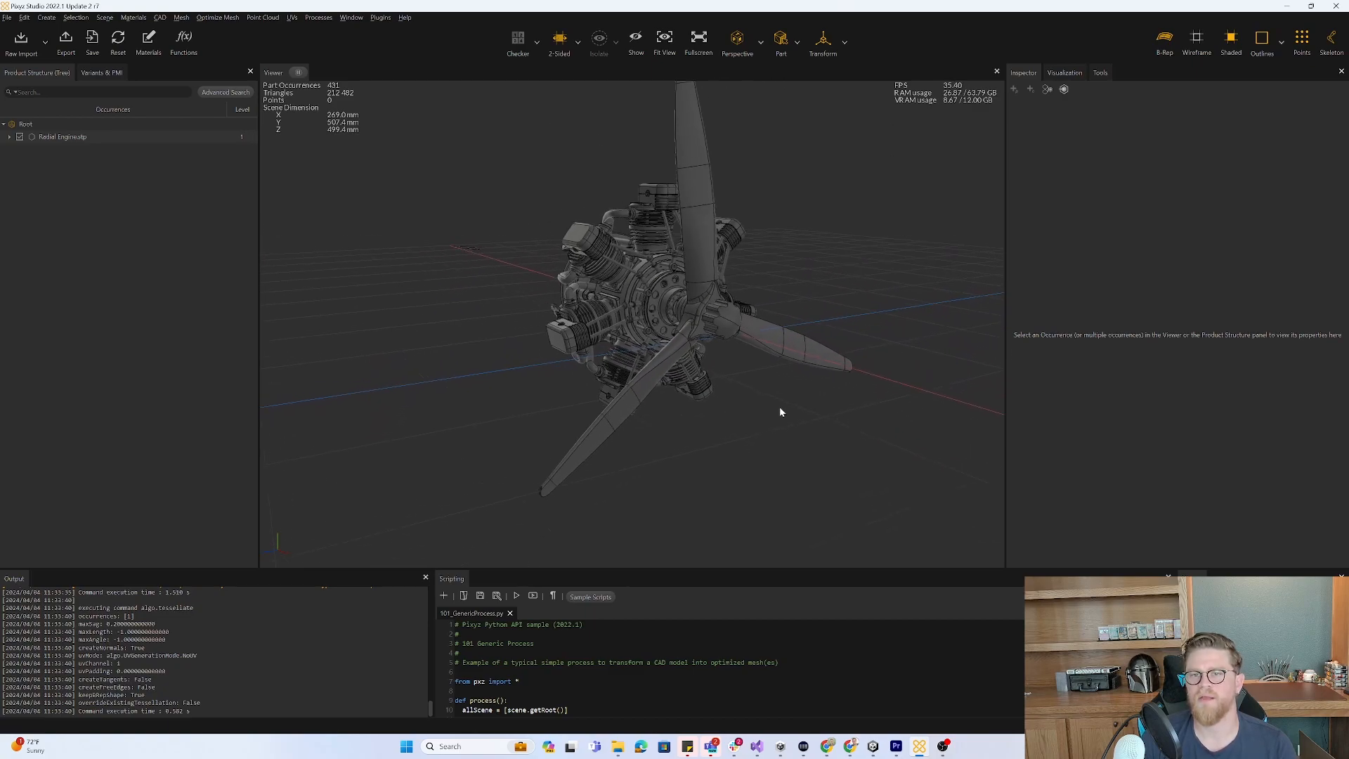
Show the environment map as the viewer background in the Visualization settings.
{"action": "left_click", "coordinate": [1064, 72]}
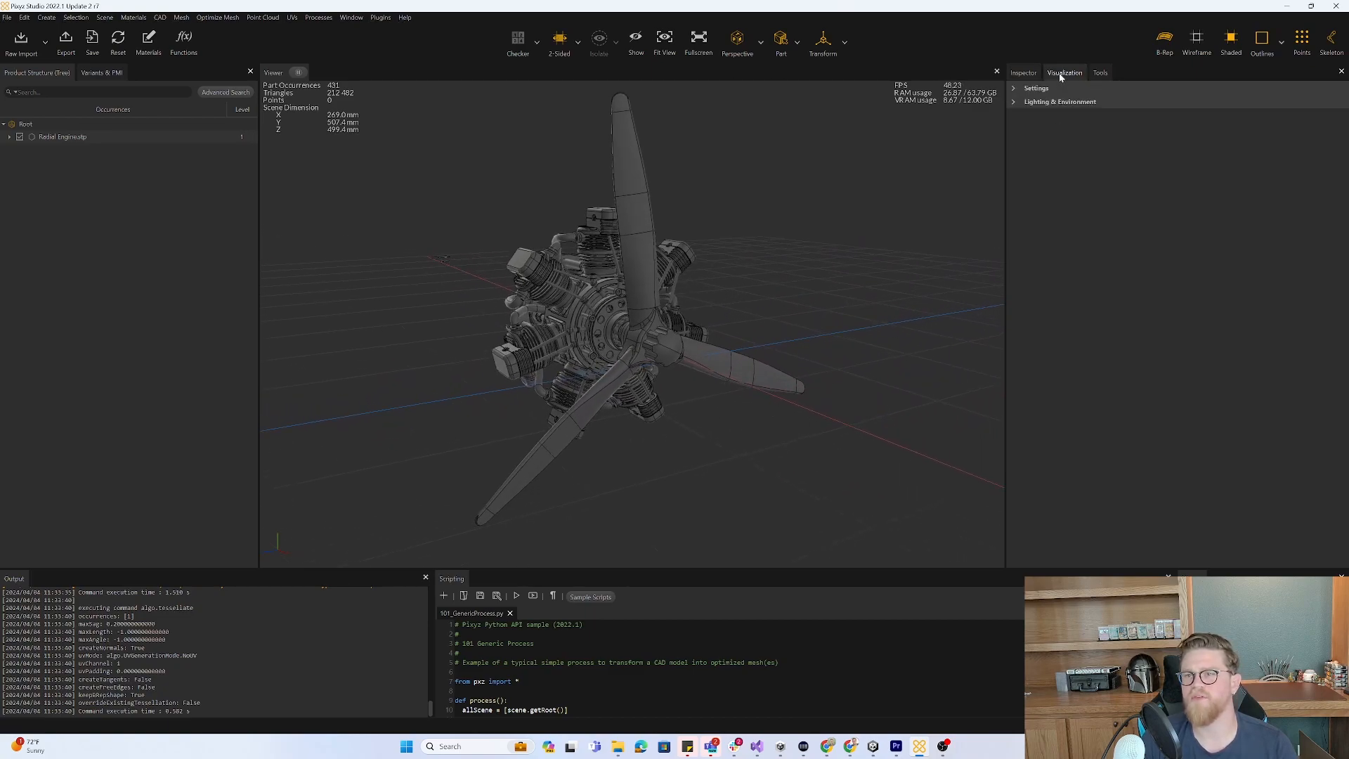
{"action": "left_click", "coordinate": [1035, 87]}
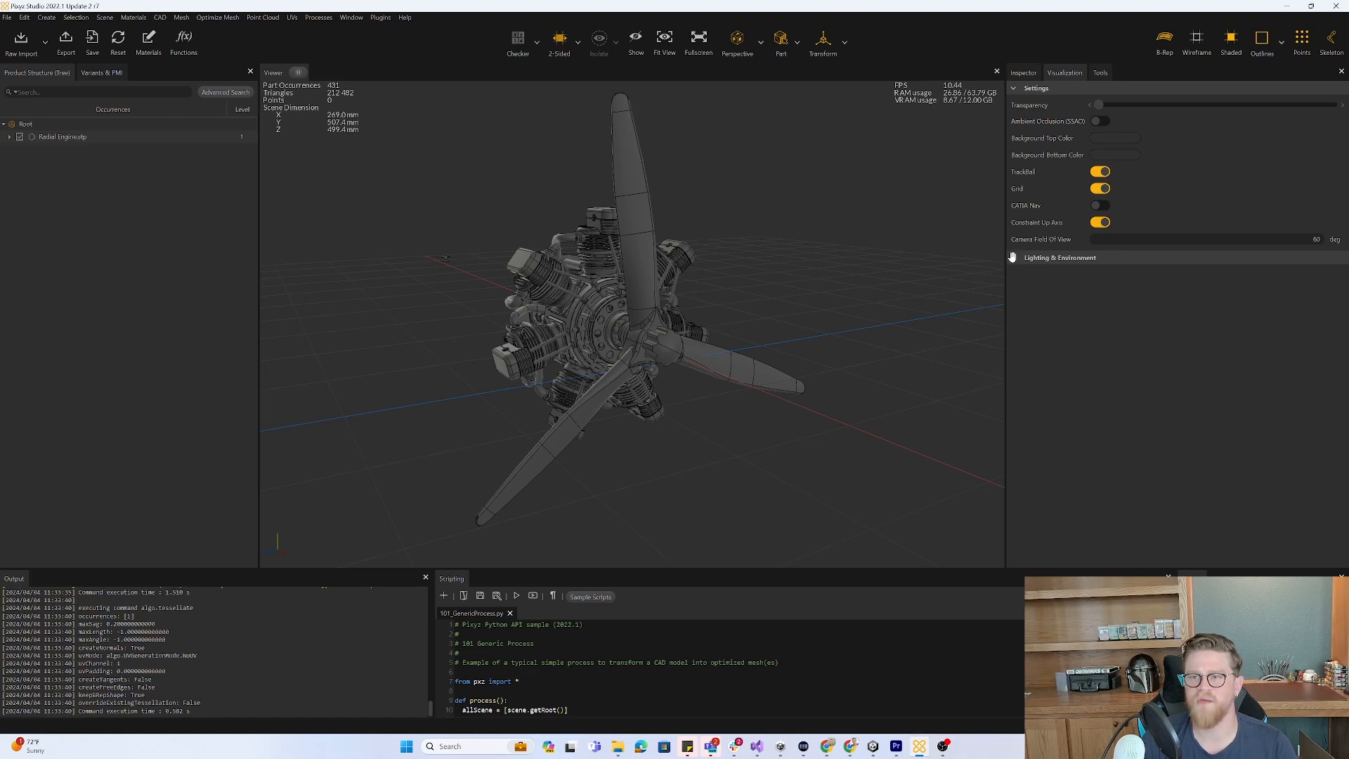
{"action": "left_click", "coordinate": [1059, 257]}
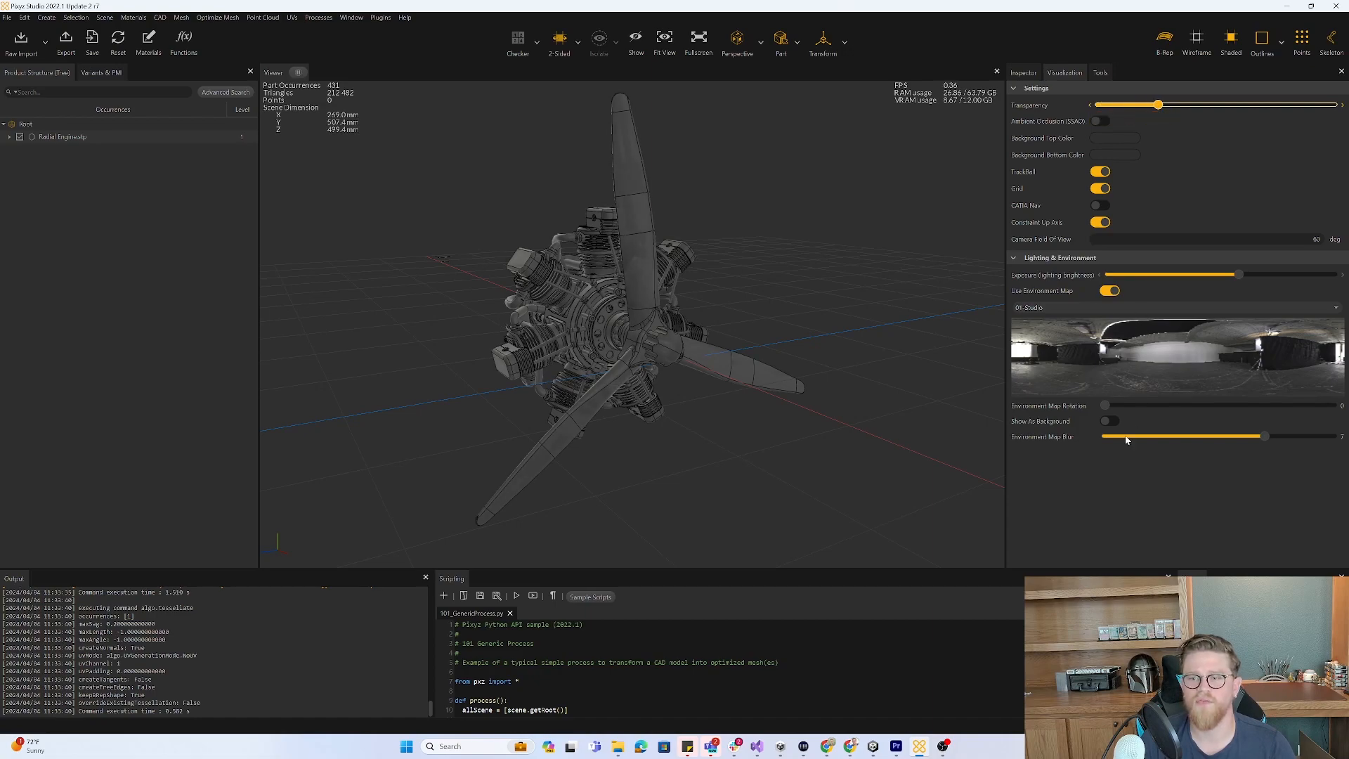
{"action": "left_click", "coordinate": [1109, 420]}
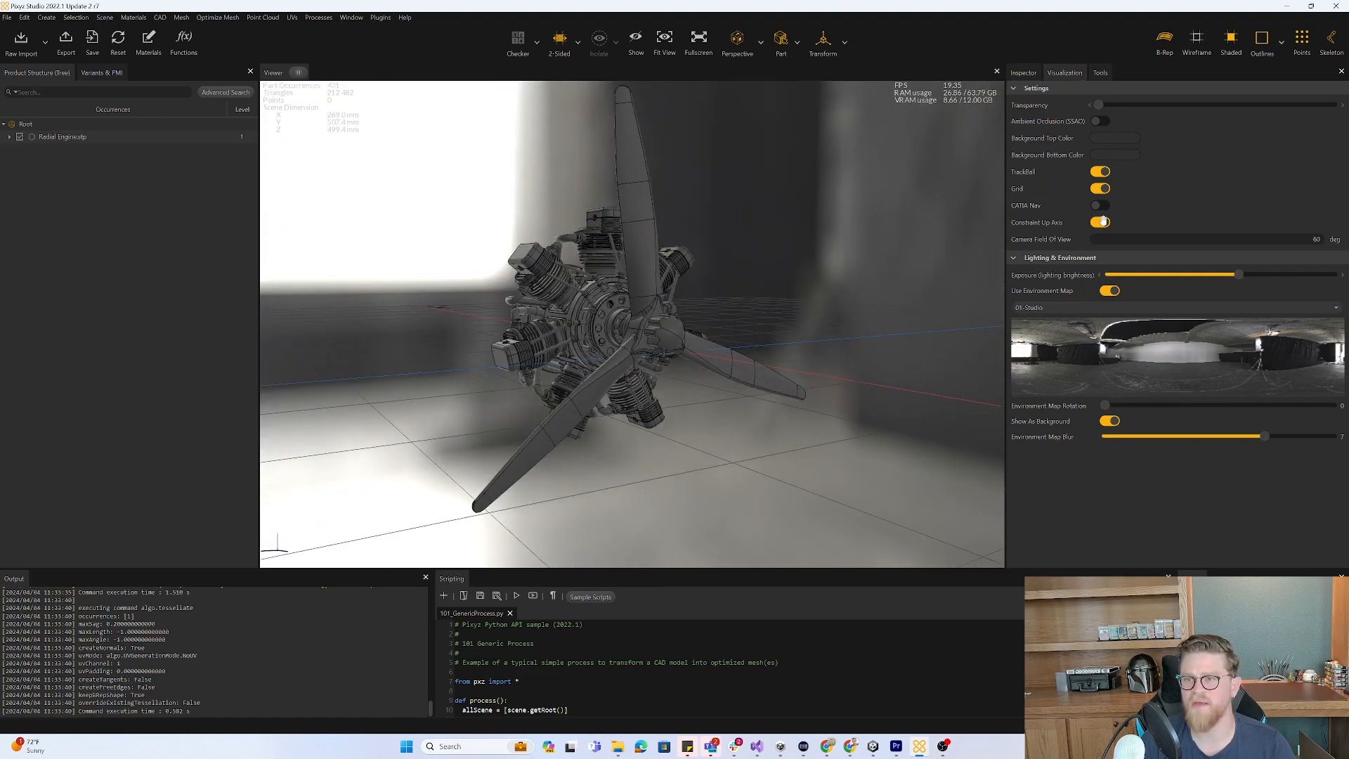
Toggle the camera up-axis constraint and switch the environment map to Hangar.
{"action": "left_click", "coordinate": [1100, 223]}
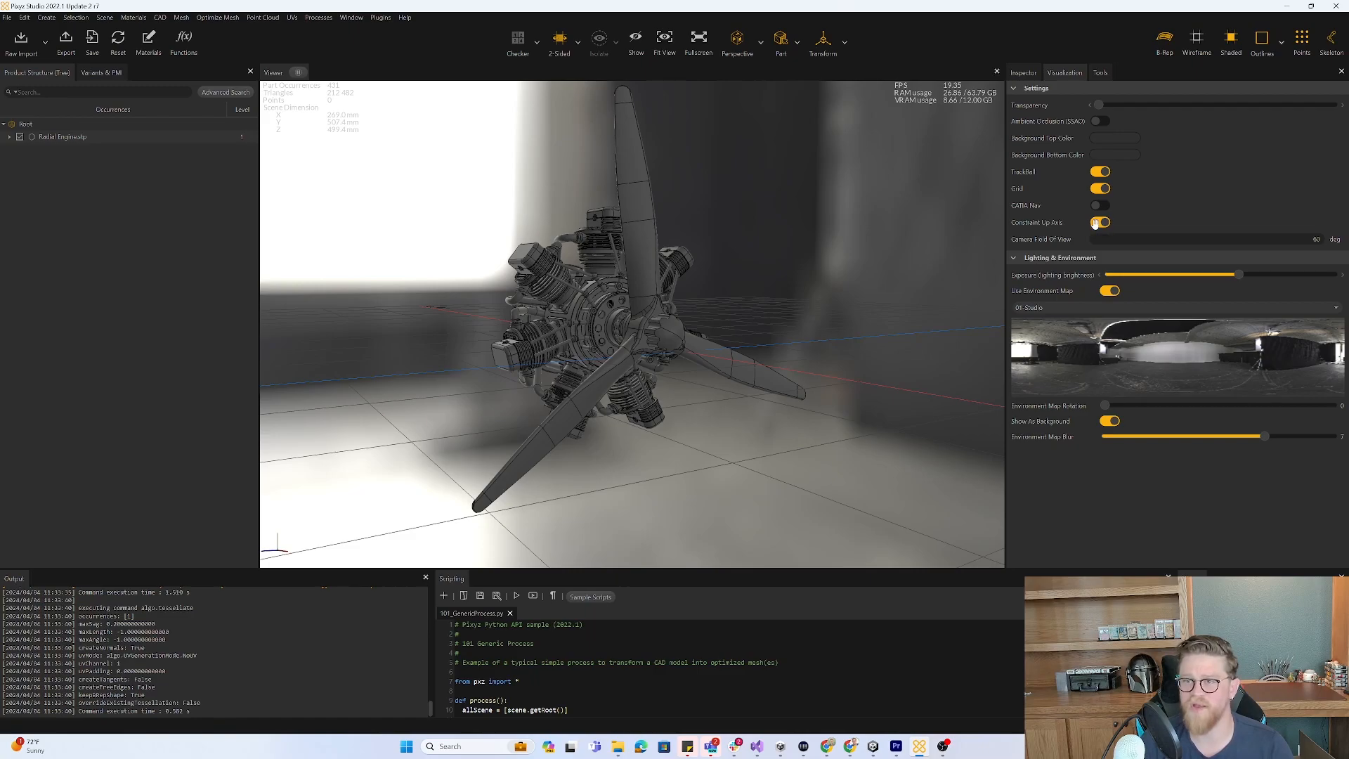
{"action": "left_click", "coordinate": [1100, 222]}
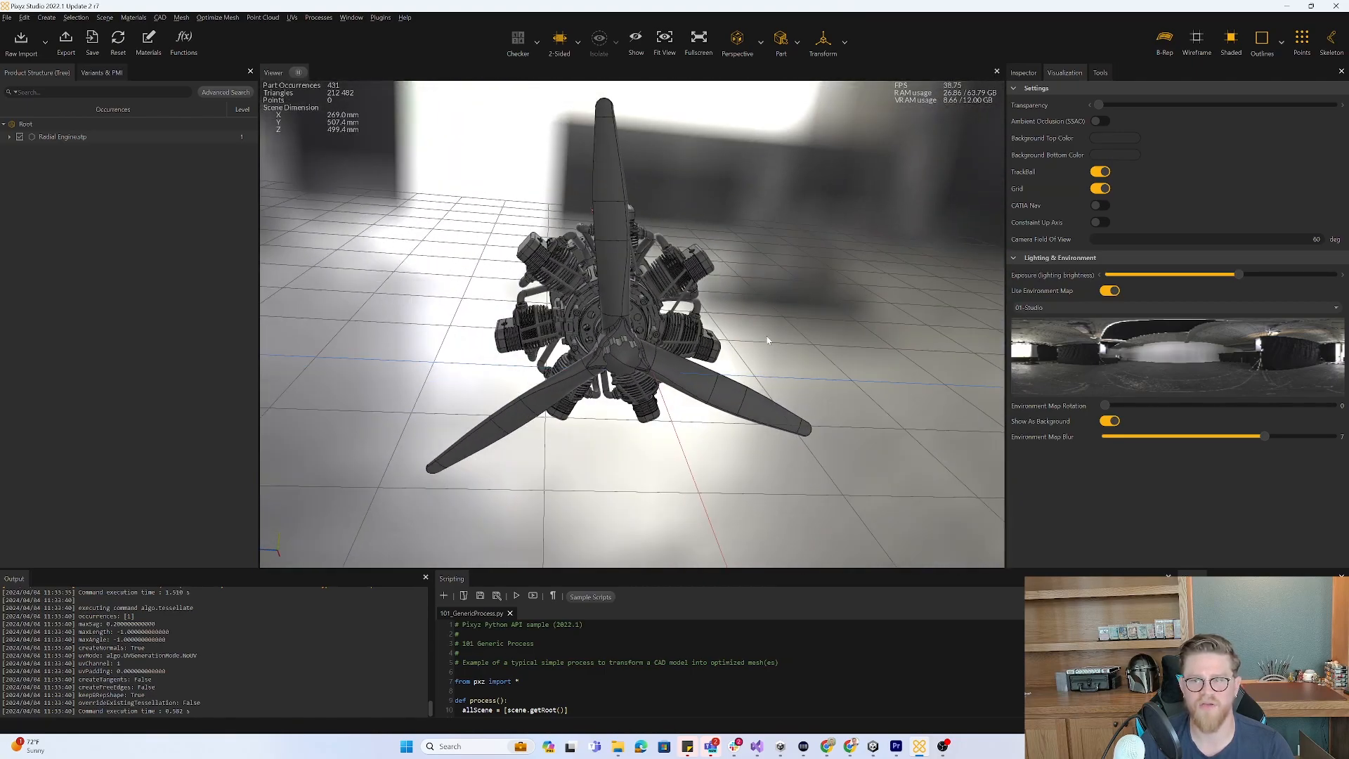
{"action": "mouse_move", "coordinate": [1120, 223]}
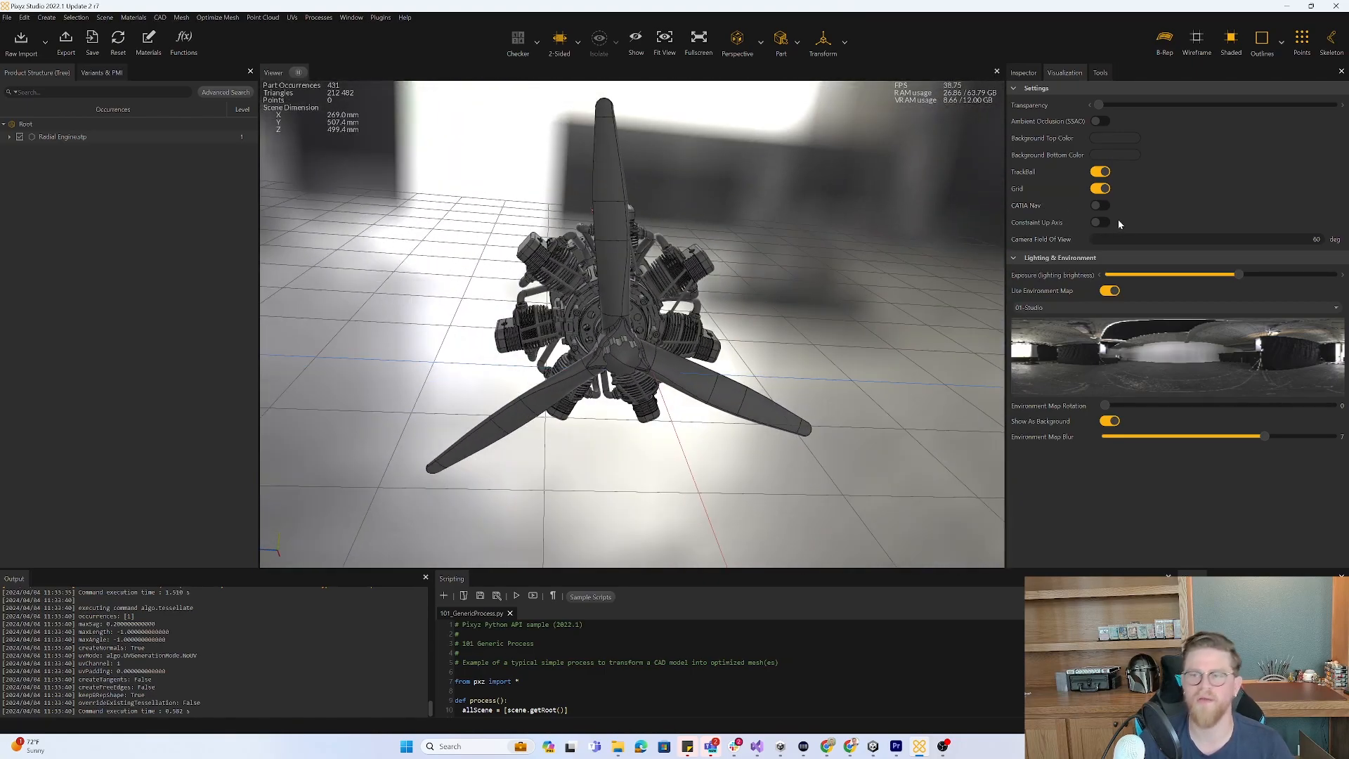
{"action": "left_click", "coordinate": [1100, 222]}
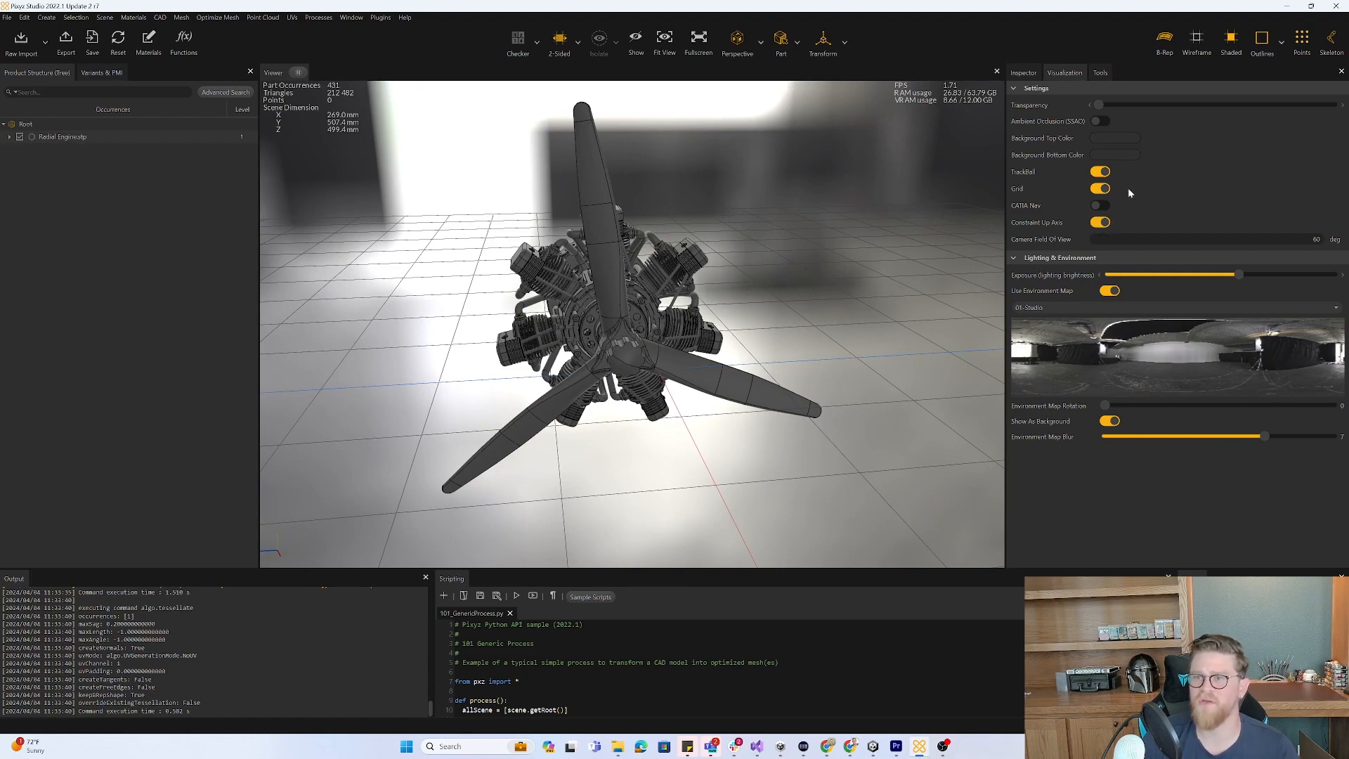
{"action": "mouse_move", "coordinate": [1118, 416]}
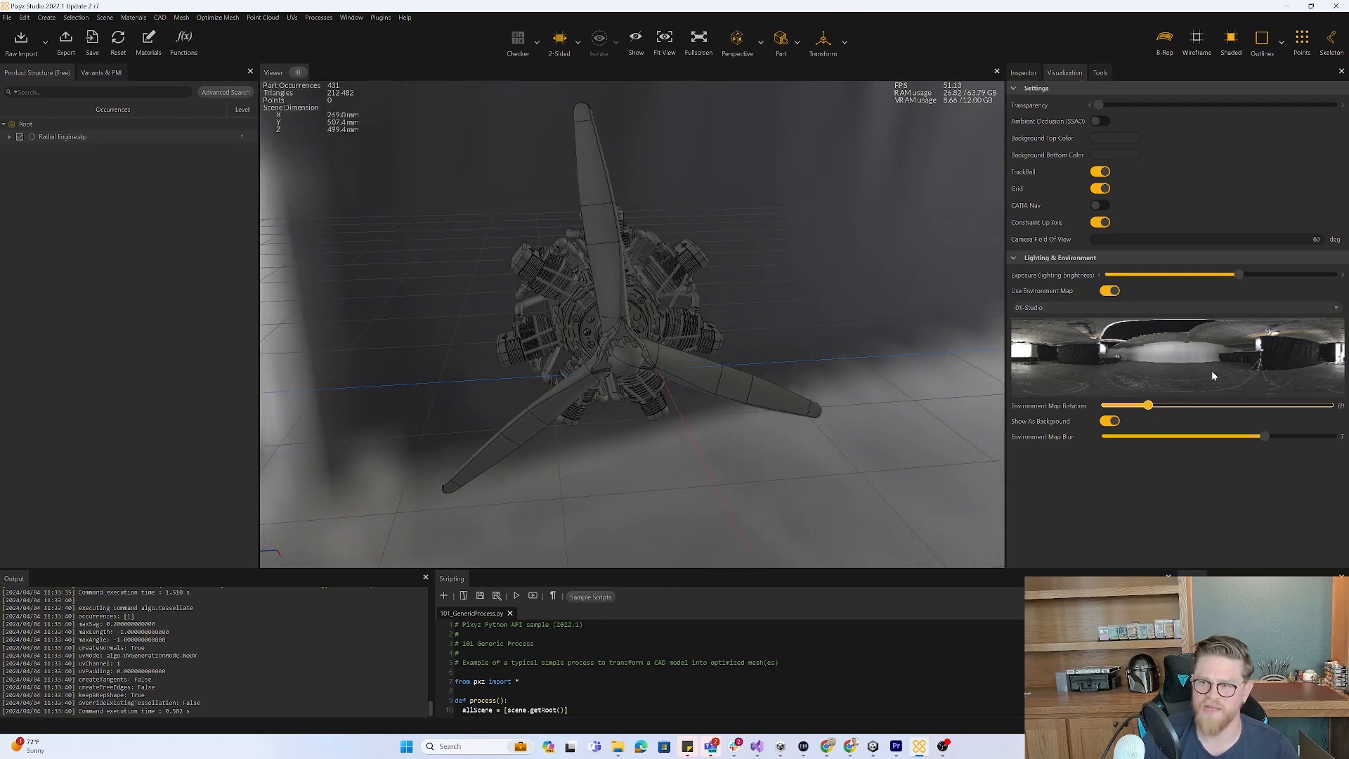
{"action": "left_click", "coordinate": [1171, 308]}
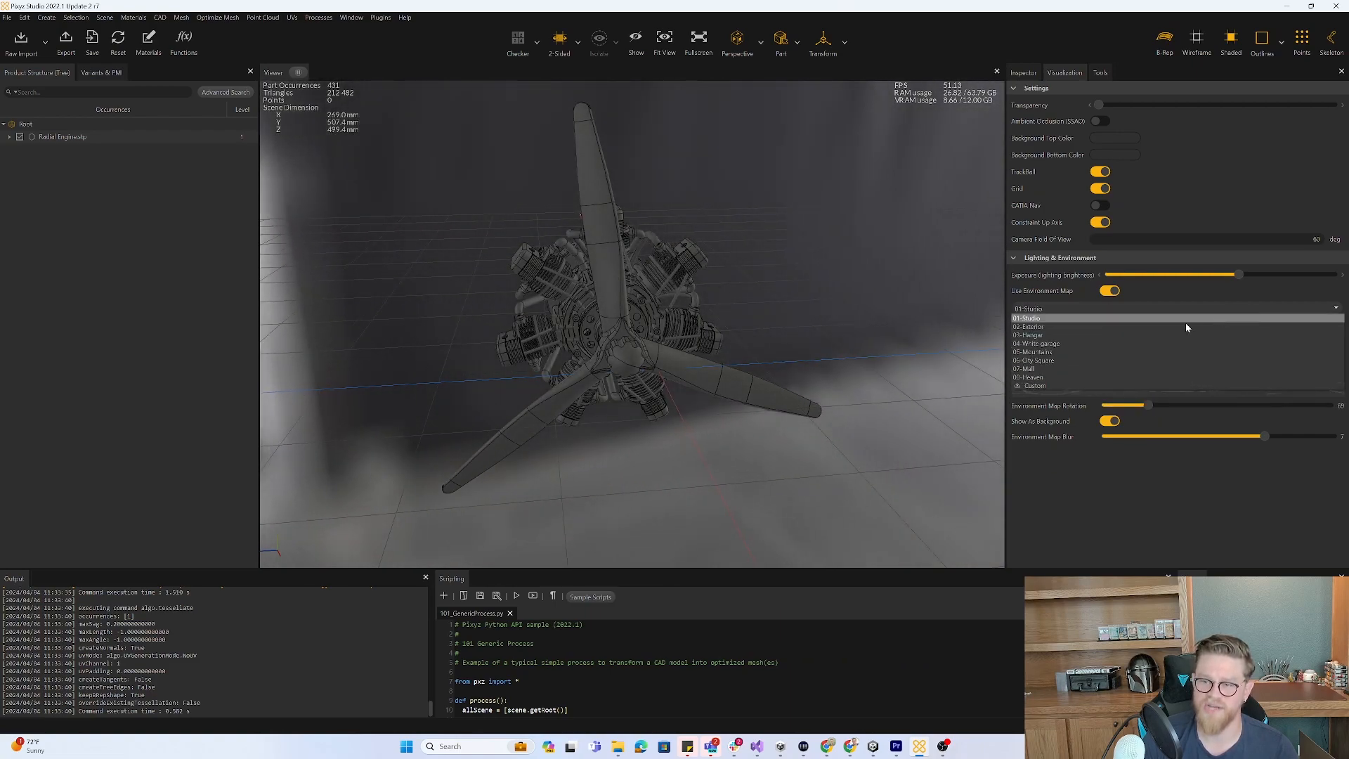
{"action": "left_click", "coordinate": [1031, 335]}
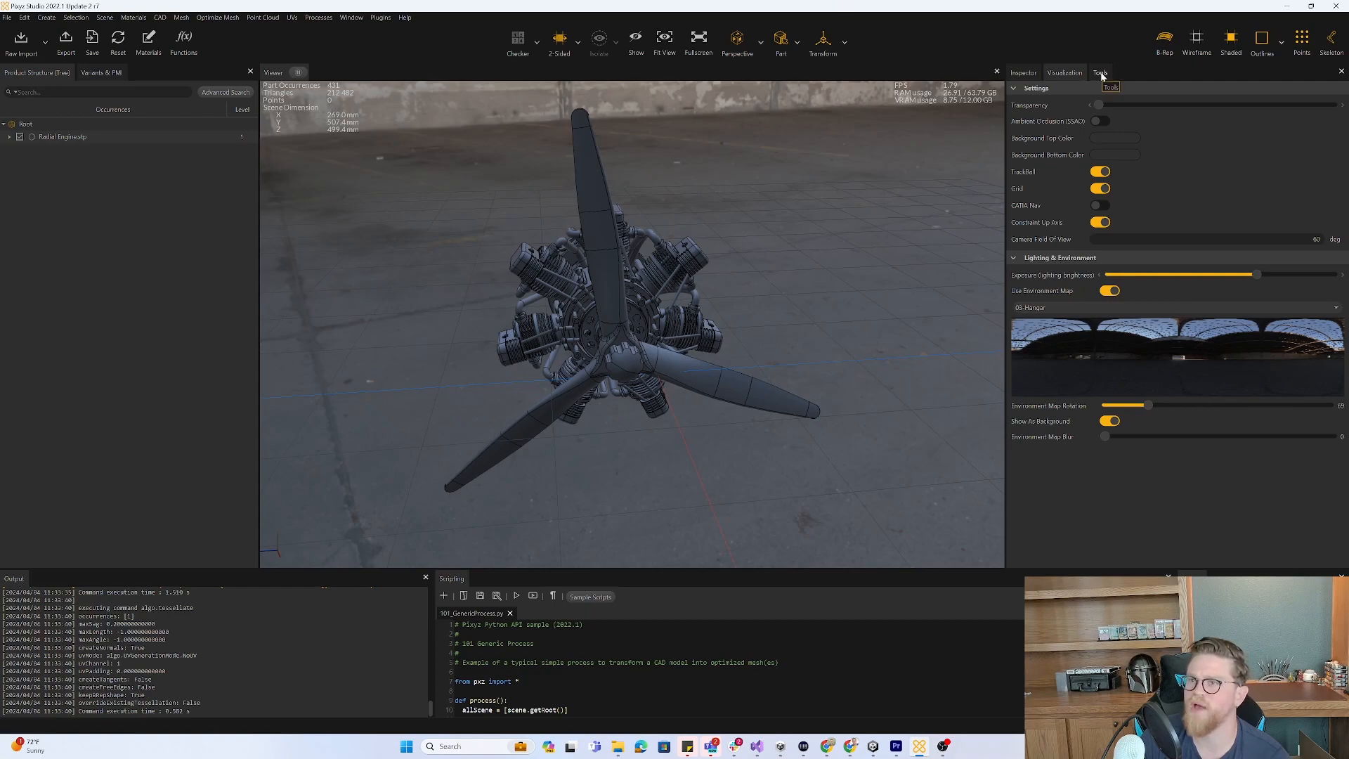
Try the Measurement and box Selection viewer tools on the engine, then turn them off.
{"action": "left_click", "coordinate": [1099, 71]}
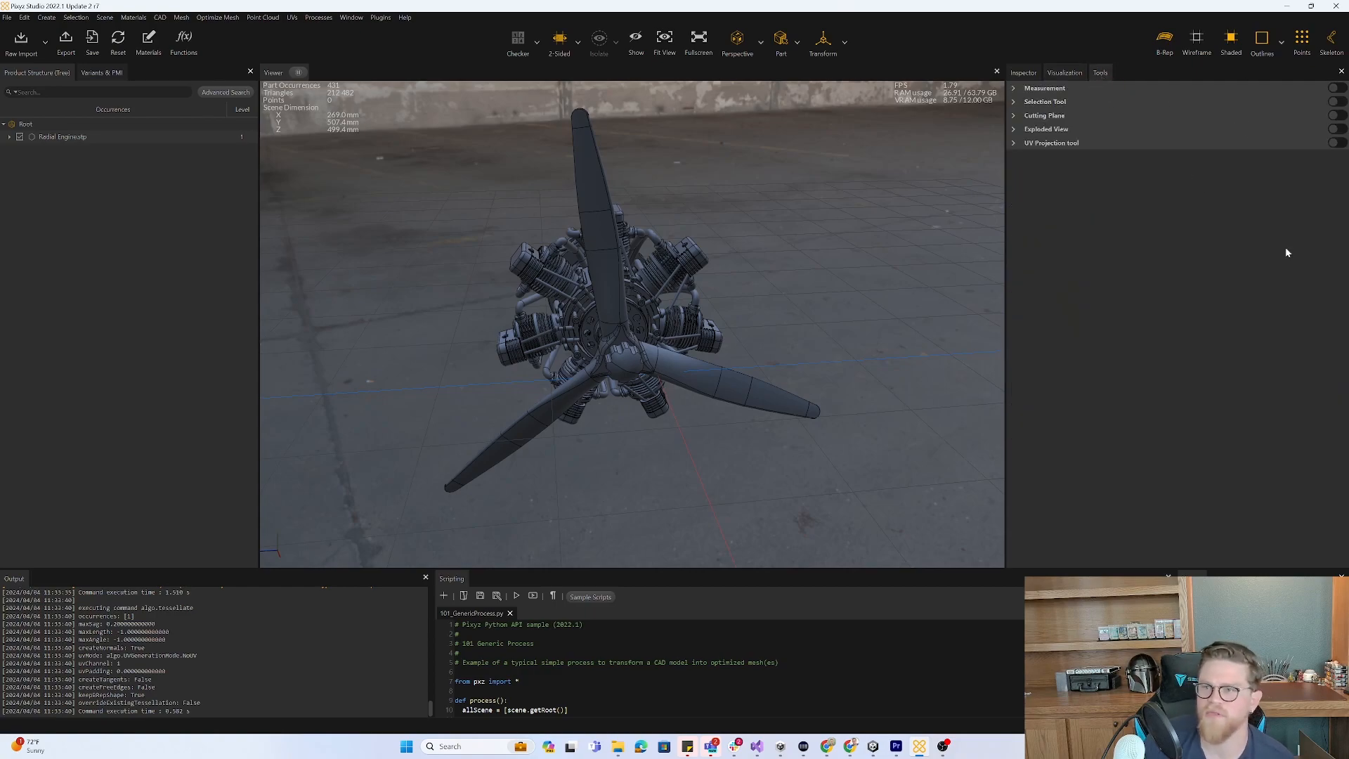
{"action": "left_click", "coordinate": [1044, 87]}
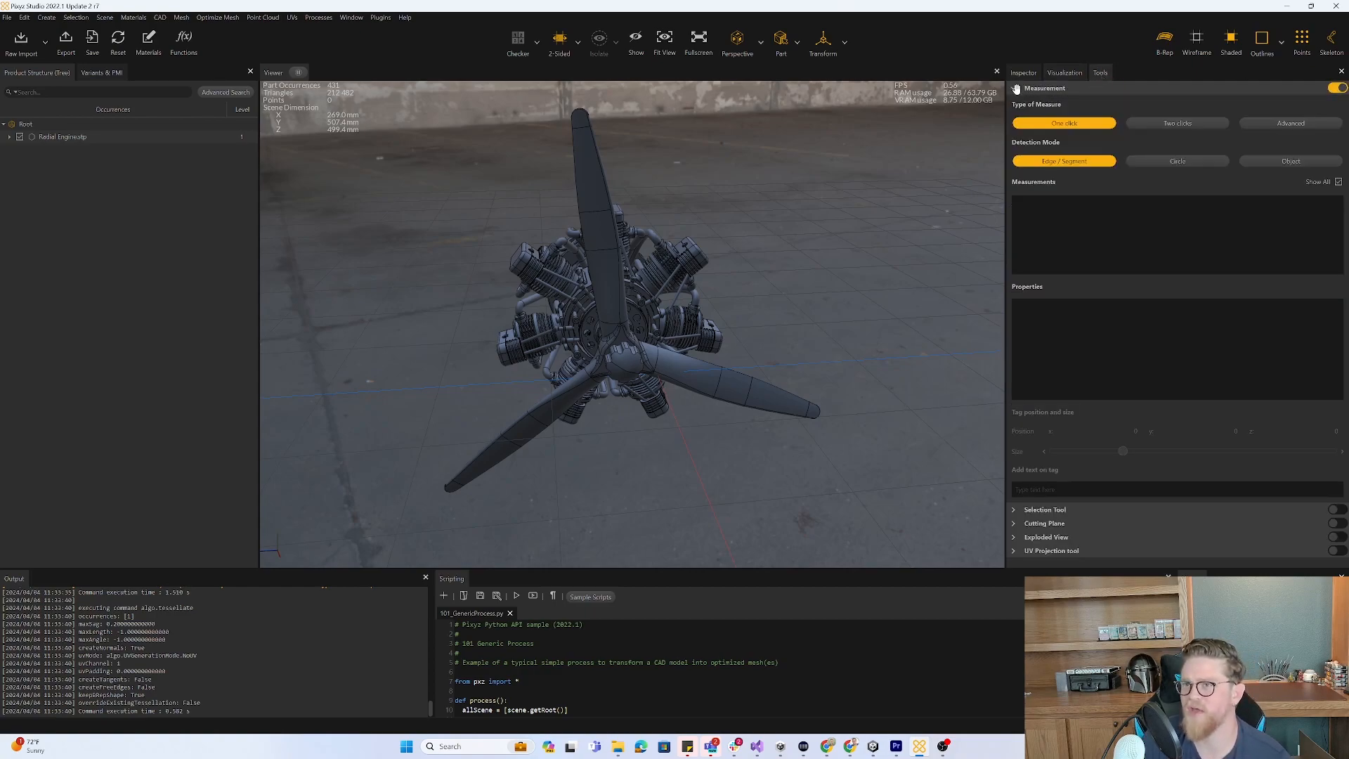
{"action": "left_click", "coordinate": [1013, 87]}
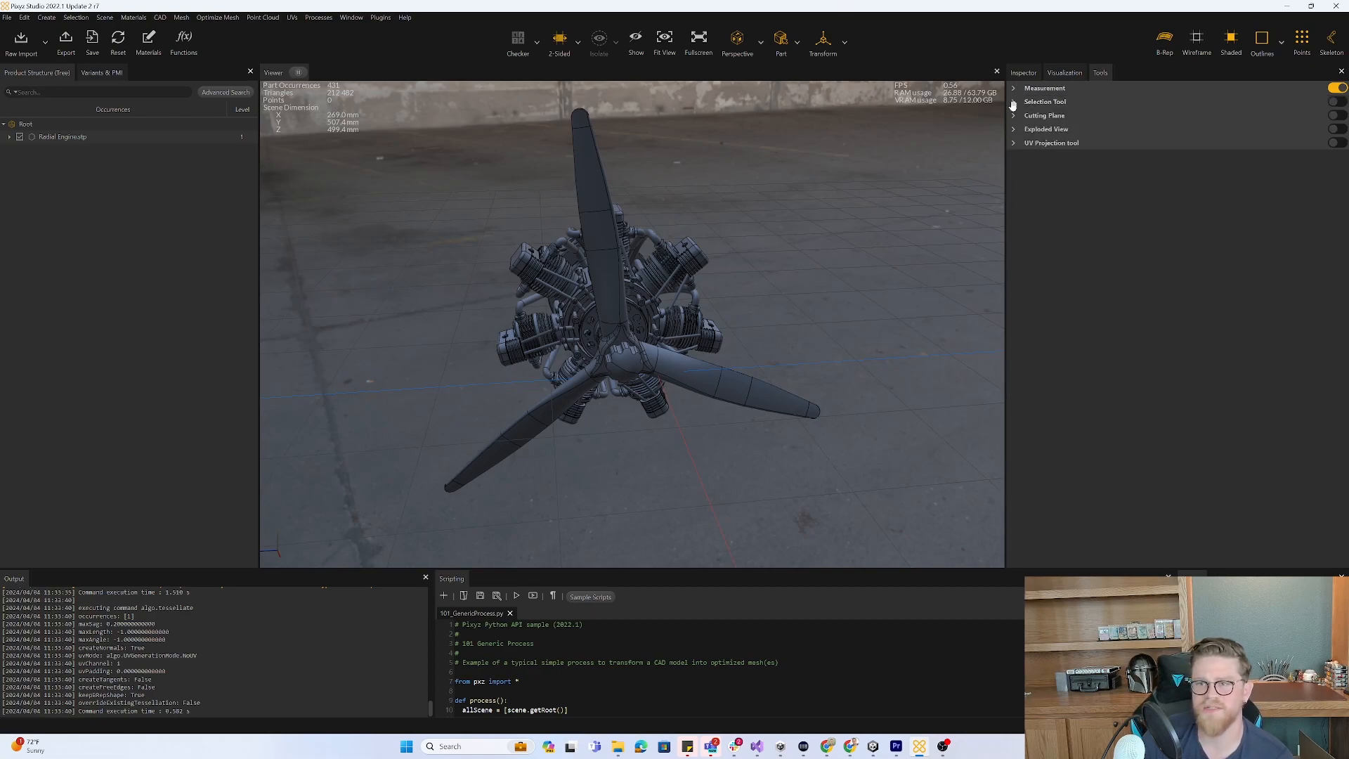
{"action": "left_click", "coordinate": [1045, 101]}
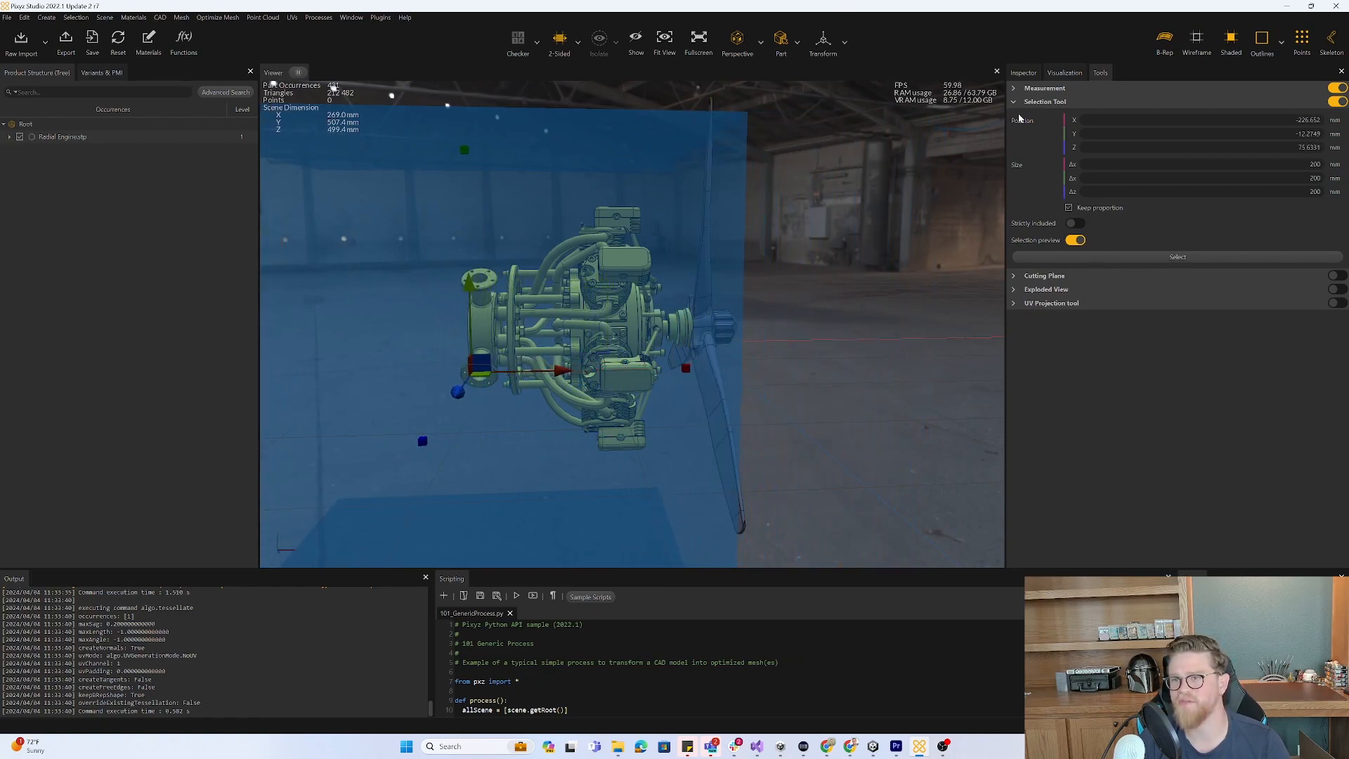
{"action": "left_click", "coordinate": [1013, 101]}
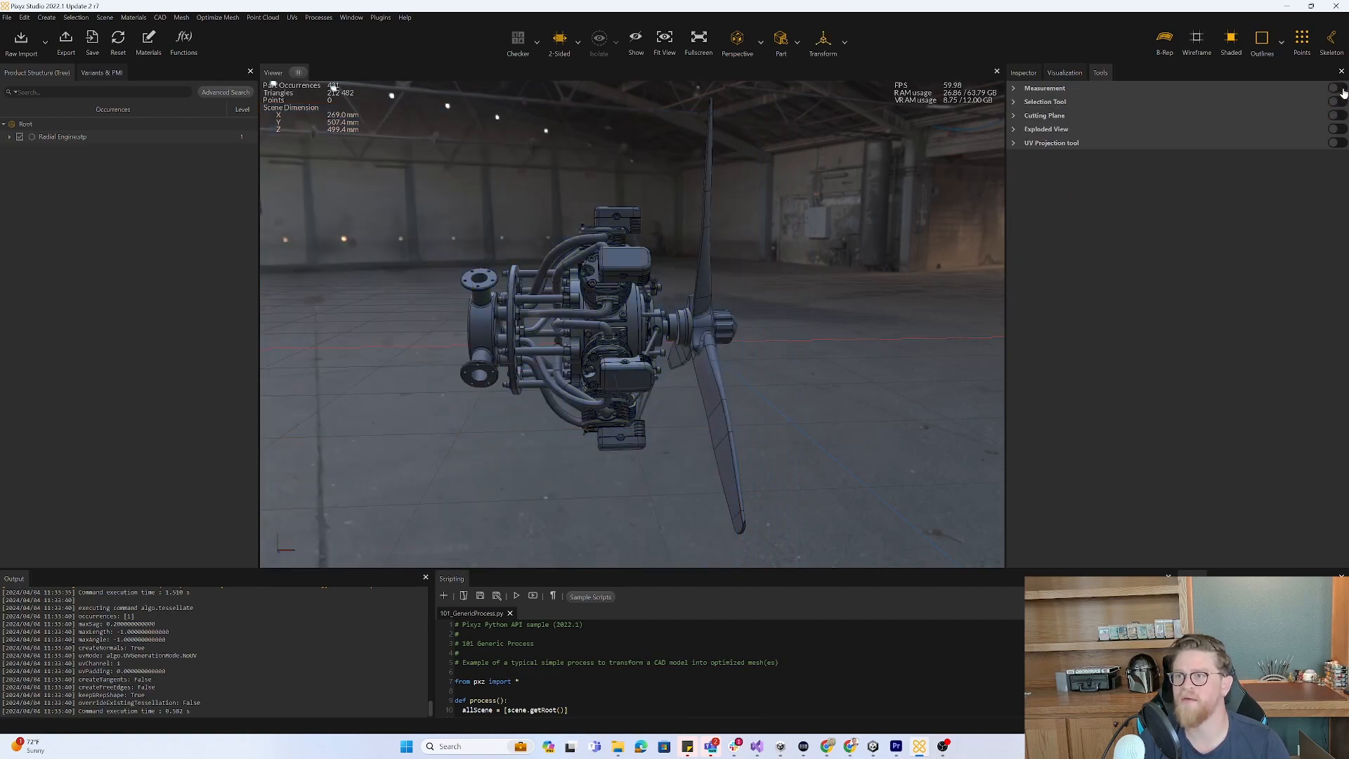
Preview the engine in Exploded View, then return it to its assembled state.
{"action": "left_click", "coordinate": [1044, 116]}
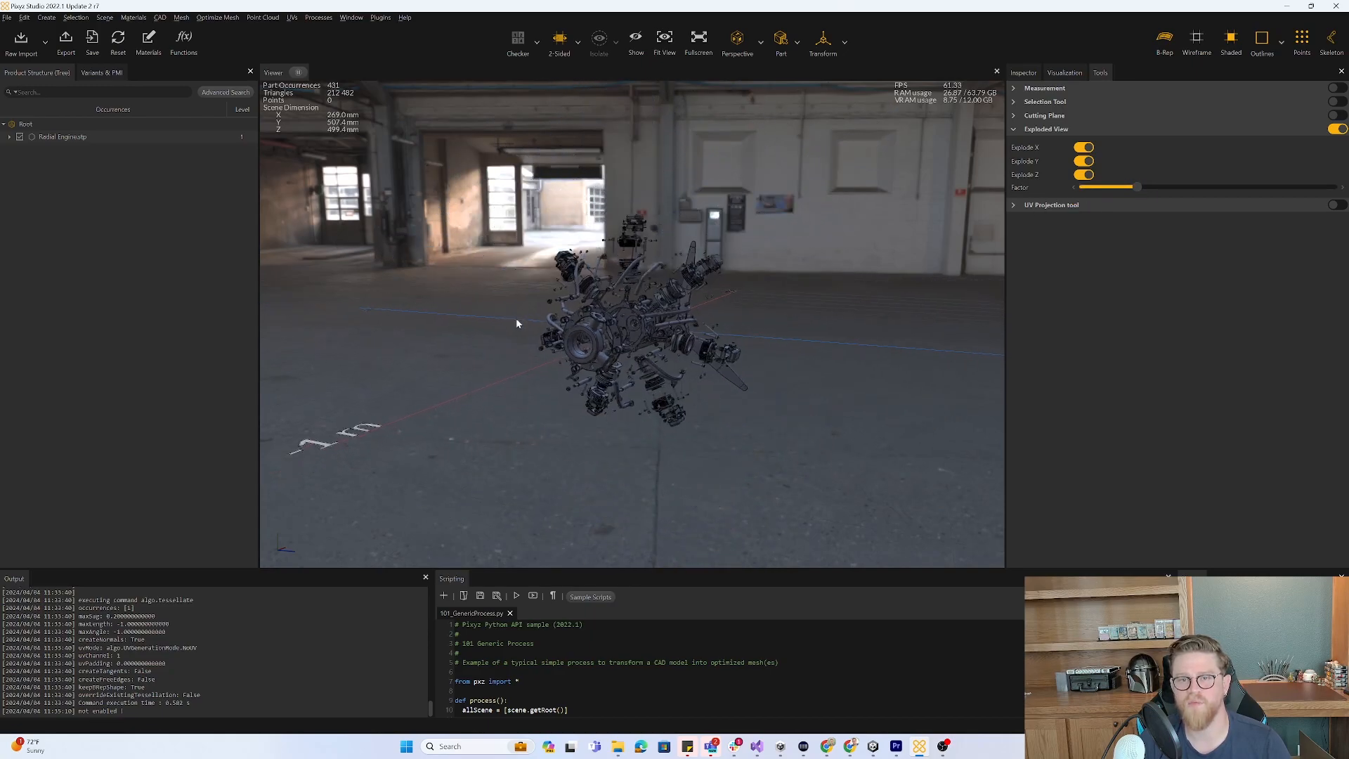
{"action": "left_click_drag", "start_coordinate": [515, 323], "coordinate": [554, 301]}
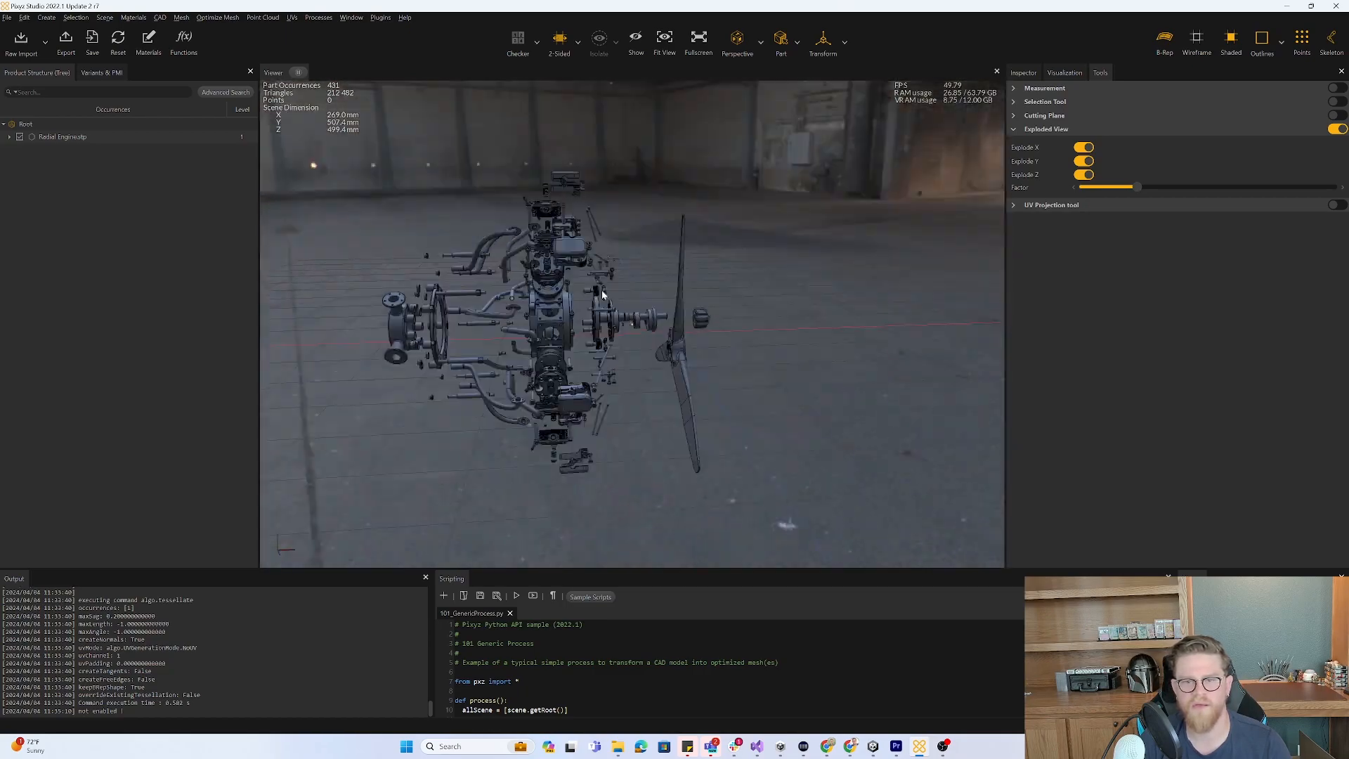
{"action": "left_click", "coordinate": [1333, 129]}
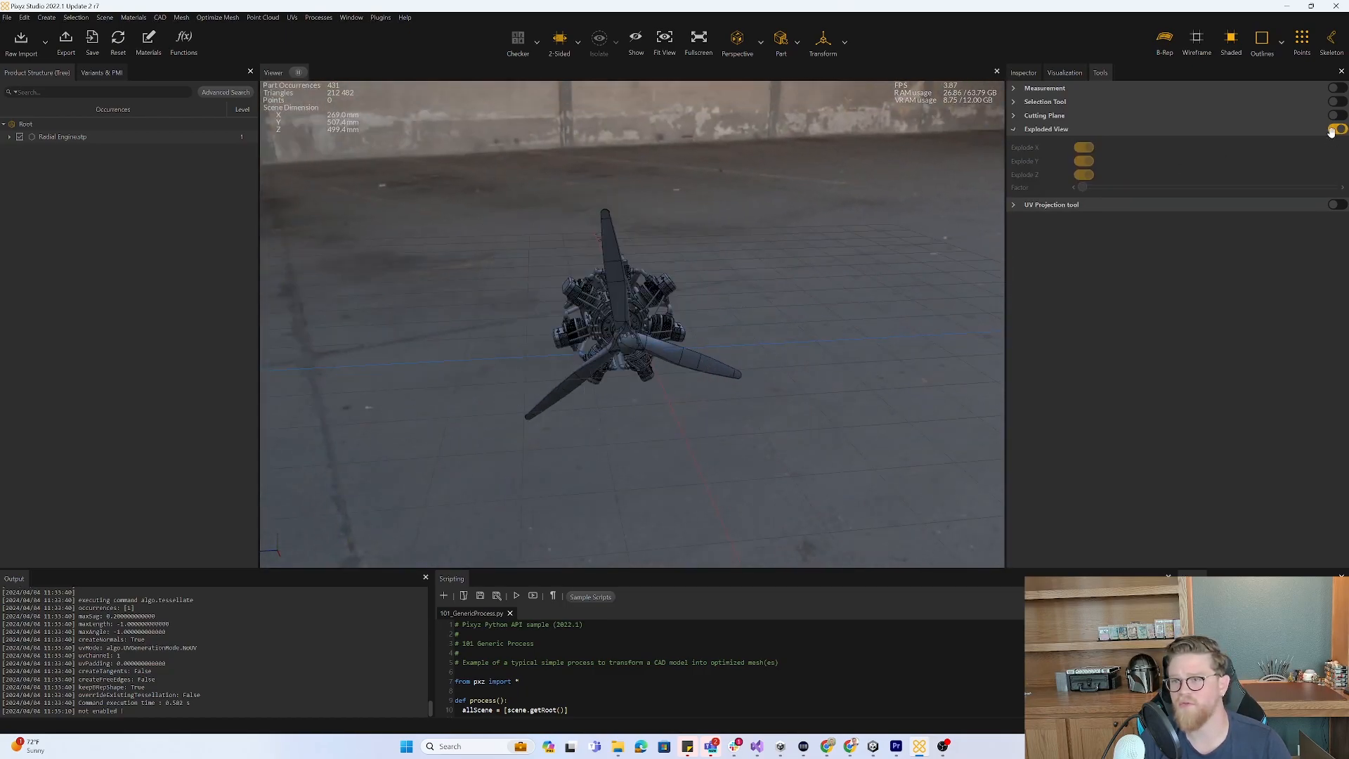
{"action": "left_click", "coordinate": [1335, 143]}
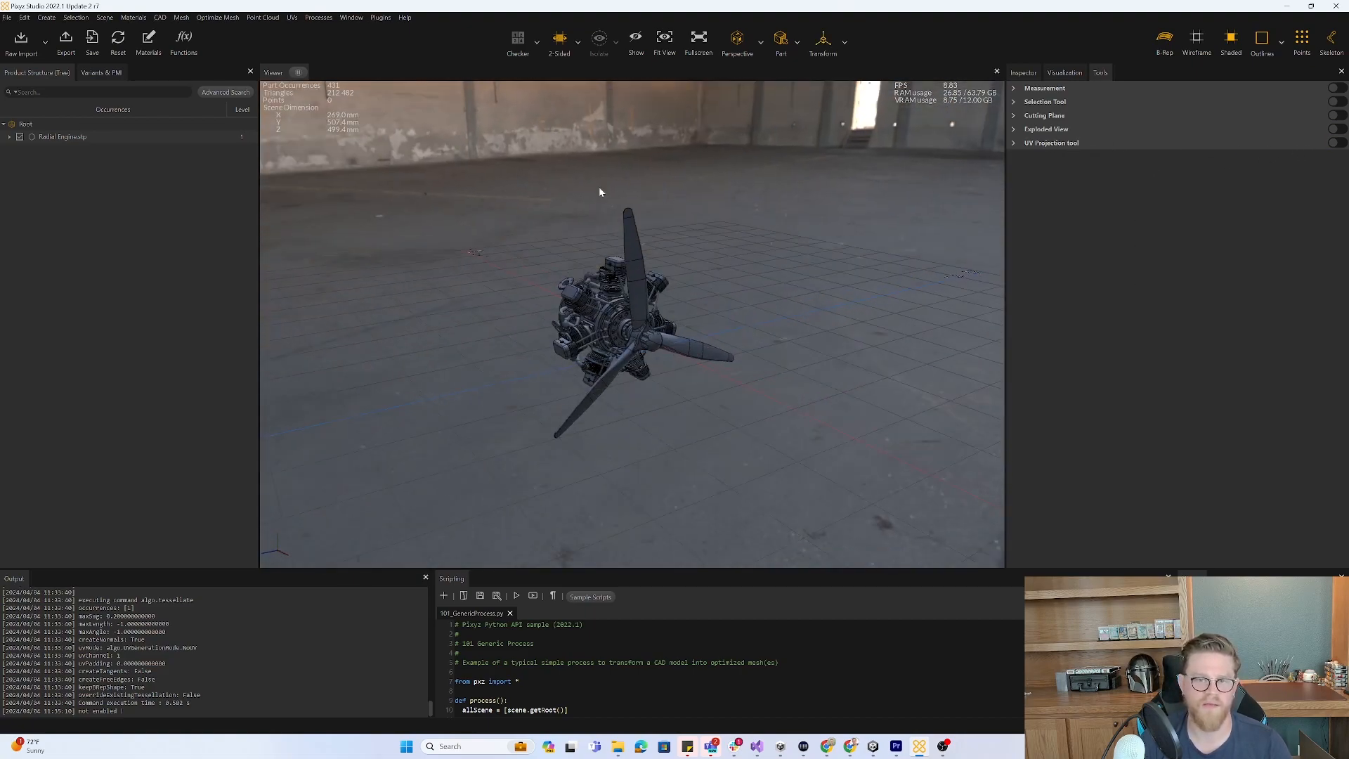
{"action": "mouse_move", "coordinate": [800, 277]}
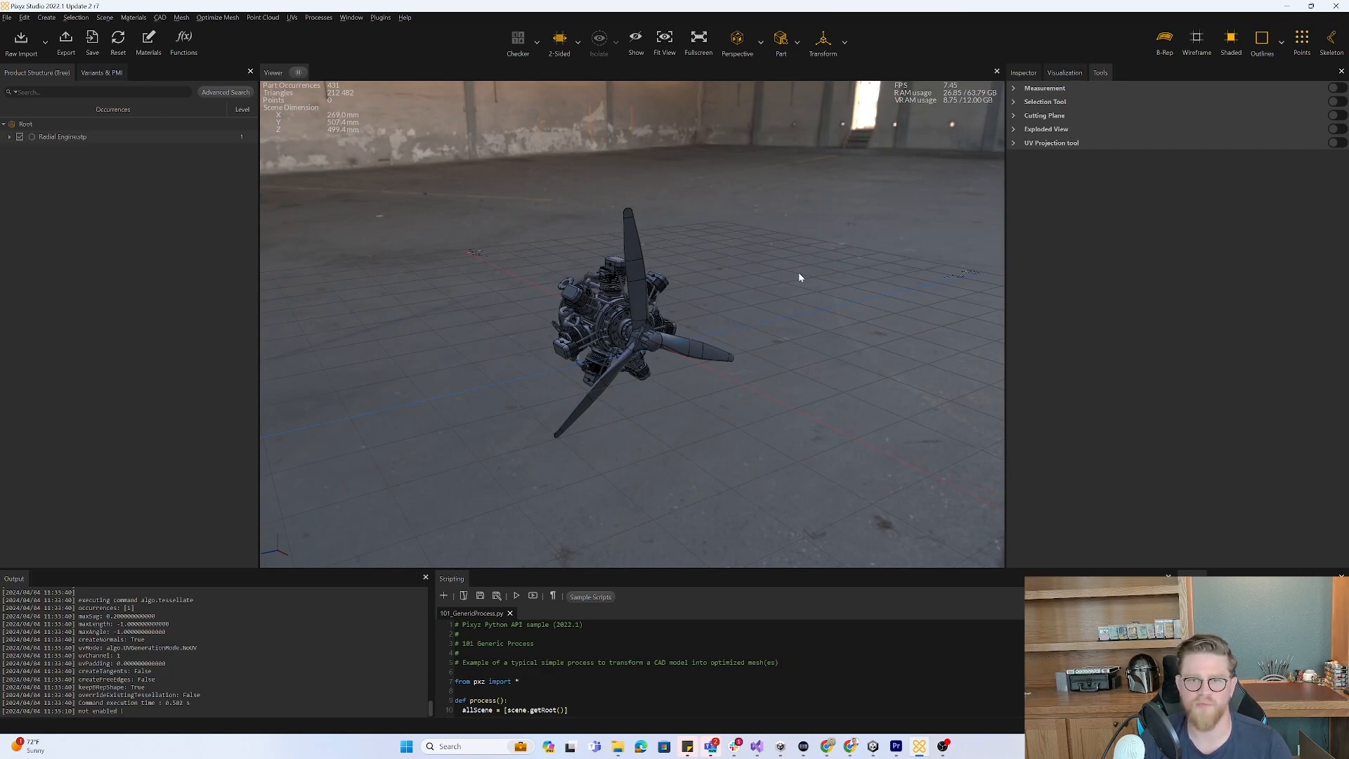
{"action": "mouse_move", "coordinate": [796, 270]}
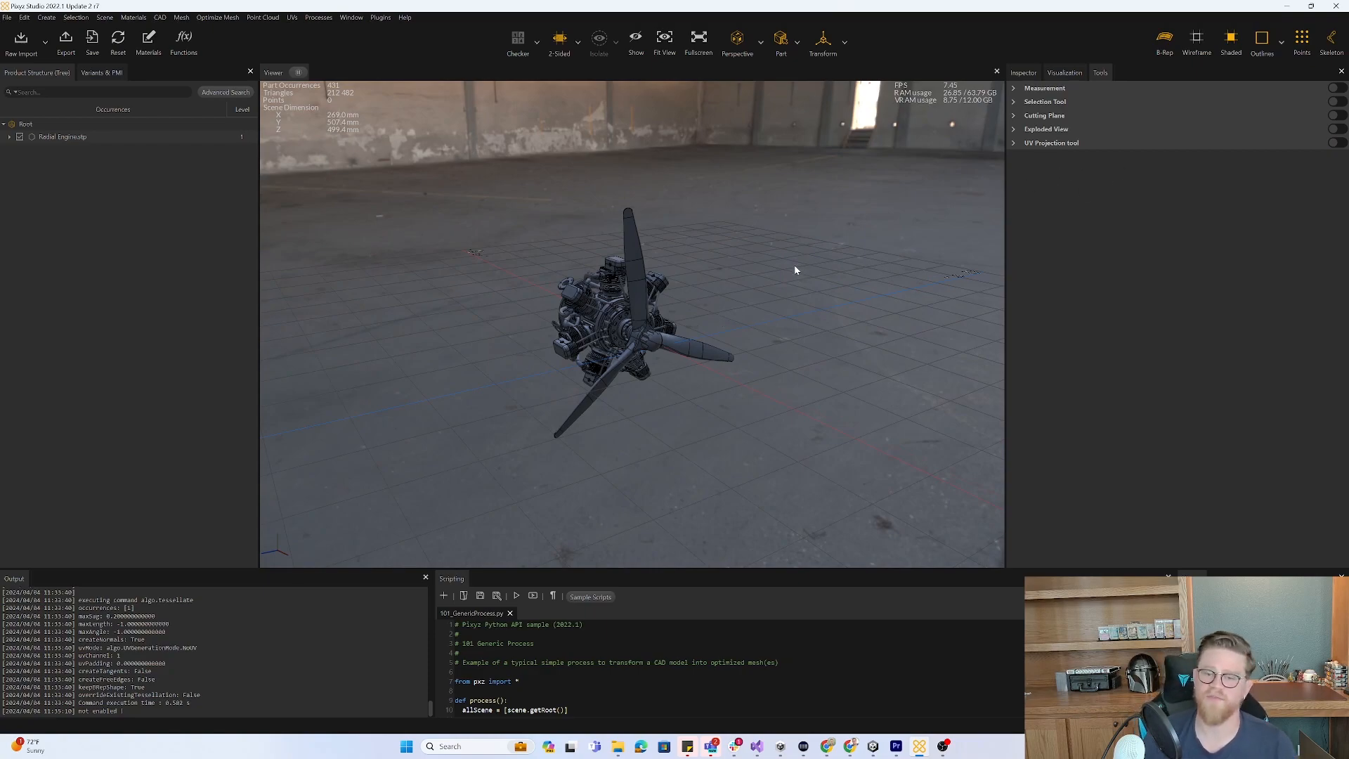
{"action": "mouse_move", "coordinate": [434, 170]}
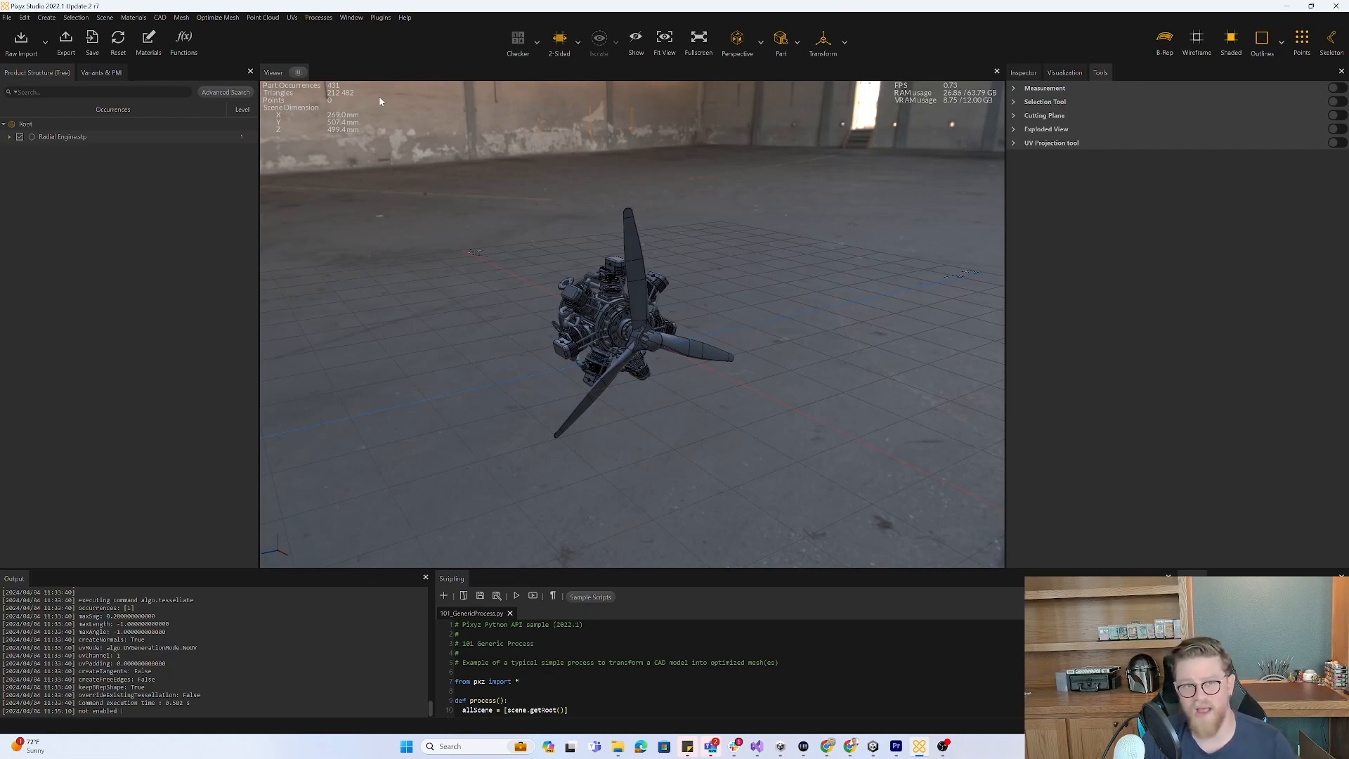
{"action": "left_click", "coordinate": [62, 136]}
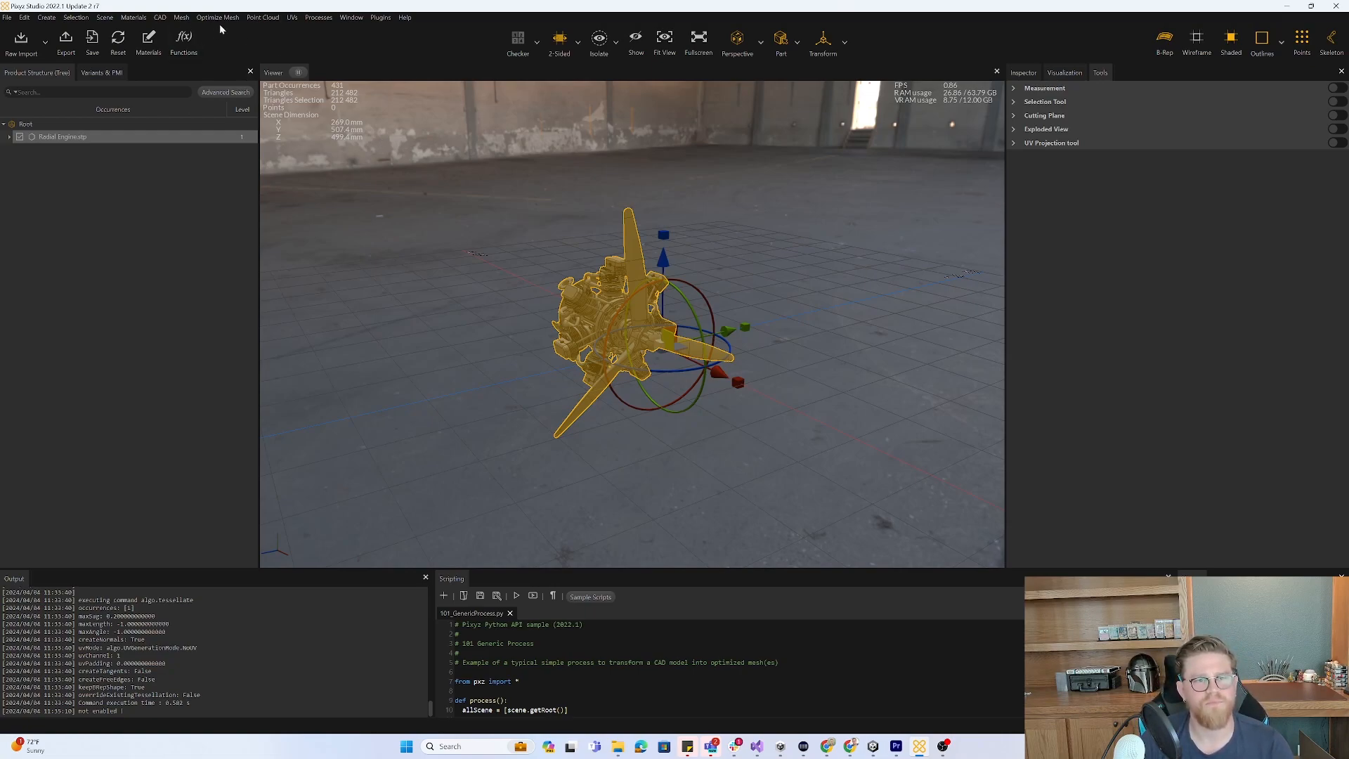
{"action": "left_click", "coordinate": [216, 17]}
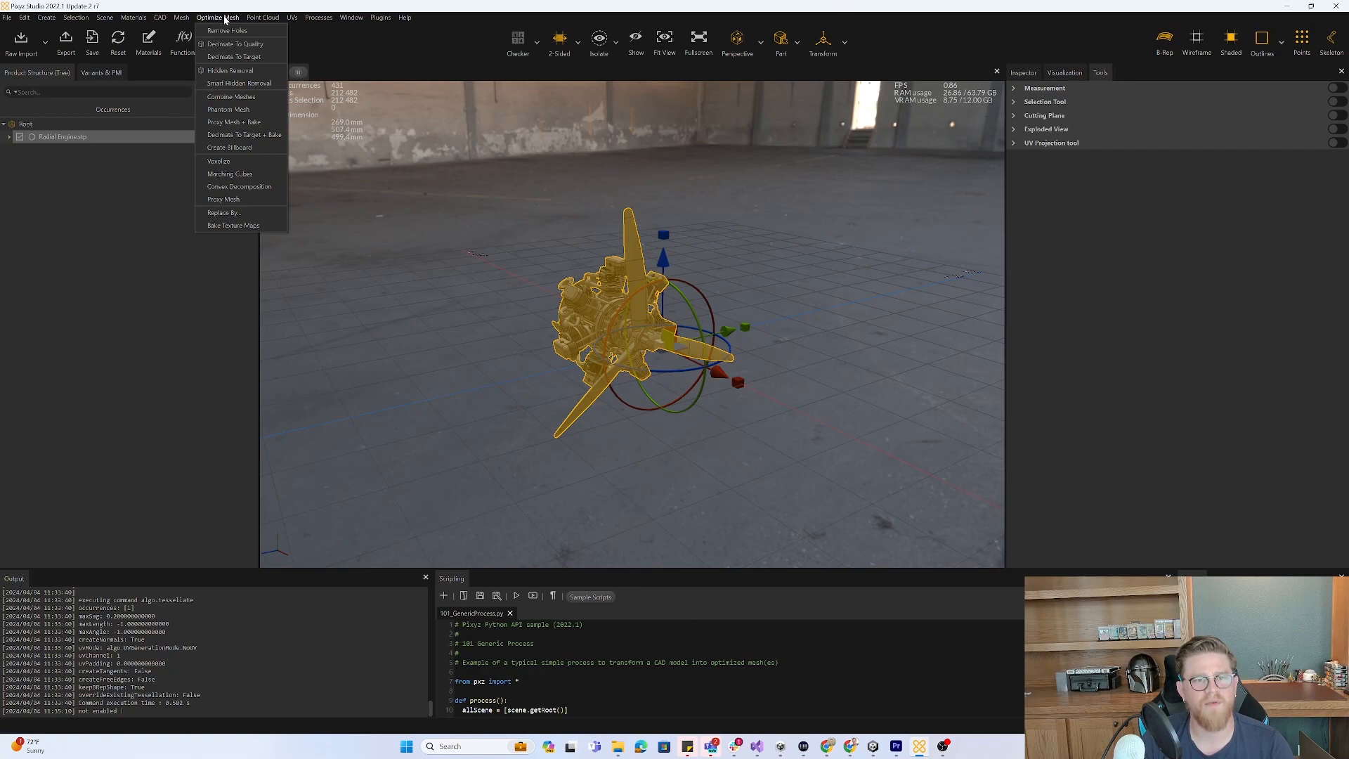
{"action": "mouse_move", "coordinate": [229, 110]}
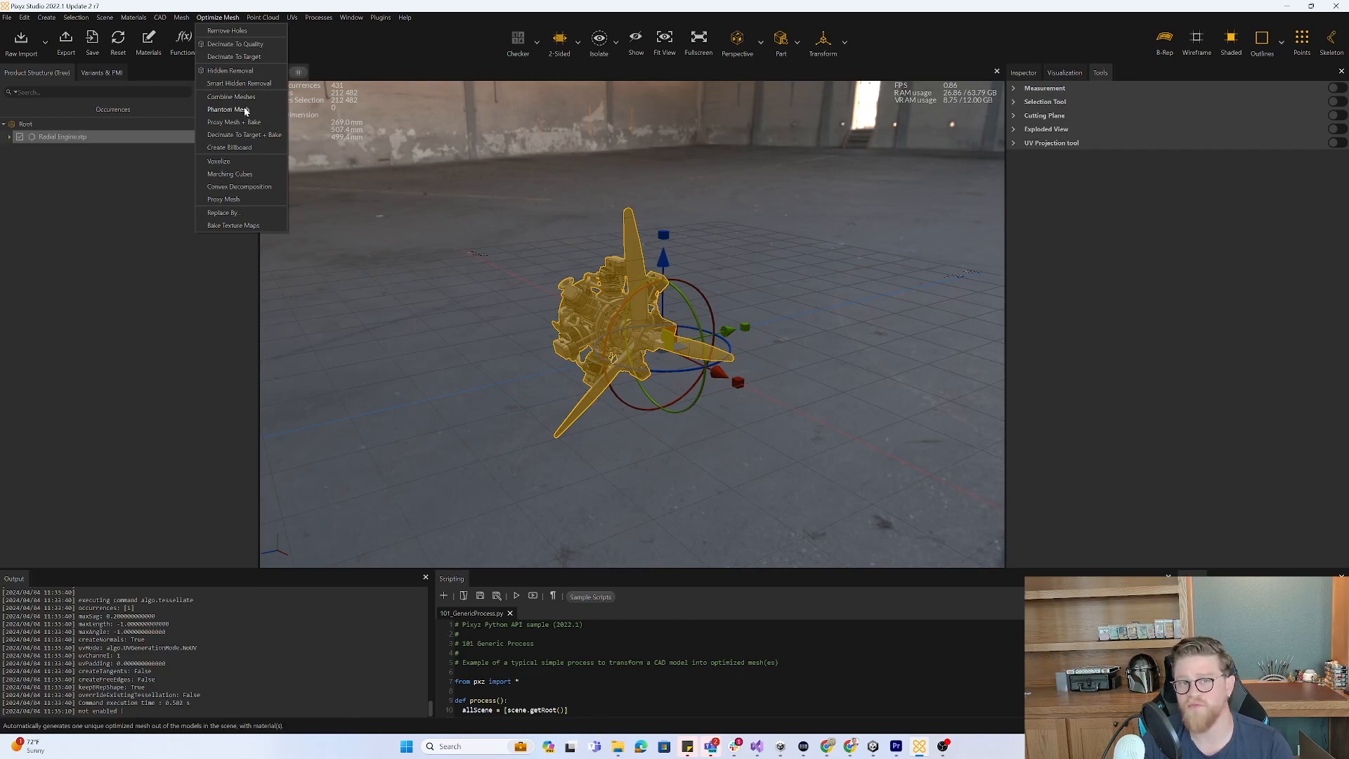
{"action": "left_click", "coordinate": [227, 109]}
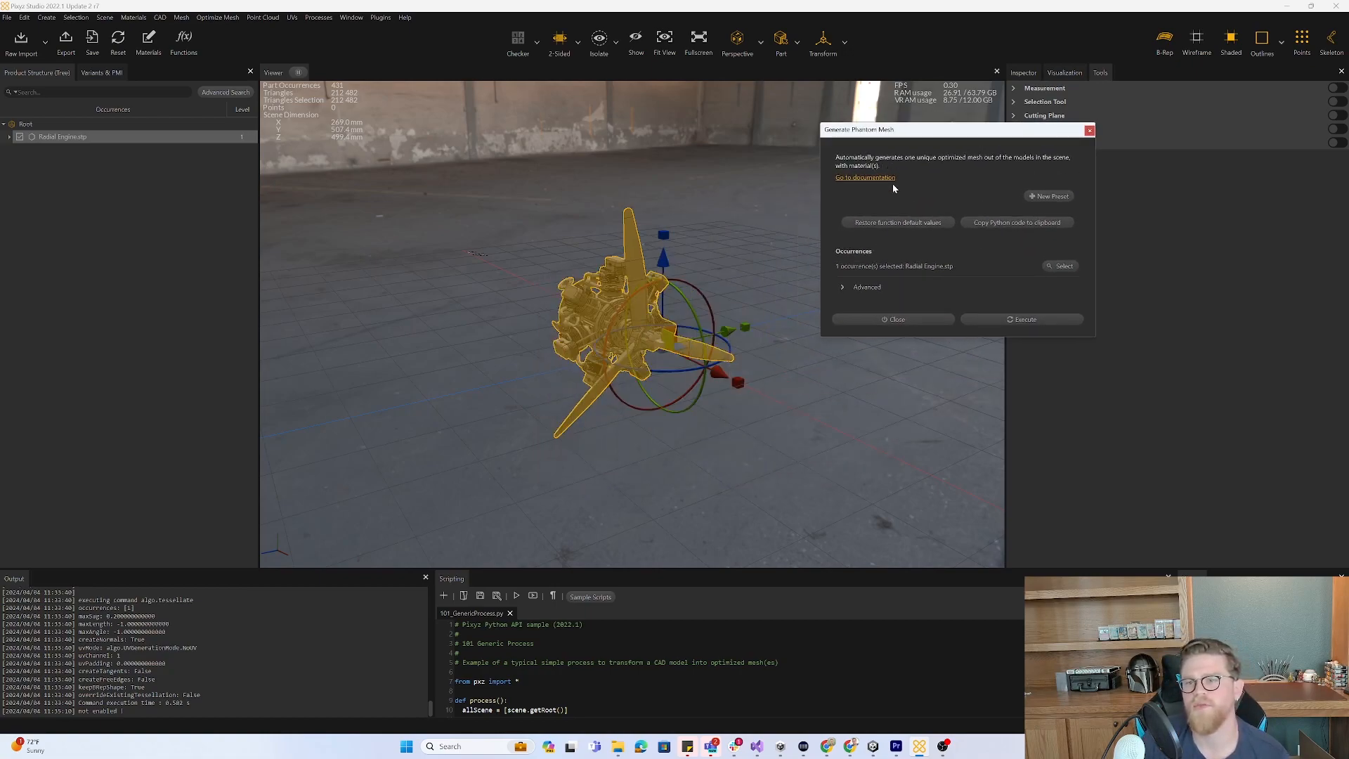
{"action": "left_click", "coordinate": [866, 287]}
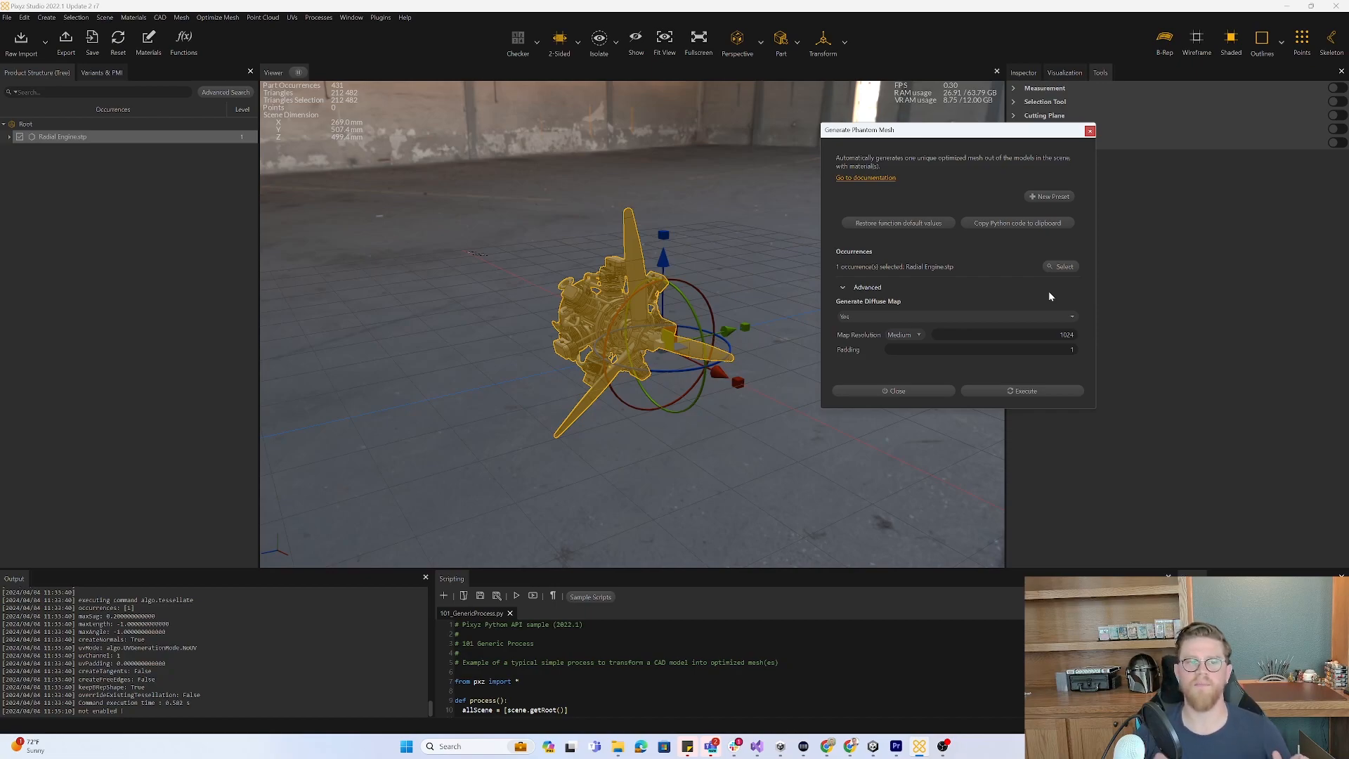
{"action": "mouse_move", "coordinate": [1014, 301]}
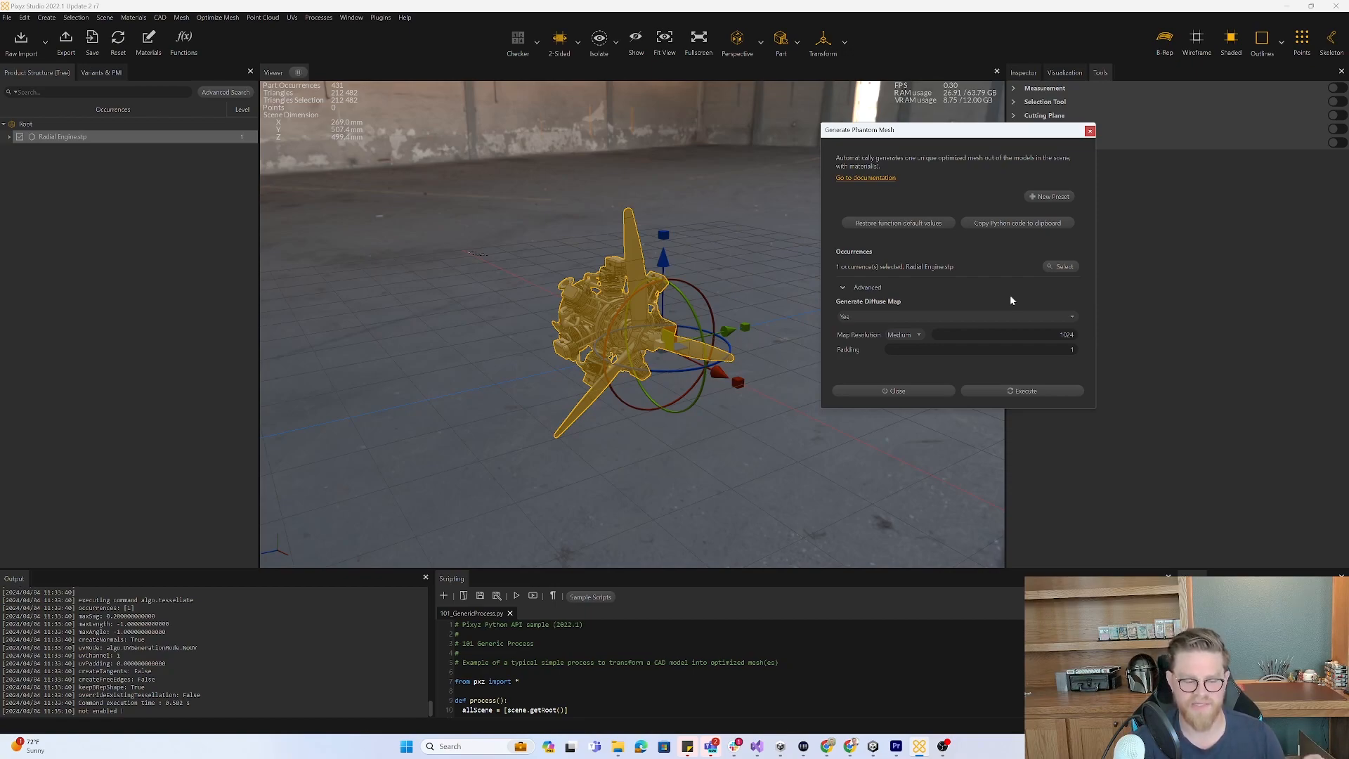
{"action": "mouse_move", "coordinate": [475, 295]}
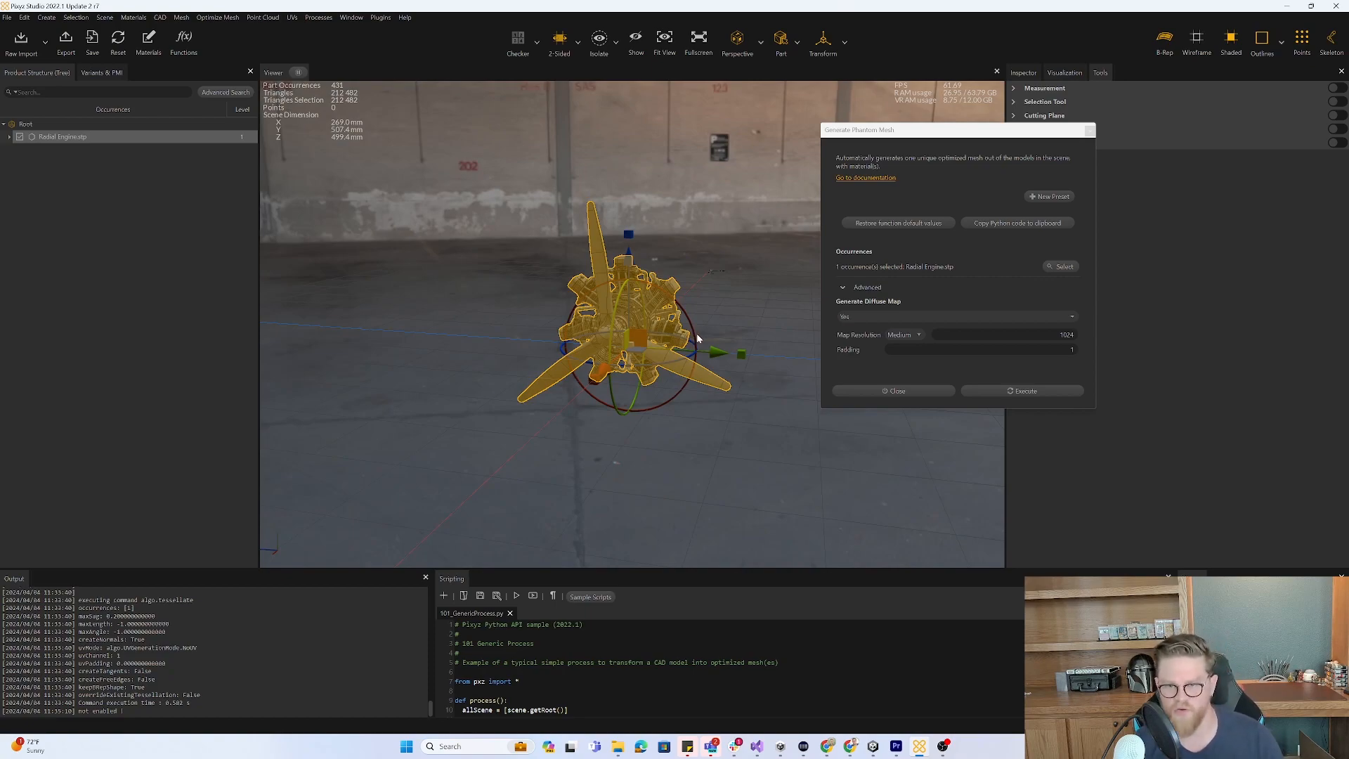
{"action": "mouse_move", "coordinate": [641, 262]}
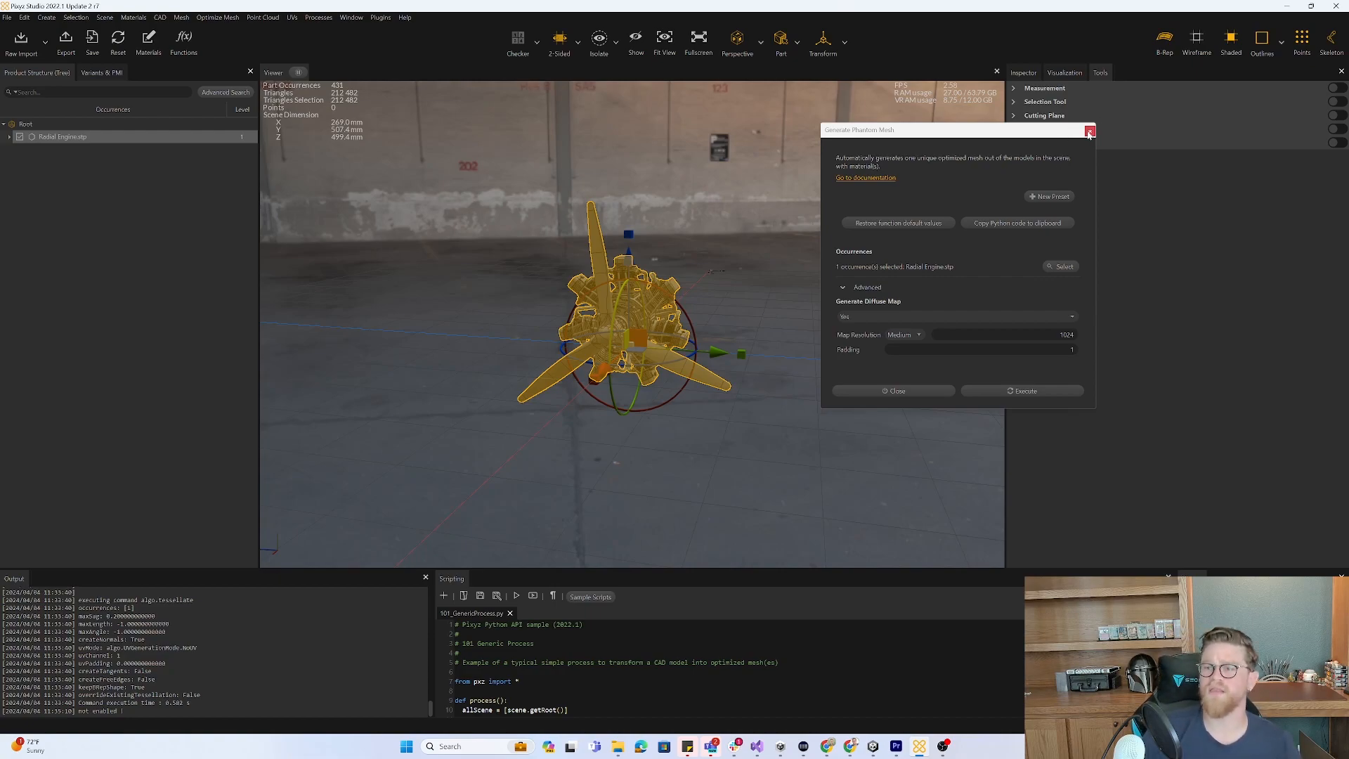
{"action": "left_click", "coordinate": [1090, 130]}
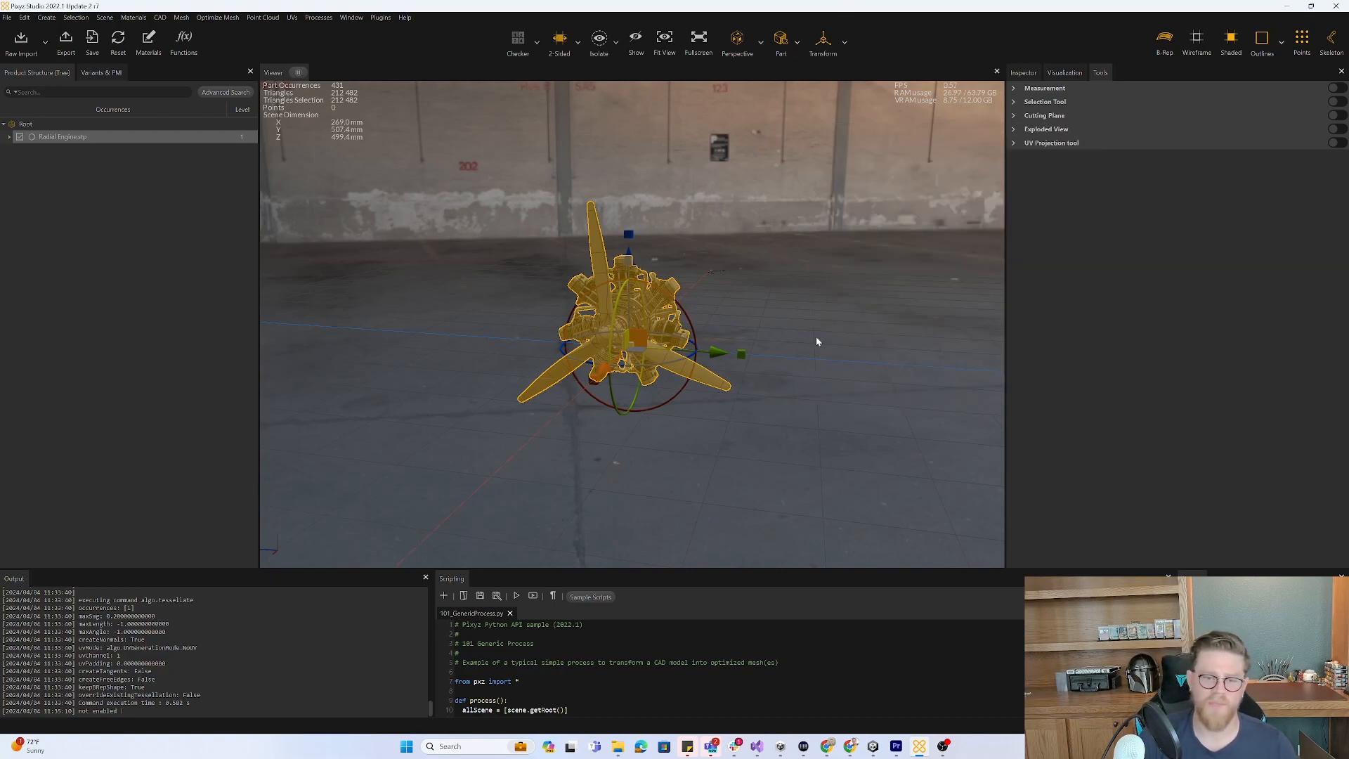
{"action": "mouse_move", "coordinate": [753, 482]}
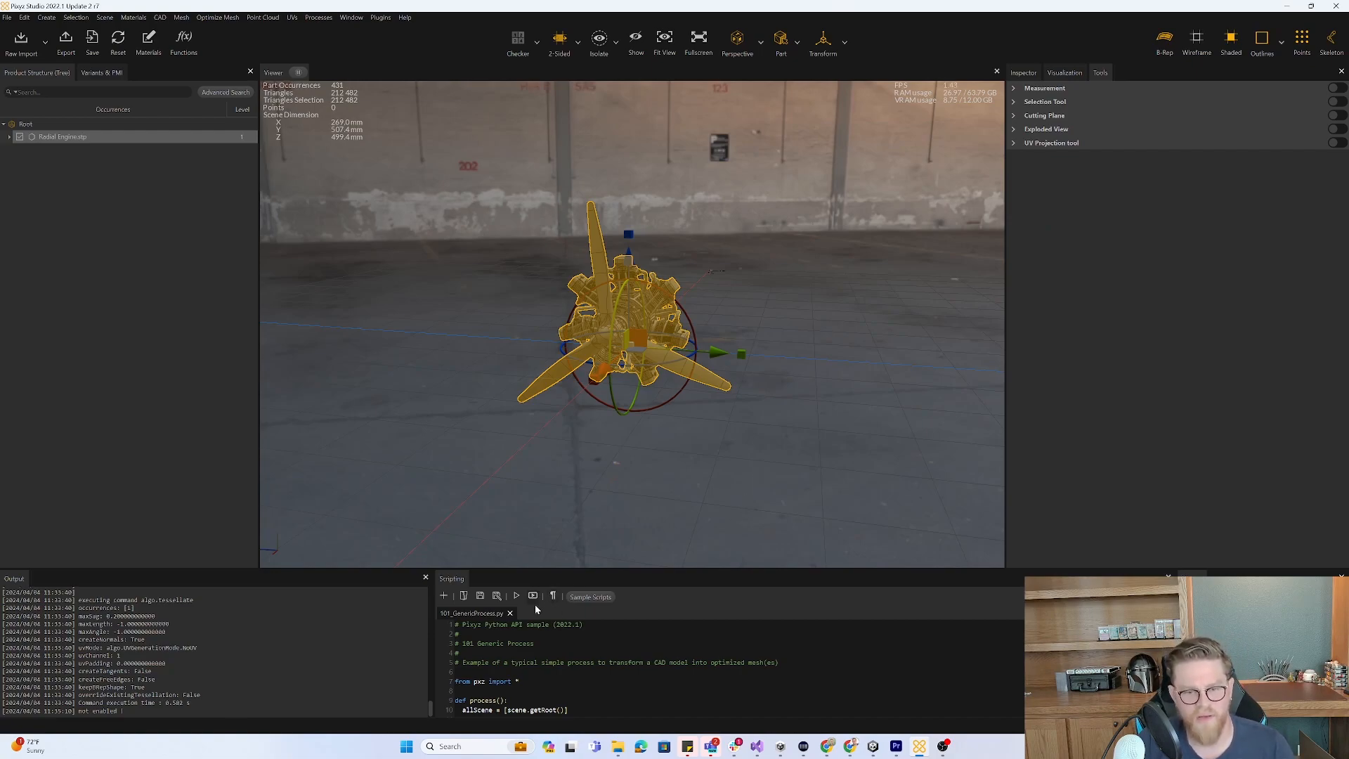
{"action": "mouse_move", "coordinate": [590, 596]}
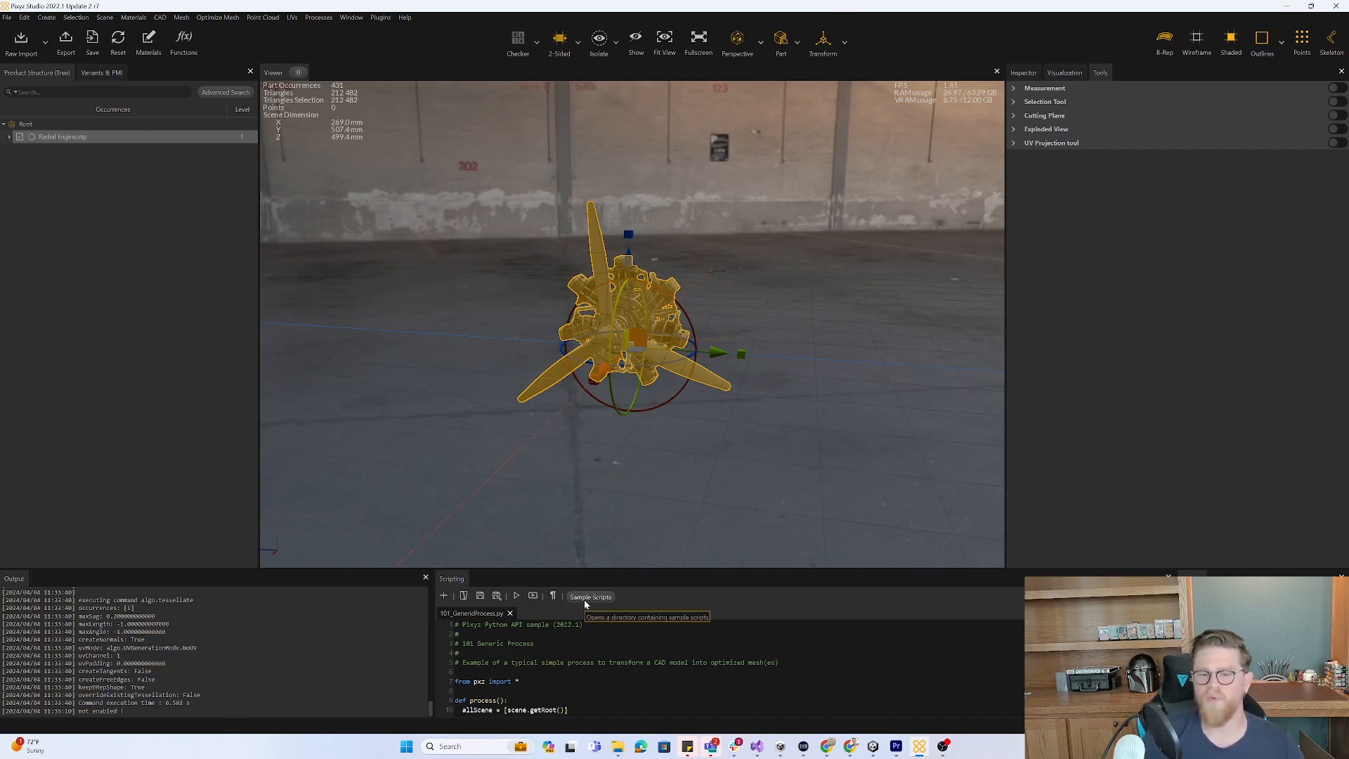
Open Process_GeneratePhantomMesh.py from the sample scripts folder into a scripting tab.
{"action": "left_click", "coordinate": [590, 596]}
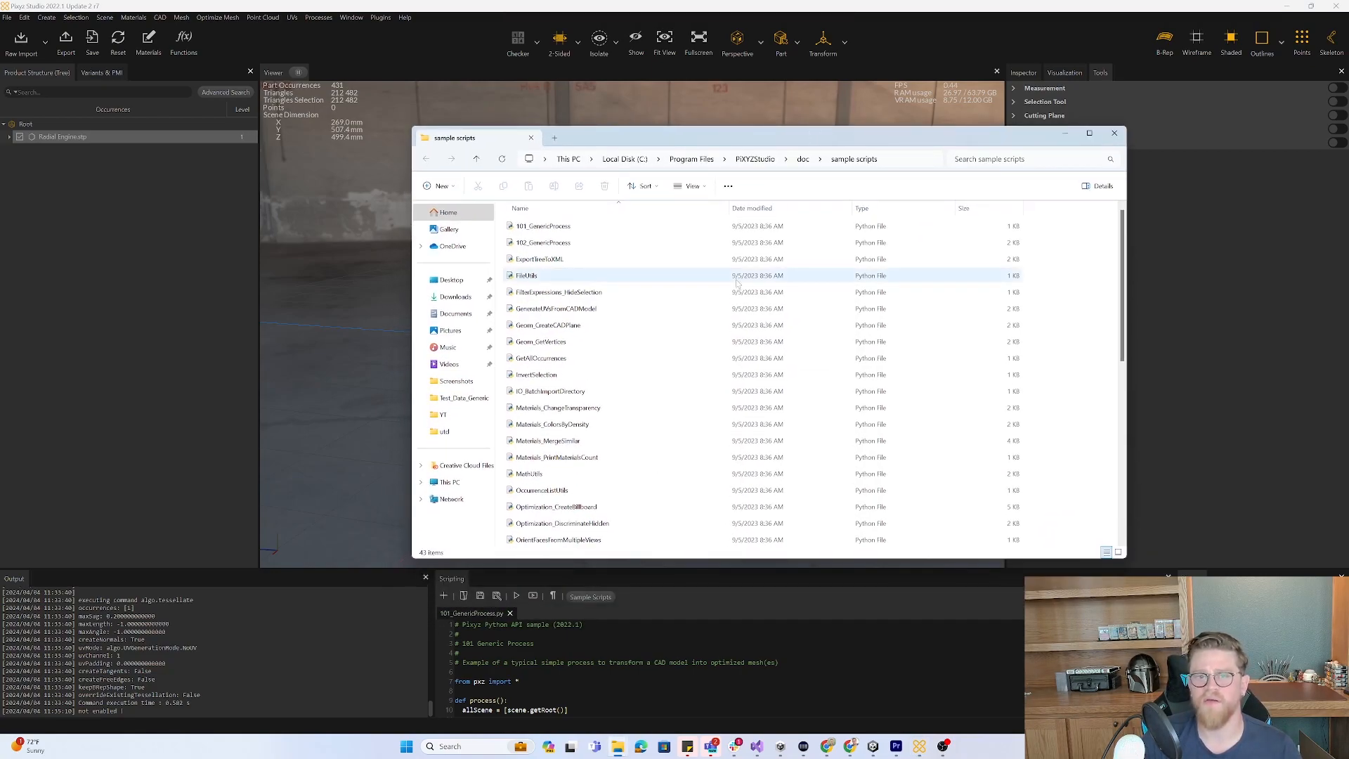
{"action": "scroll", "scroll_direction": "down", "scroll_amount": 3}
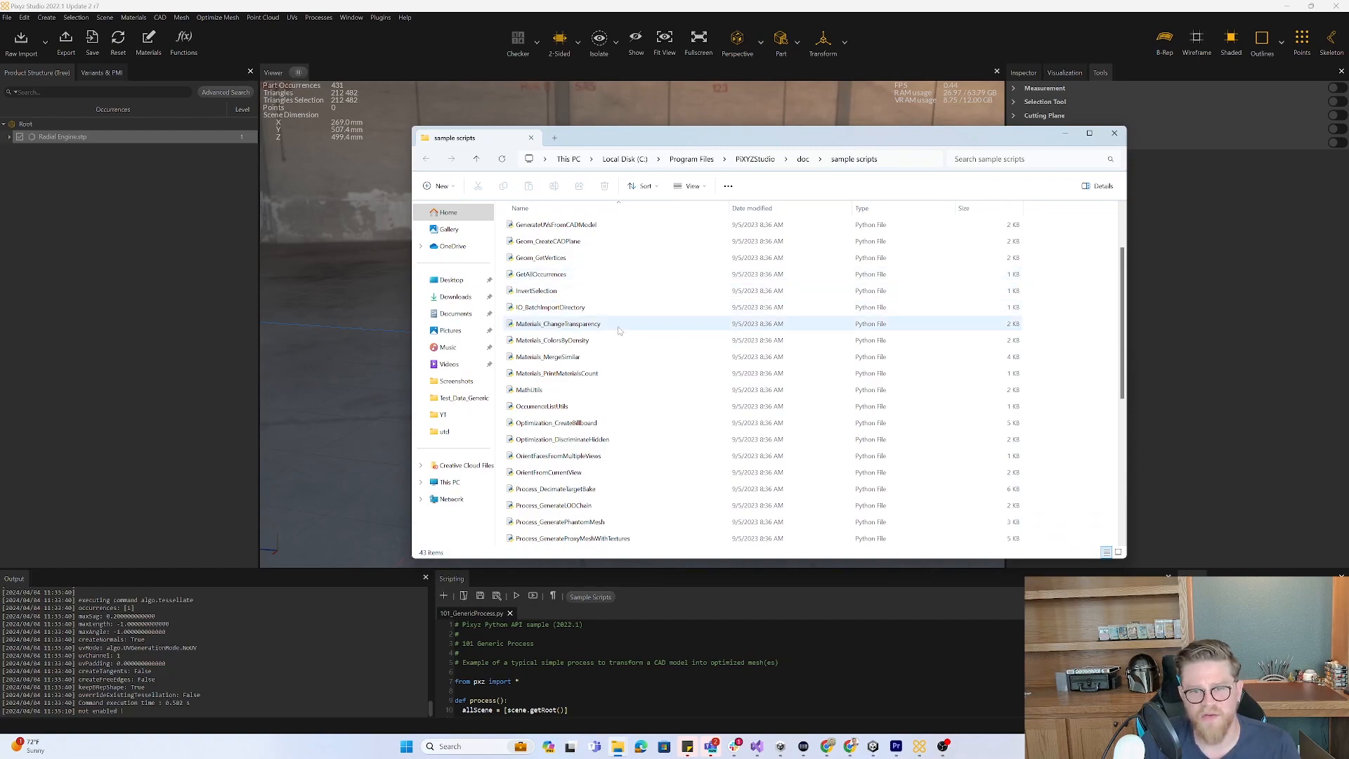
{"action": "scroll", "scroll_direction": "down", "scroll_amount": 3}
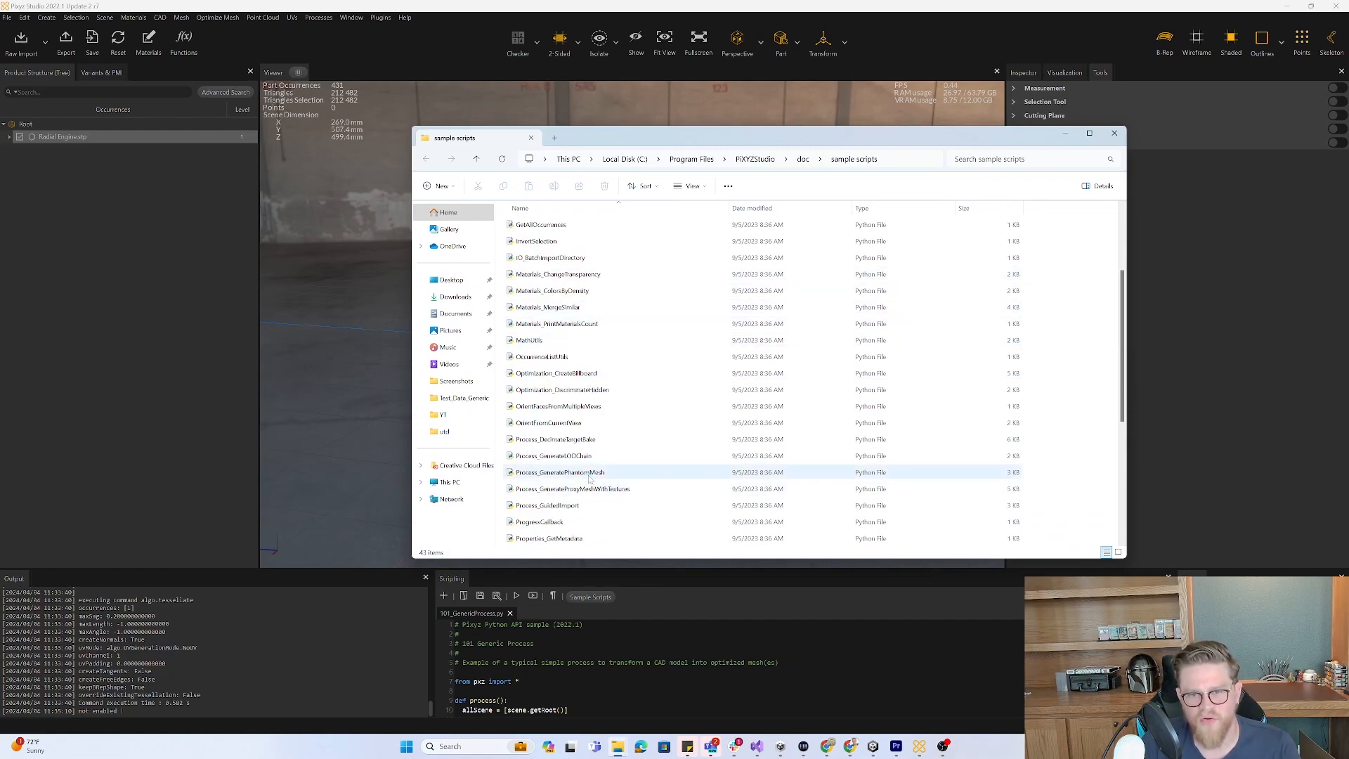
{"action": "left_click", "coordinate": [560, 472]}
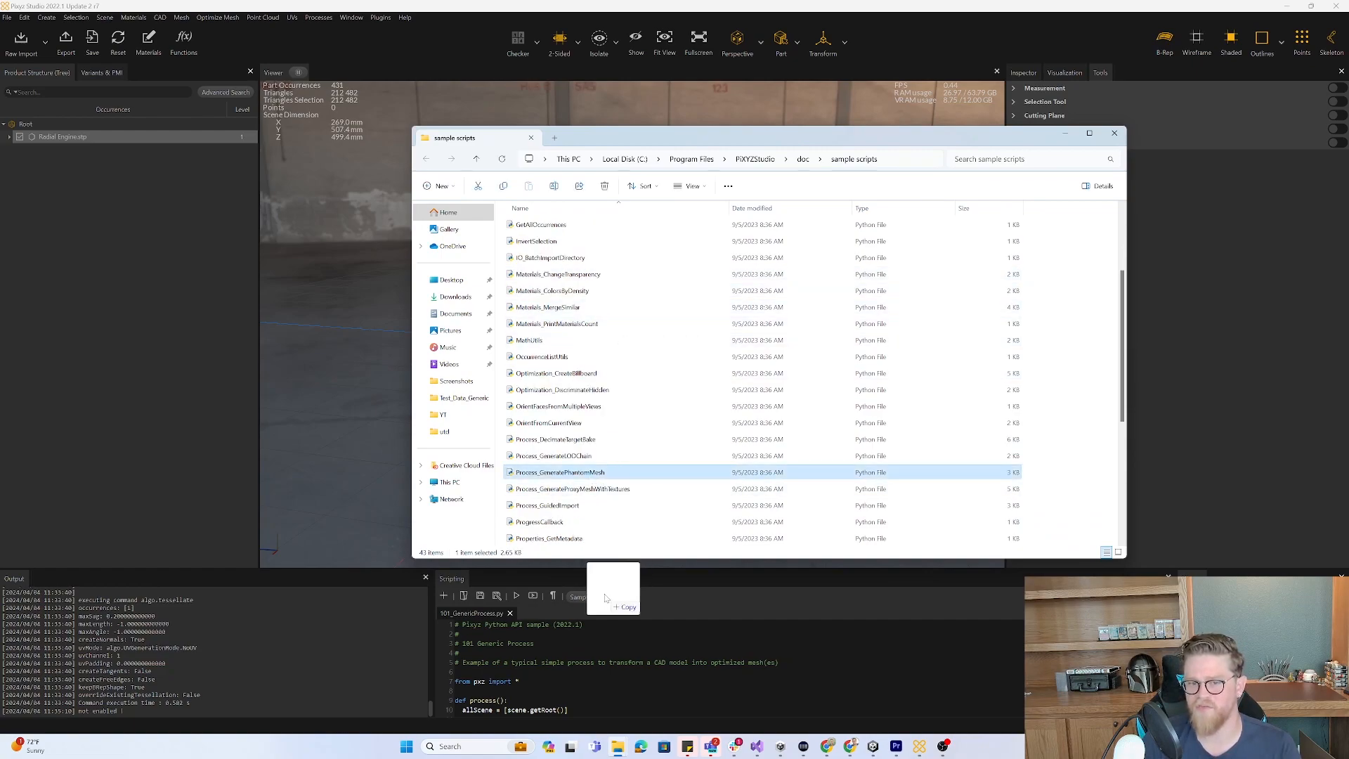
{"action": "double_click", "coordinate": [560, 472]}
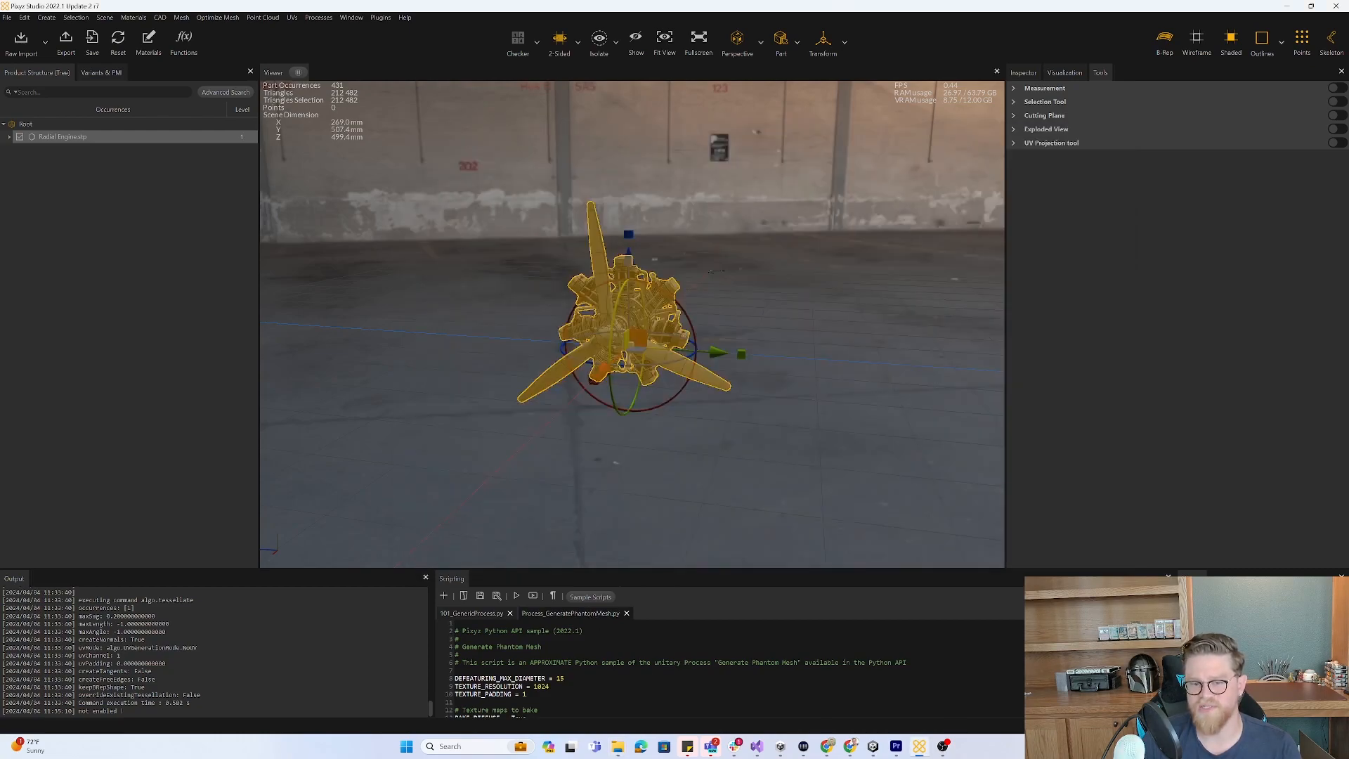
Scroll through the phantom-mesh script's code and show the engine exploded.
{"action": "scroll", "scroll_direction": "down", "scroll_amount": 3}
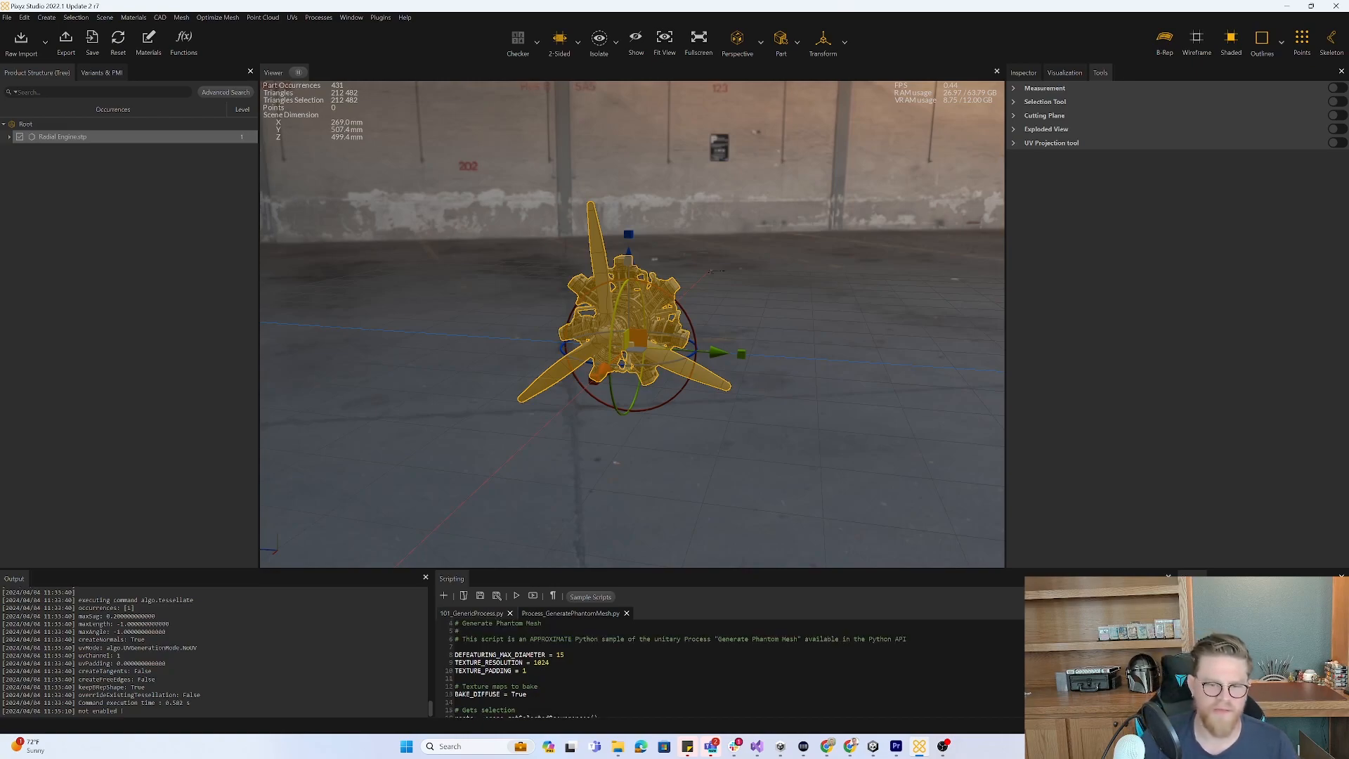
{"action": "scroll", "scroll_direction": "down", "scroll_amount": 3}
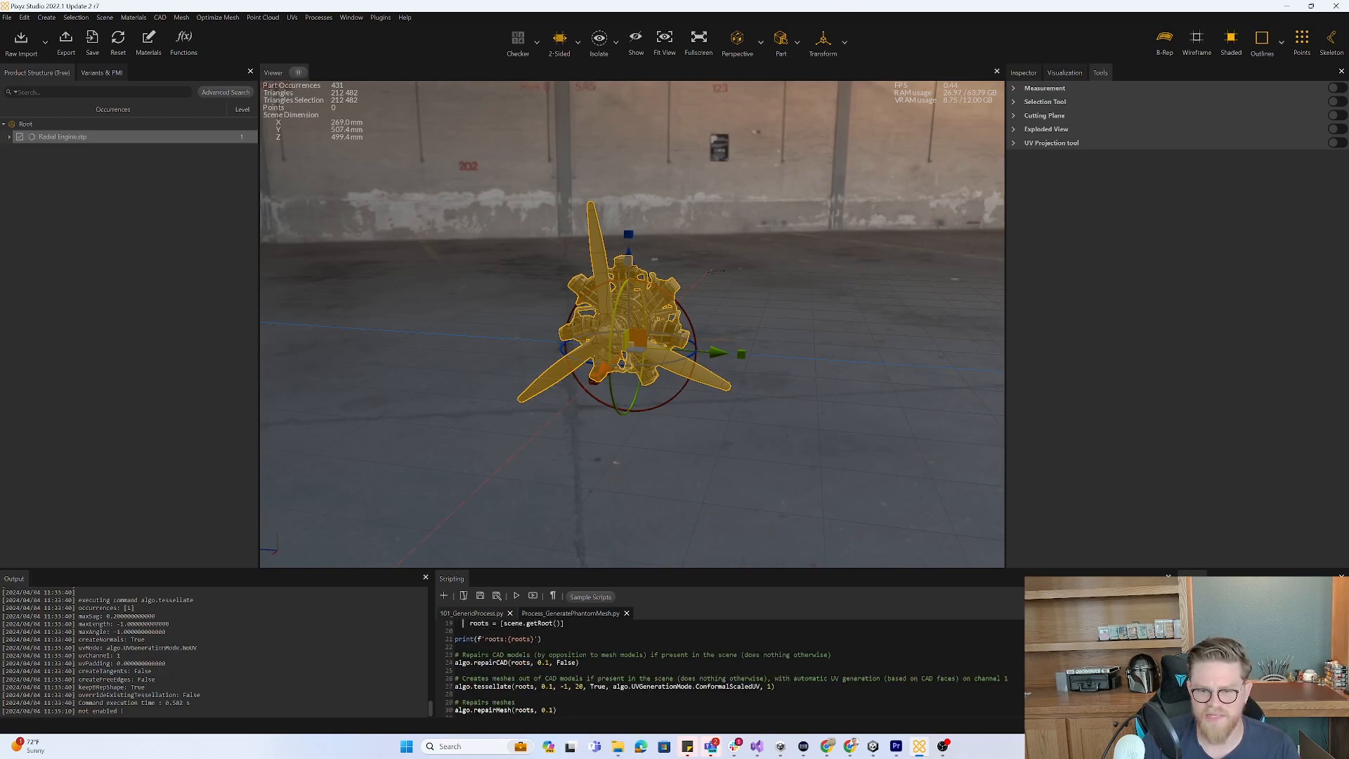
{"action": "scroll", "scroll_direction": "down", "scroll_amount": 3}
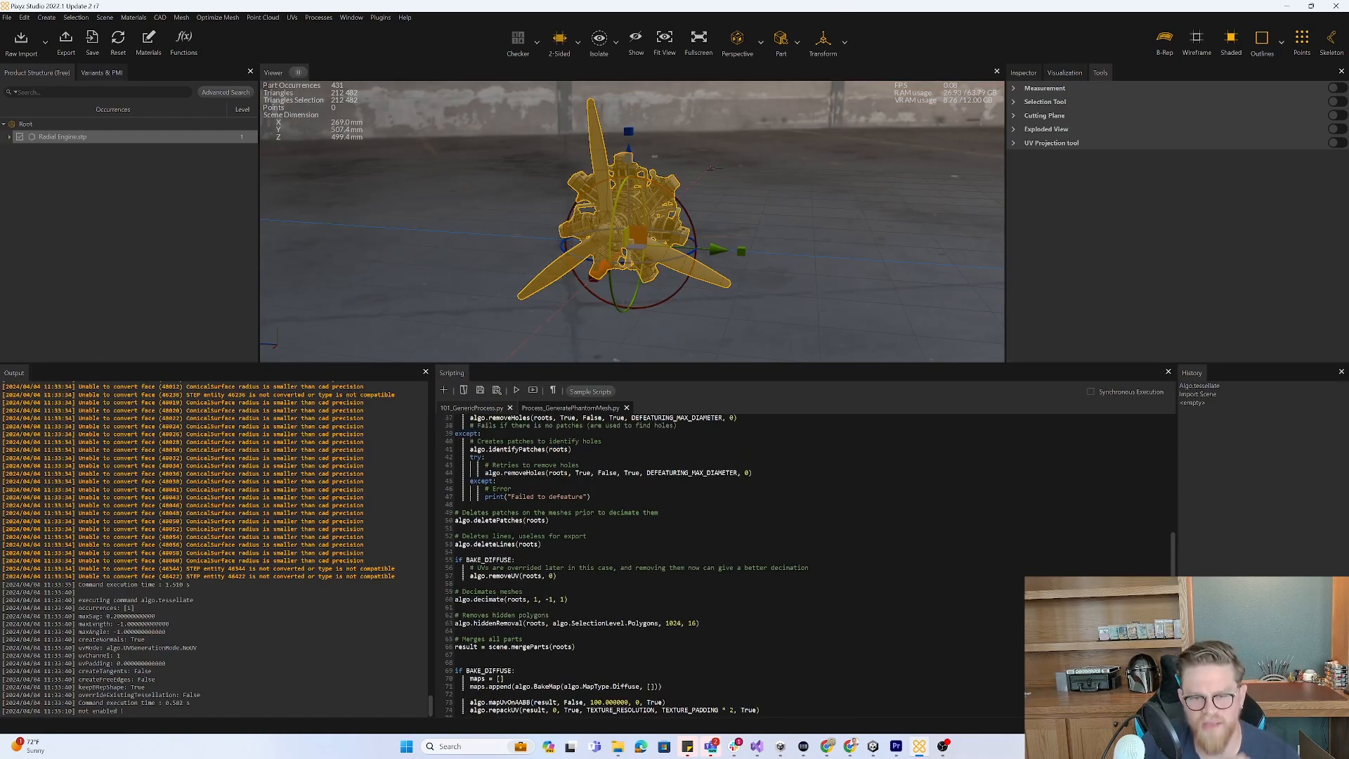
{"action": "scroll", "scroll_direction": "up", "scroll_amount": 3}
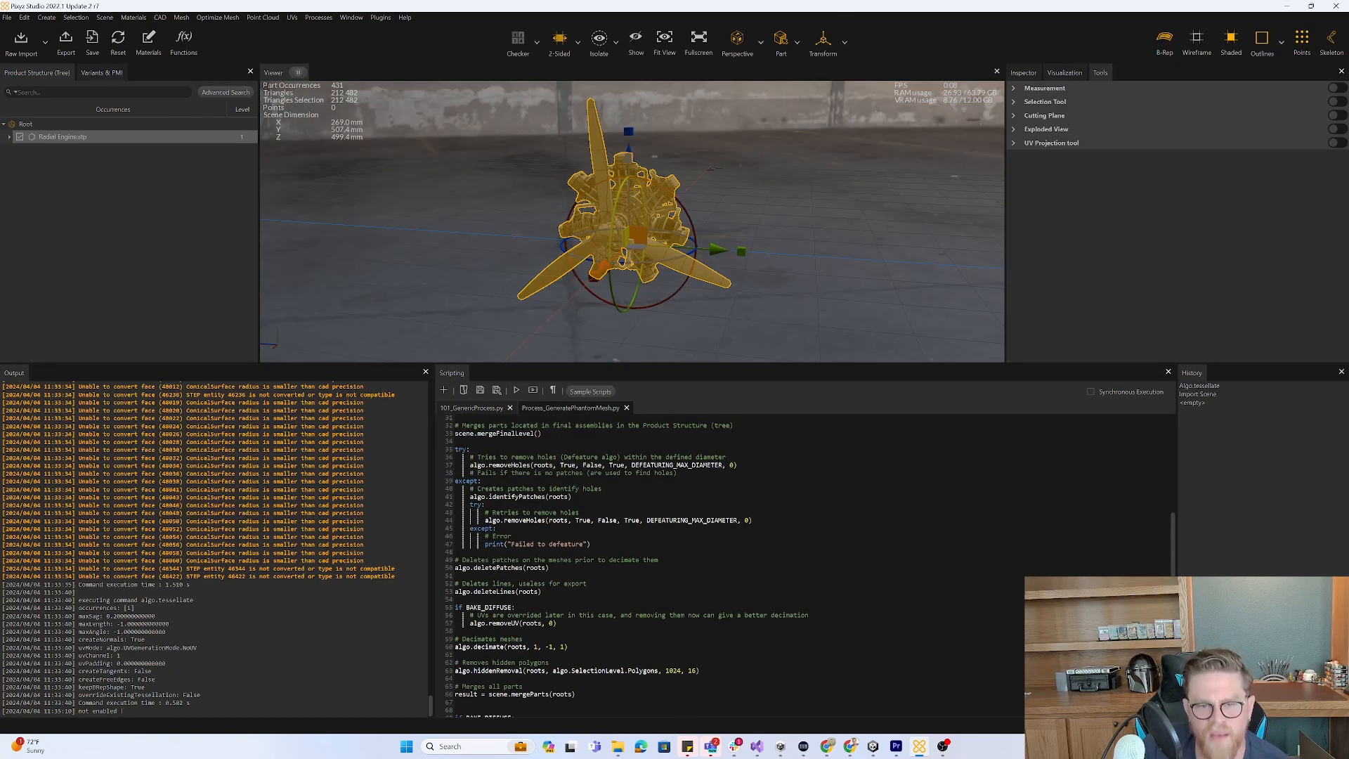
{"action": "scroll", "scroll_direction": "up", "scroll_amount": 3}
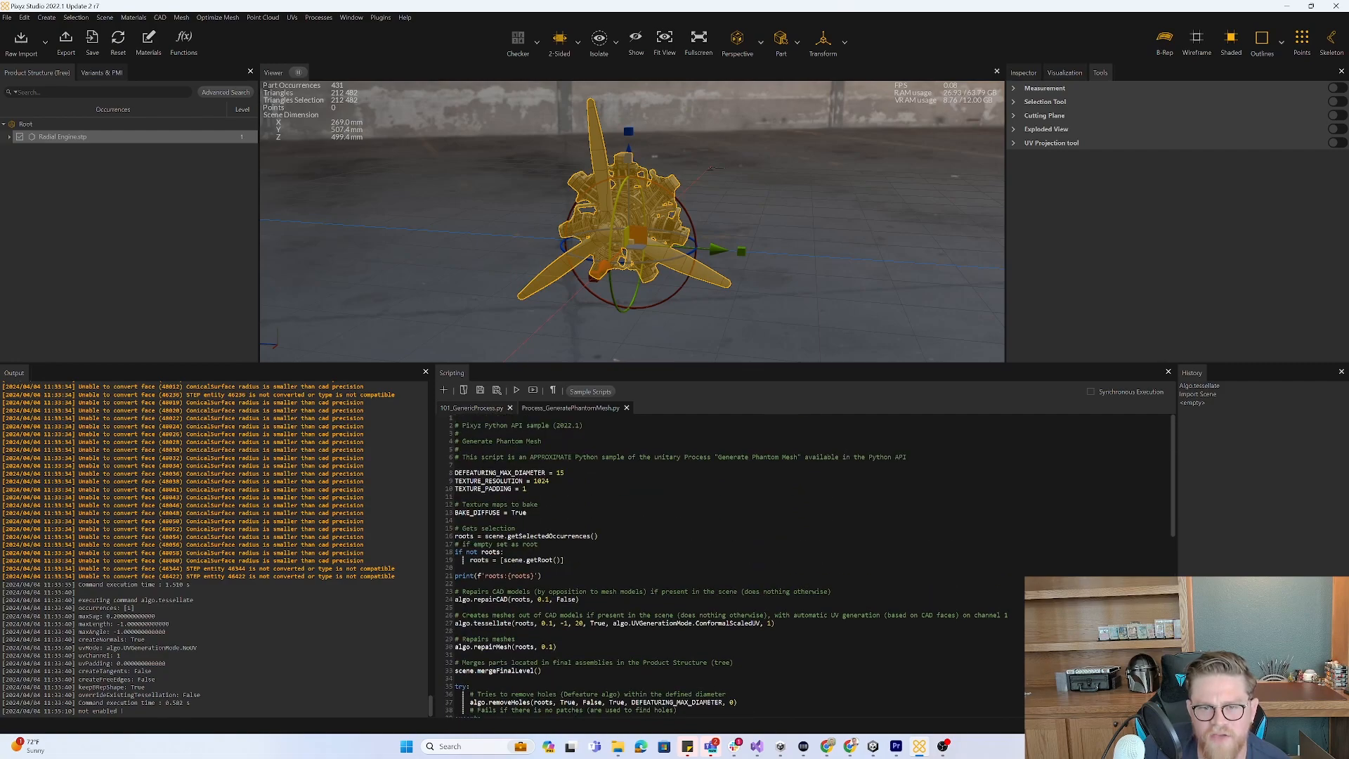
{"action": "scroll", "scroll_direction": "down", "scroll_amount": 3}
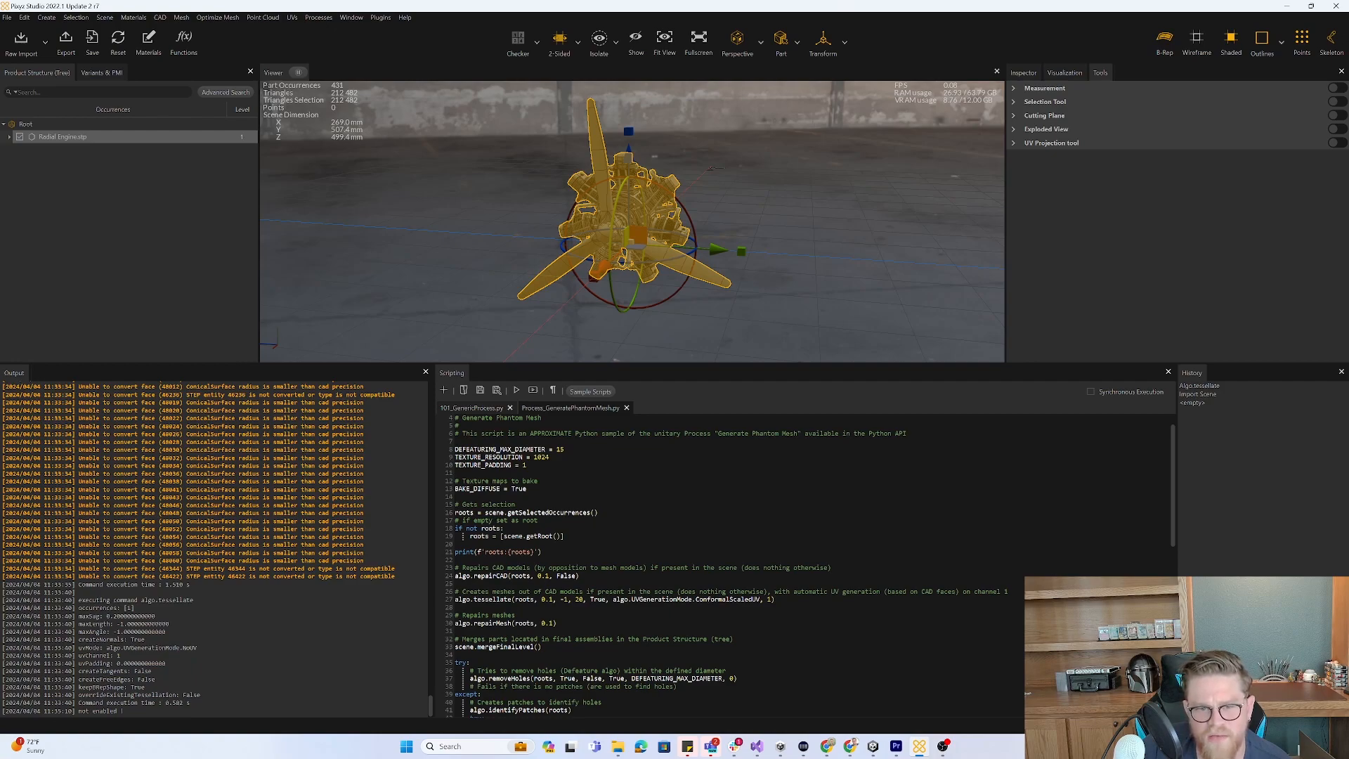
{"action": "scroll", "scroll_direction": "down", "scroll_amount": 3}
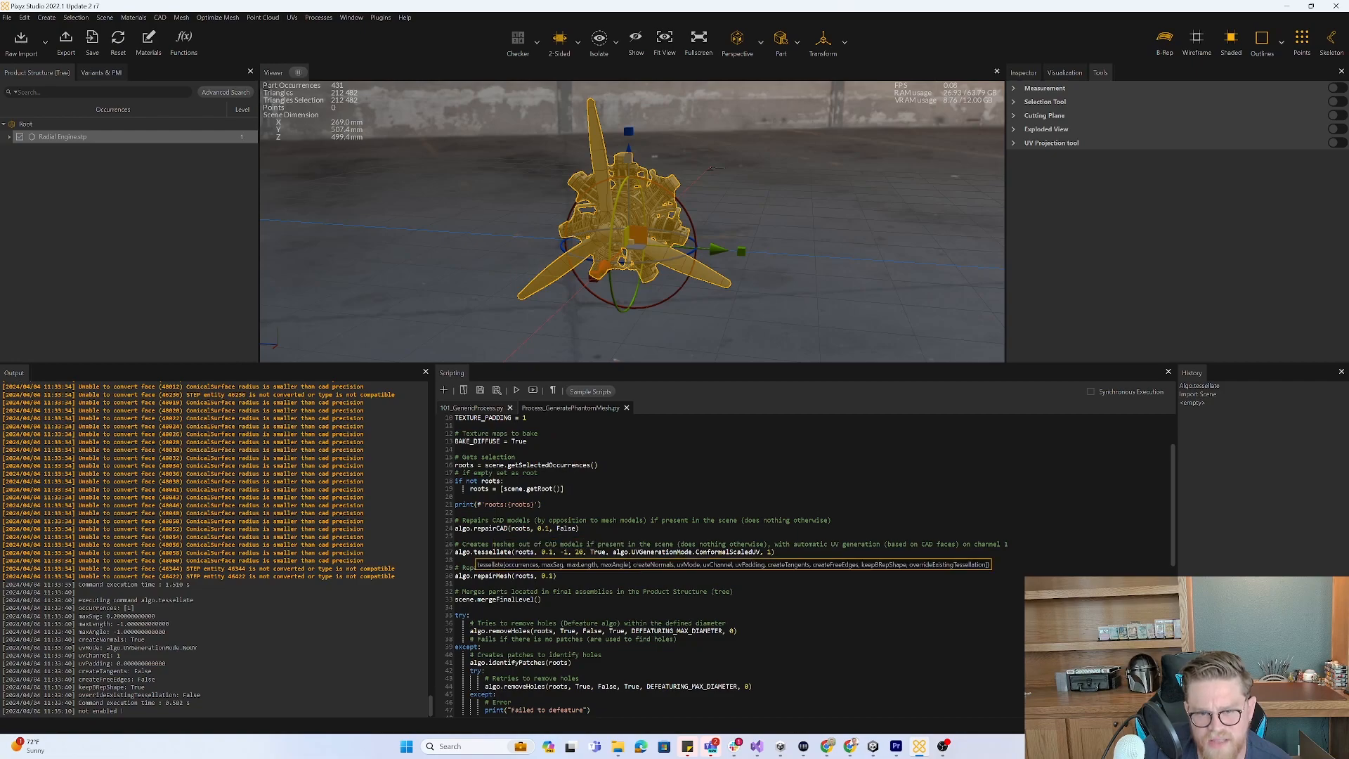
{"action": "scroll", "scroll_direction": "down", "scroll_amount": 3}
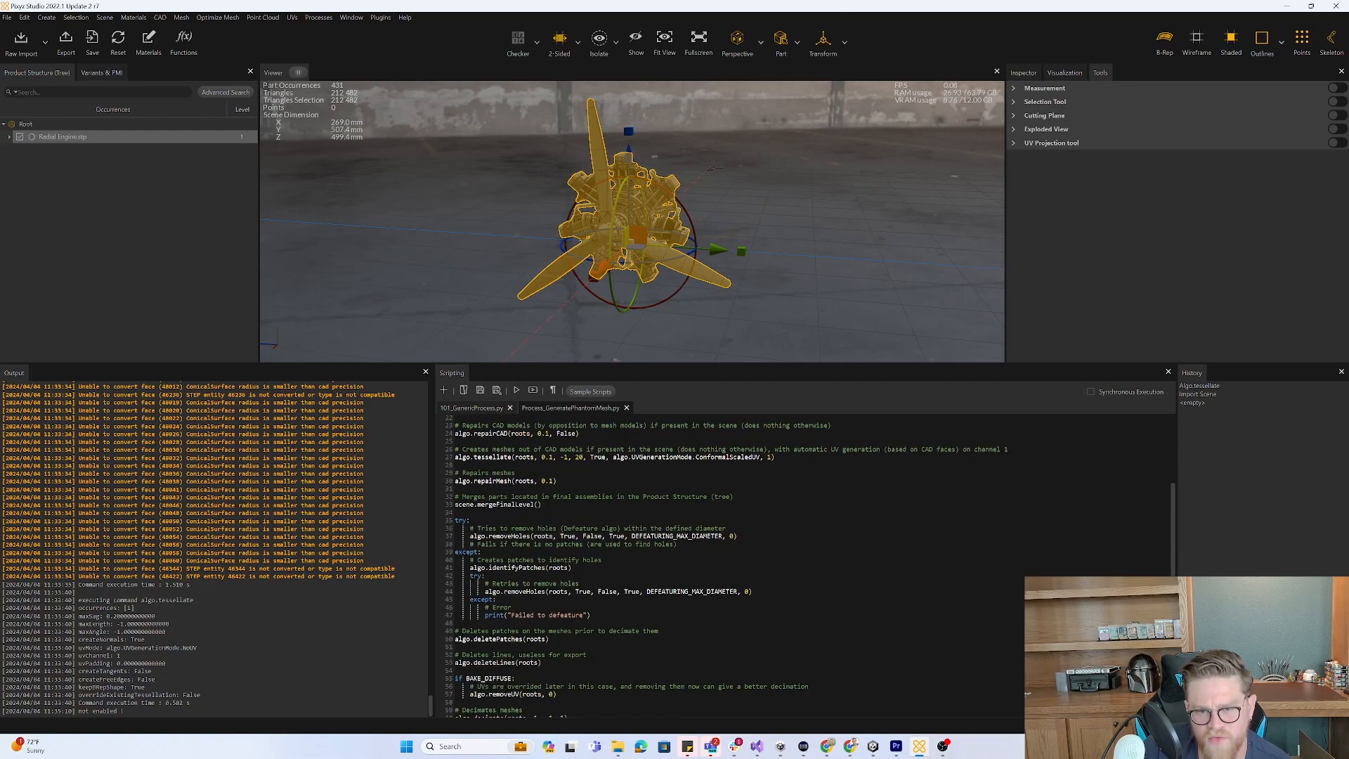
{"action": "scroll", "scroll_direction": "down", "scroll_amount": 3}
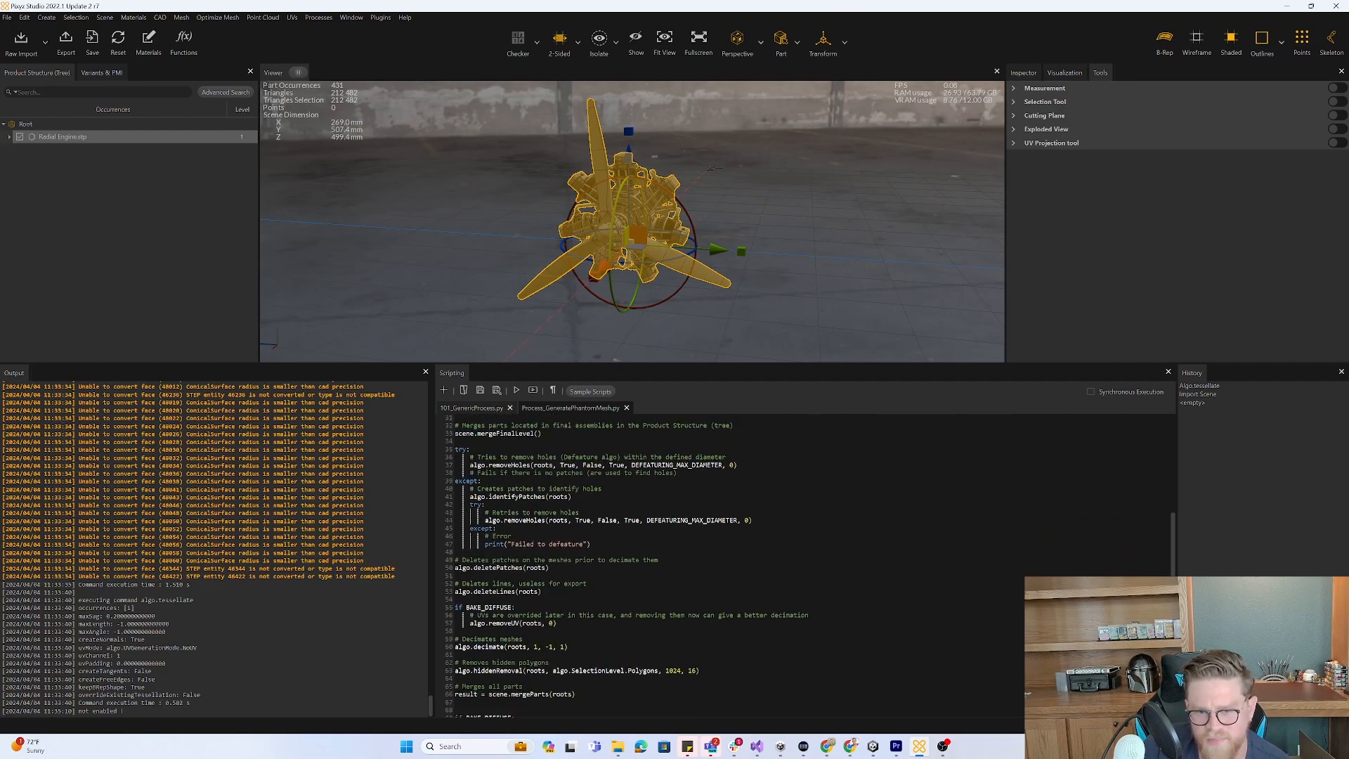
{"action": "scroll", "scroll_direction": "down", "scroll_amount": 3}
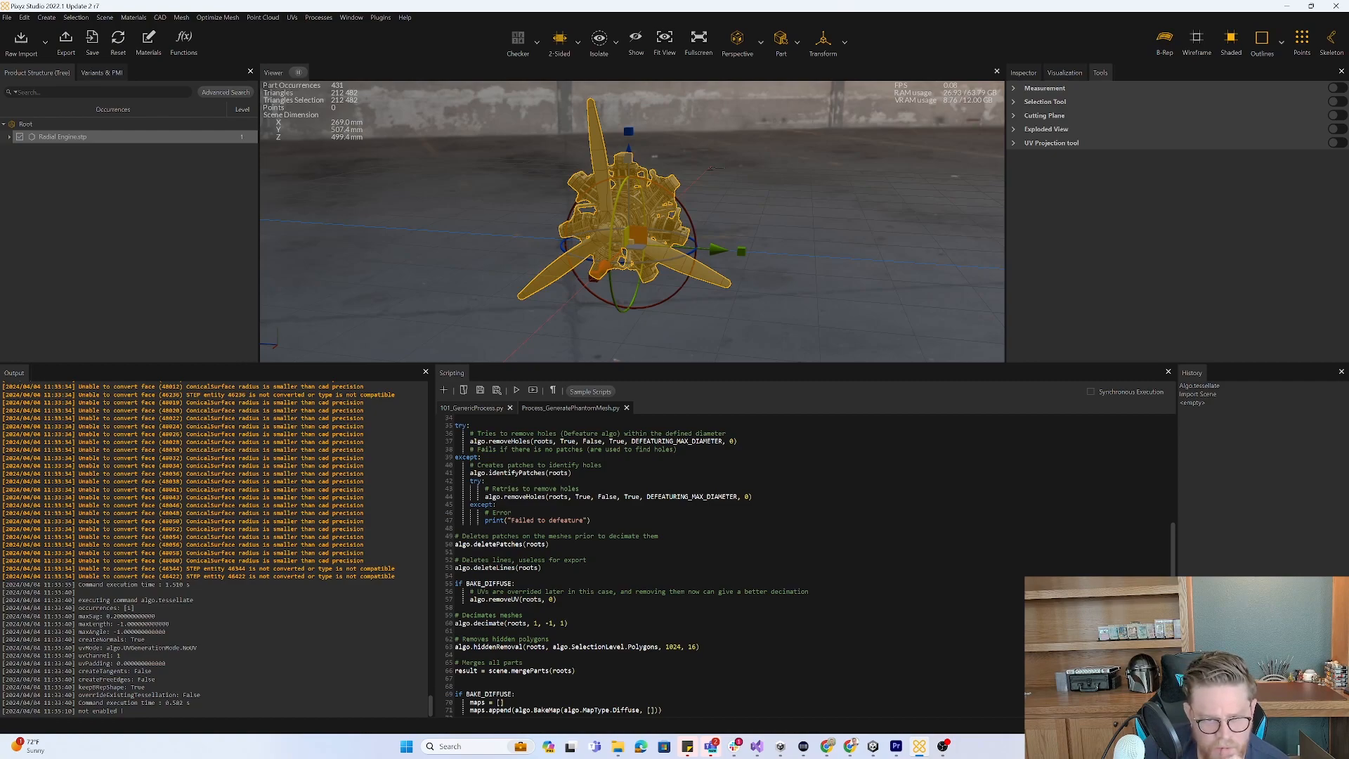
{"action": "scroll", "scroll_direction": "down", "scroll_amount": 3}
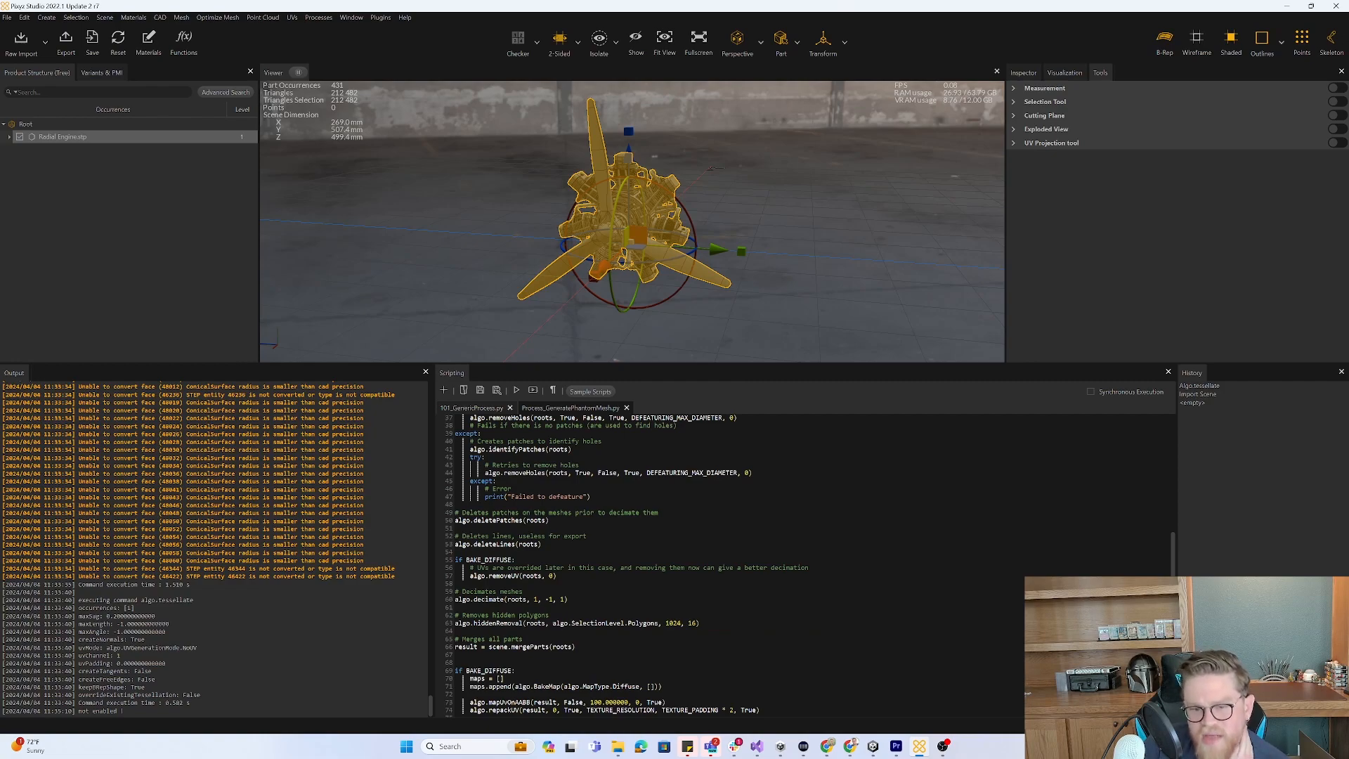
{"action": "scroll", "scroll_direction": "down", "scroll_amount": 3}
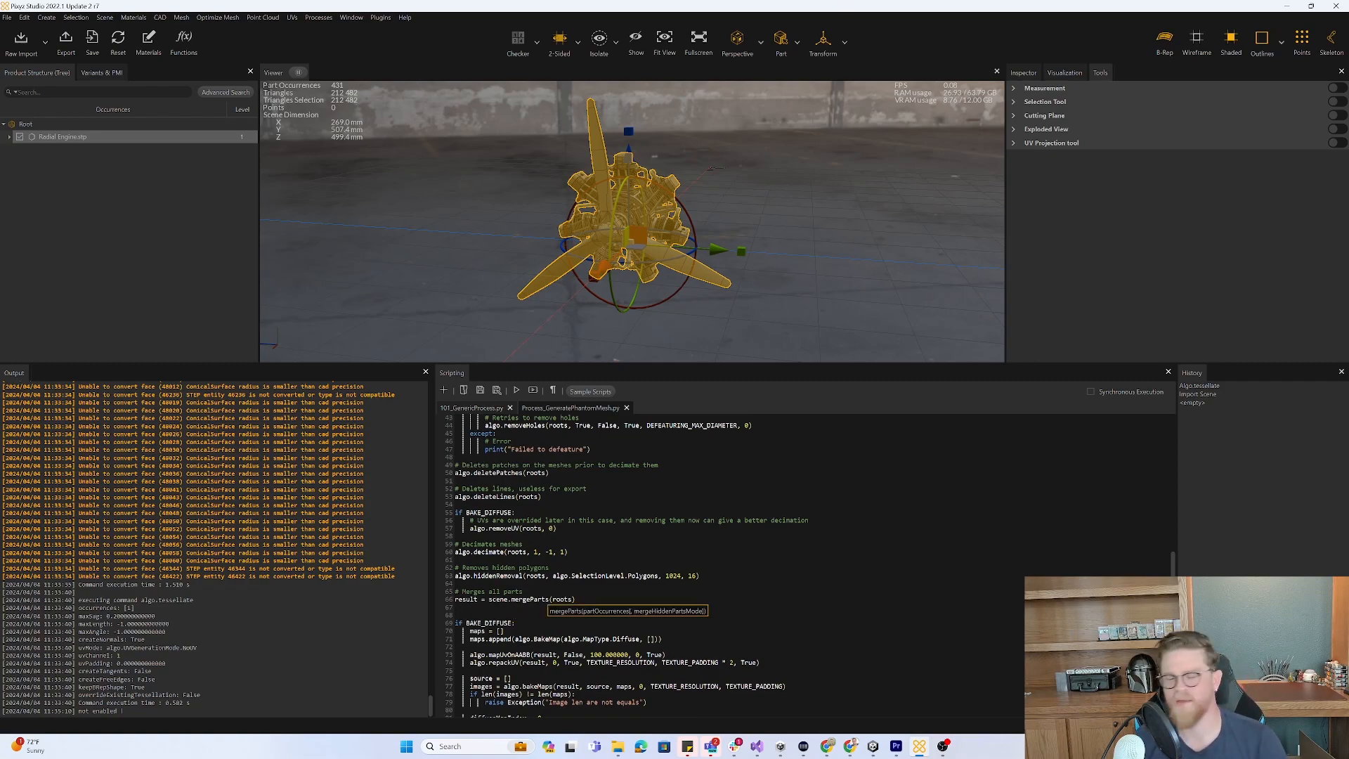
{"action": "scroll", "scroll_direction": "down", "scroll_amount": 3}
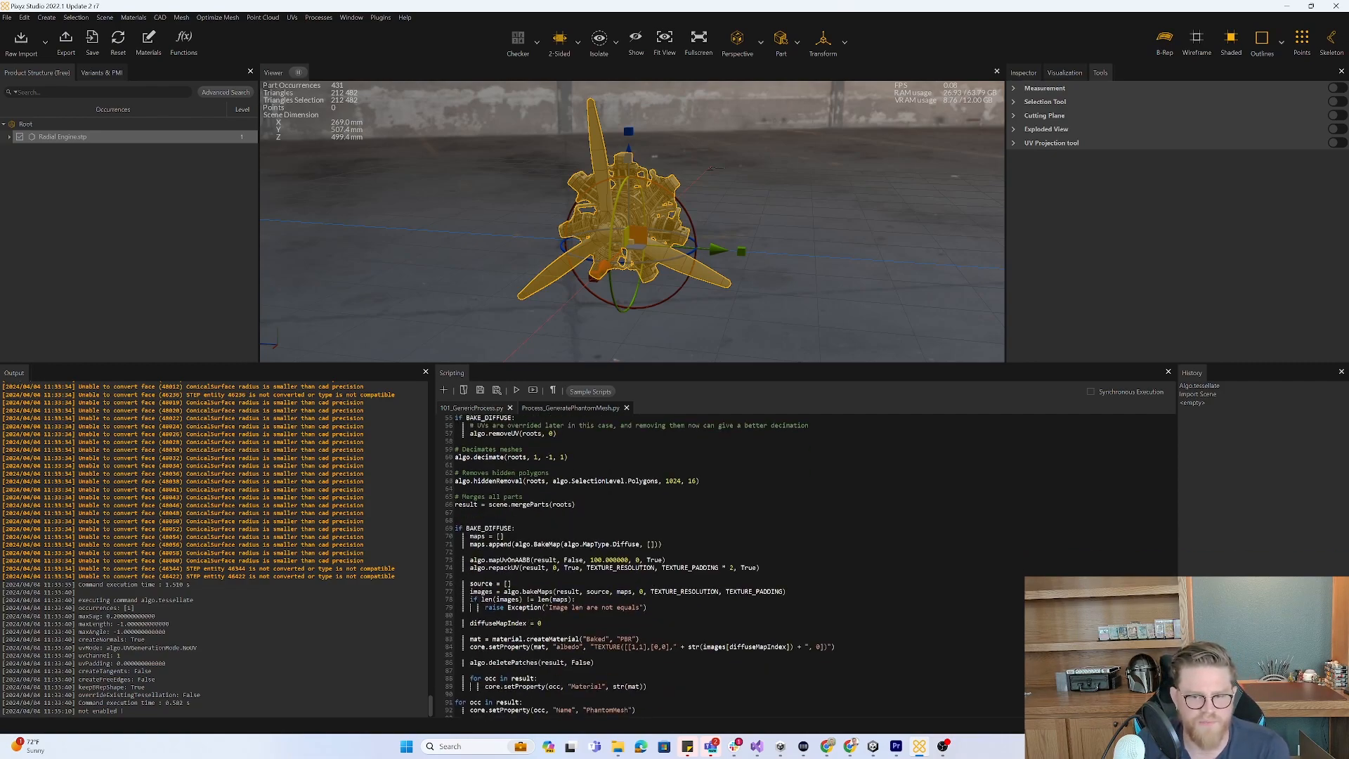
{"action": "scroll", "scroll_direction": "down", "scroll_amount": 3}
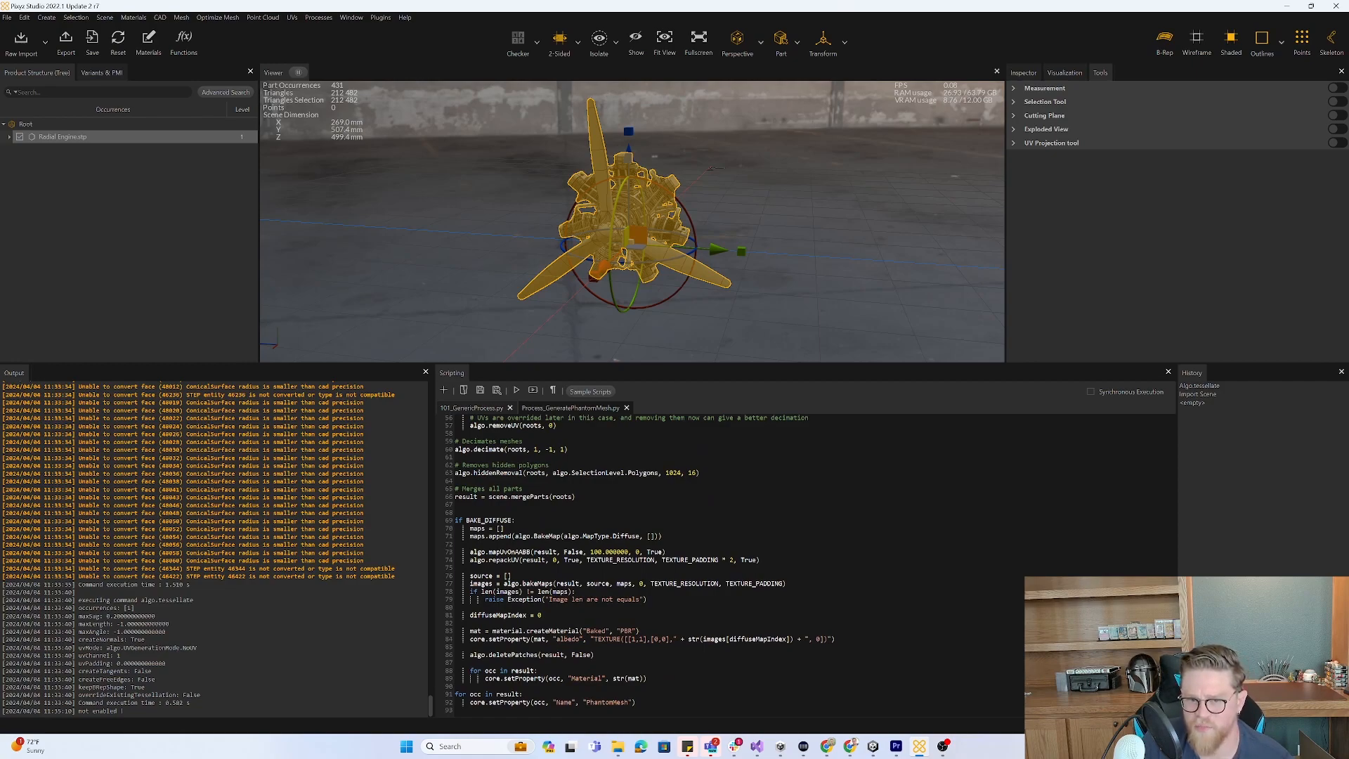
{"action": "left_click", "coordinate": [1046, 128]}
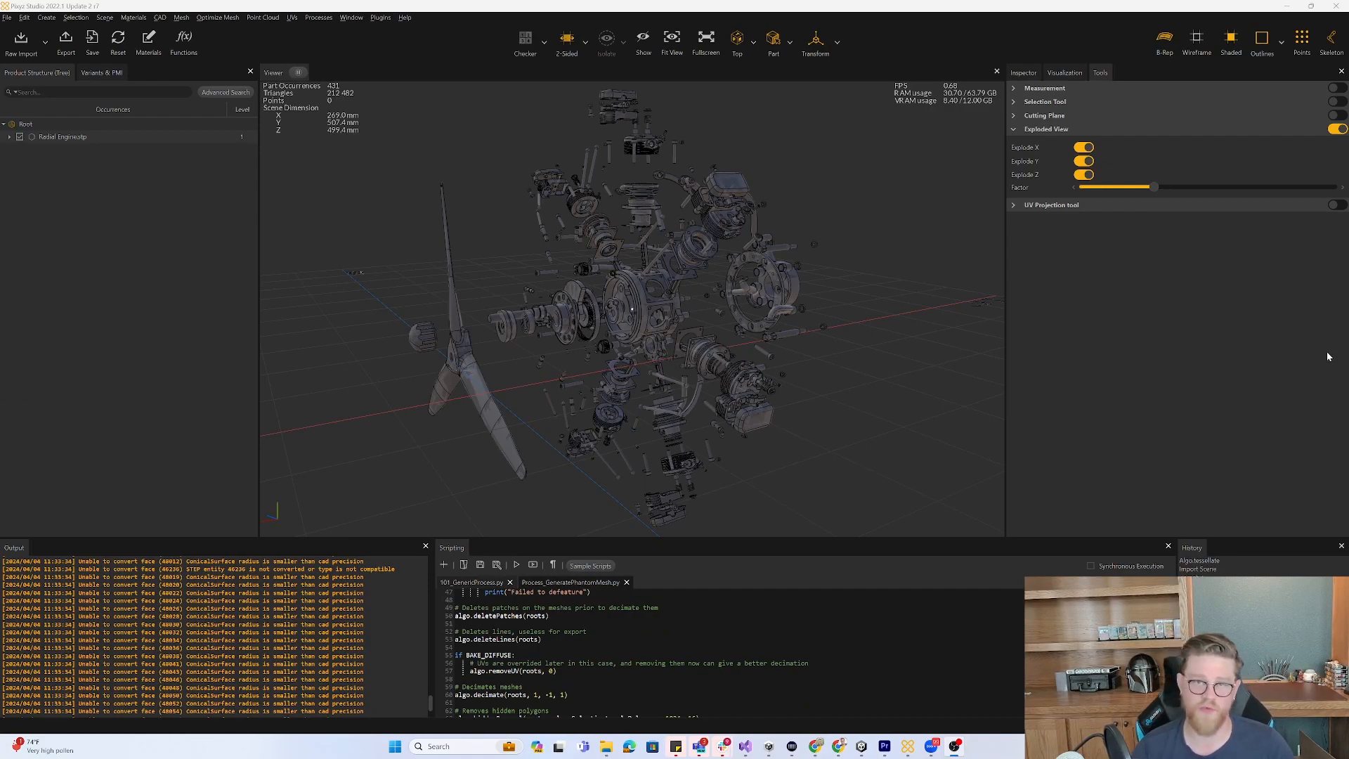
{"action": "mouse_move", "coordinate": [1130, 352]}
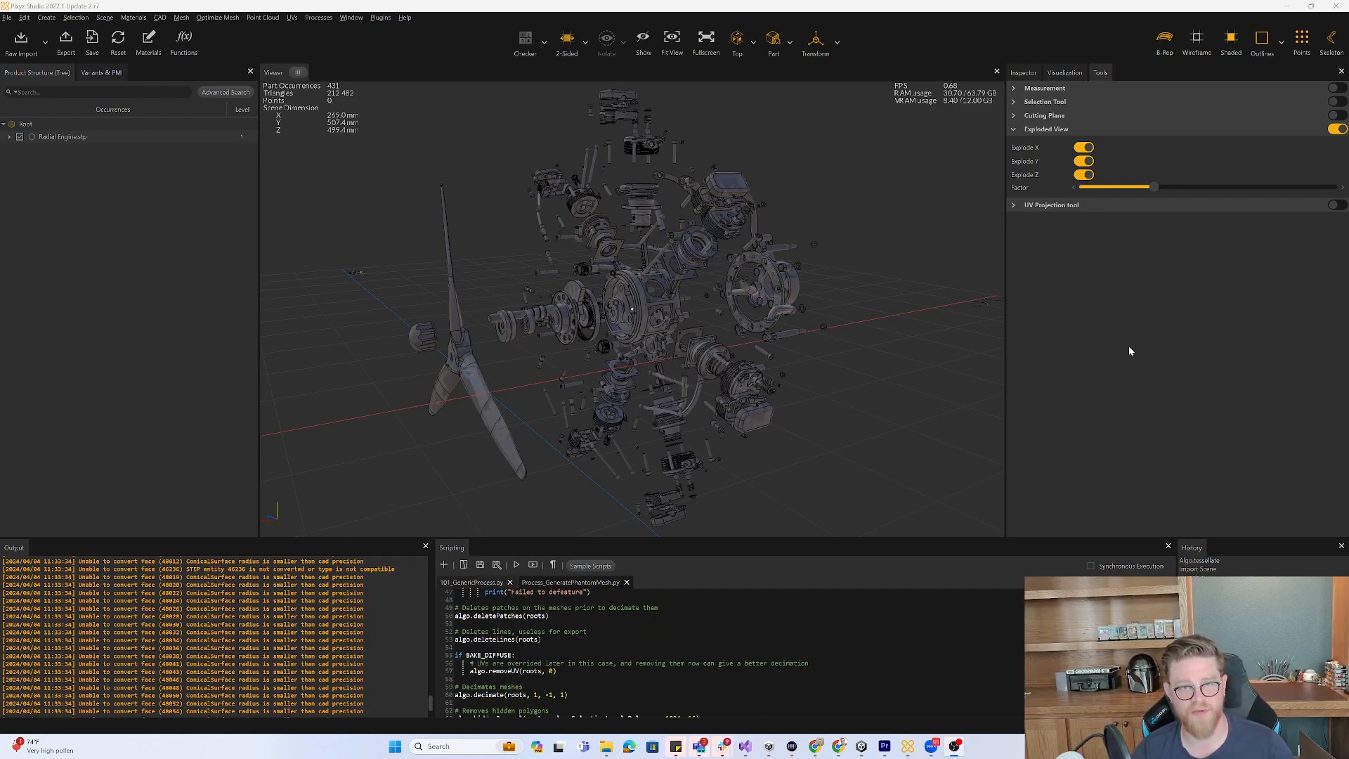
Open the Python API Reference from the Help menu.
{"action": "left_click", "coordinate": [404, 17]}
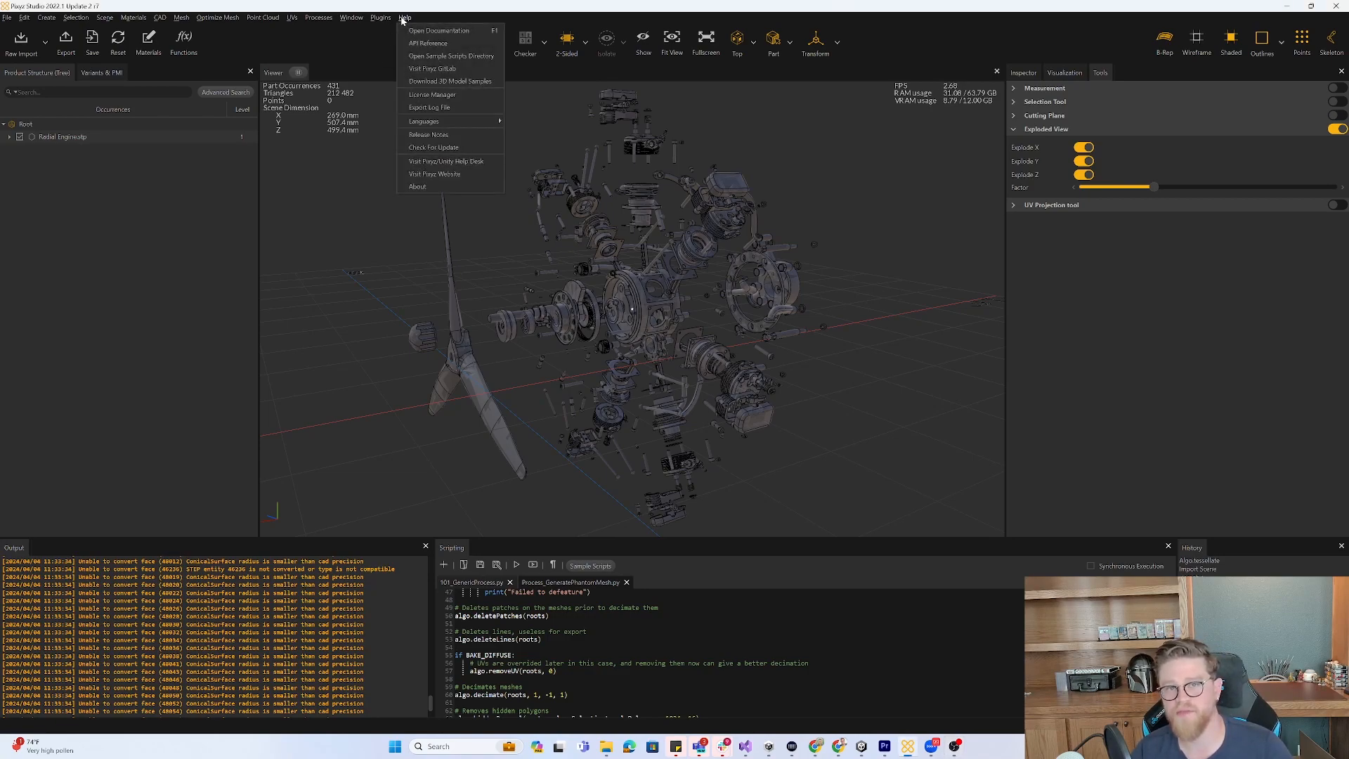
{"action": "mouse_move", "coordinate": [439, 30]}
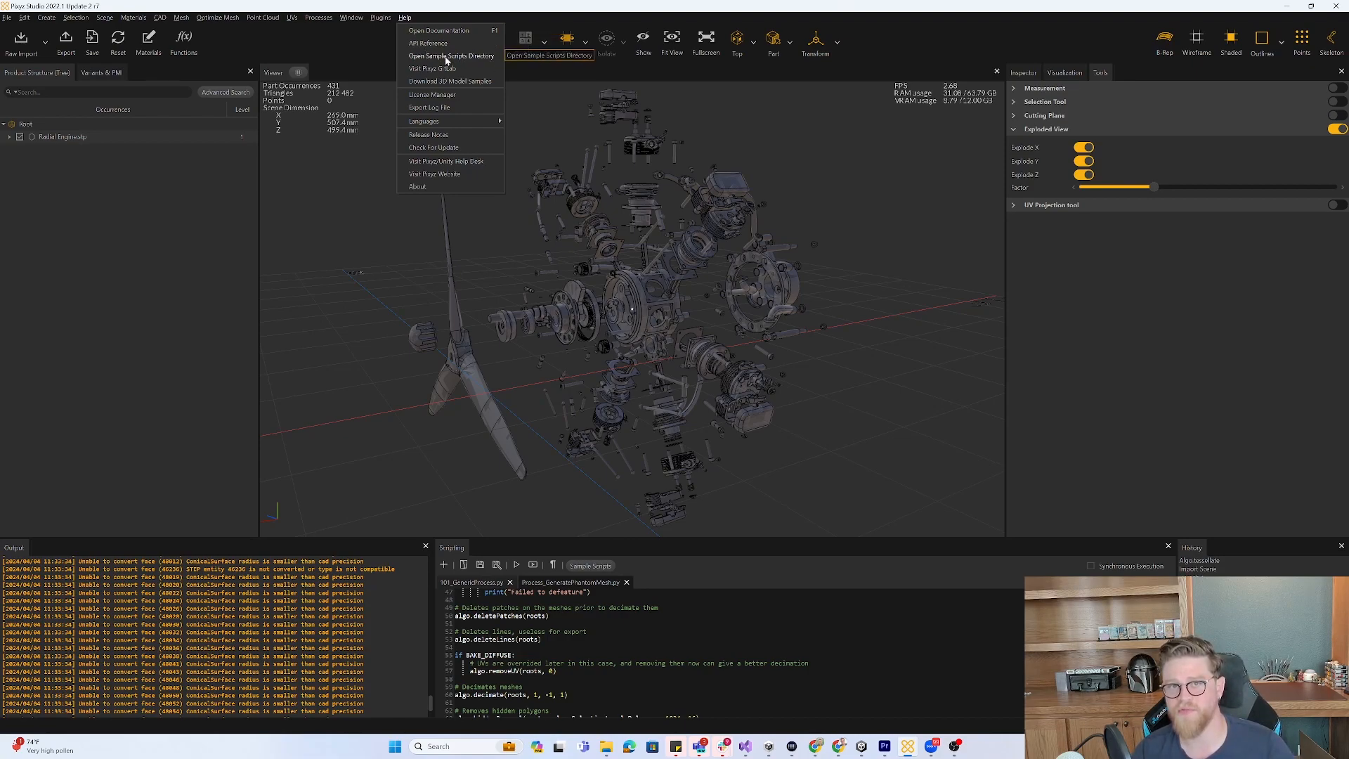
{"action": "mouse_move", "coordinate": [433, 69]}
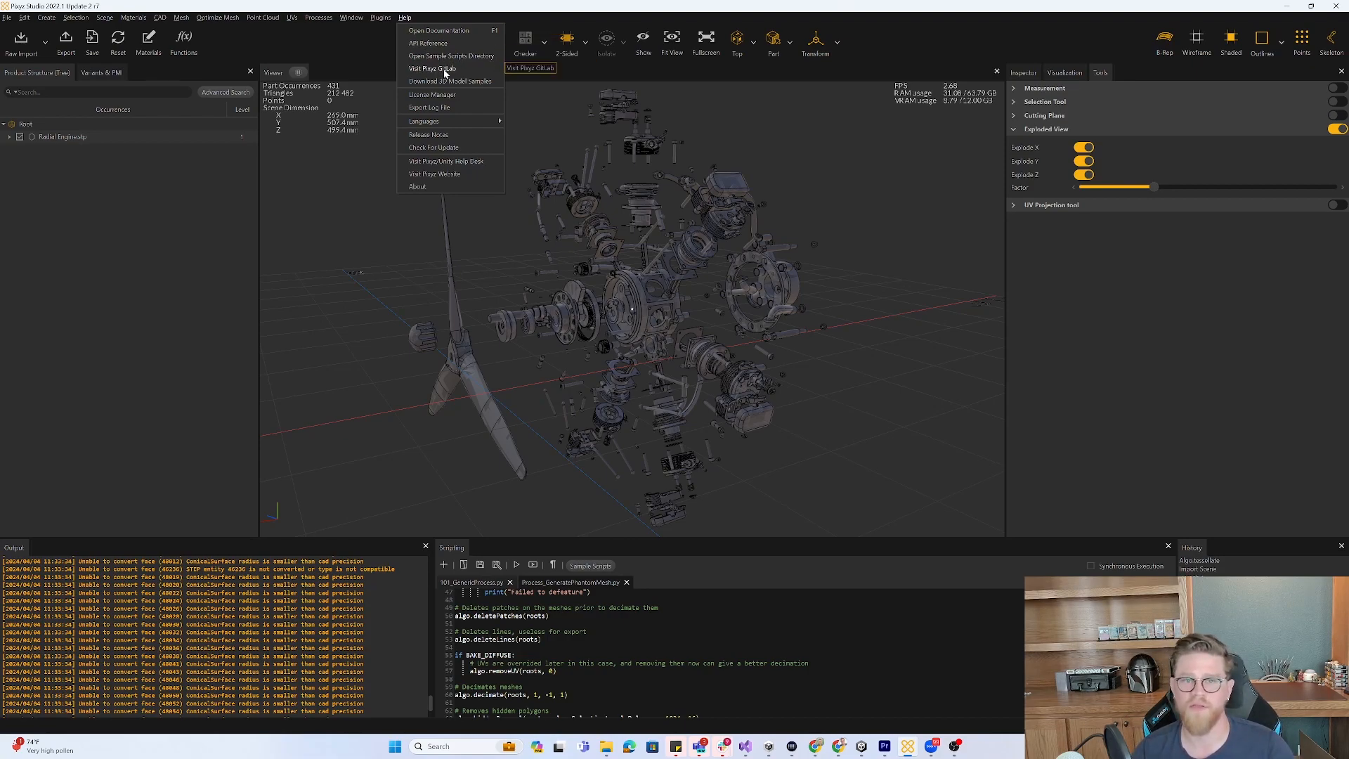
{"action": "mouse_move", "coordinate": [428, 44]}
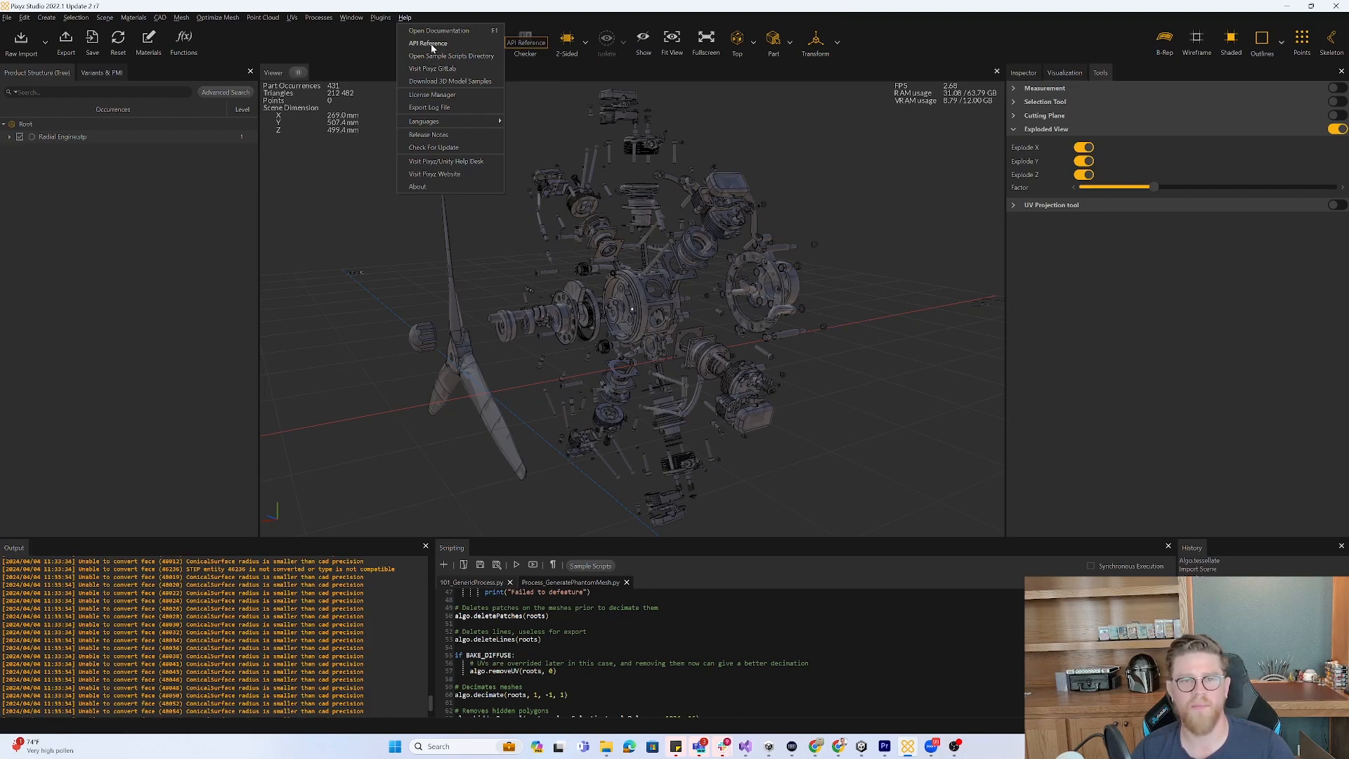
{"action": "left_click", "coordinate": [438, 30]}
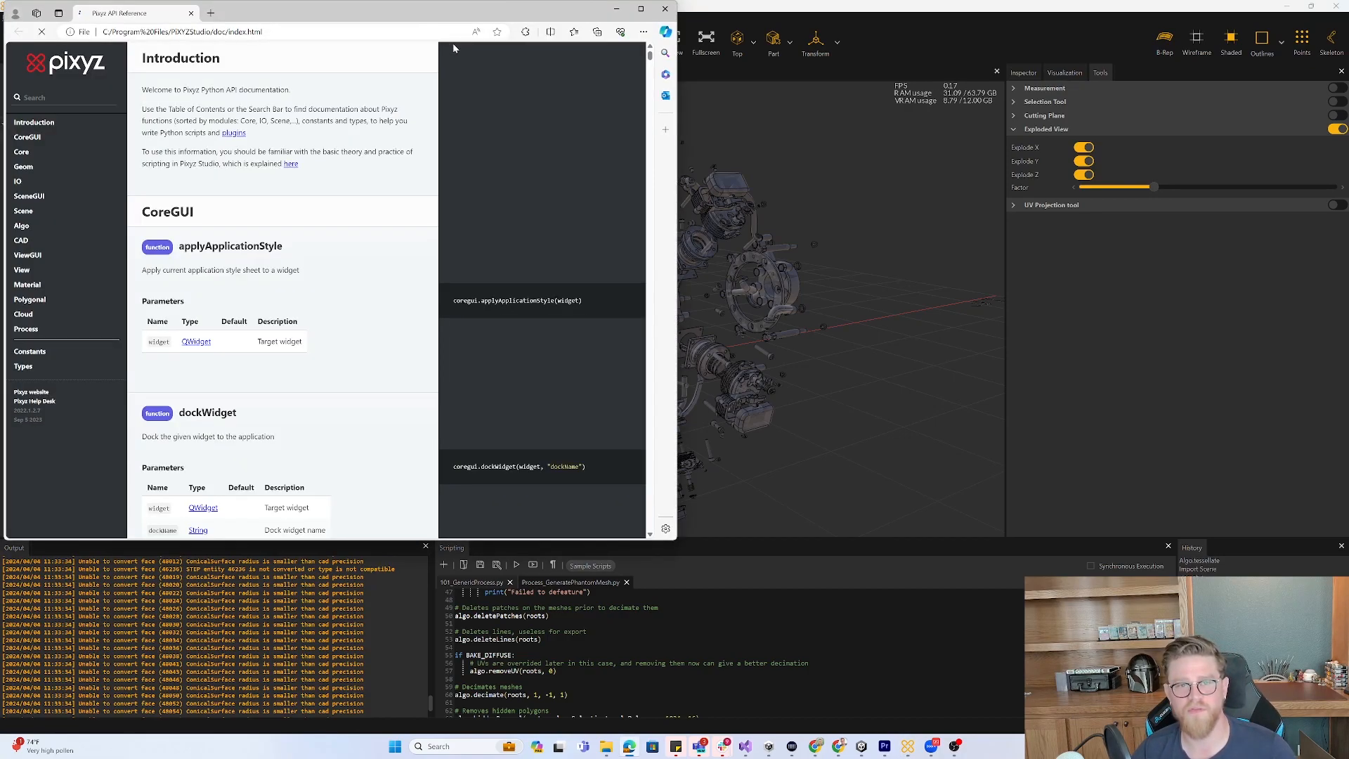
Search the API reference for 'decimate' and read its parameters.
{"action": "left_click", "coordinate": [34, 121]}
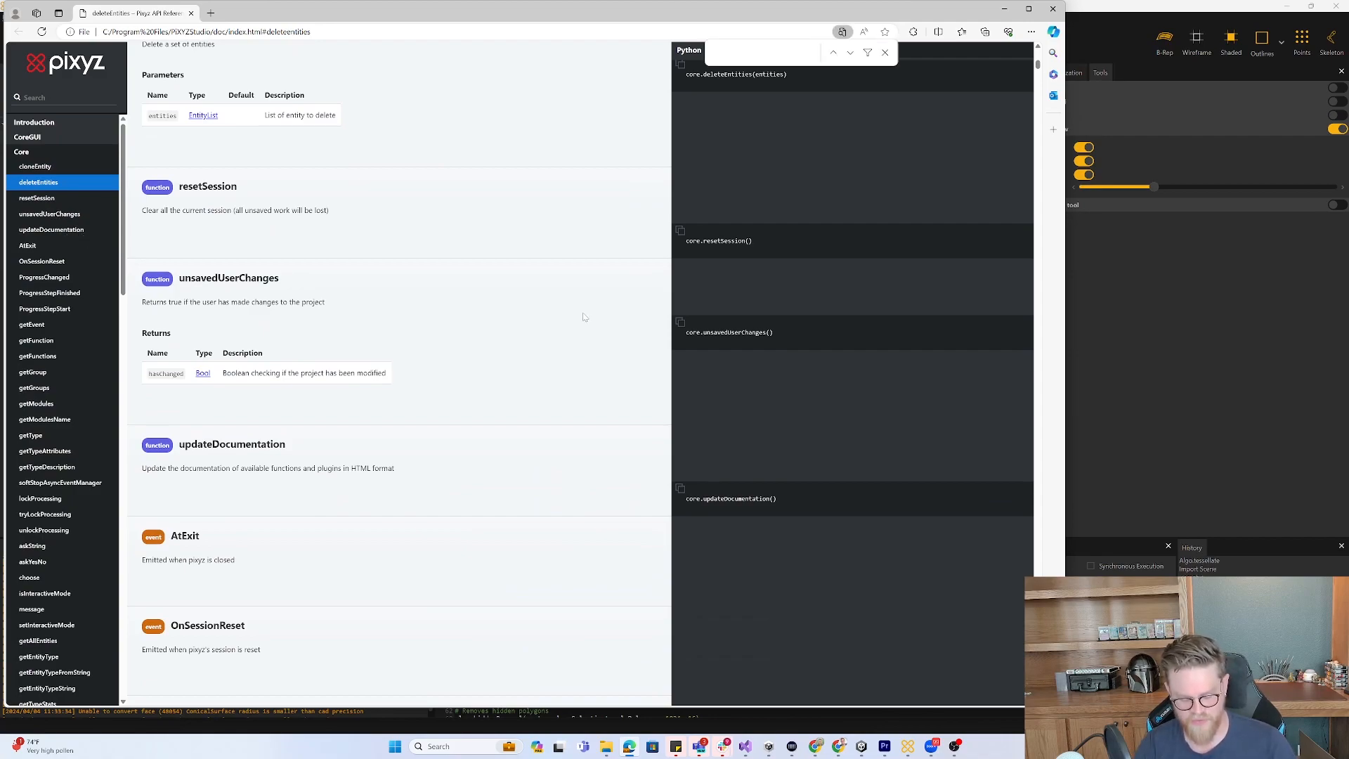
{"action": "type", "text": "decimate"}
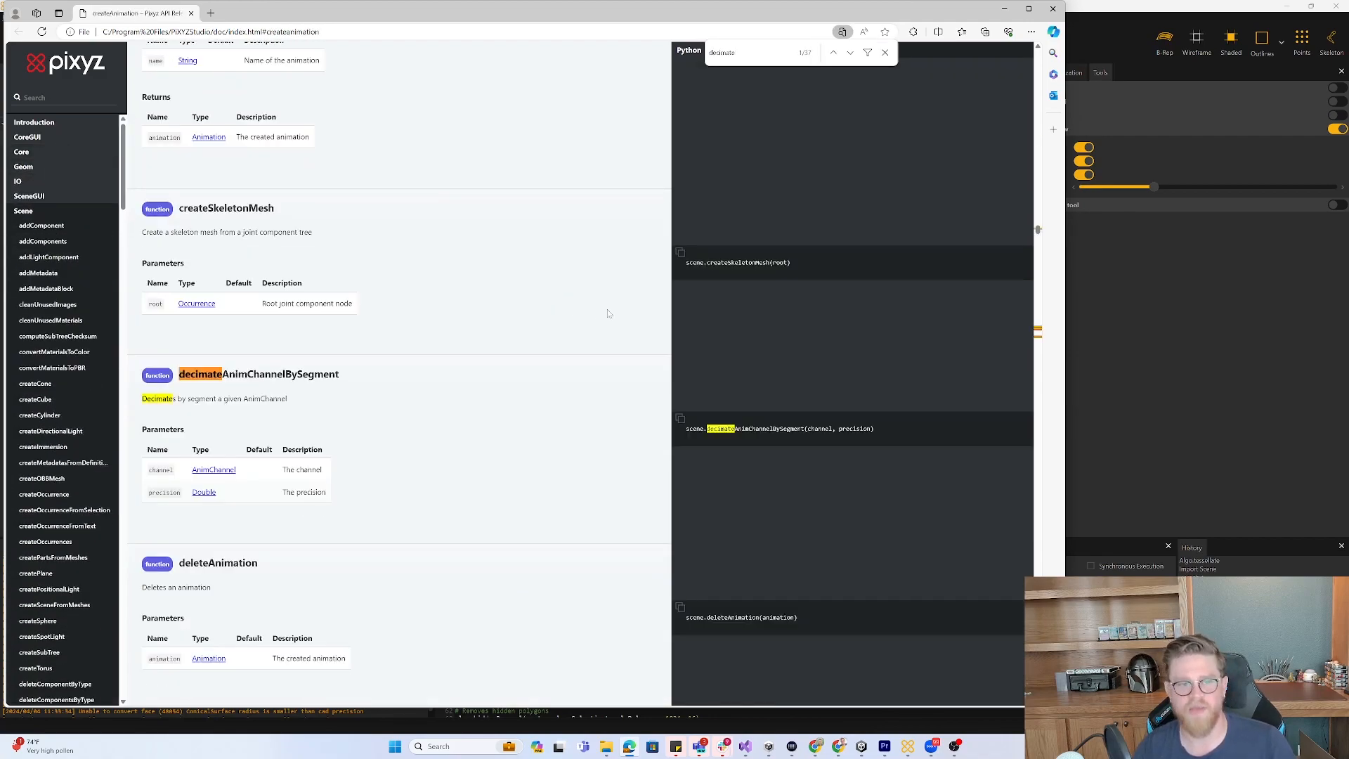
{"action": "left_click", "coordinate": [849, 52]}
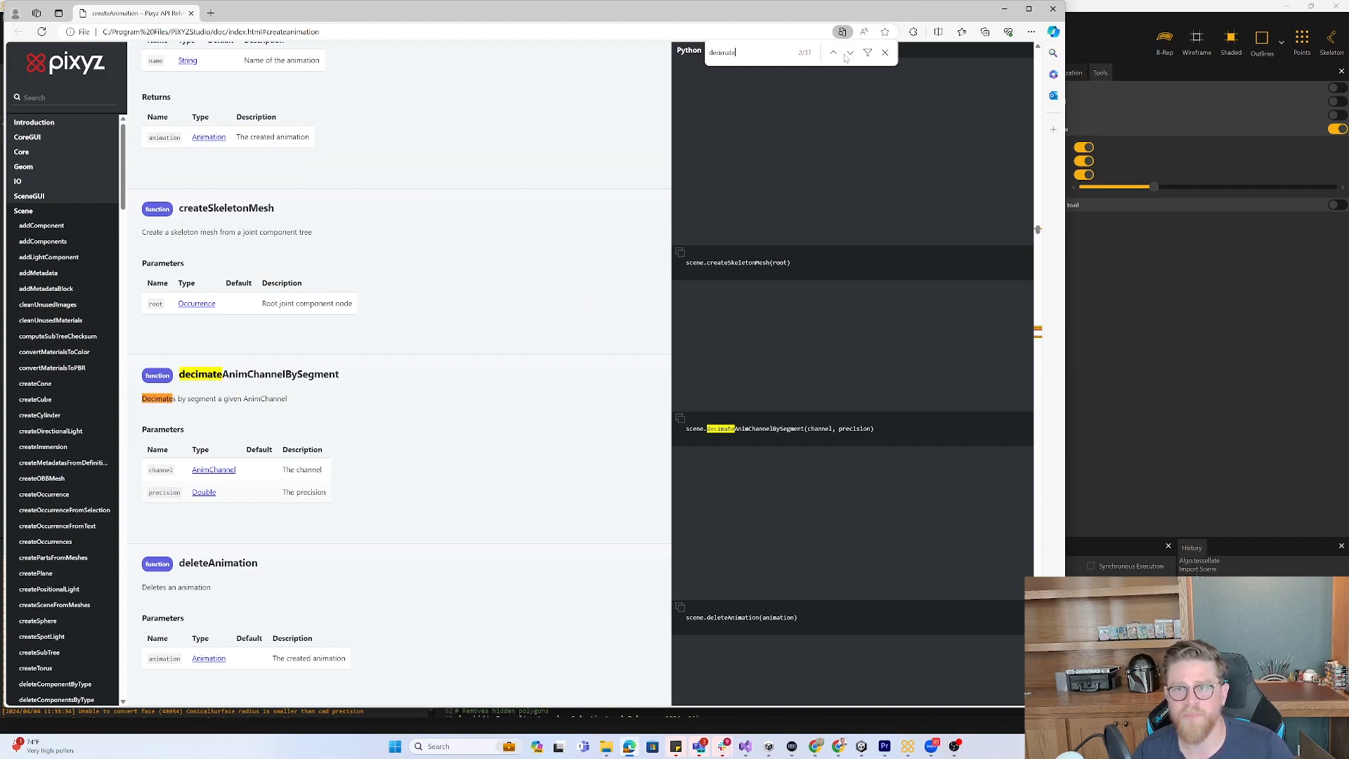
{"action": "left_click", "coordinate": [849, 52]}
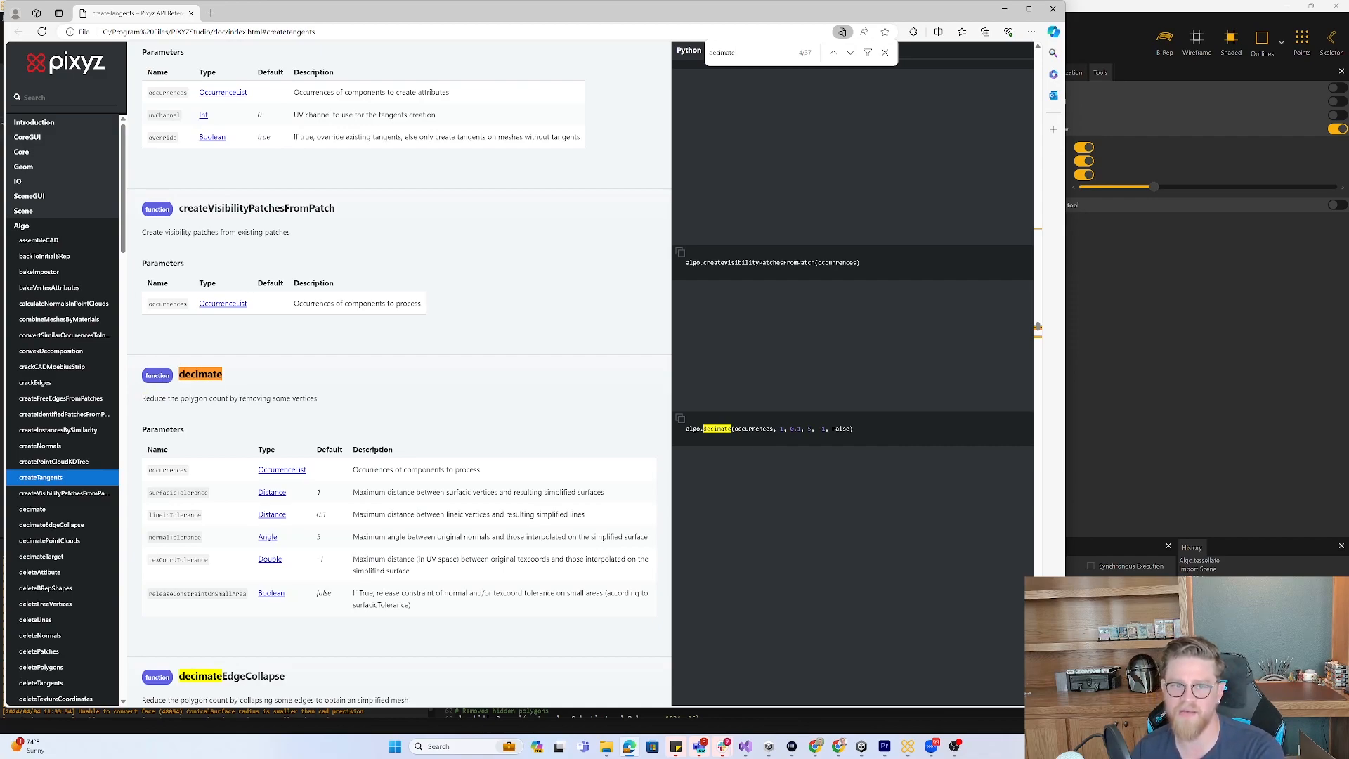
{"action": "mouse_move", "coordinate": [268, 409]}
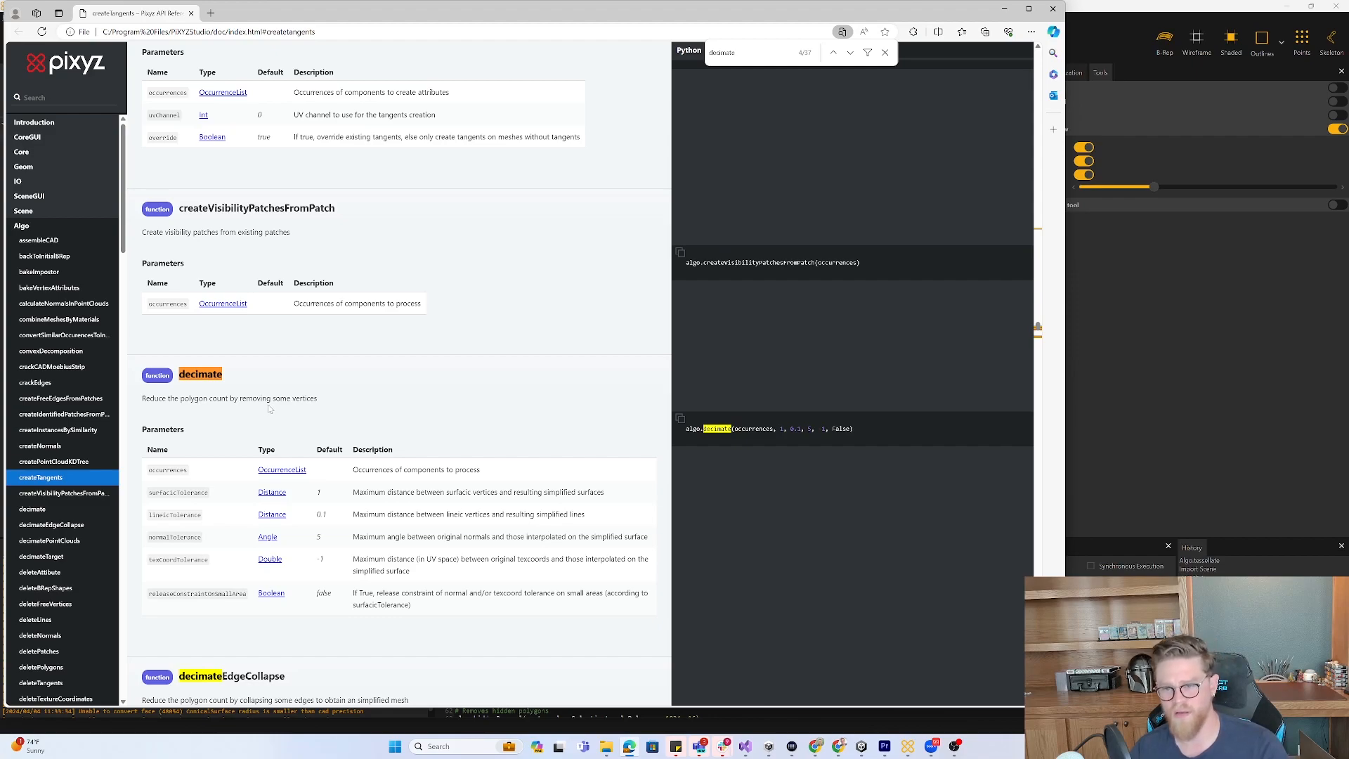
{"action": "mouse_move", "coordinate": [271, 409]}
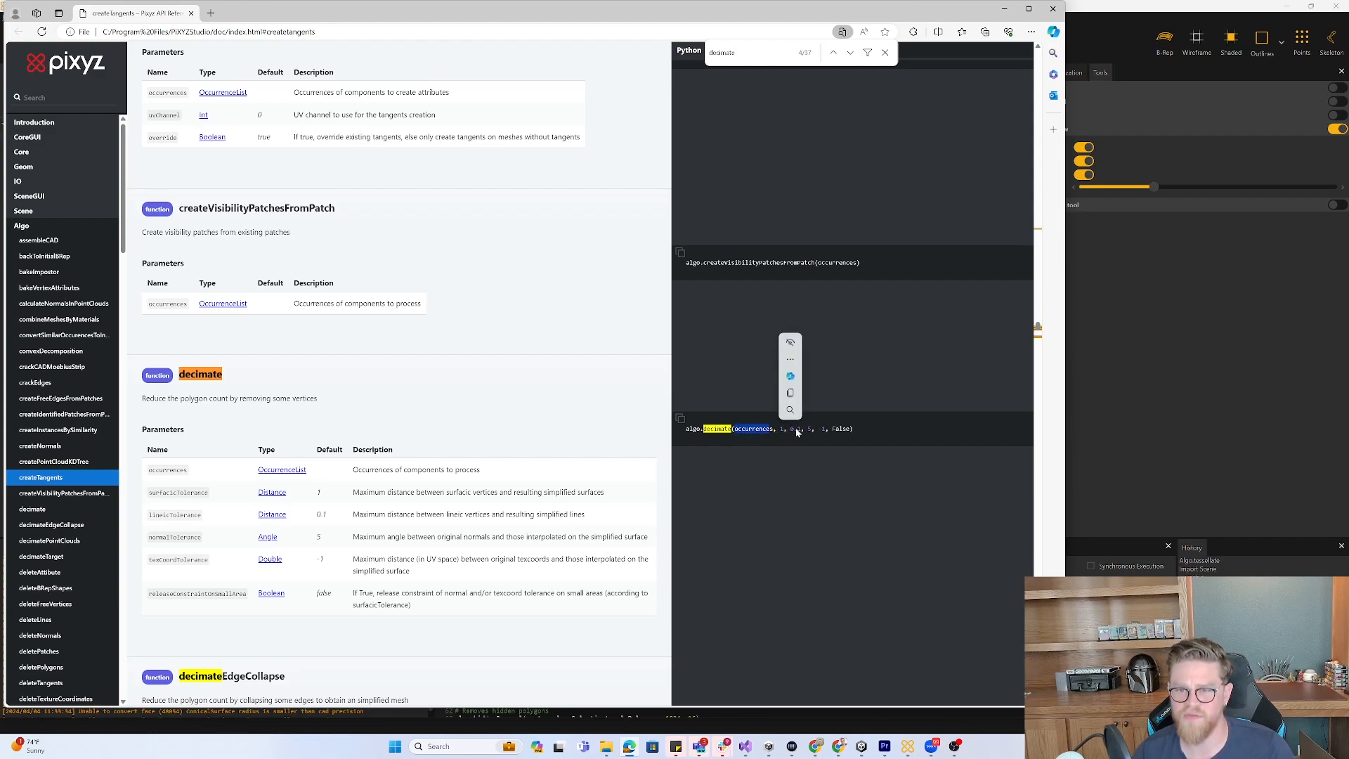
{"action": "mouse_move", "coordinate": [753, 434]}
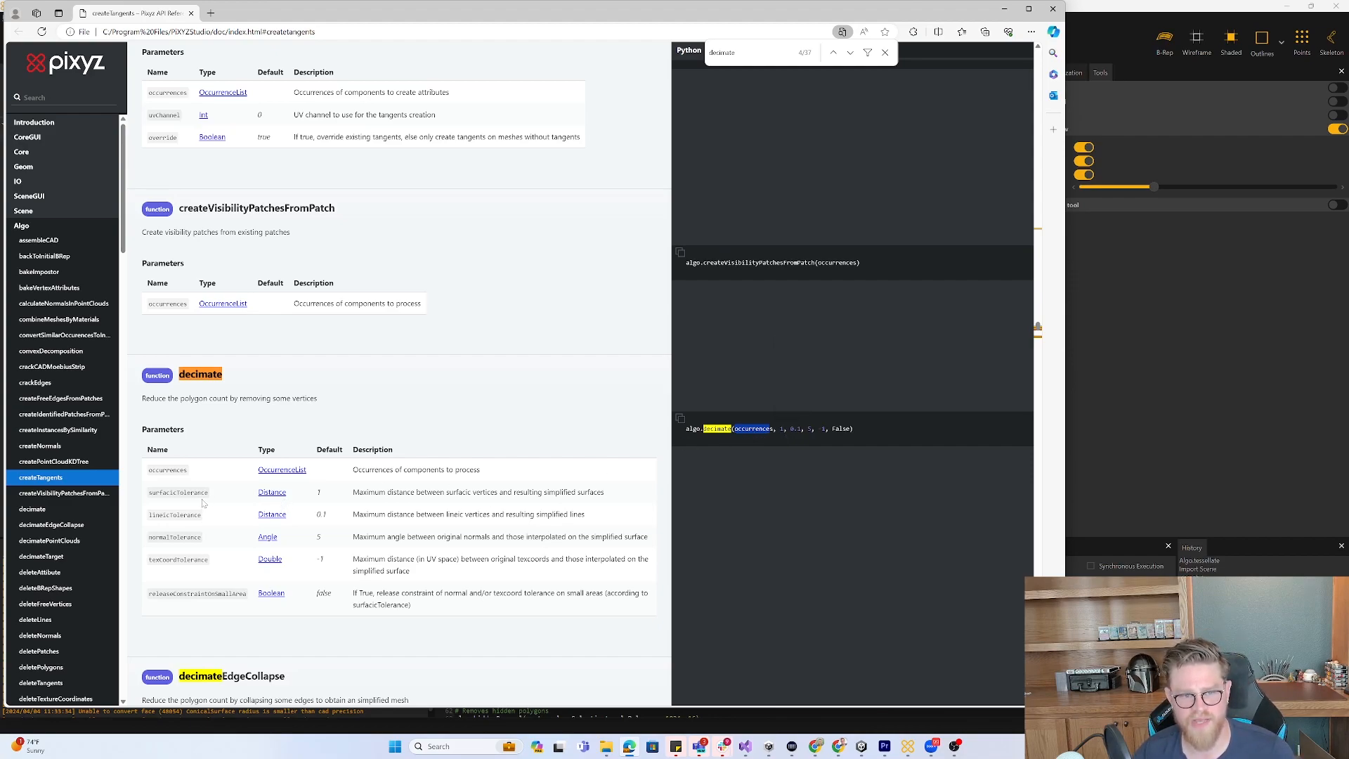
{"action": "mouse_move", "coordinate": [232, 519]}
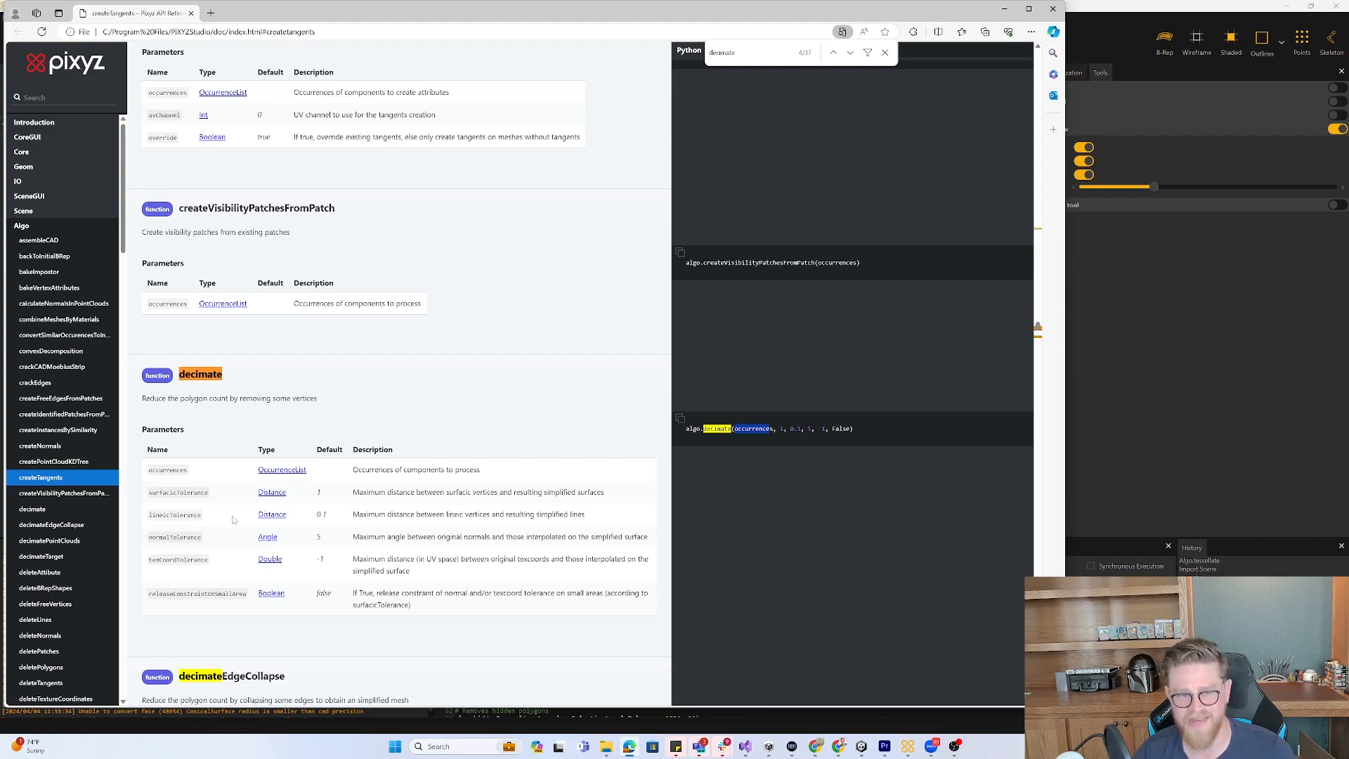
{"action": "mouse_move", "coordinate": [204, 555]}
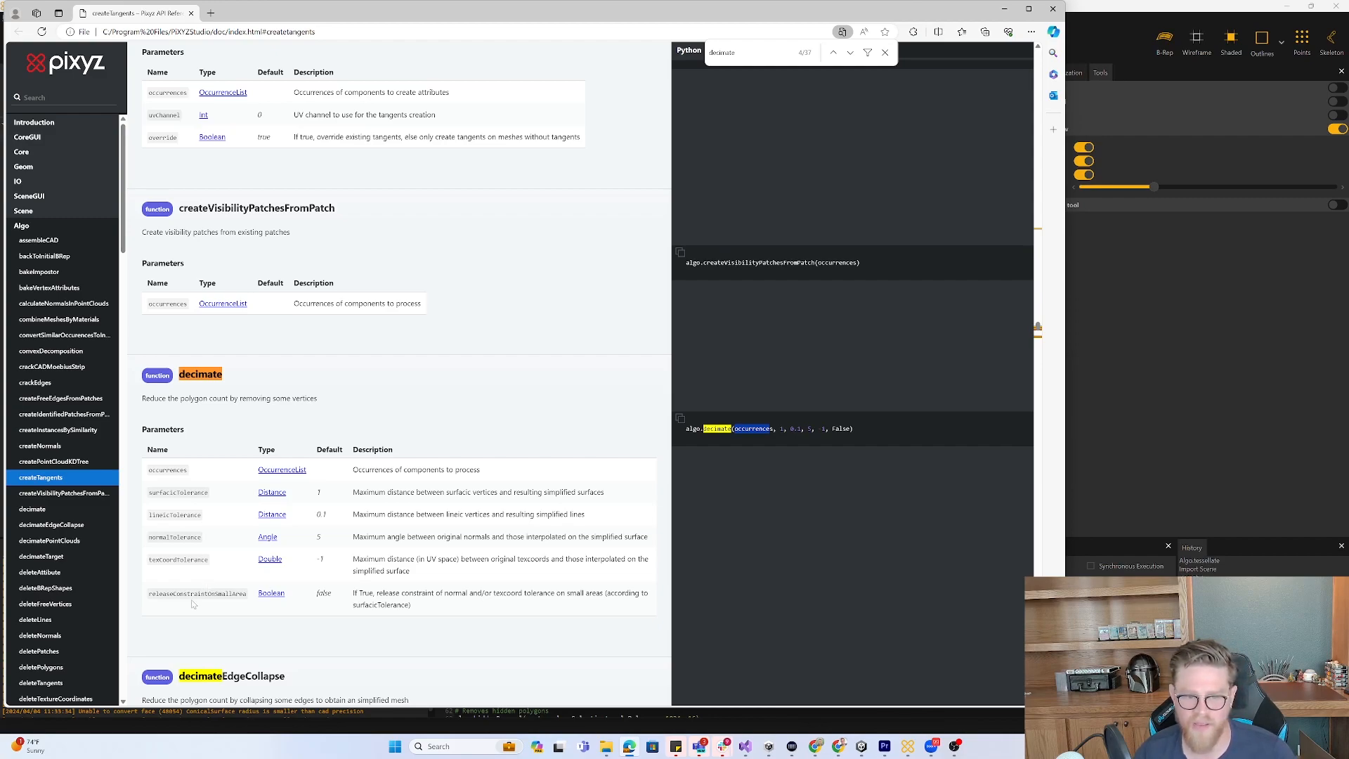
{"action": "mouse_move", "coordinate": [851, 471]}
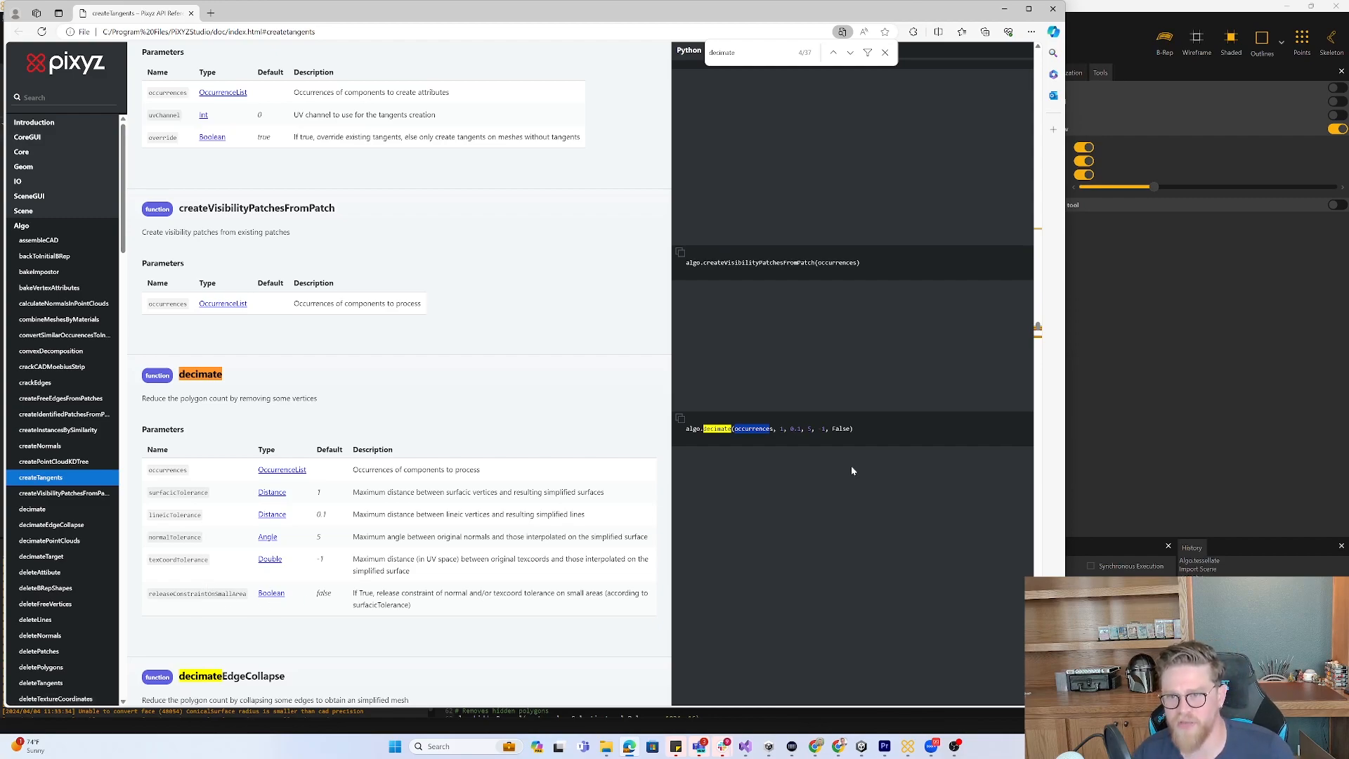
{"action": "scroll", "scroll_direction": "down", "scroll_amount": 3}
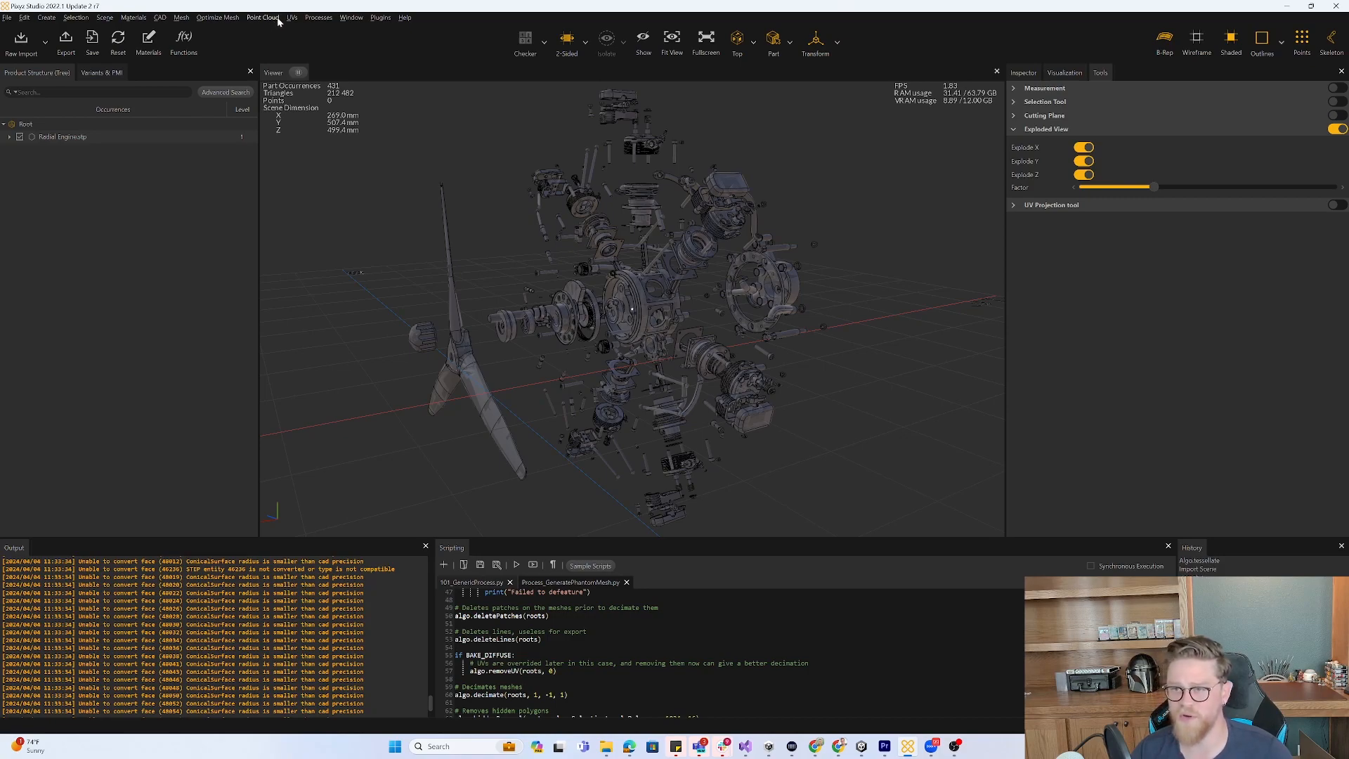
{"action": "mouse_move", "coordinate": [213, 21]}
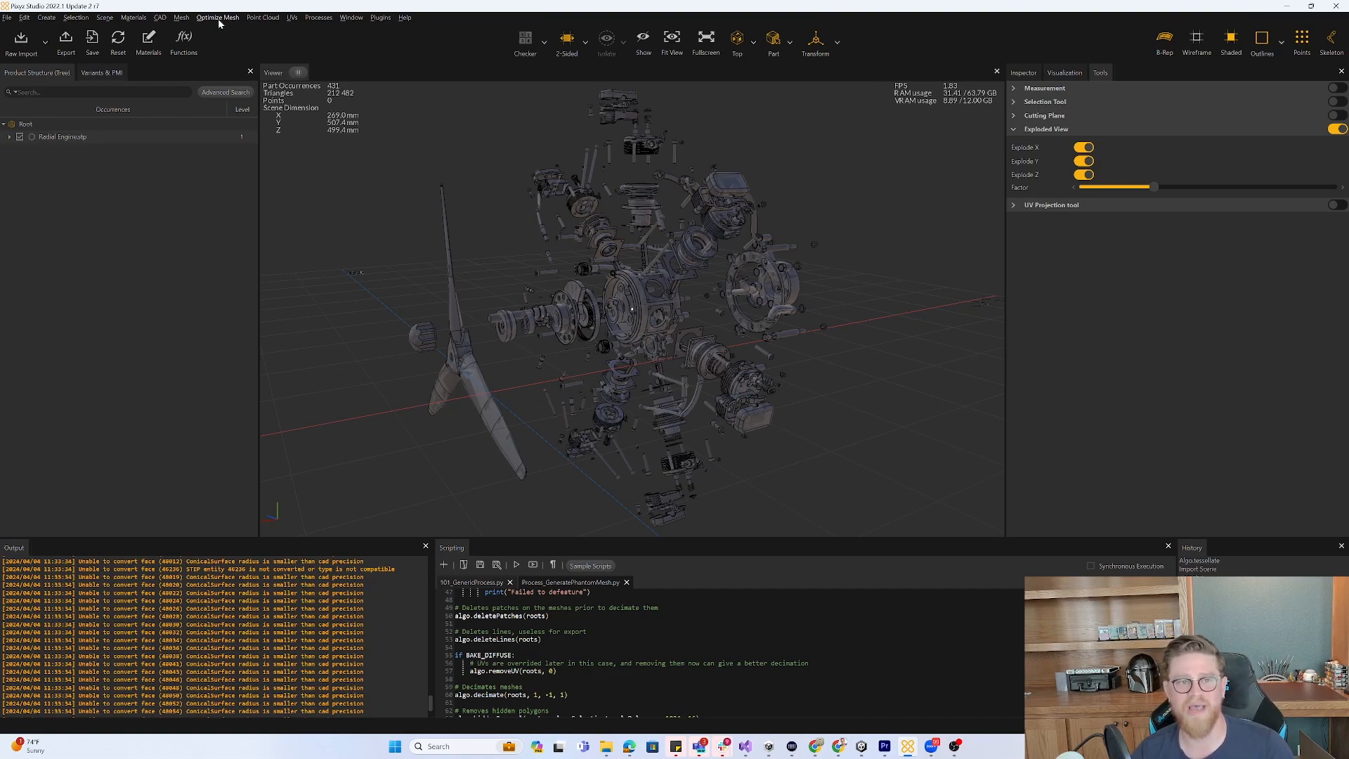
{"action": "mouse_move", "coordinate": [312, 24]}
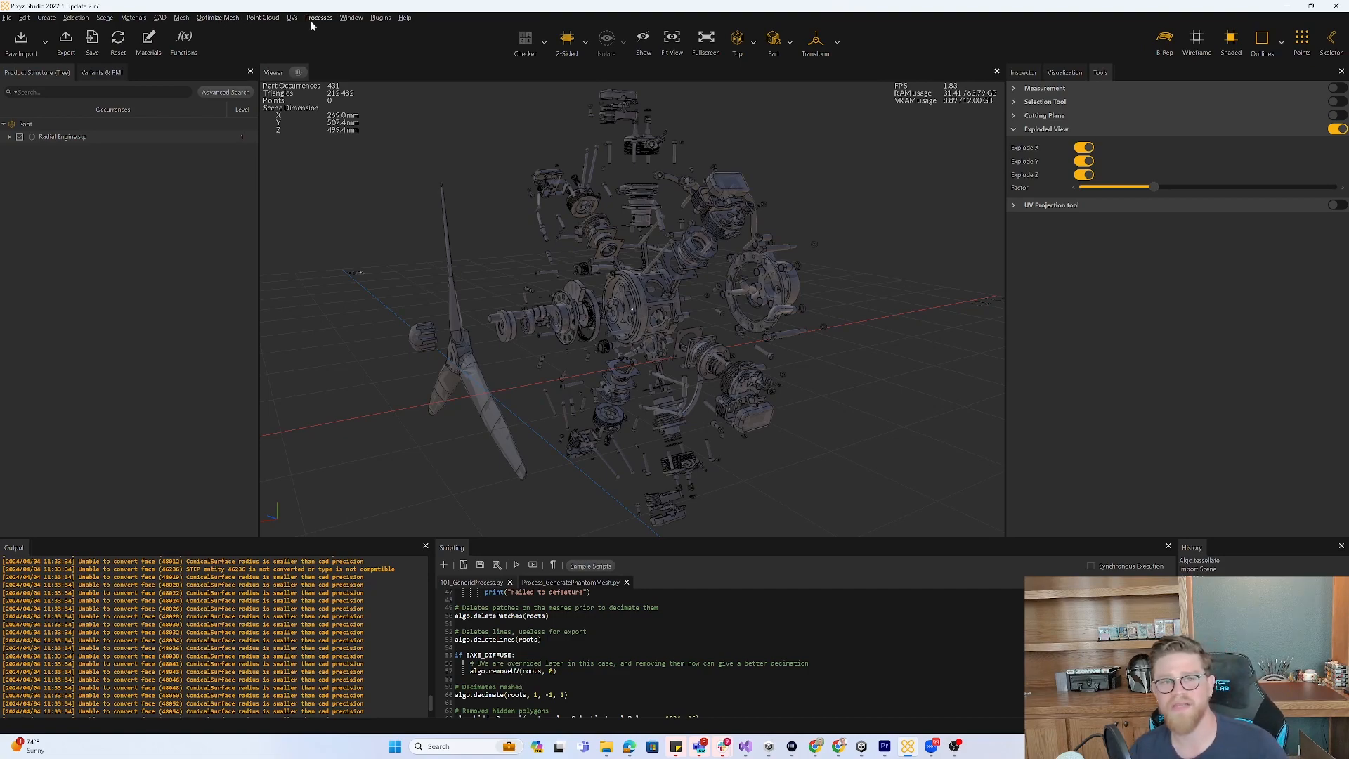
Start Decimate To Quality targeting the Radial Engine.stp occurrence instead of the root.
{"action": "left_click", "coordinate": [218, 16]}
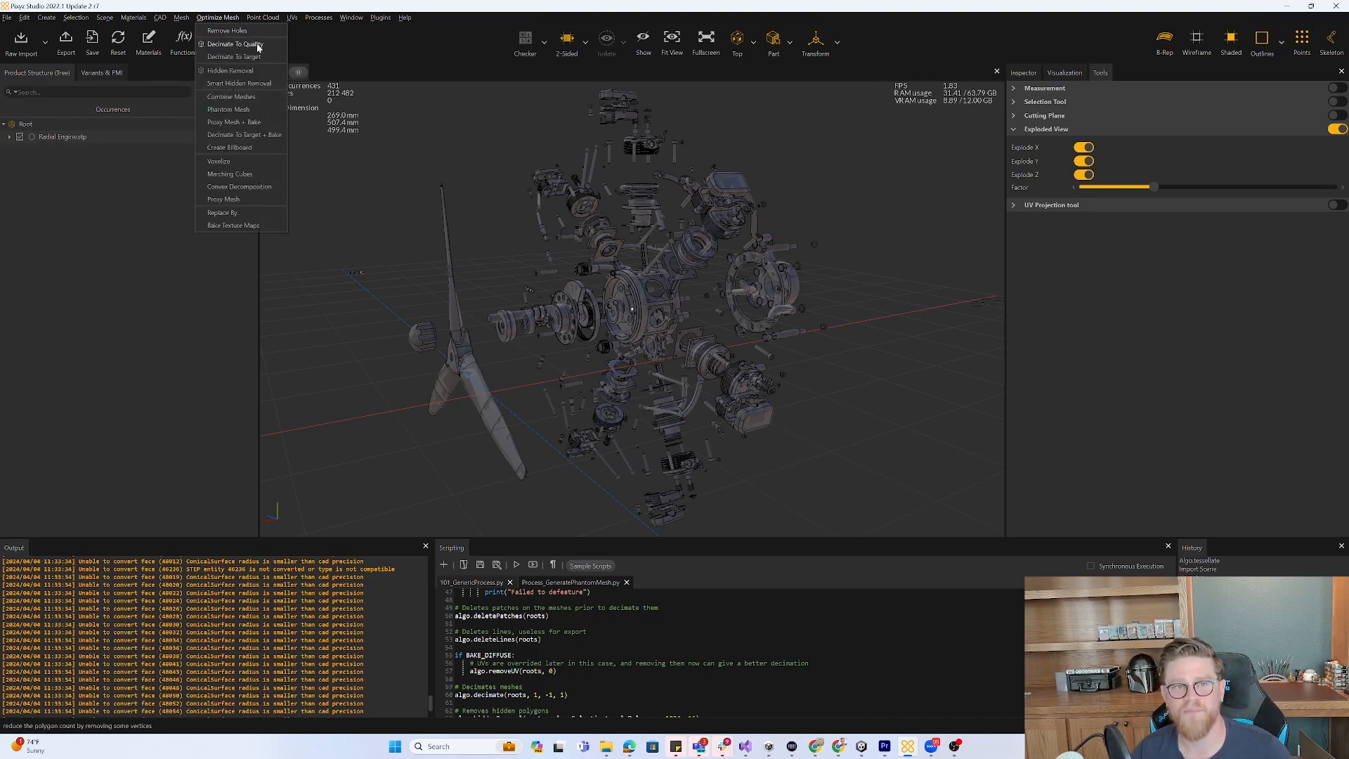
{"action": "left_click", "coordinate": [235, 43]}
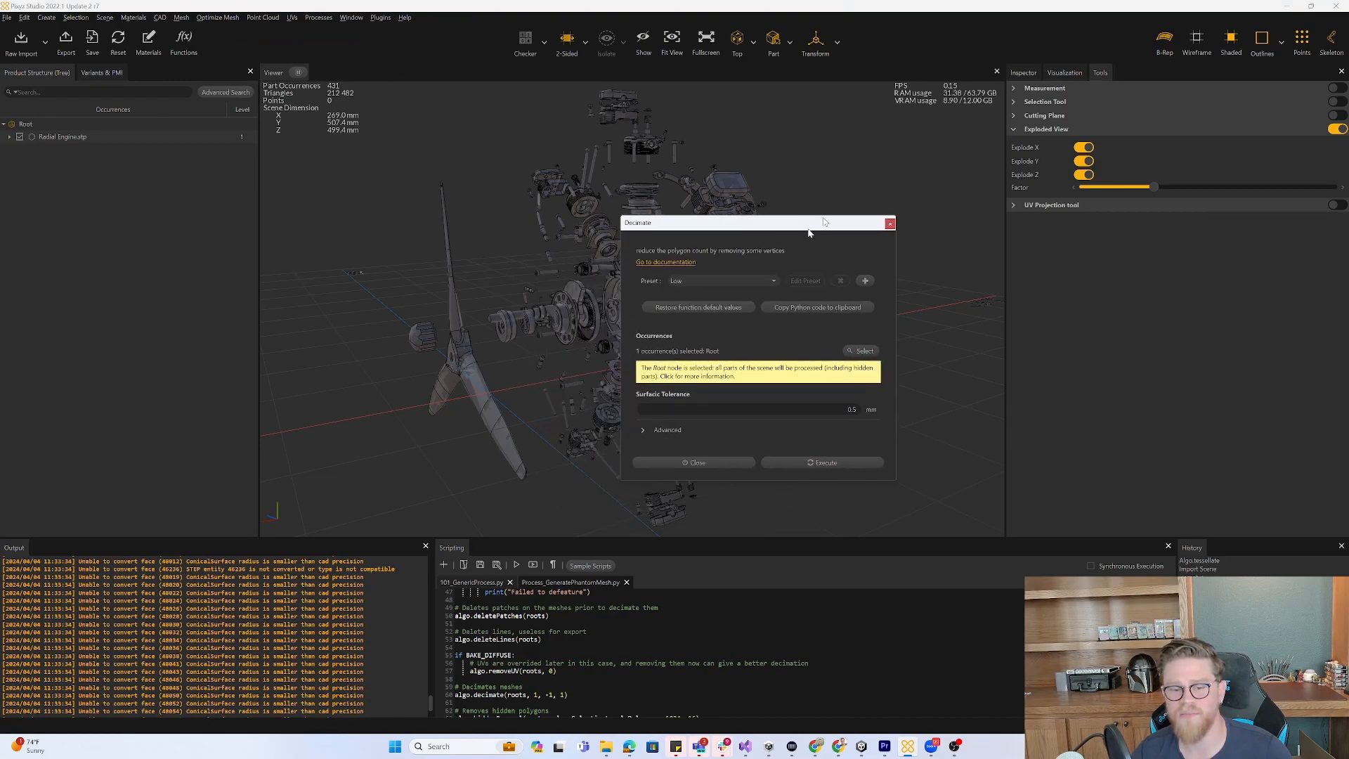
{"action": "left_click", "coordinate": [862, 350]}
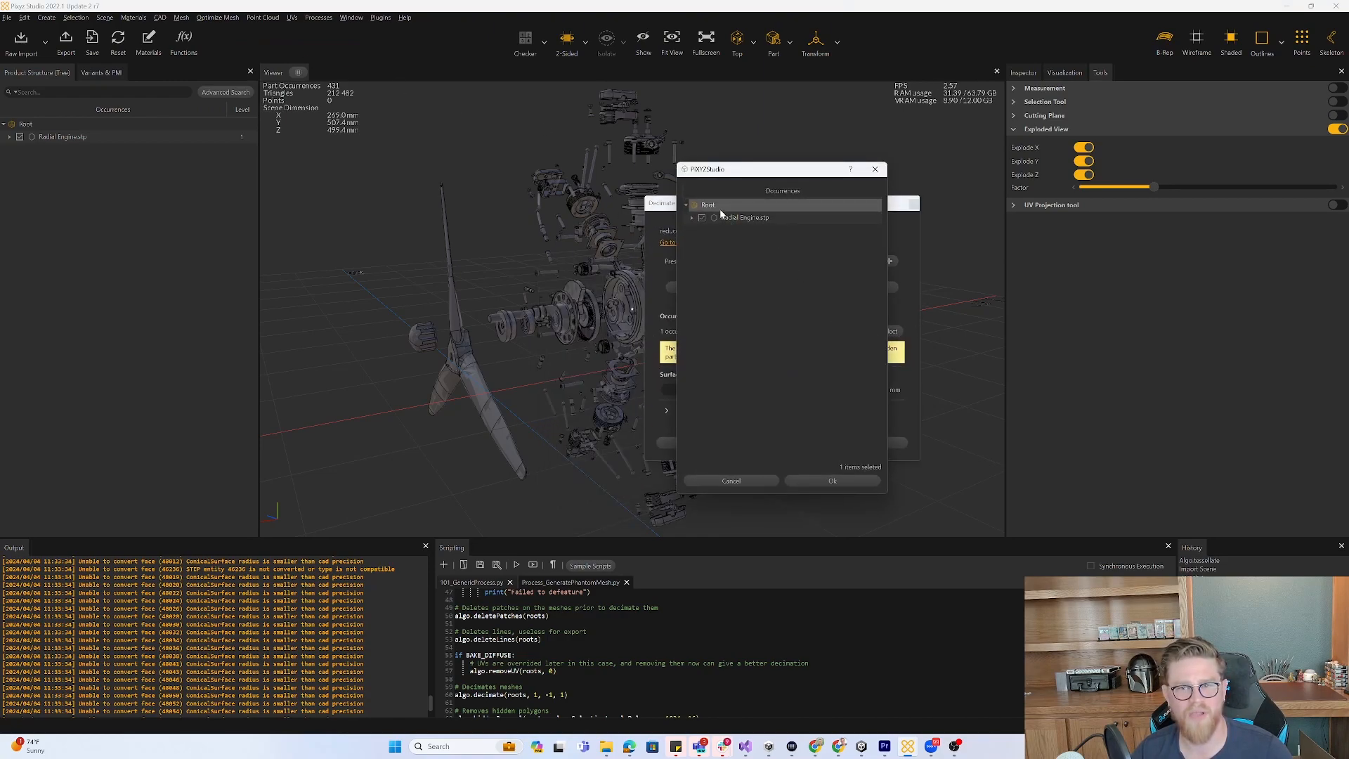
{"action": "left_click", "coordinate": [743, 216]}
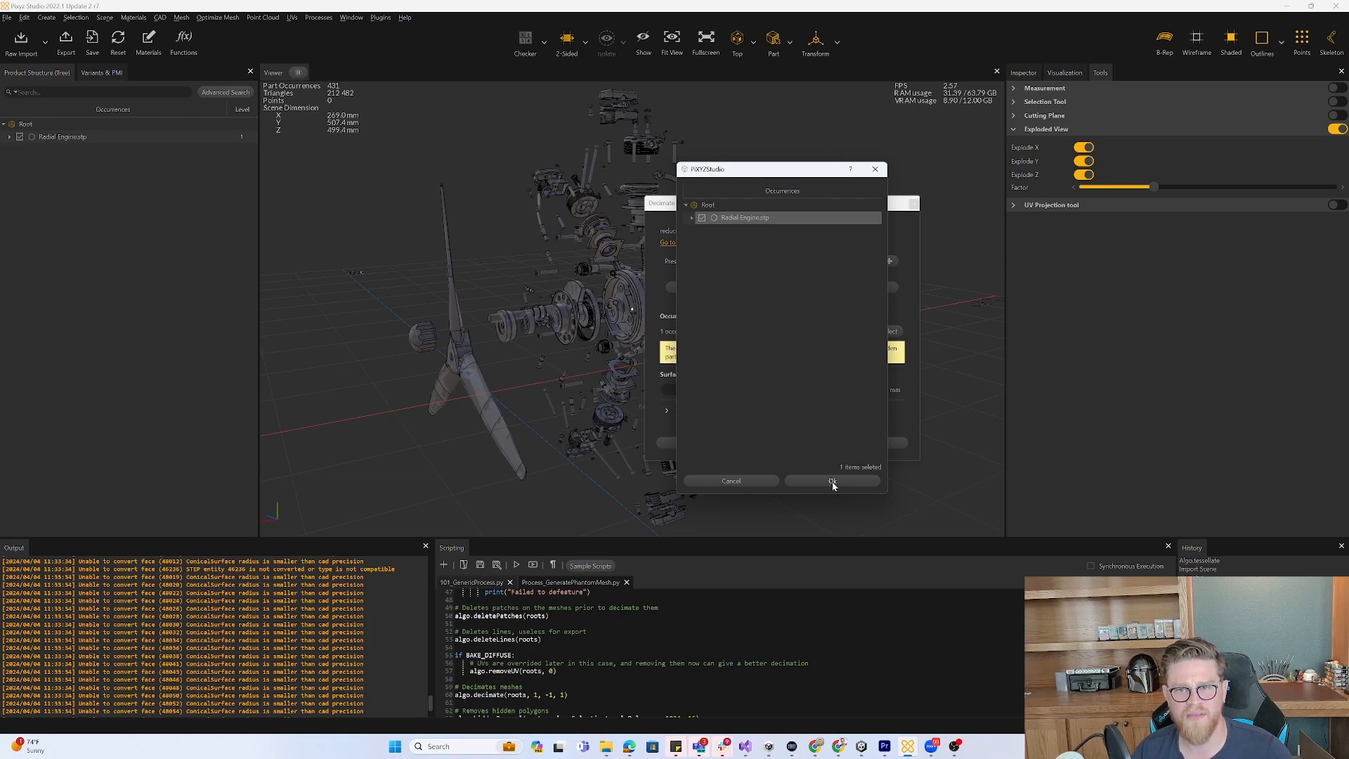
{"action": "left_click", "coordinate": [831, 480]}
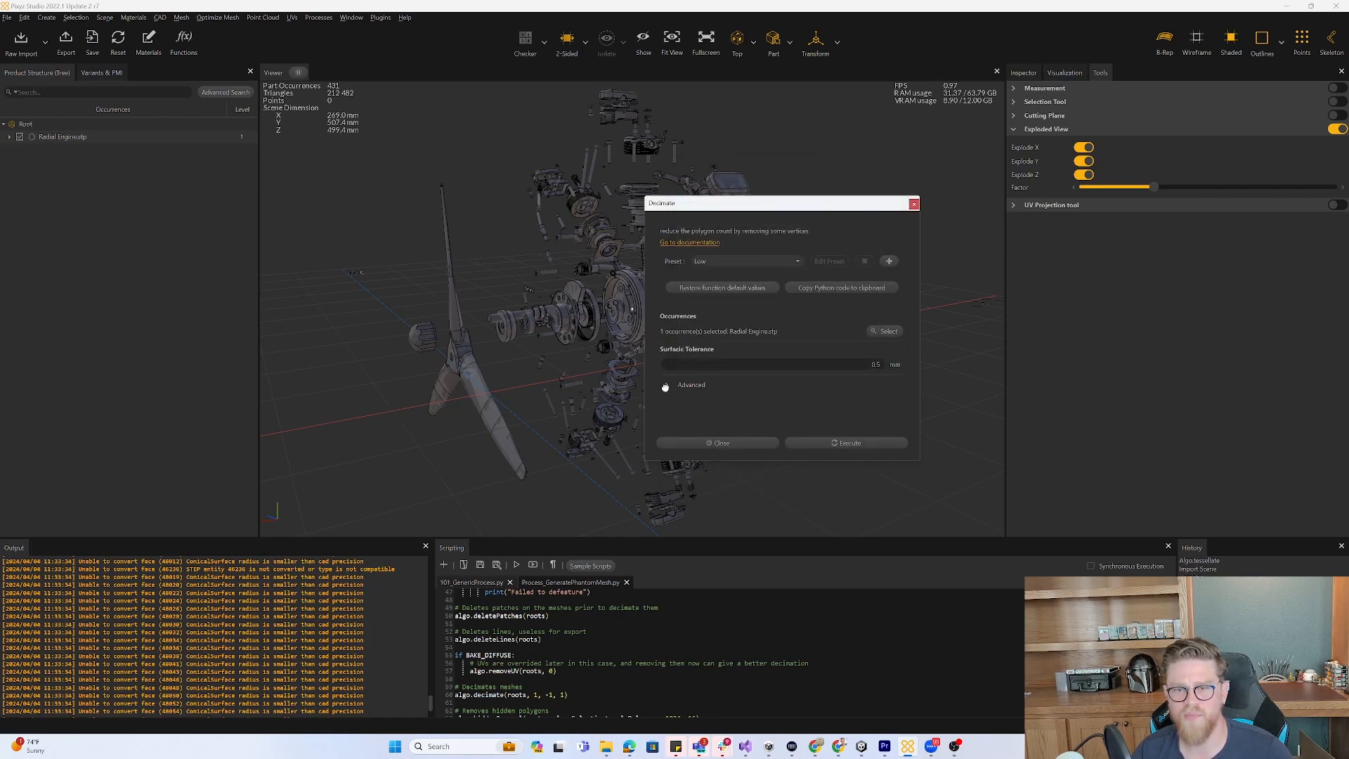
Show the advanced tolerances and set Surfacic Tolerance to 1.
{"action": "left_click", "coordinate": [691, 385]}
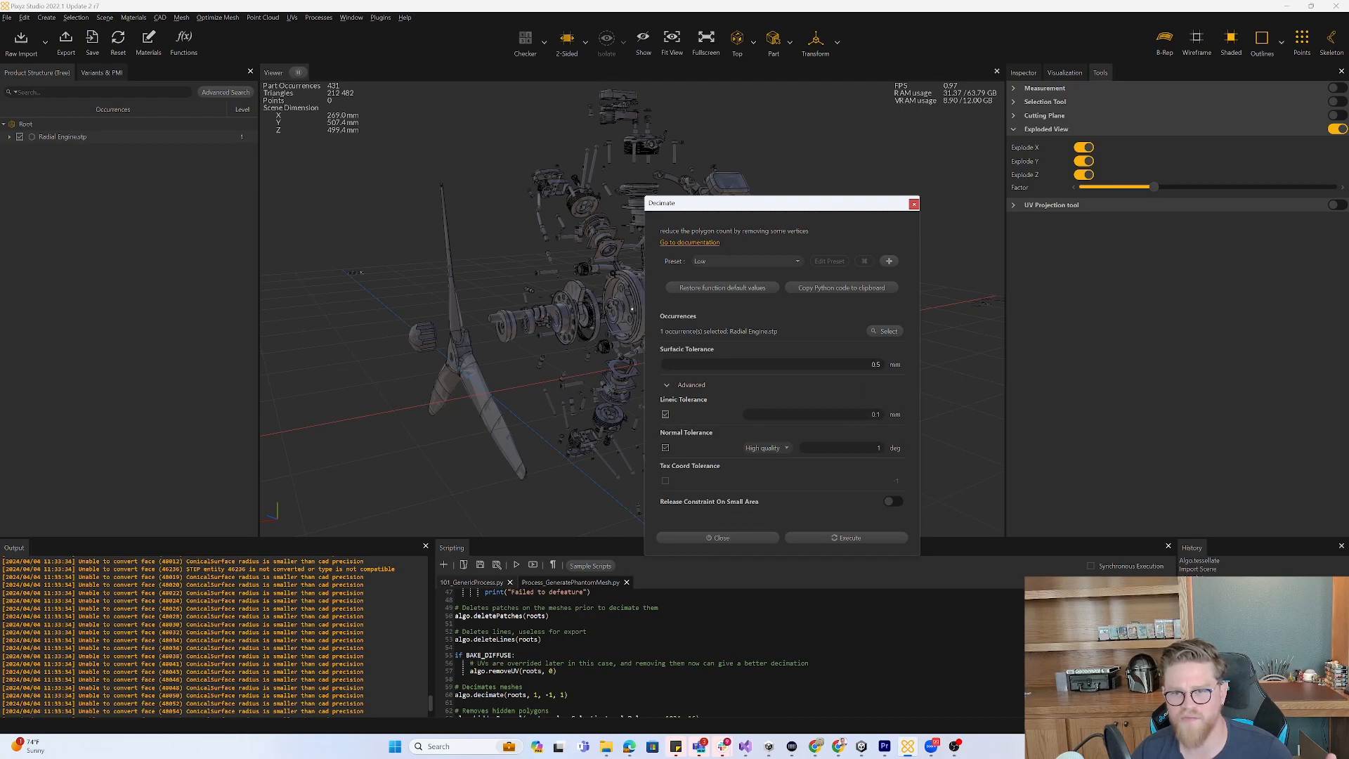
{"action": "left_click", "coordinate": [744, 261]}
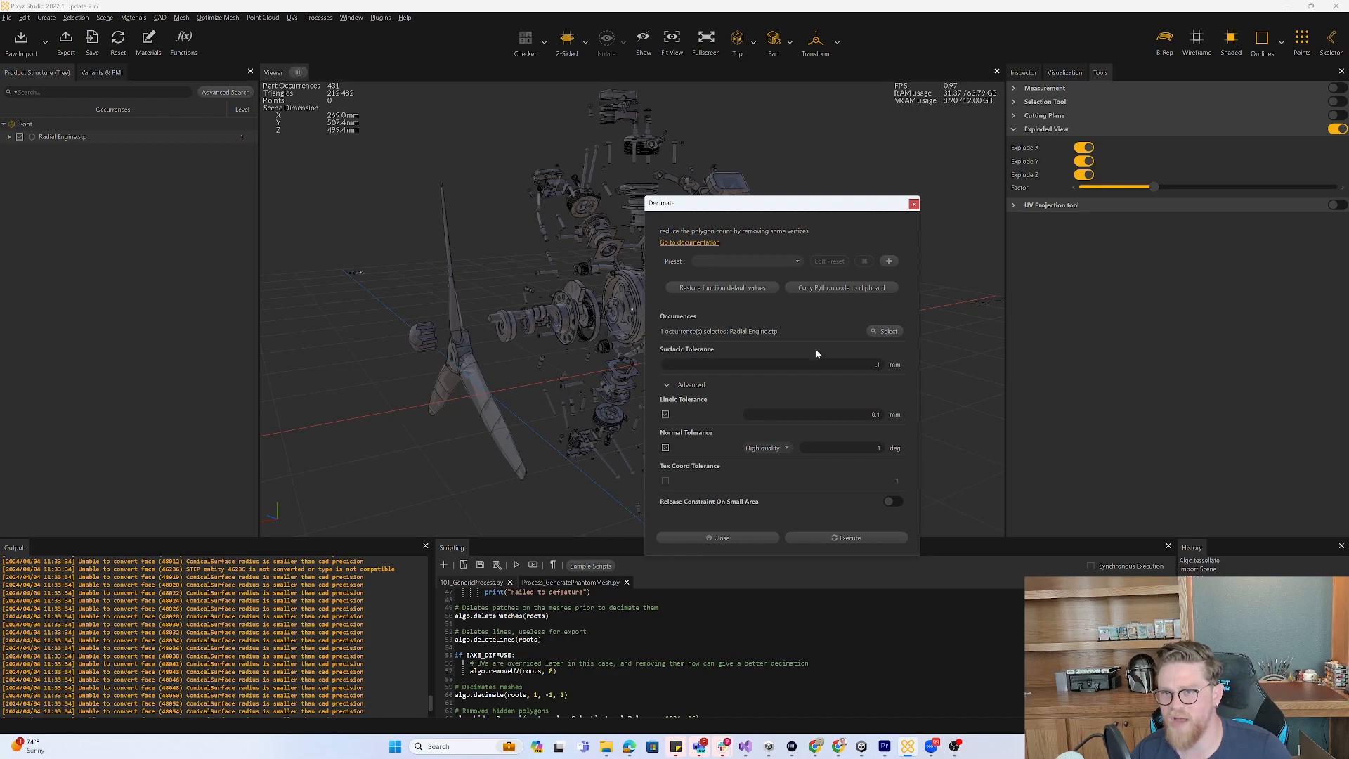
{"action": "mouse_move", "coordinate": [833, 461]}
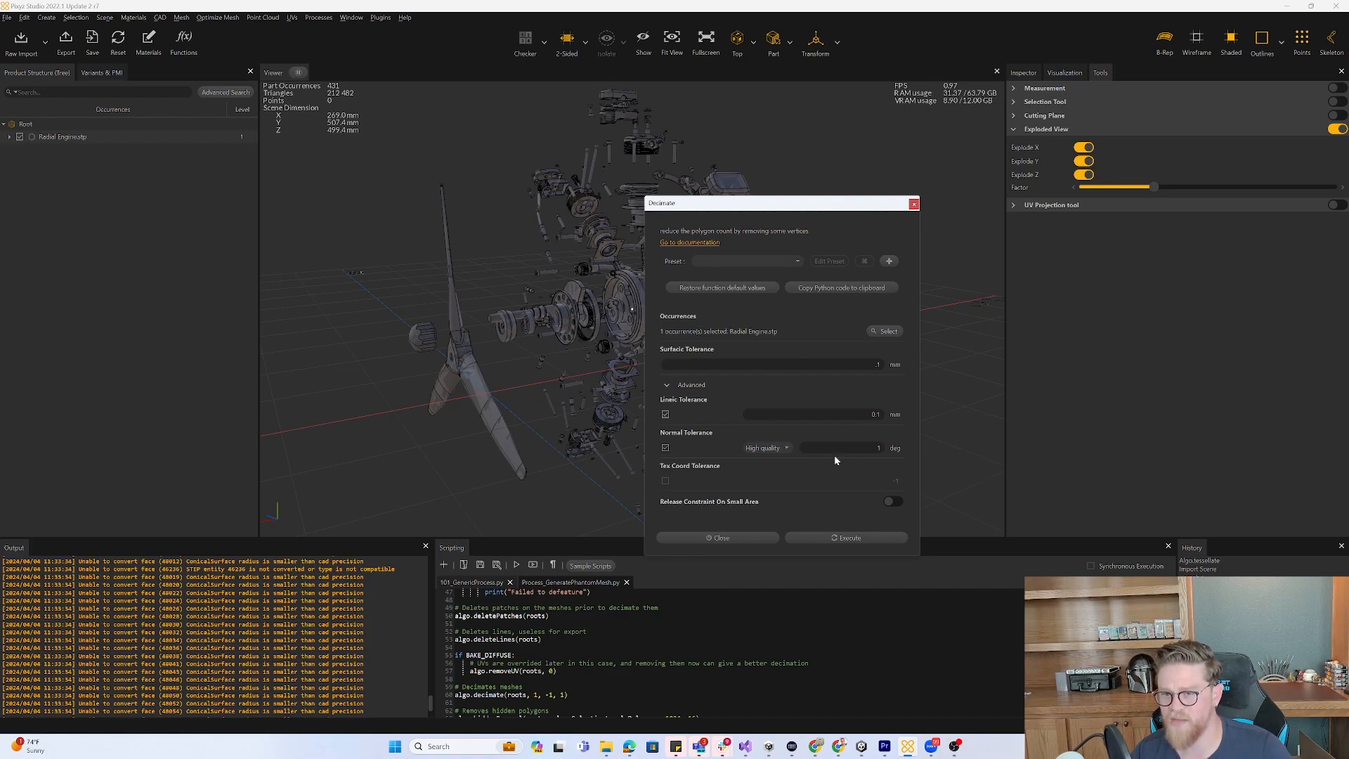
{"action": "mouse_move", "coordinate": [841, 287]}
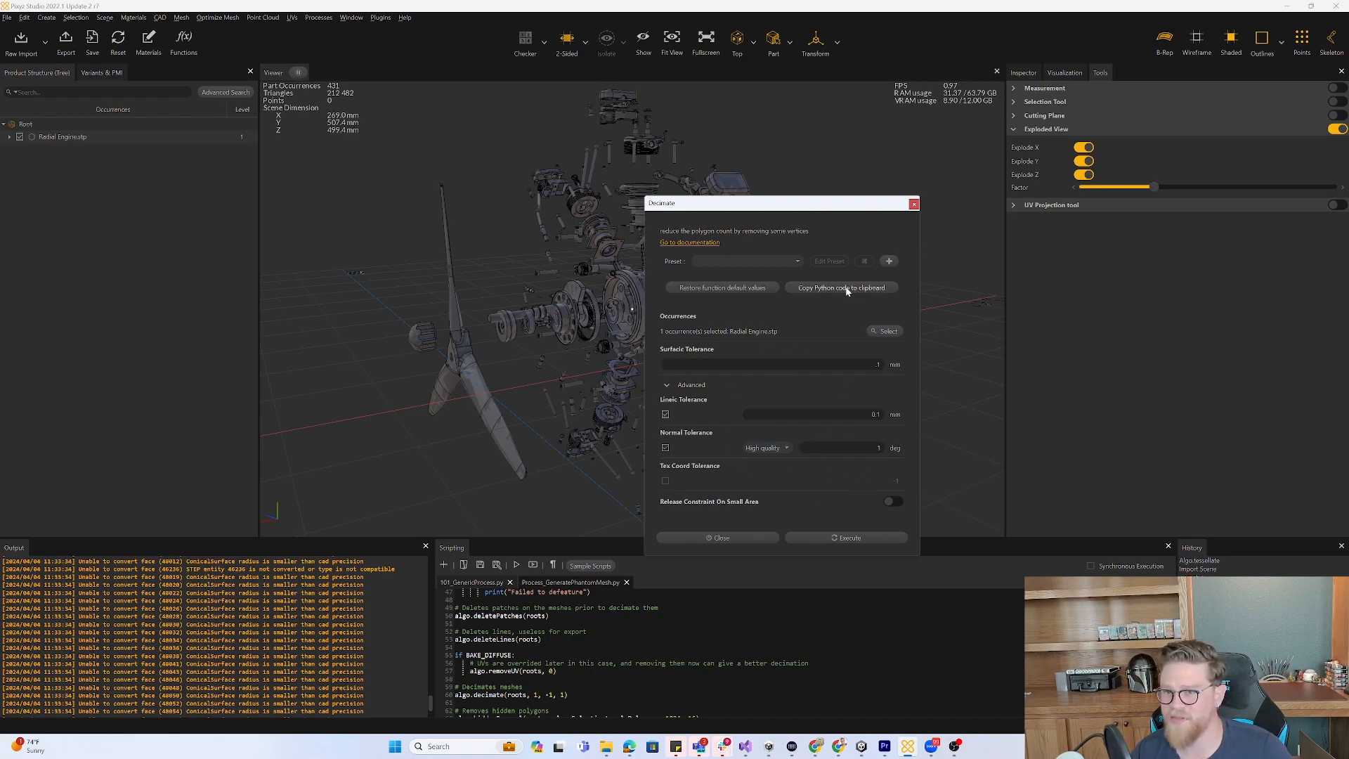
Paste the copied algo.decimate([2], 0.1, 0.1, 1.0, -1, False) line into a new scripting tab.
{"action": "left_click", "coordinate": [720, 537]}
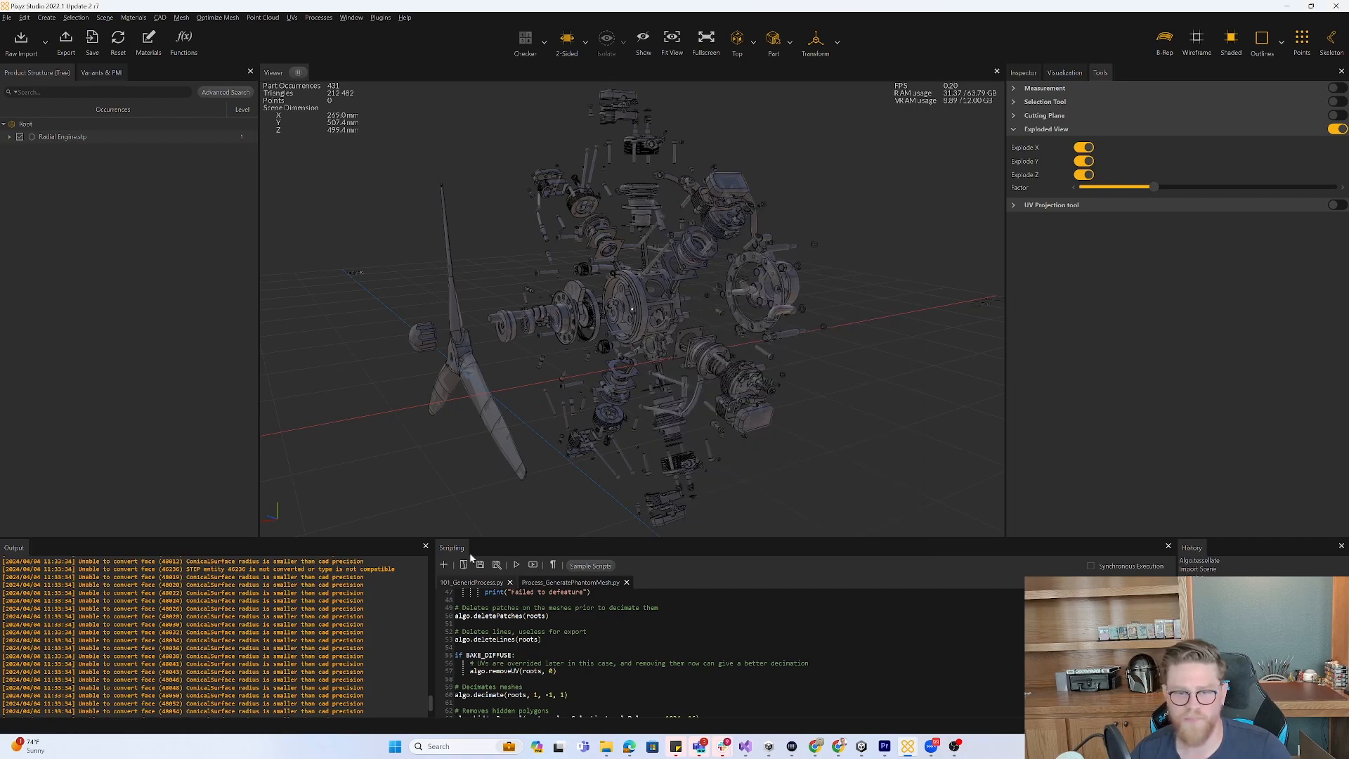
{"action": "left_click", "coordinate": [442, 565]}
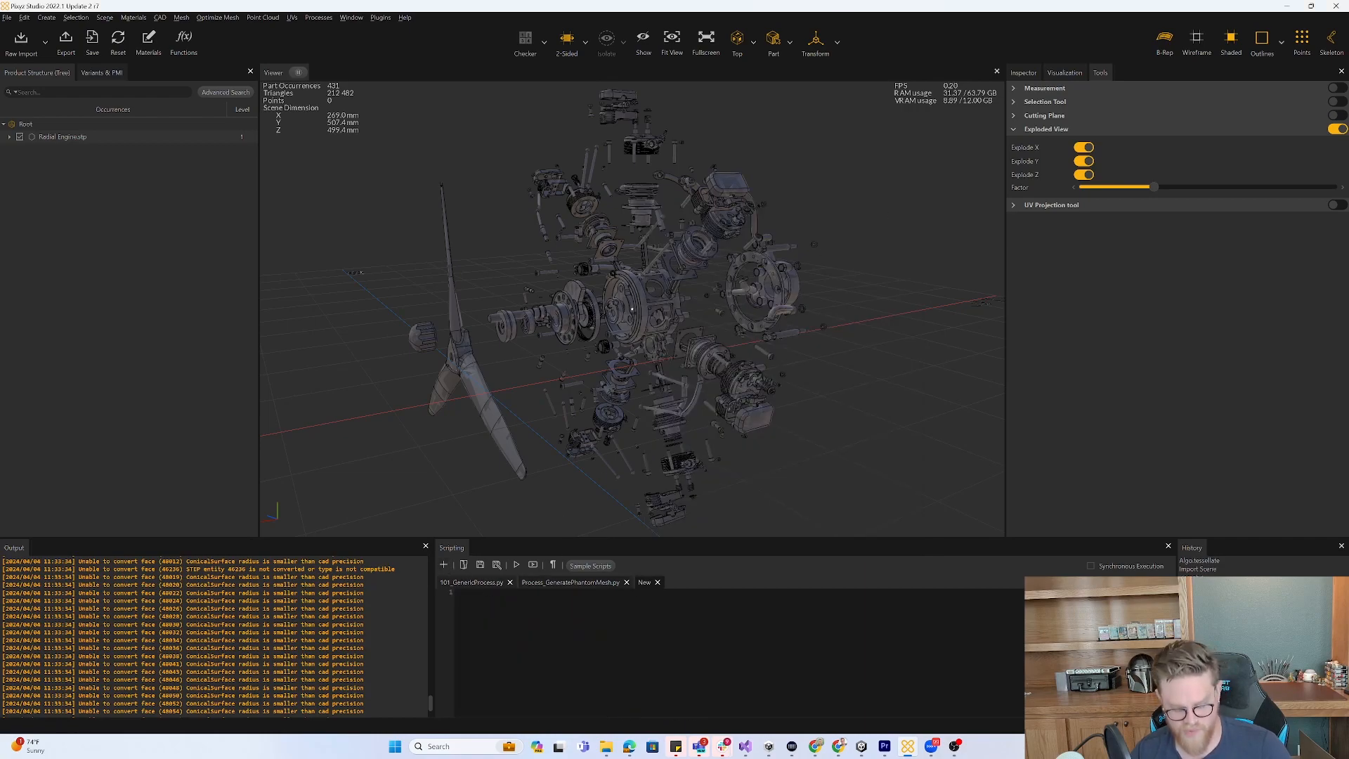
{"action": "type", "text": "algo.decimate([2], 0.100000000000, 0.100000000000, 1.000000000000, -1, False)"}
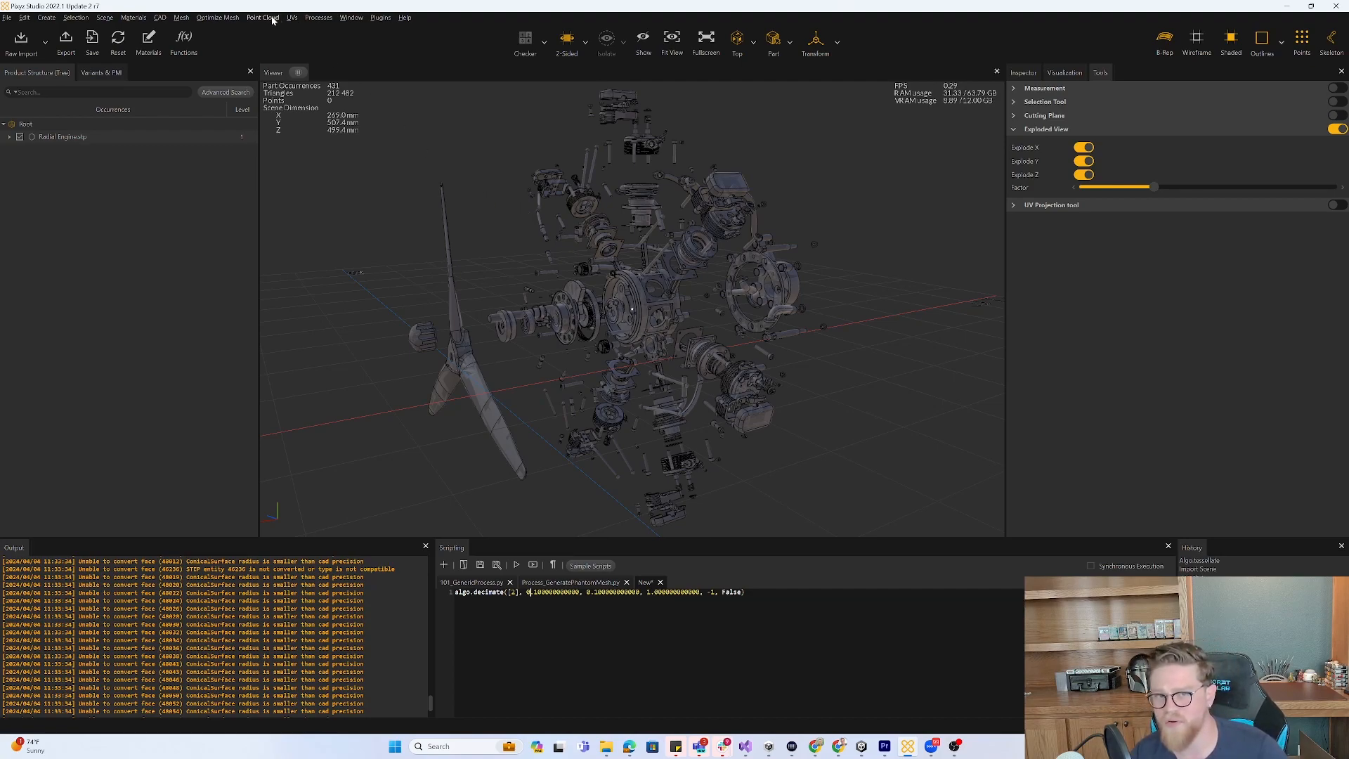
Copy the Repair Mesh operation as Python code from the Mesh menu dialog.
{"action": "left_click", "coordinate": [181, 17]}
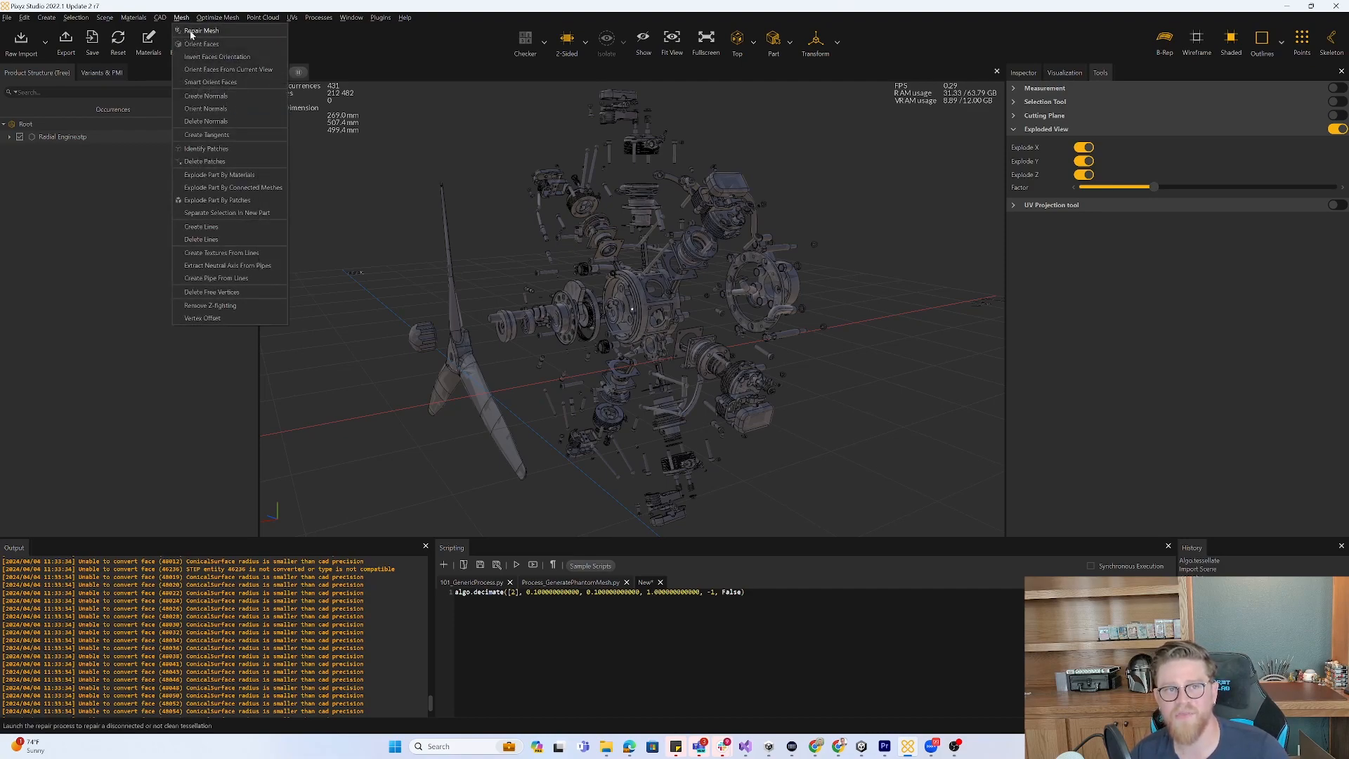
{"action": "left_click", "coordinate": [200, 29]}
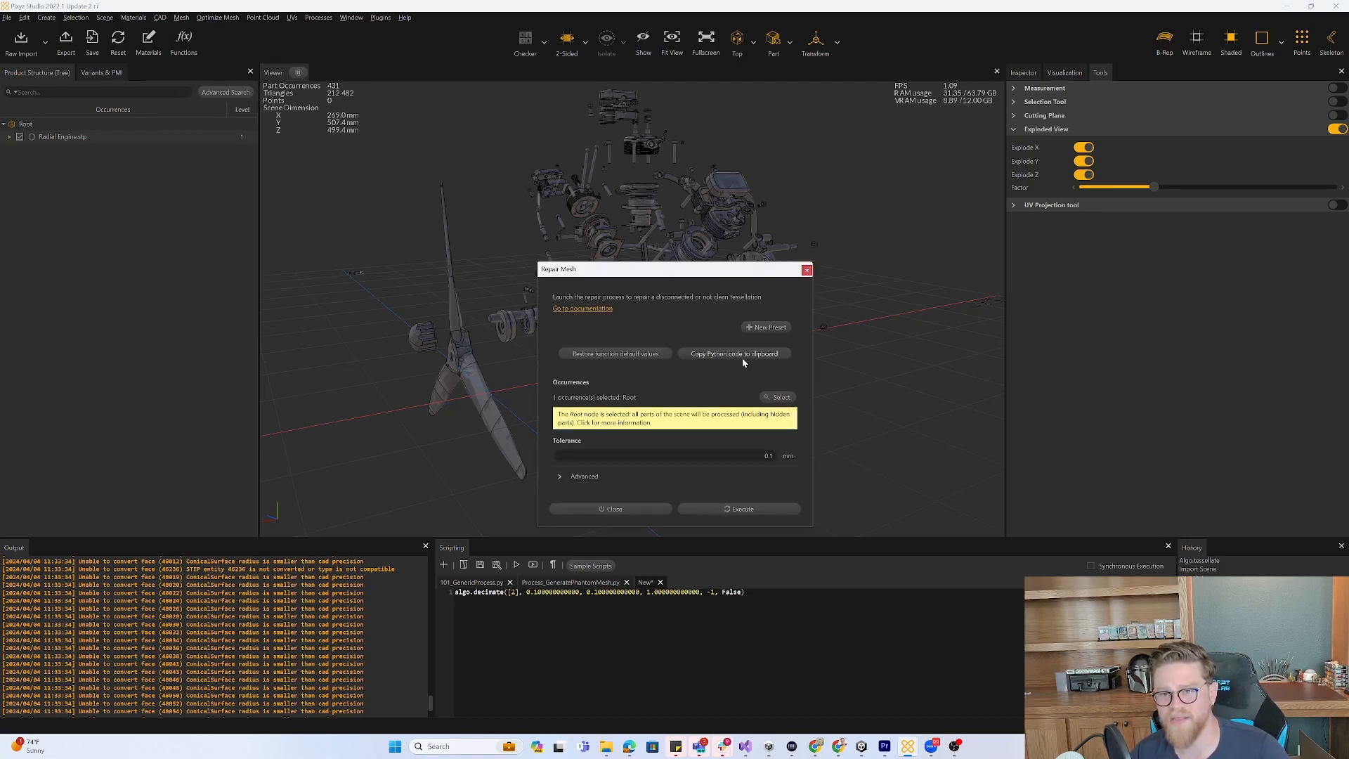
{"action": "left_click", "coordinate": [807, 270]}
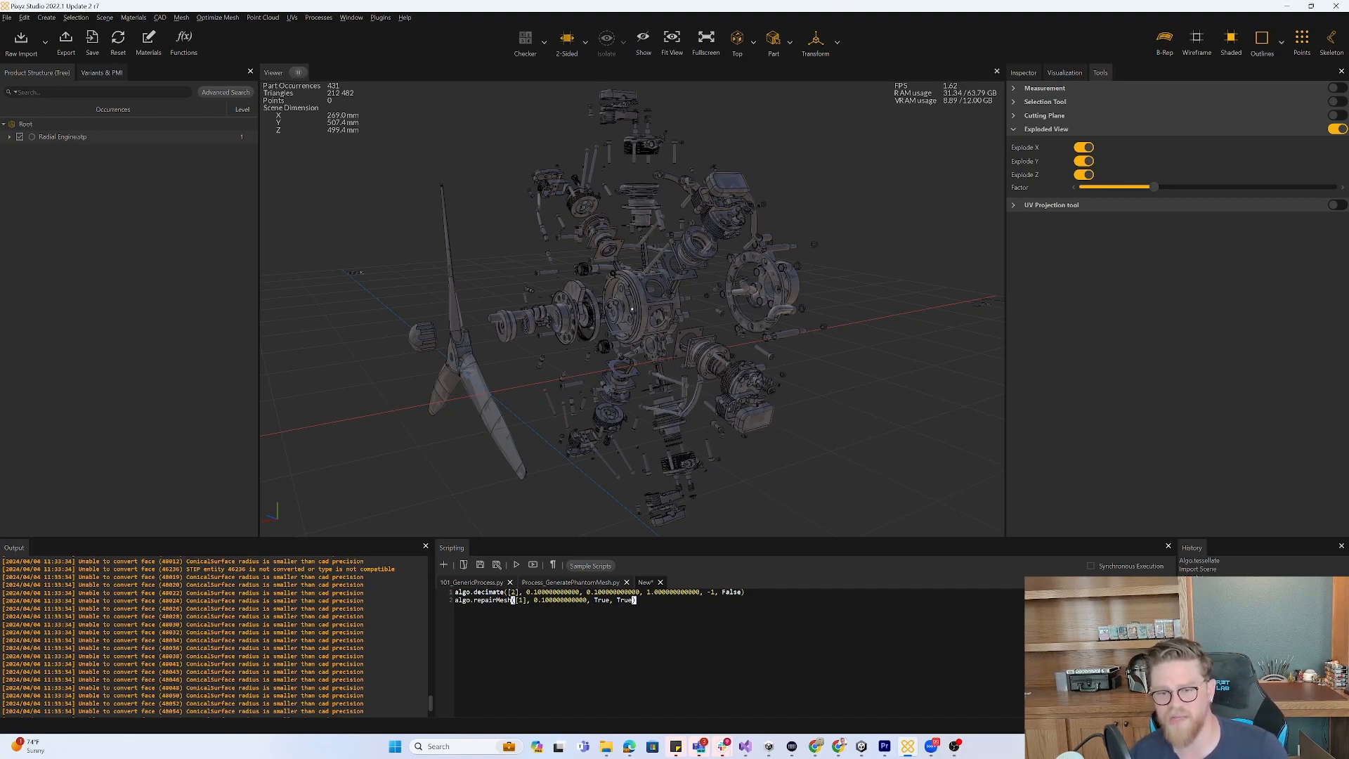
{"action": "mouse_move", "coordinate": [880, 472]}
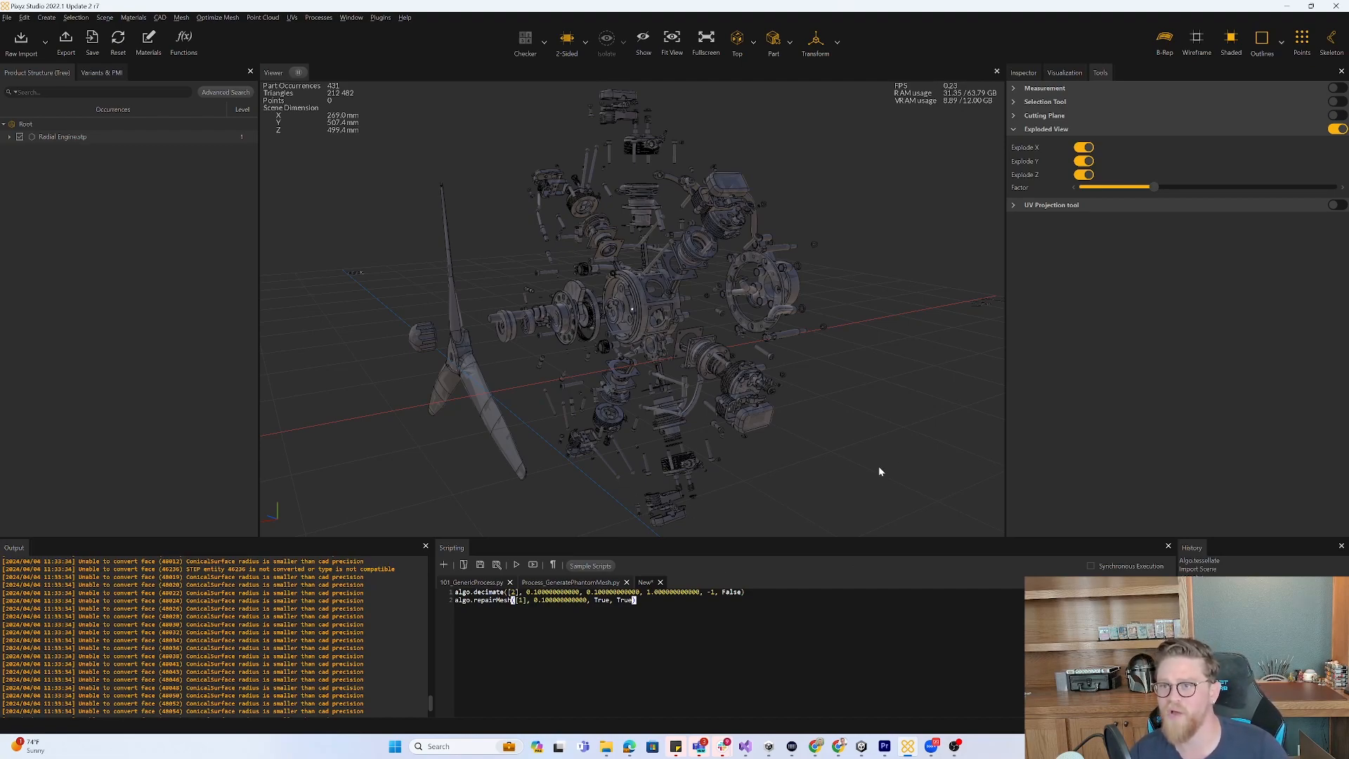
{"action": "mouse_move", "coordinate": [834, 447]}
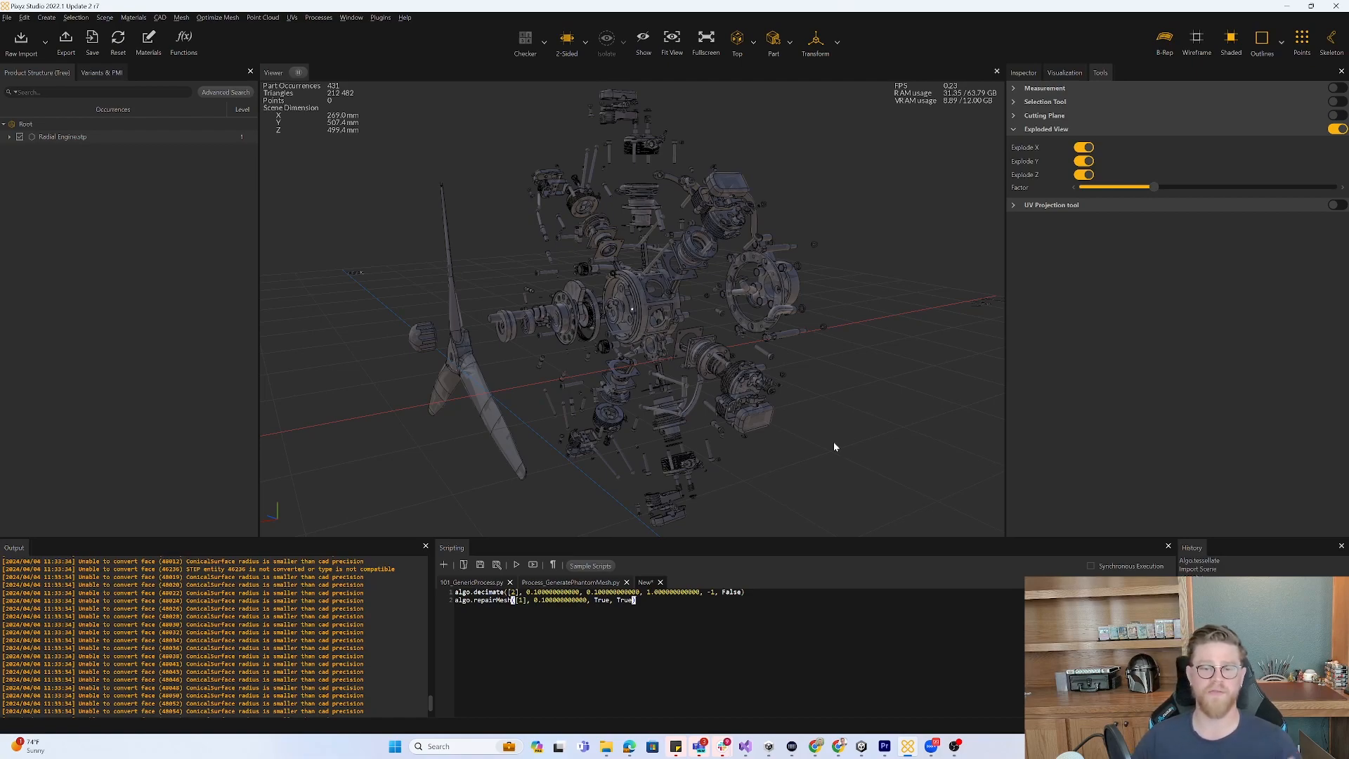